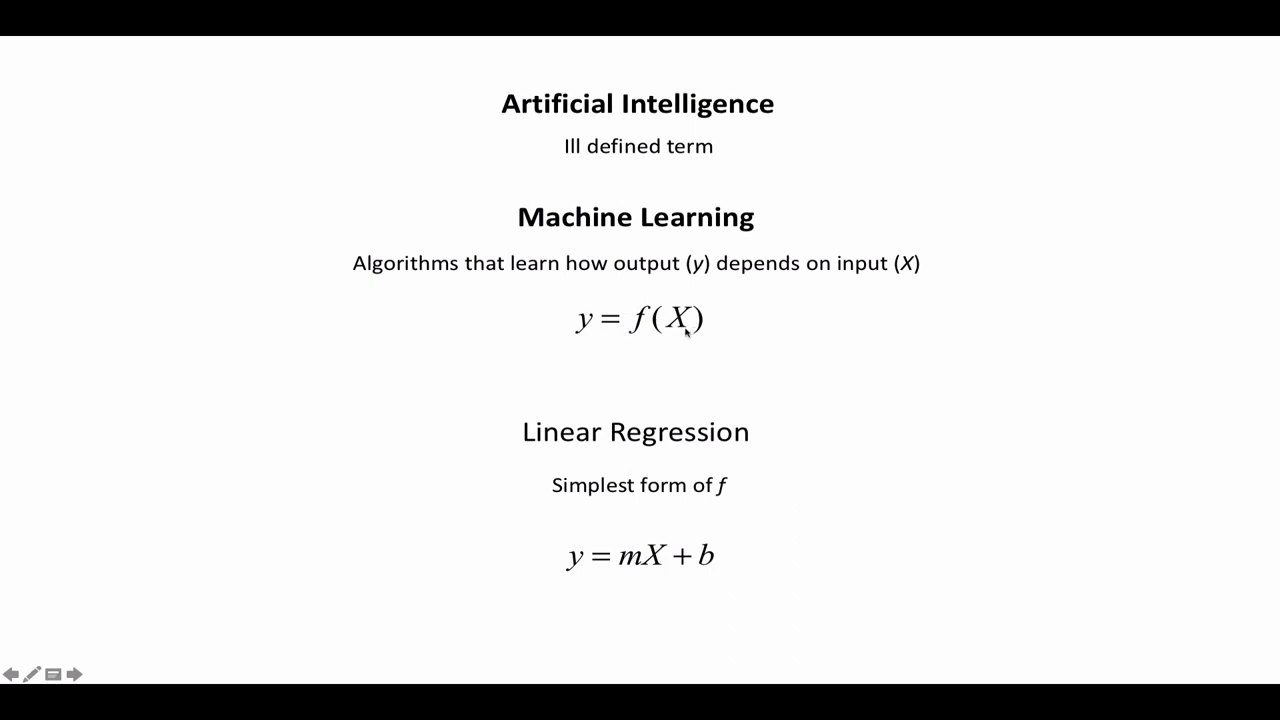
mouse_move(662, 396)
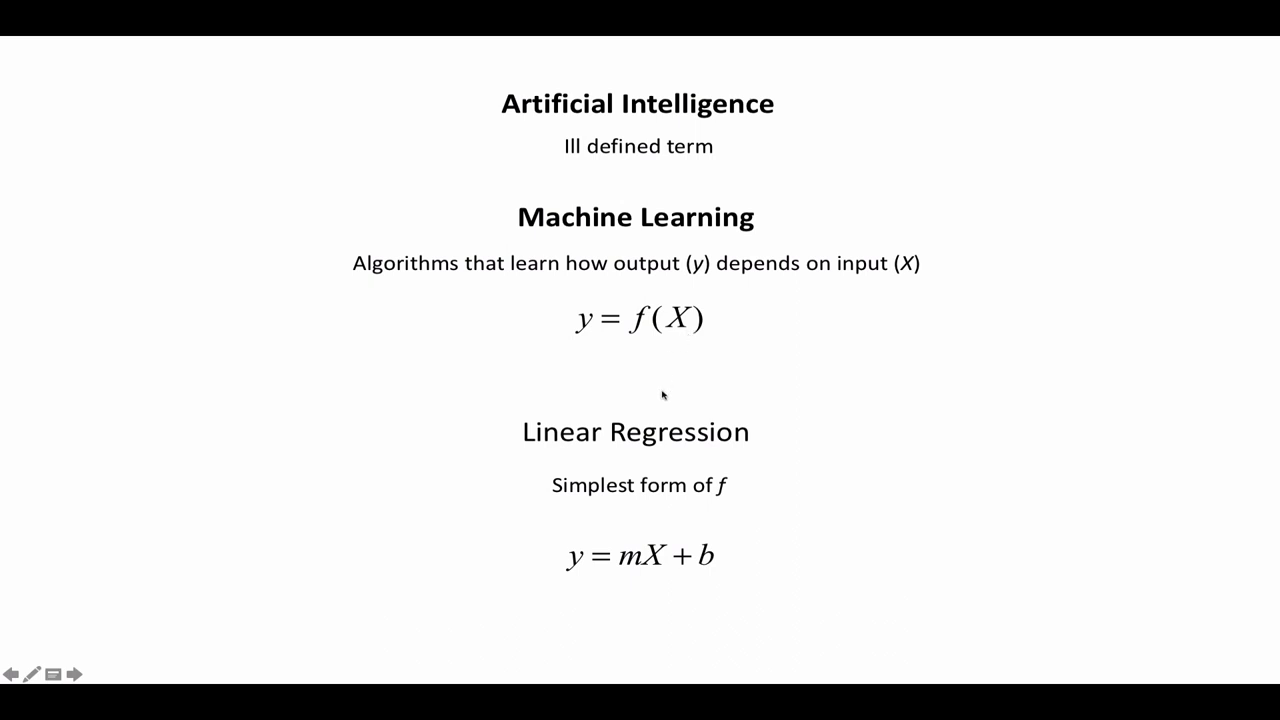
mouse_move(646, 432)
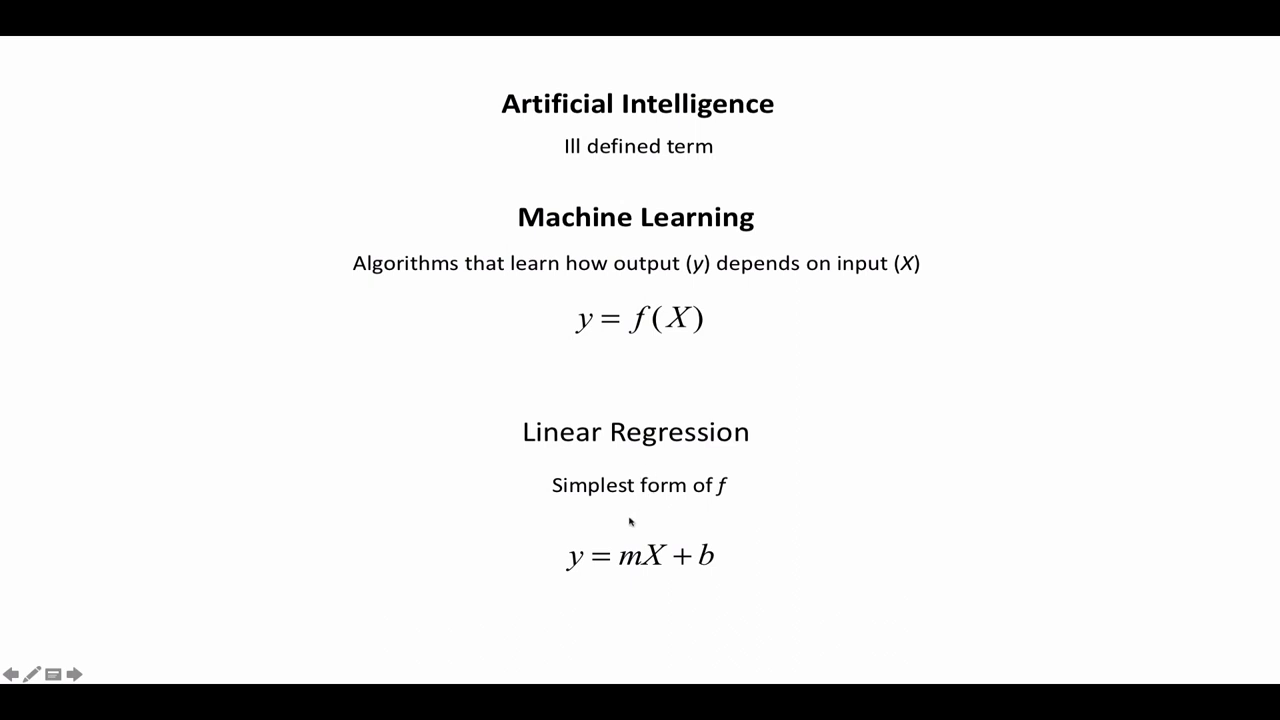
mouse_move(656, 570)
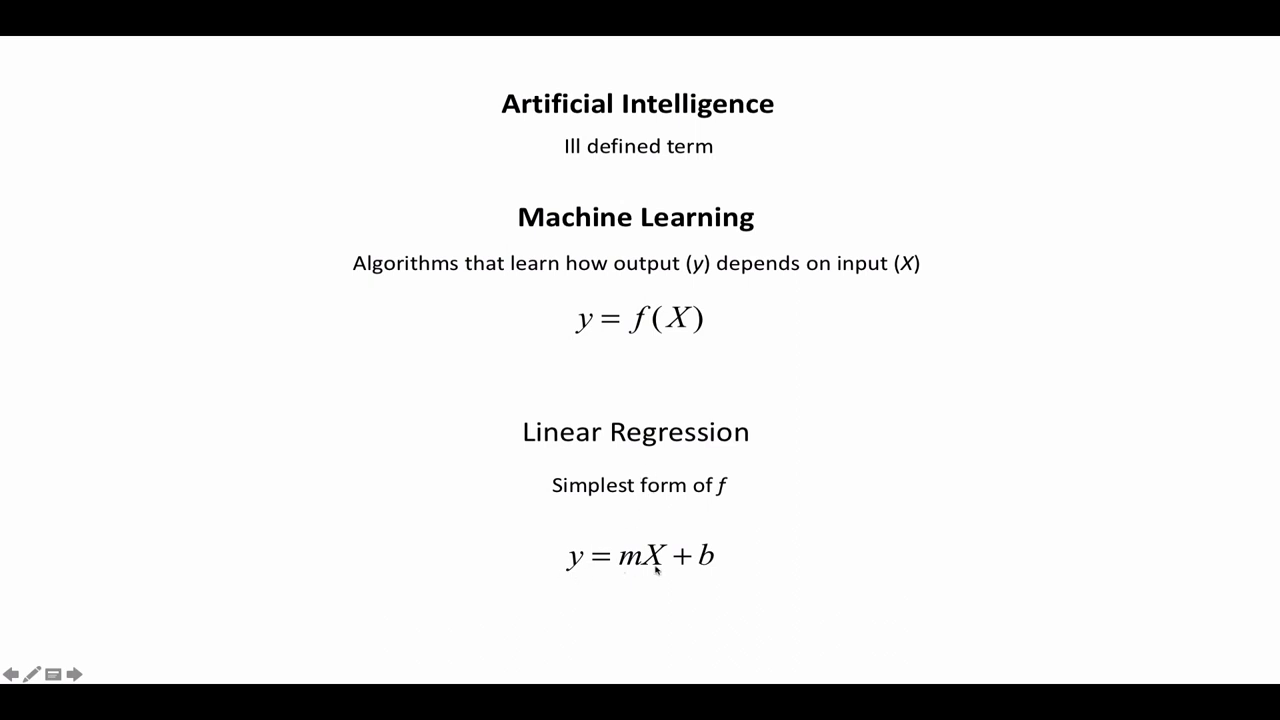
mouse_move(636, 568)
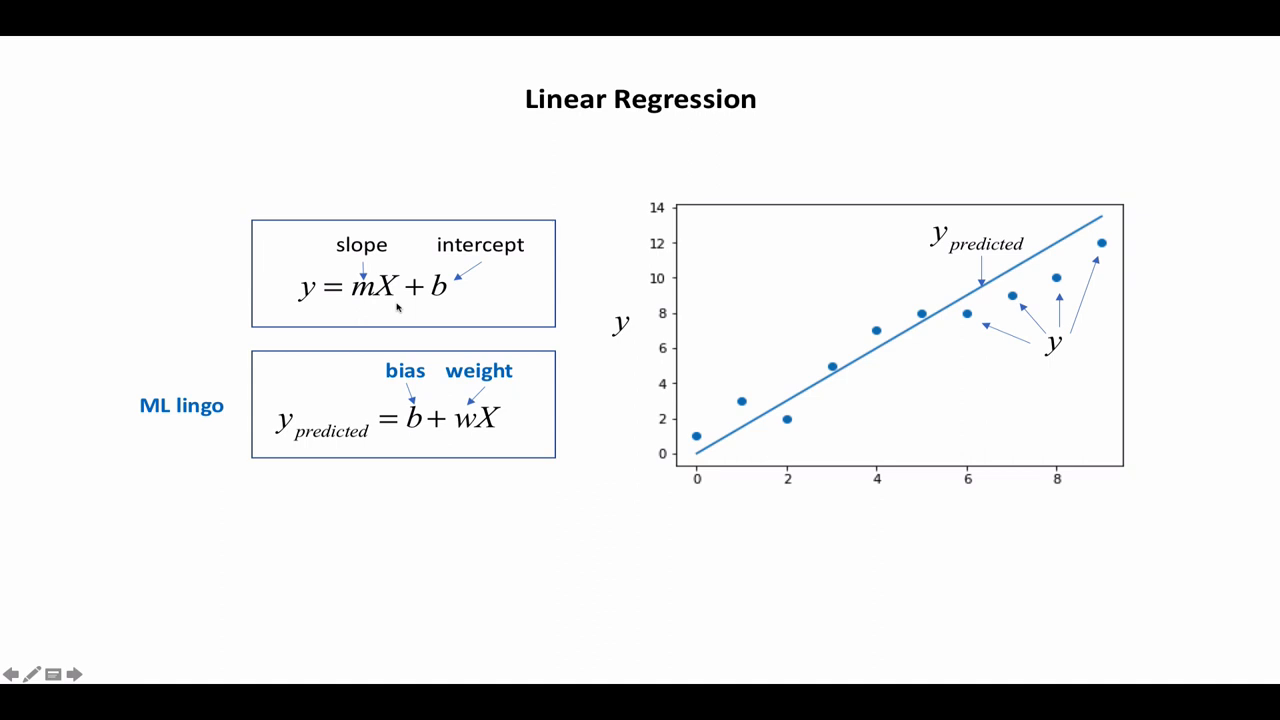
mouse_move(370, 292)
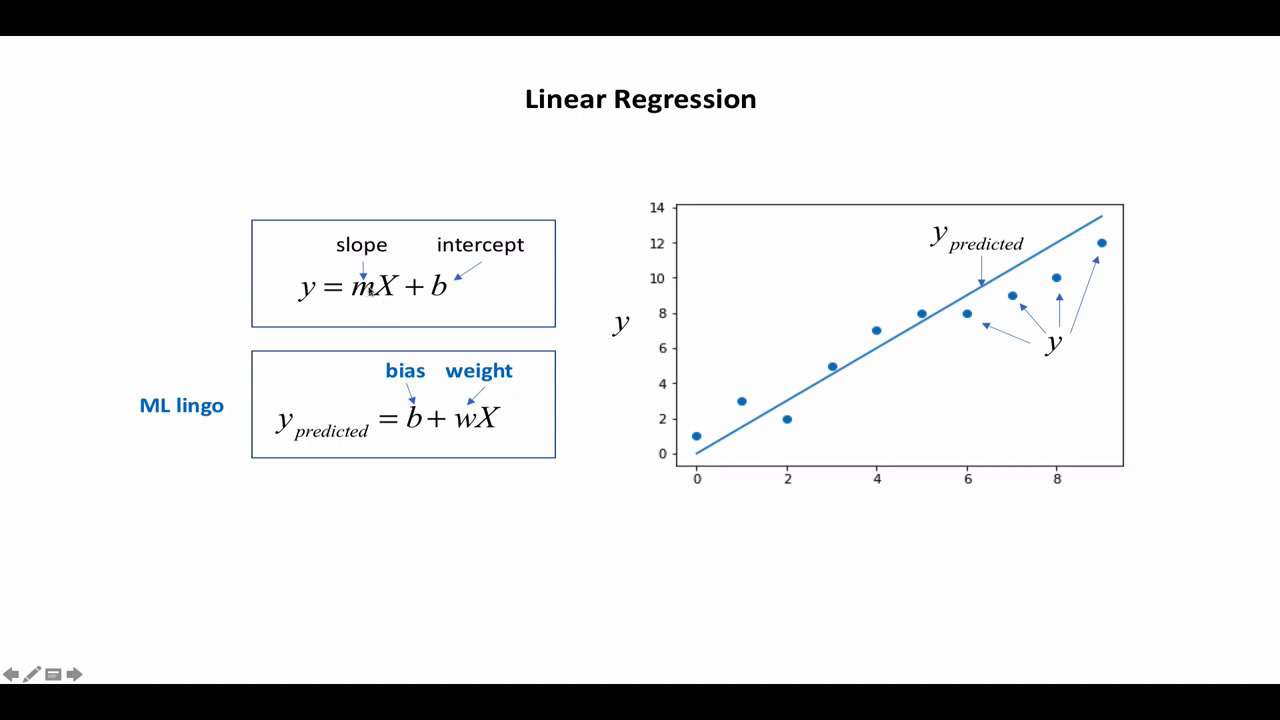
mouse_move(448, 280)
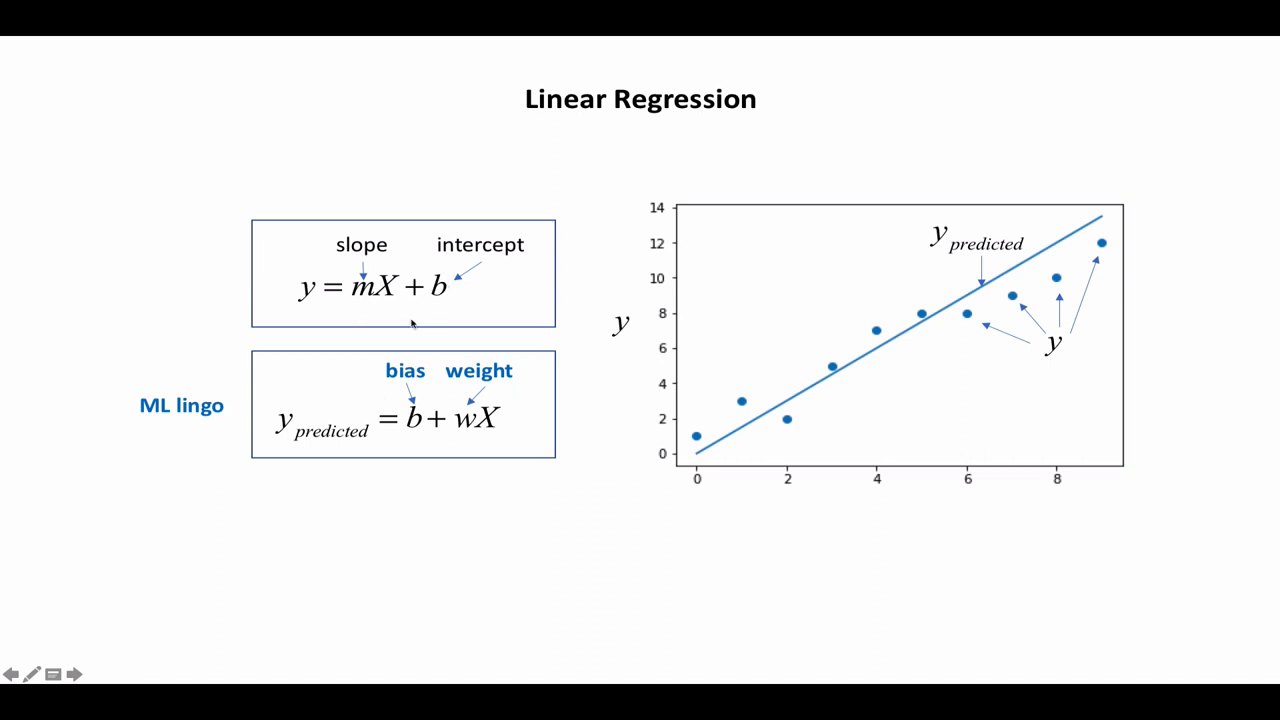
mouse_move(410, 320)
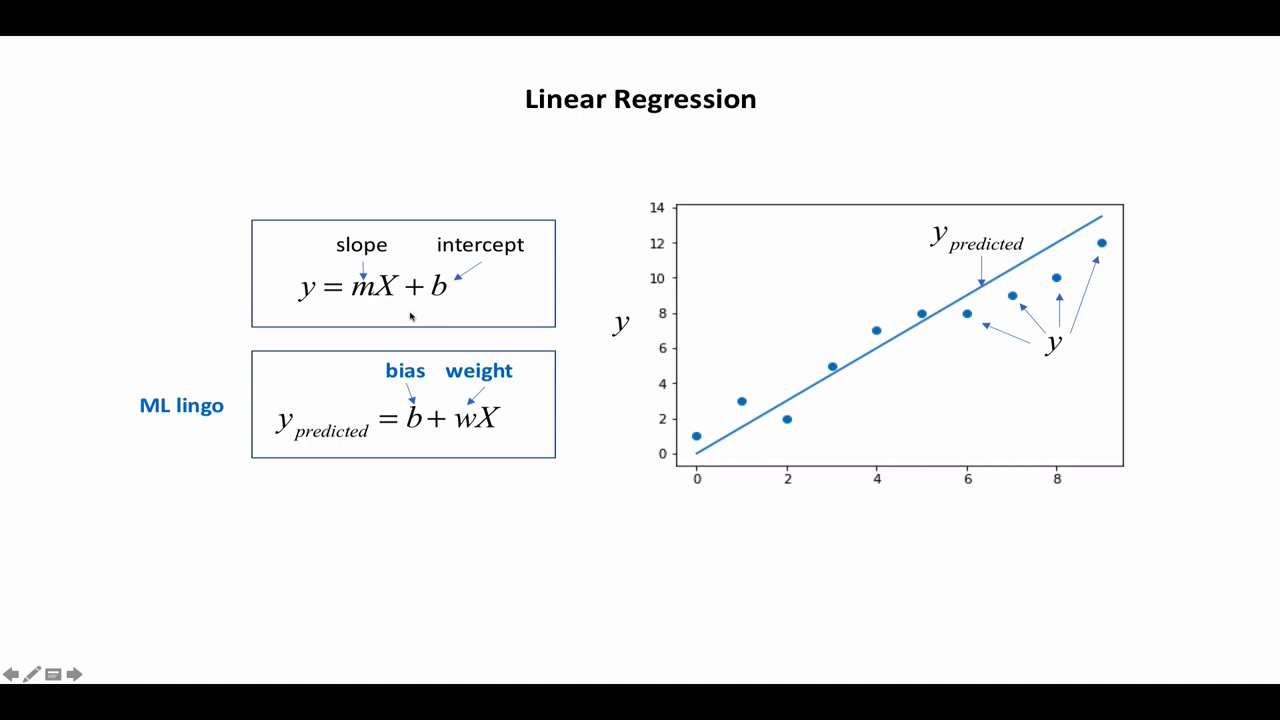
mouse_move(400, 404)
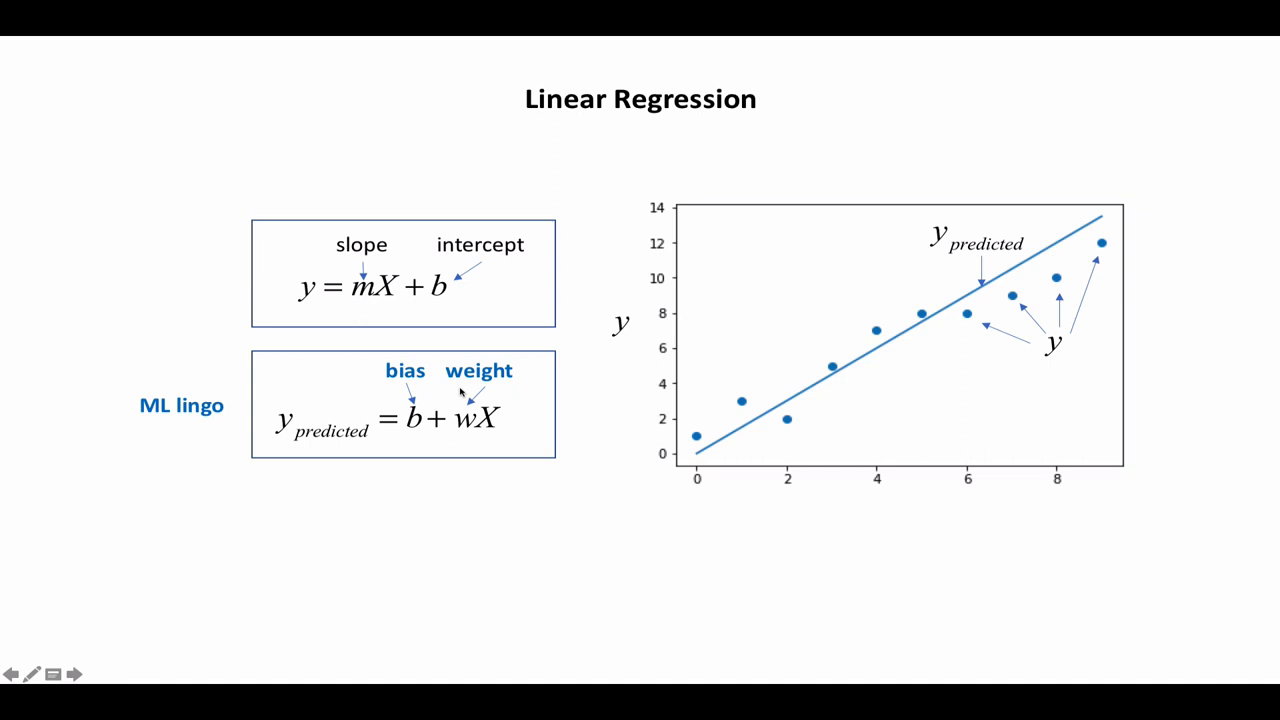
mouse_move(460, 430)
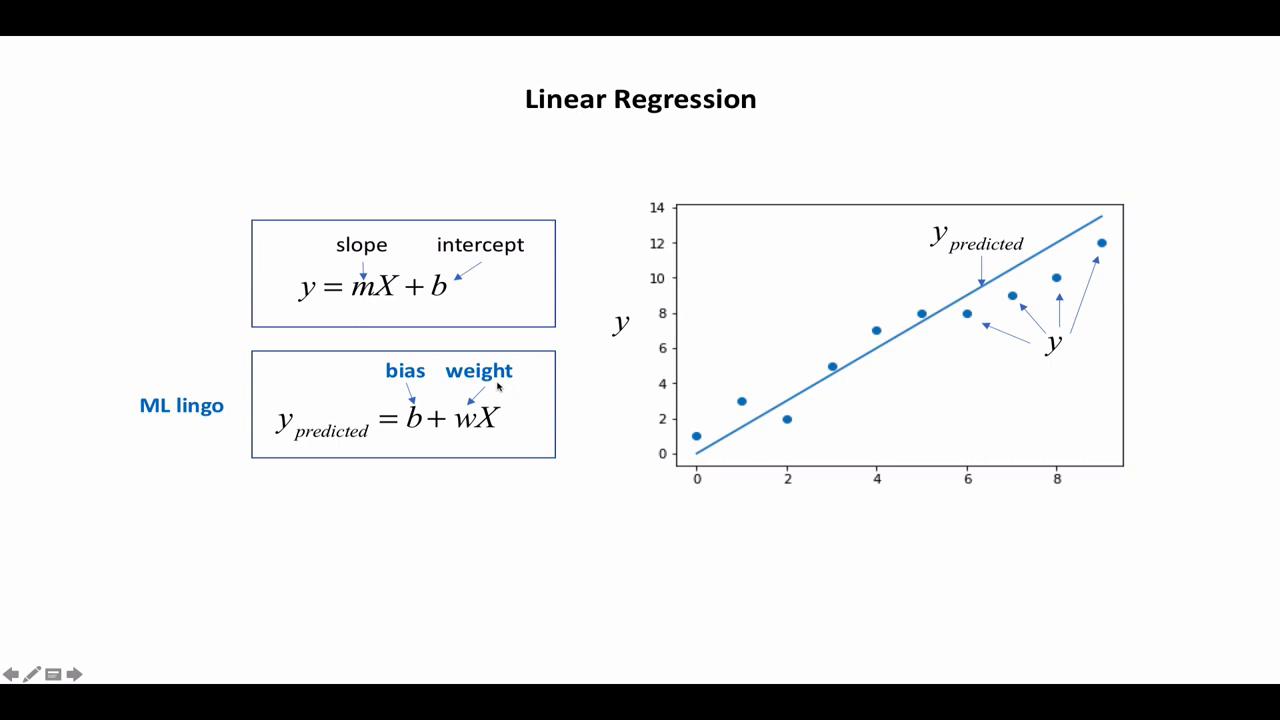
mouse_move(292, 294)
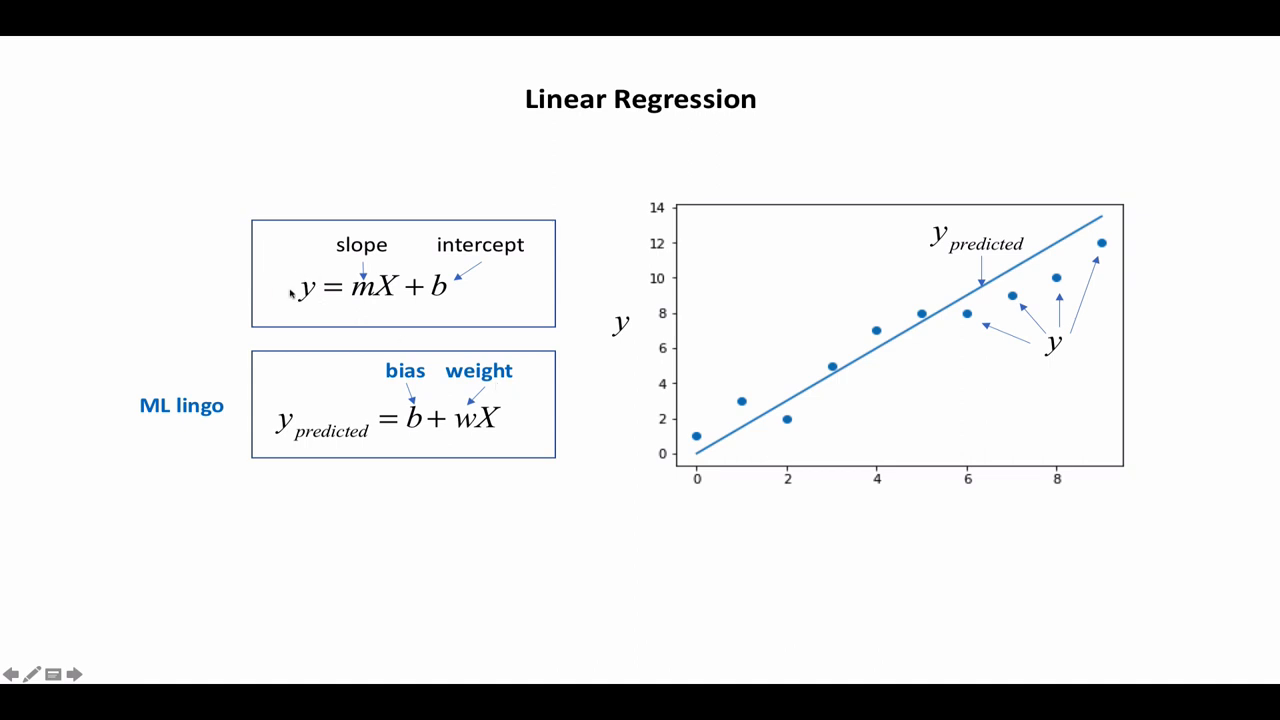
mouse_move(916, 284)
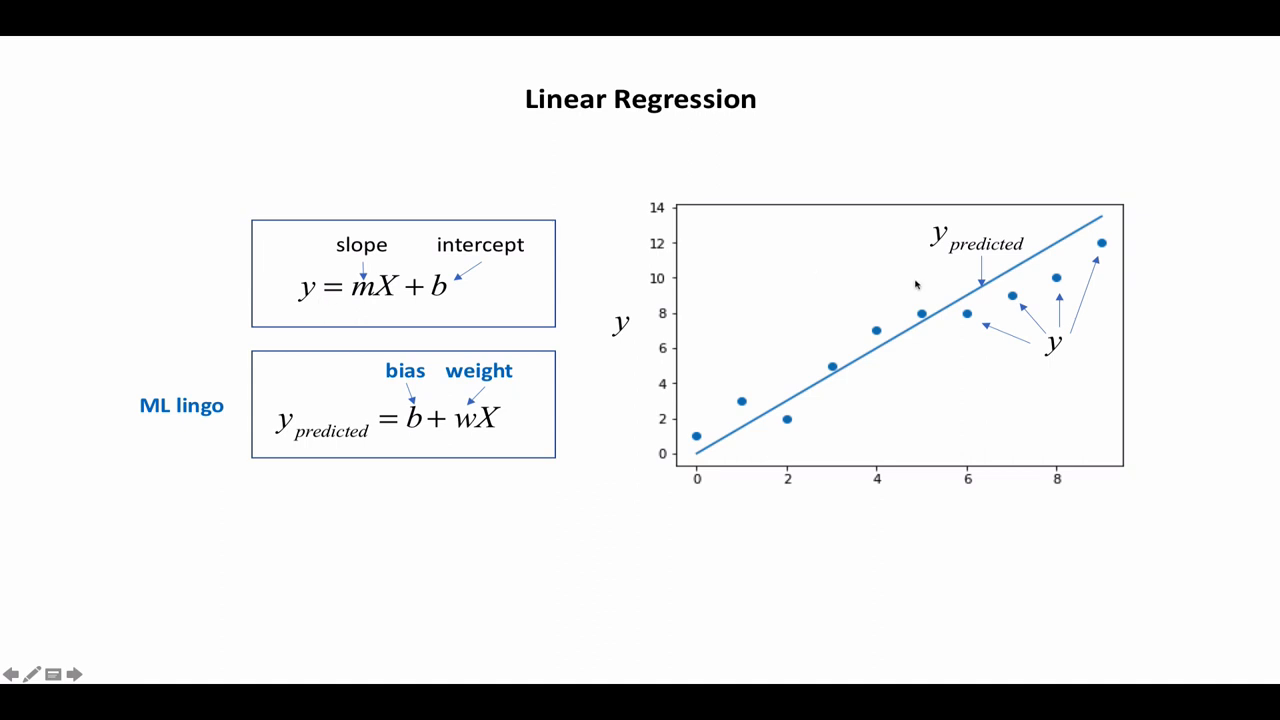
mouse_move(976, 328)
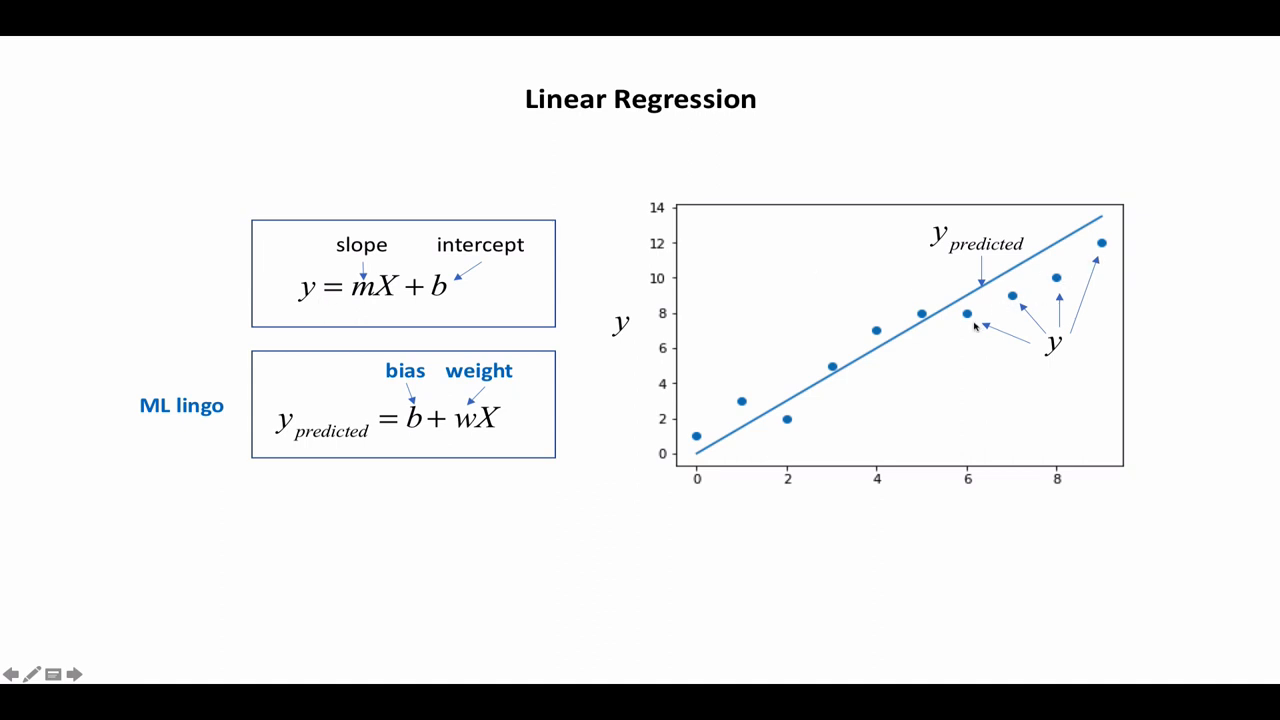
mouse_move(400, 428)
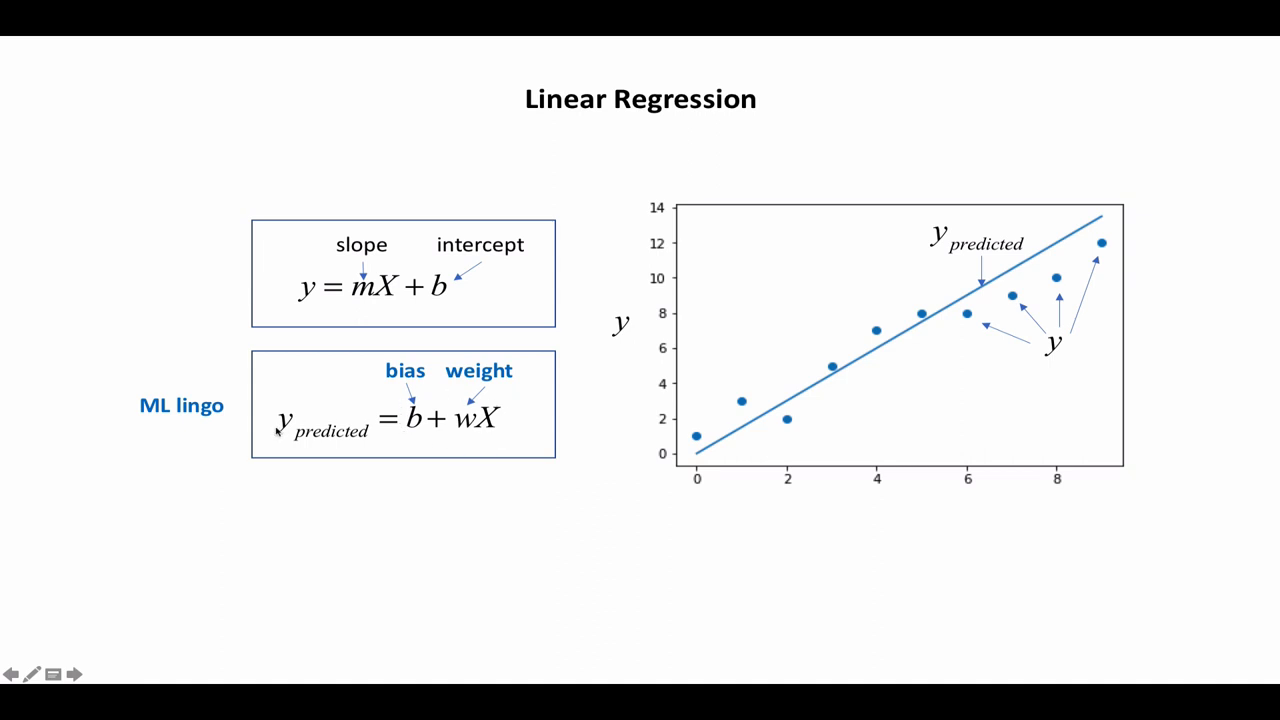
mouse_move(1036, 274)
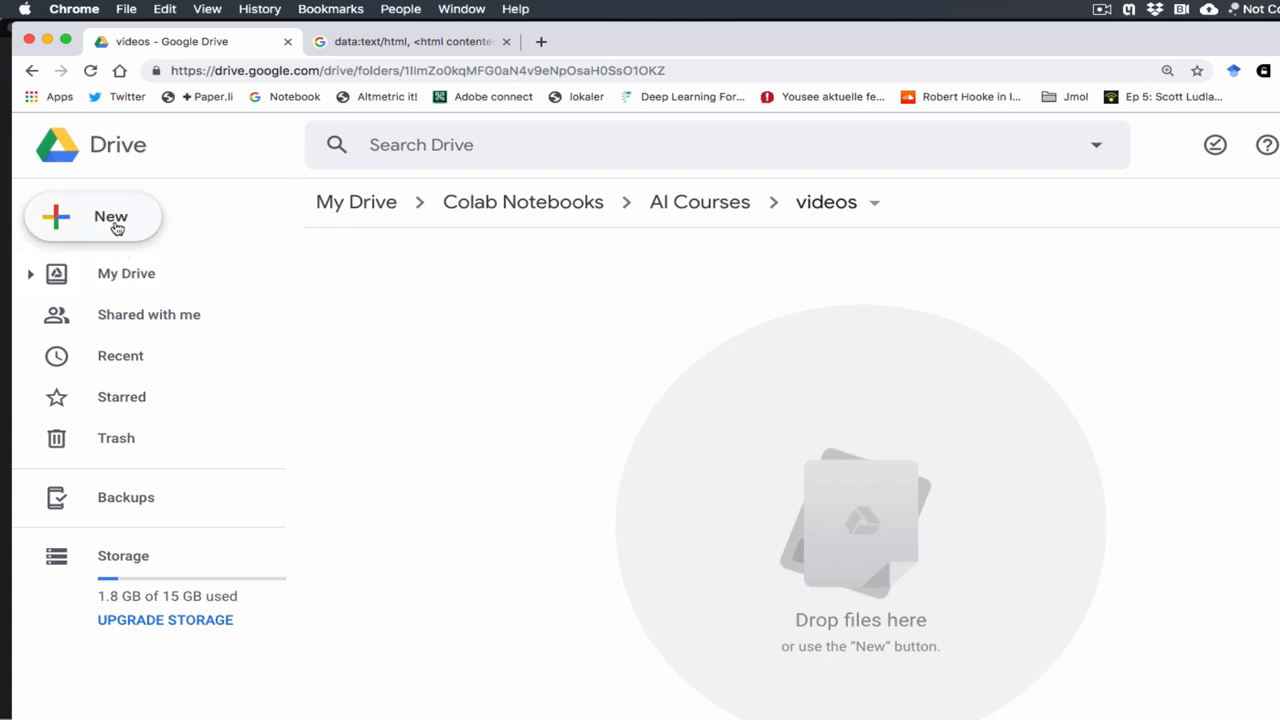
- From Drive's New > More menu, search 'colab' in Connect more apps and confirm Colaboratory is connected
click(92, 216)
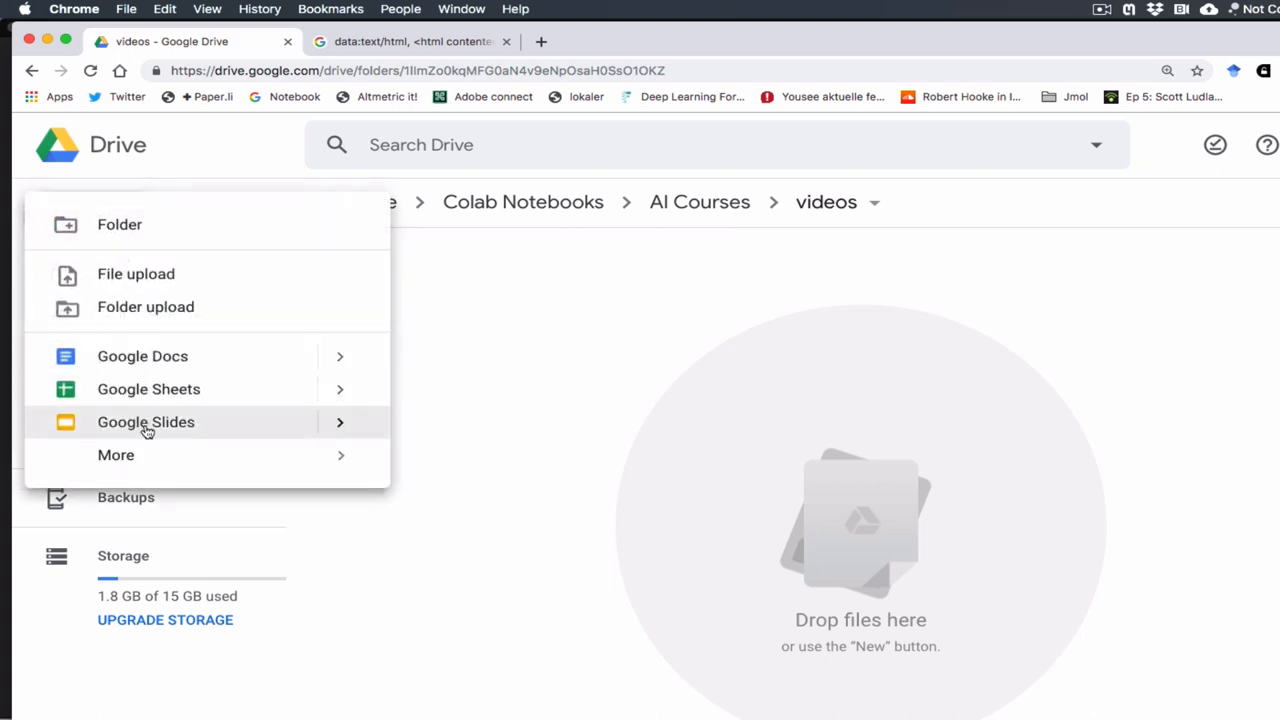
click(116, 456)
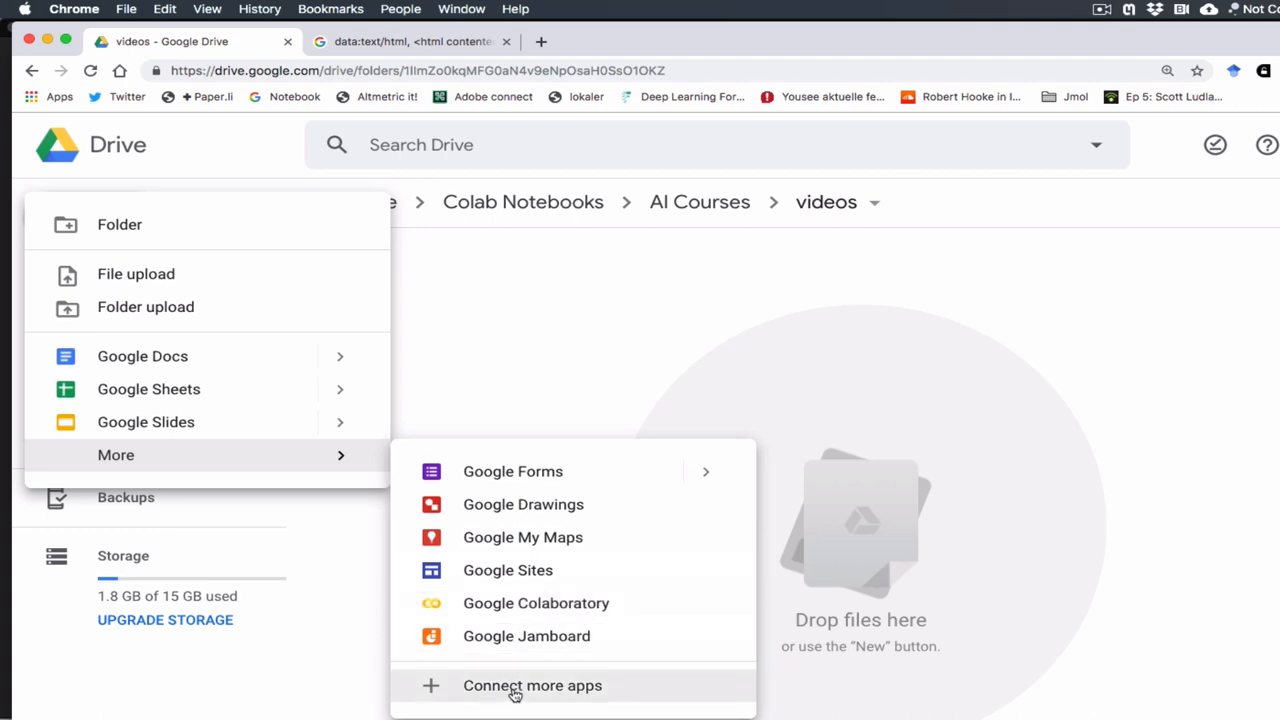
click(532, 684)
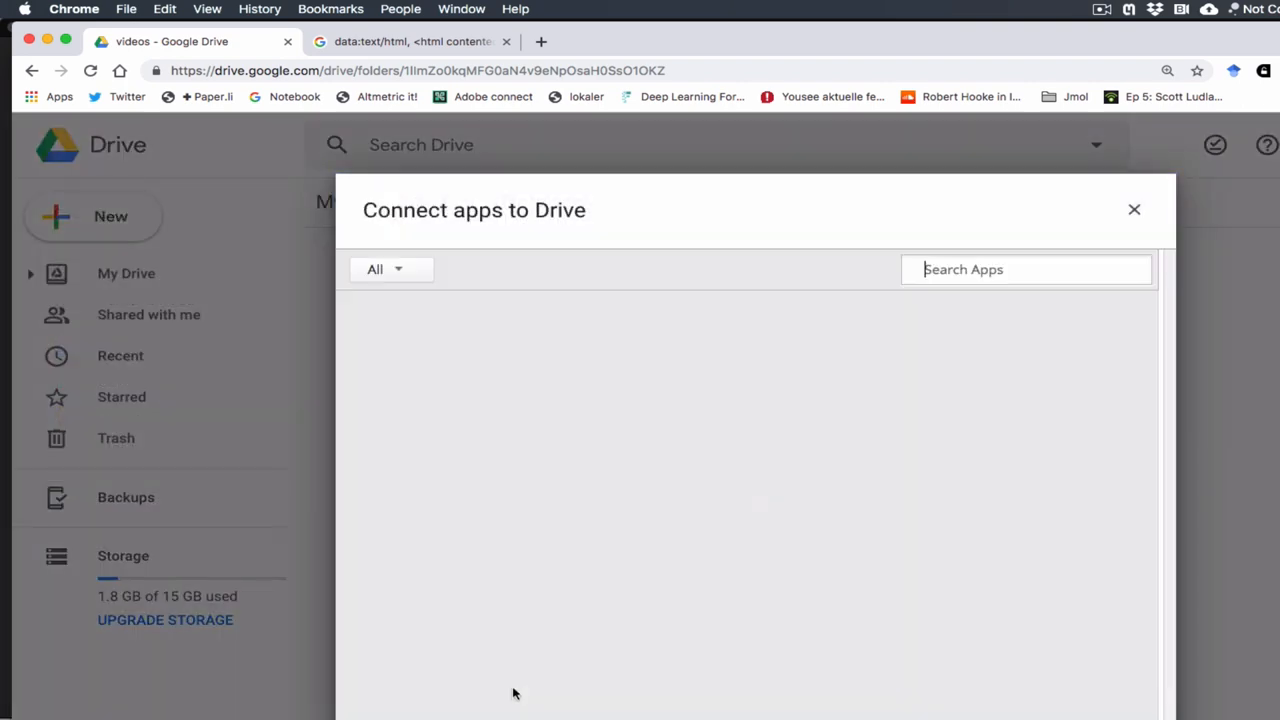
text(colab)
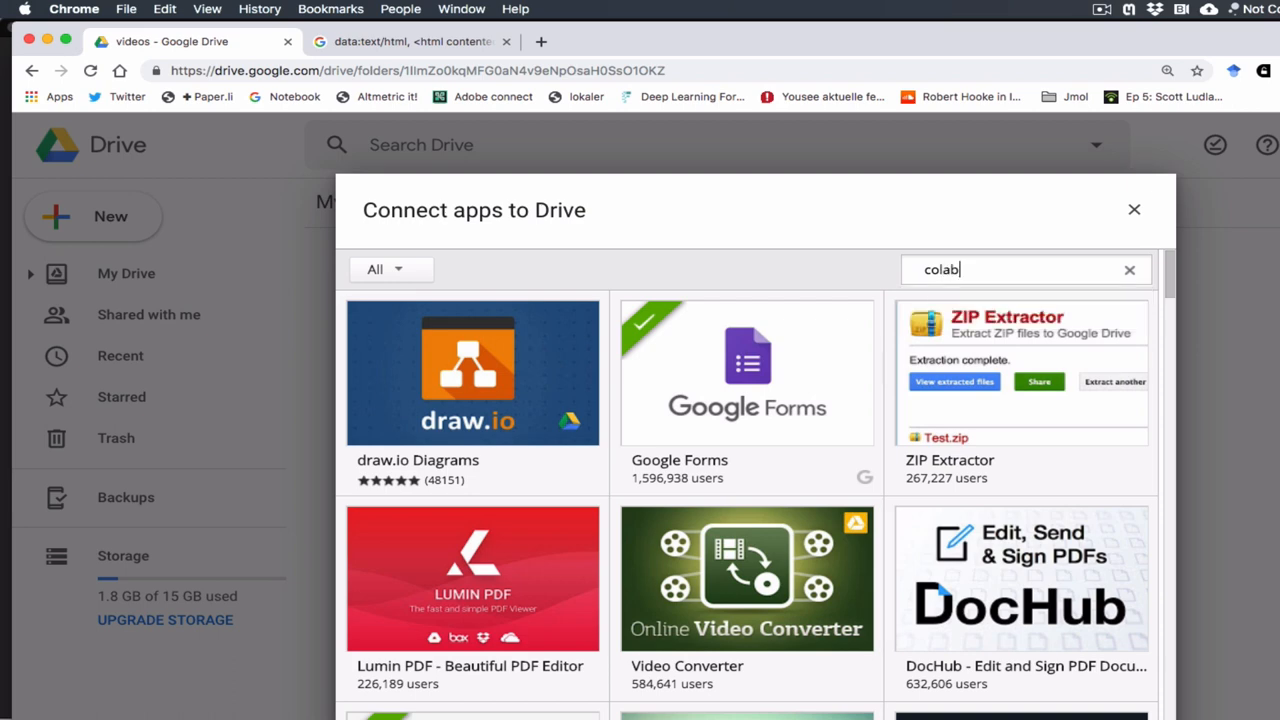
text(colab)
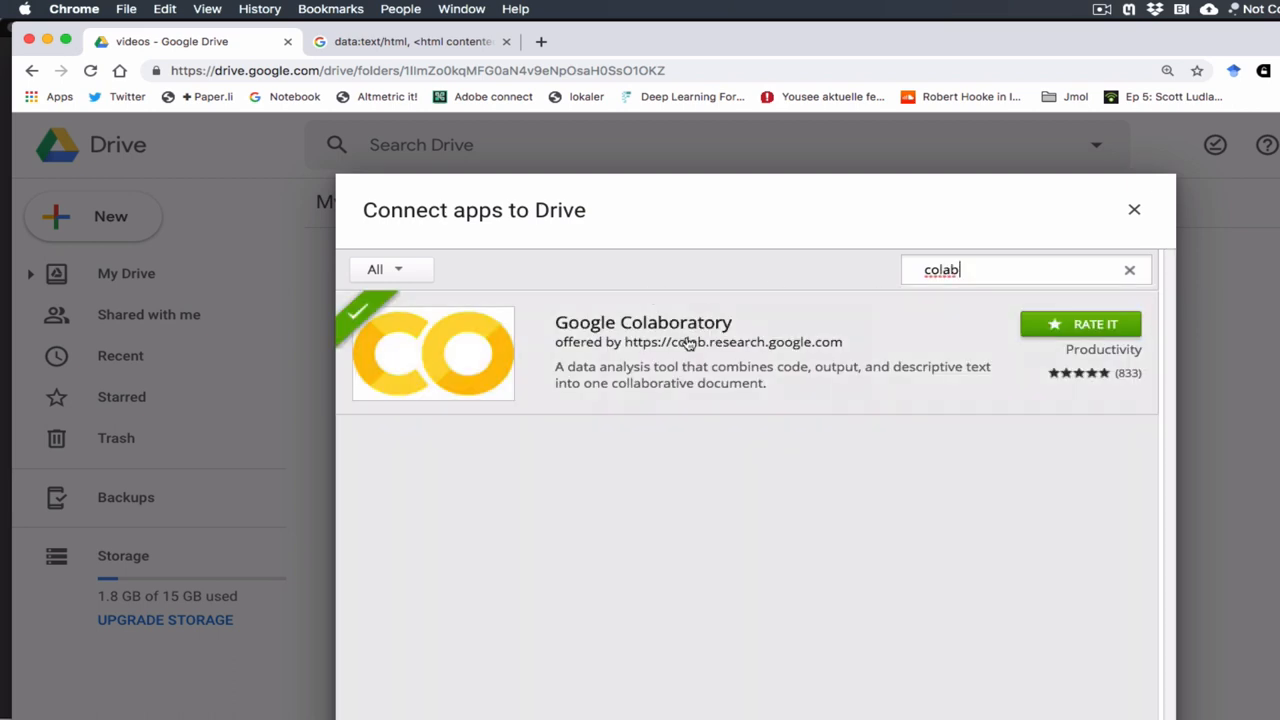
mouse_move(736, 328)
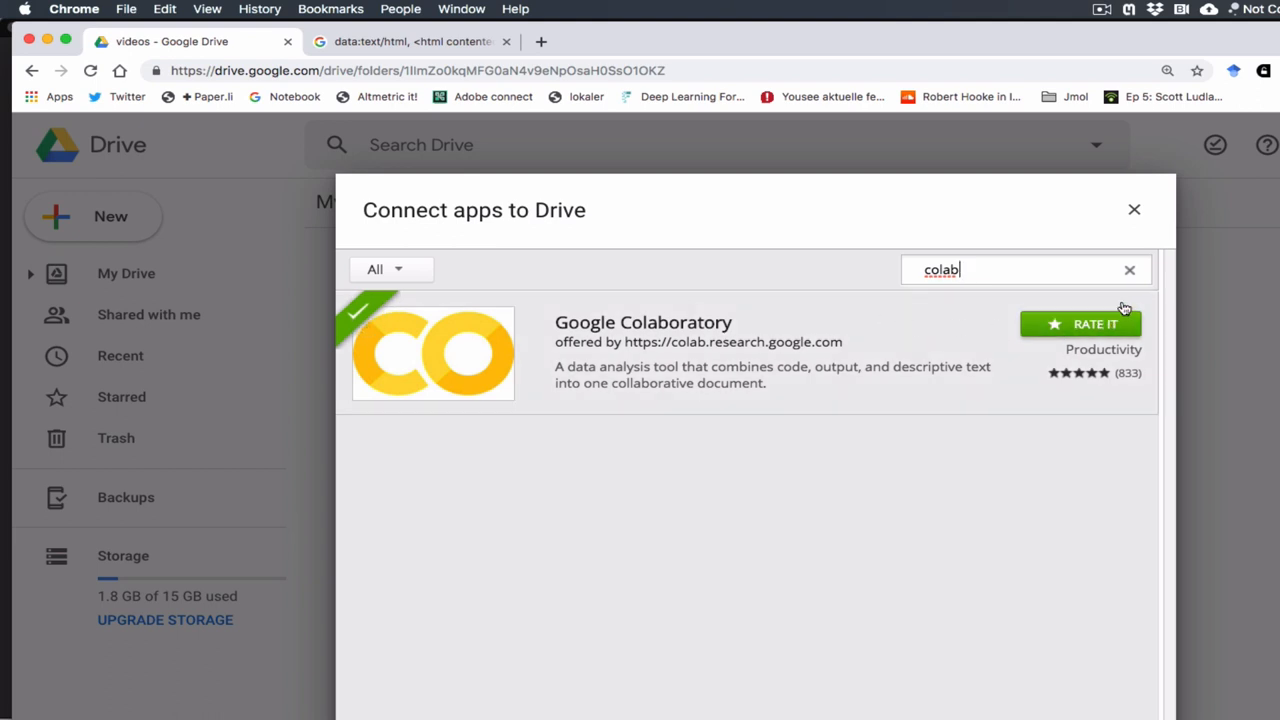
mouse_move(1134, 210)
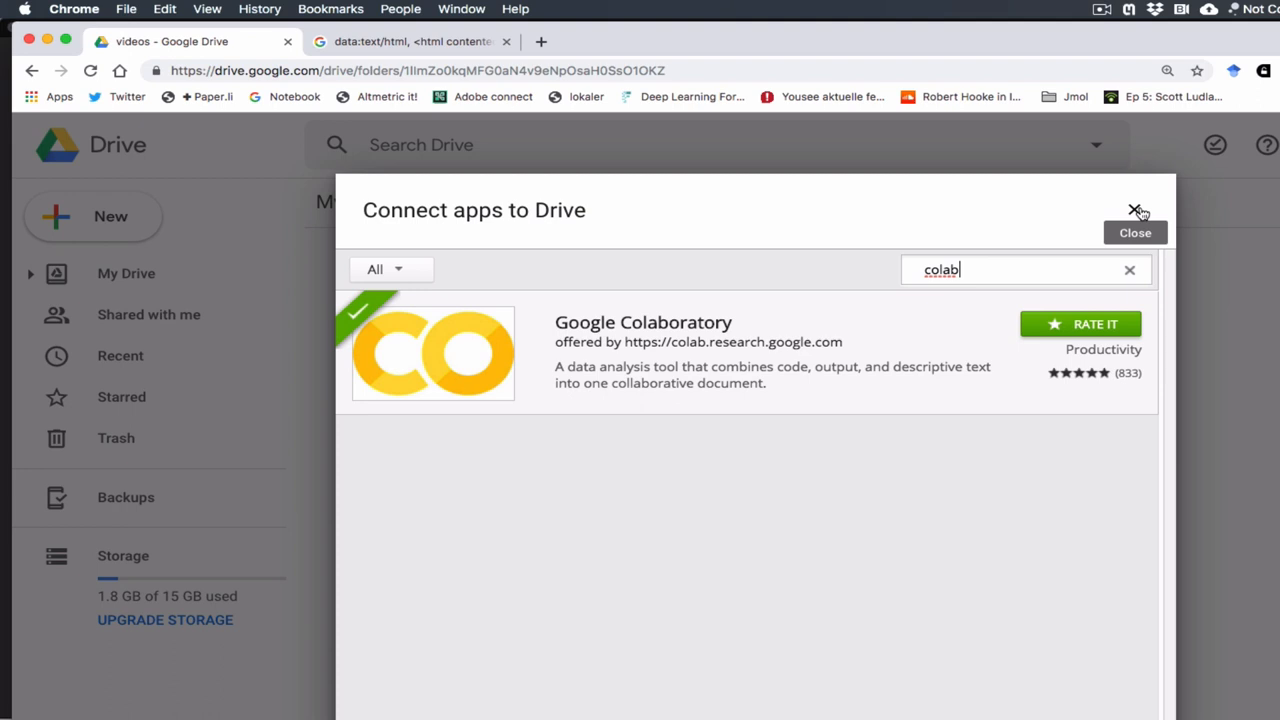
click(1132, 212)
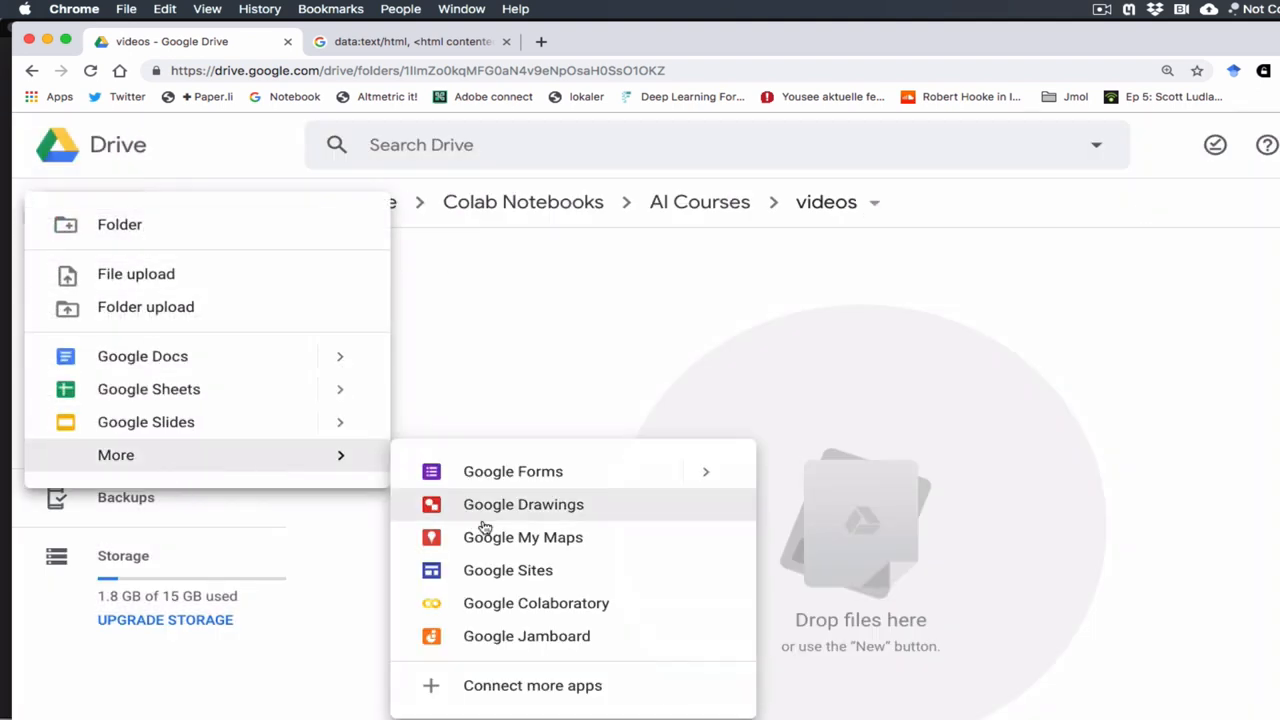
- Create a new Google Colaboratory notebook in the videos folder
click(524, 504)
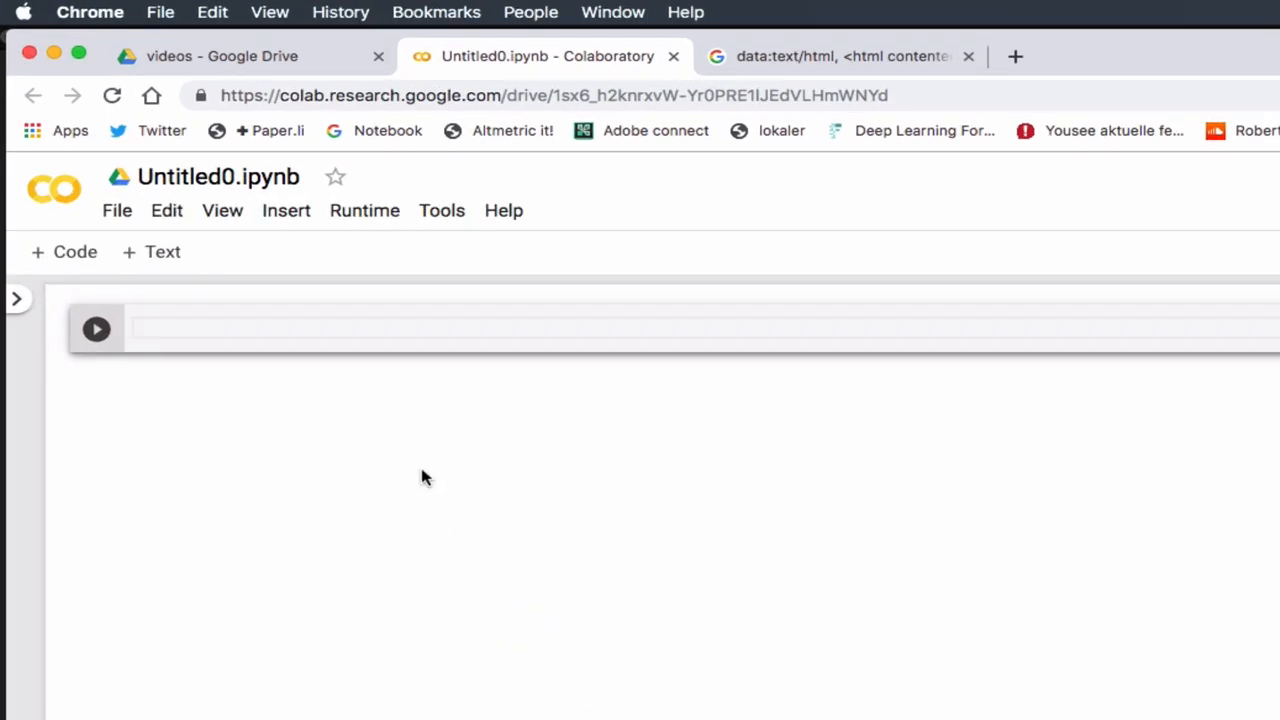
- Rename the notebook title Untitled0.ipynb to linear_regression
click(218, 176)
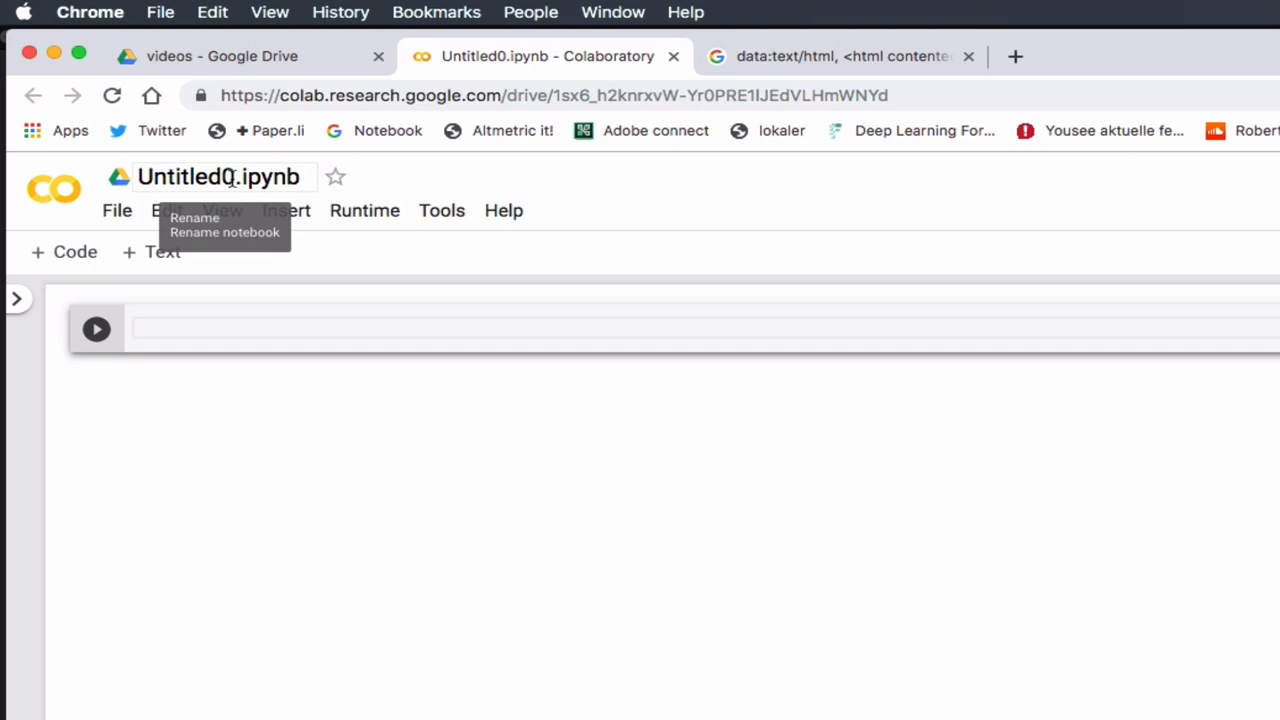
click(220, 176)
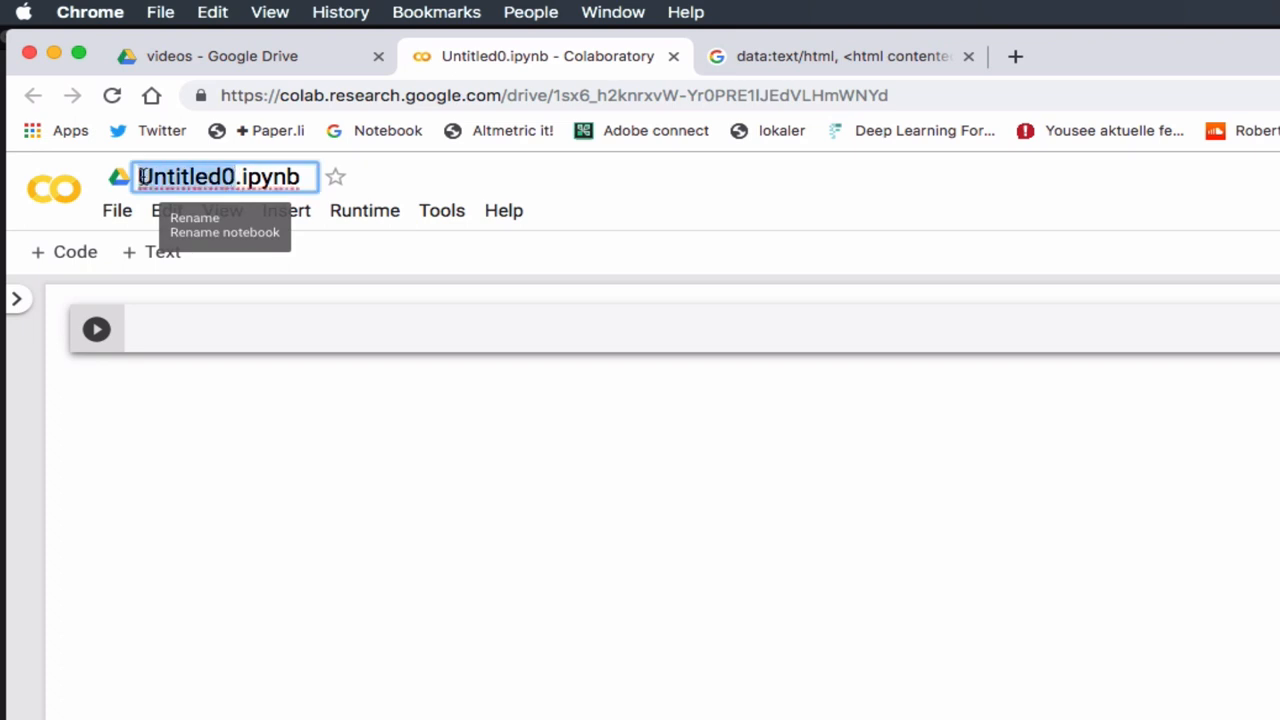
text(linear_regression)
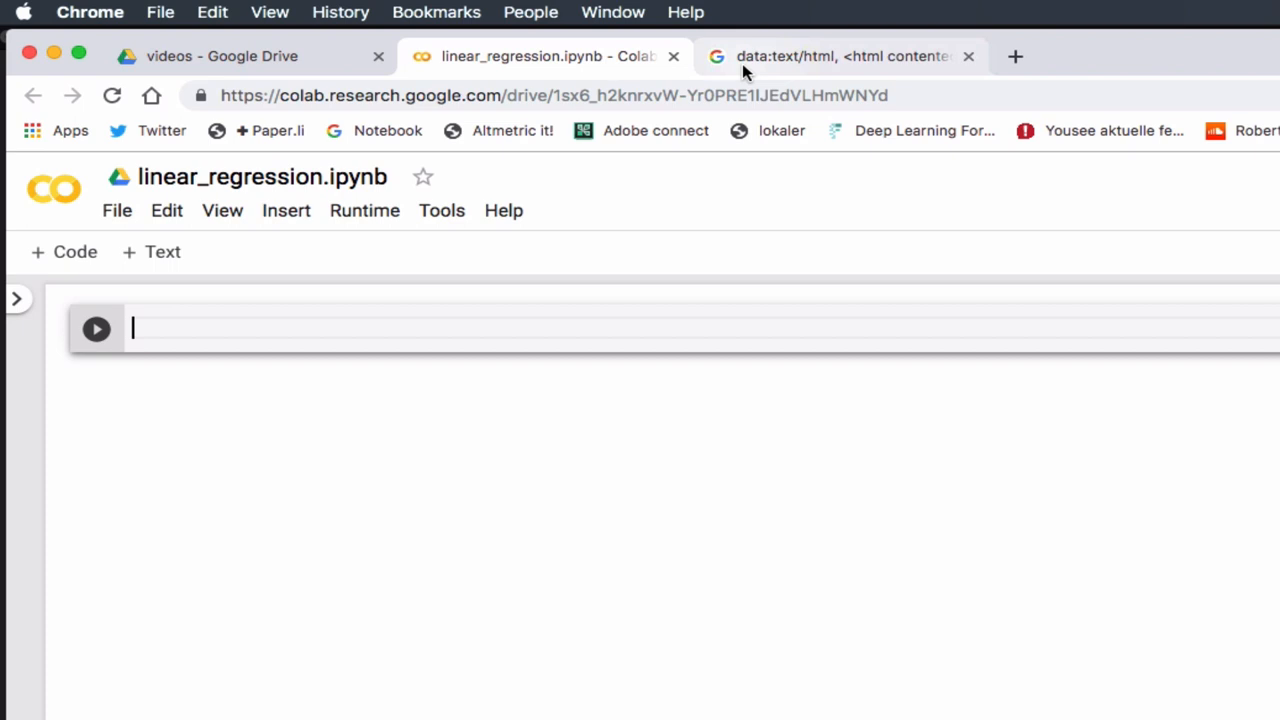
click(840, 56)
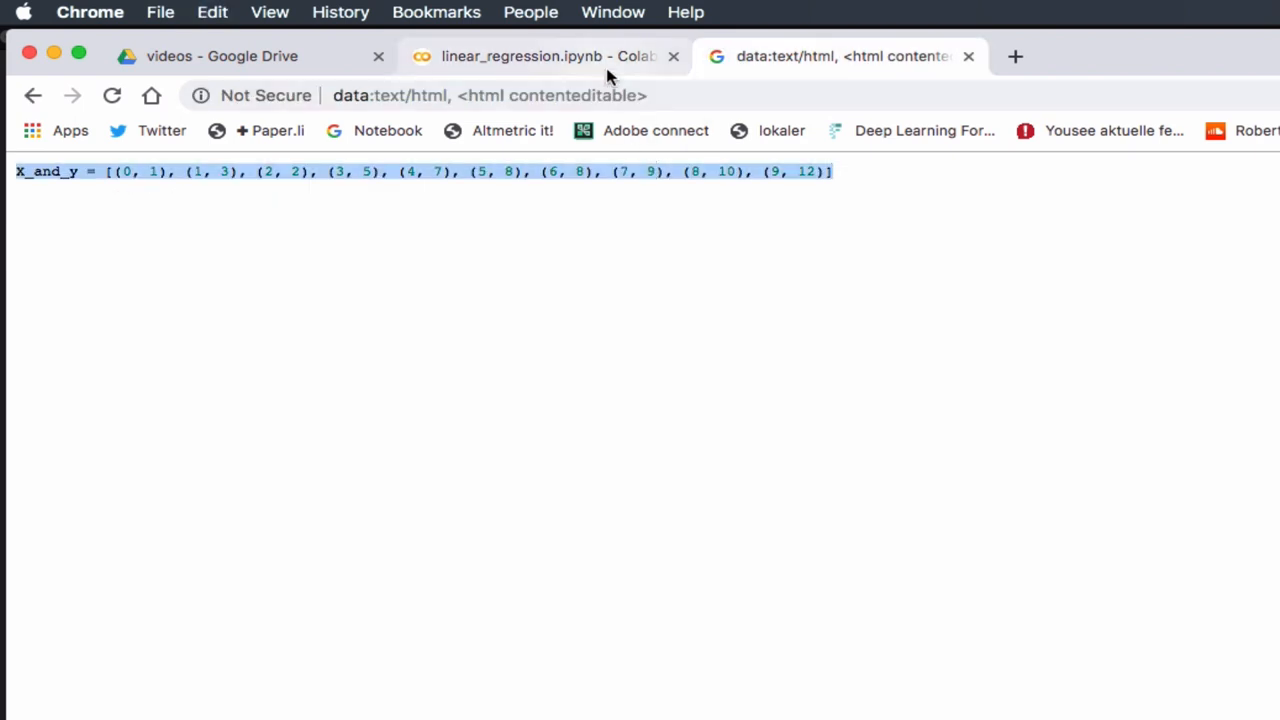
click(544, 56)
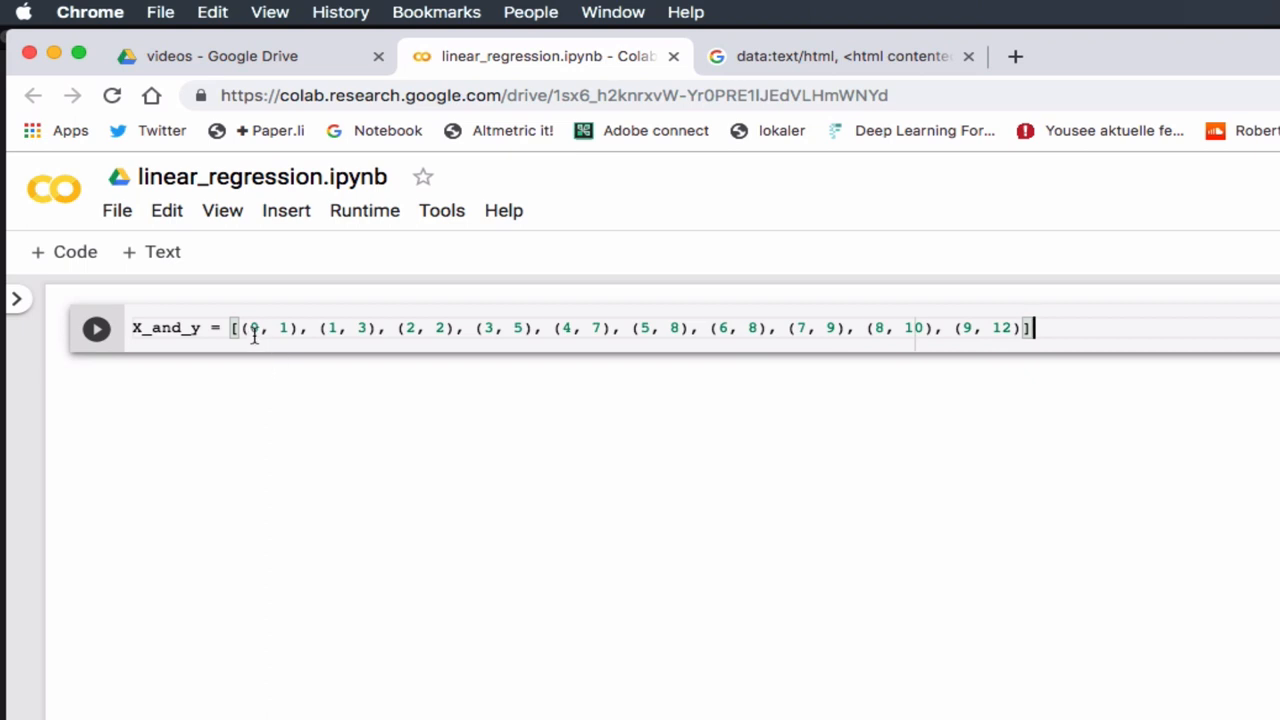
mouse_move(288, 338)
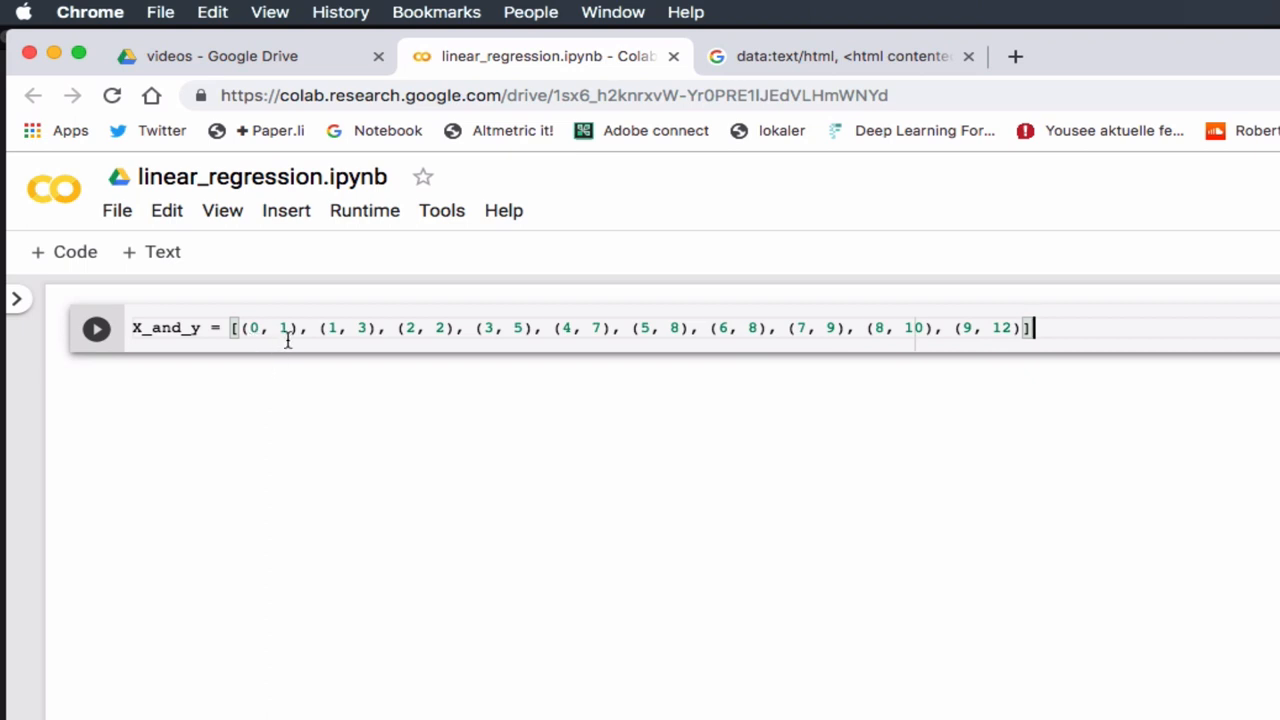
mouse_move(338, 342)
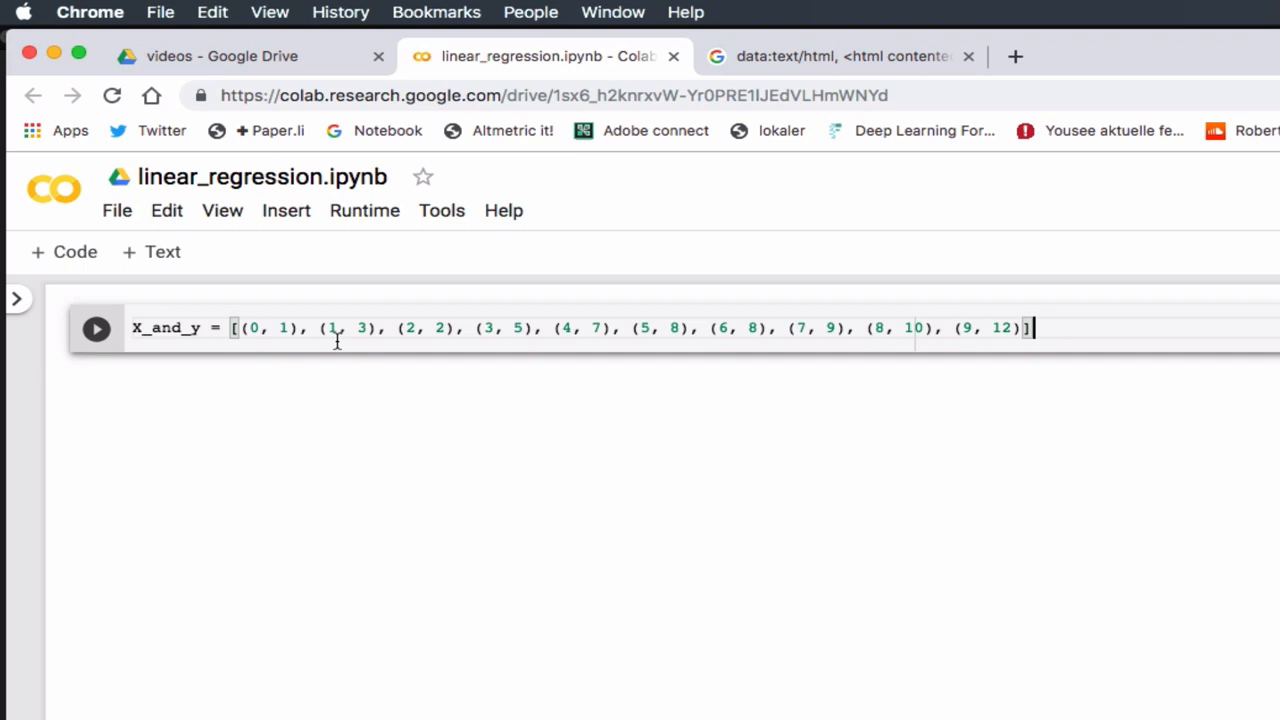
mouse_move(364, 340)
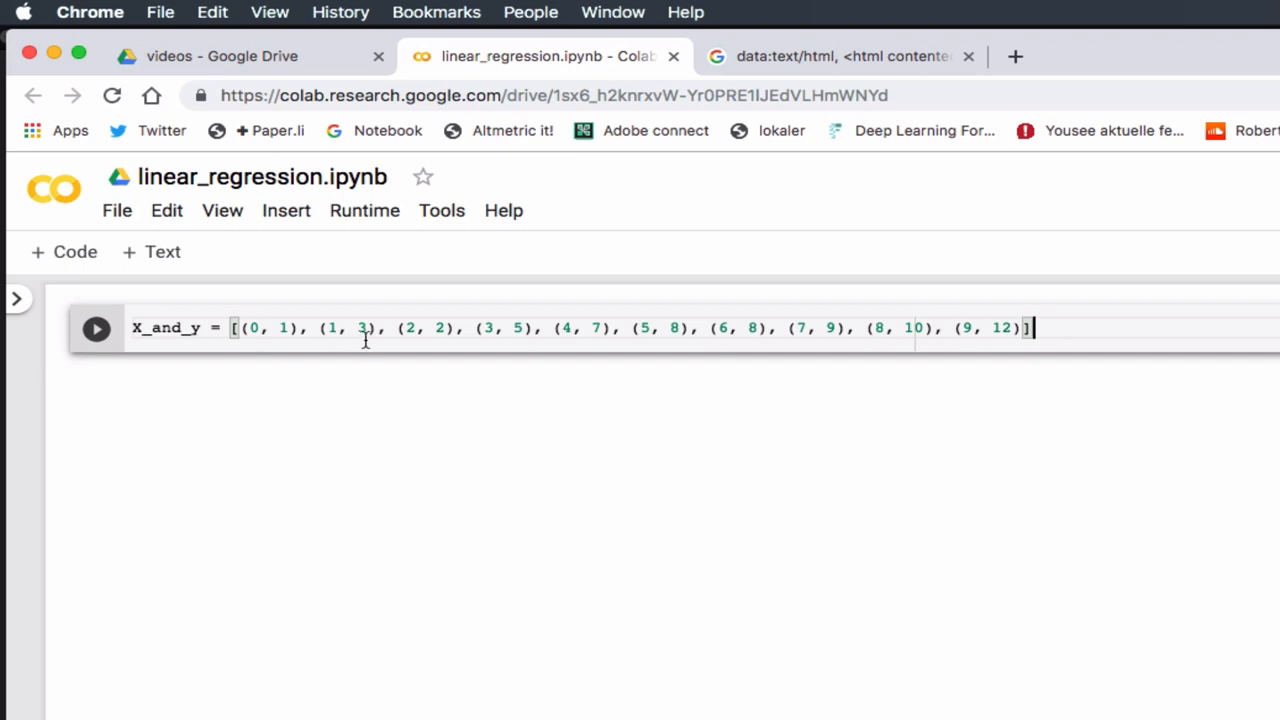
mouse_move(282, 336)
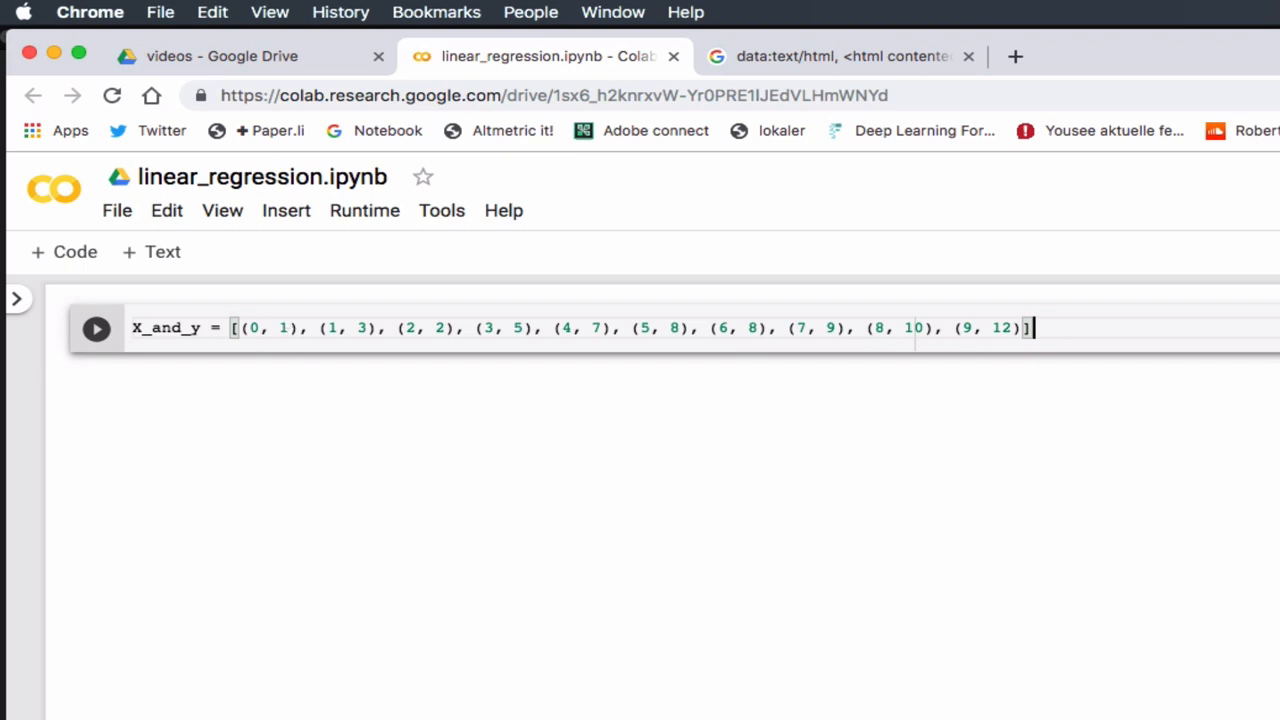
mouse_move(964, 578)
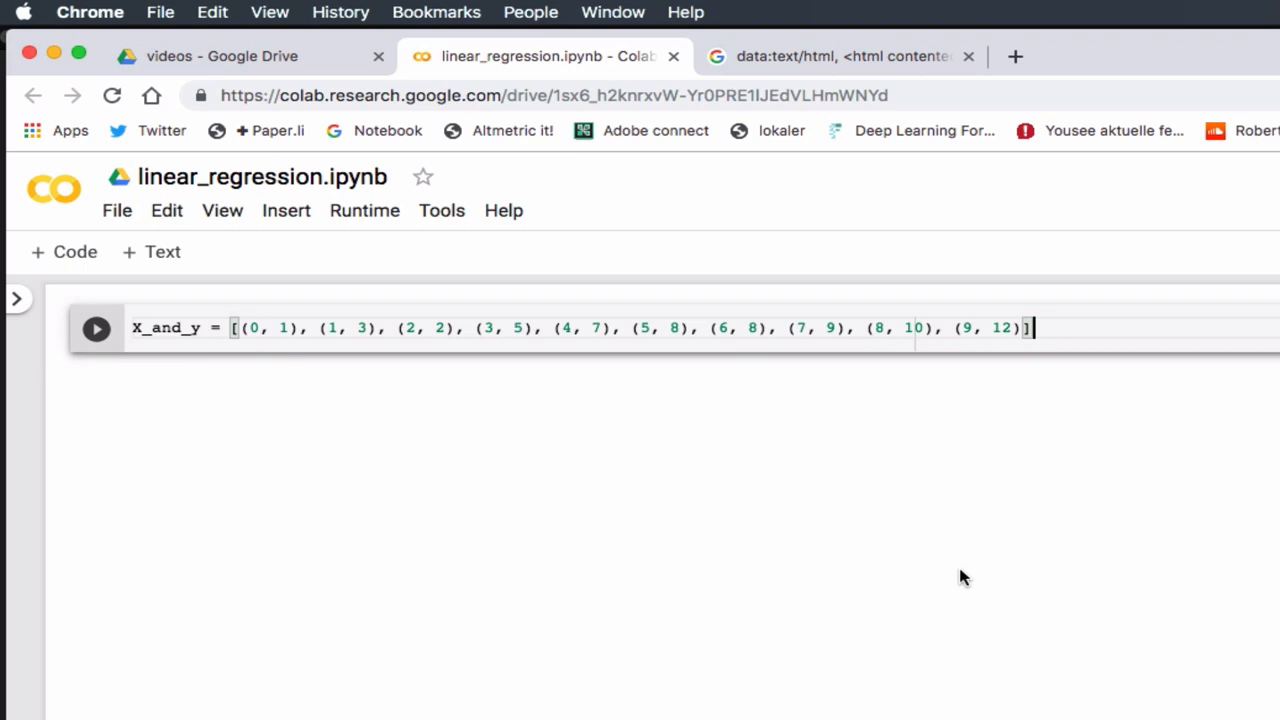
mouse_move(844, 374)
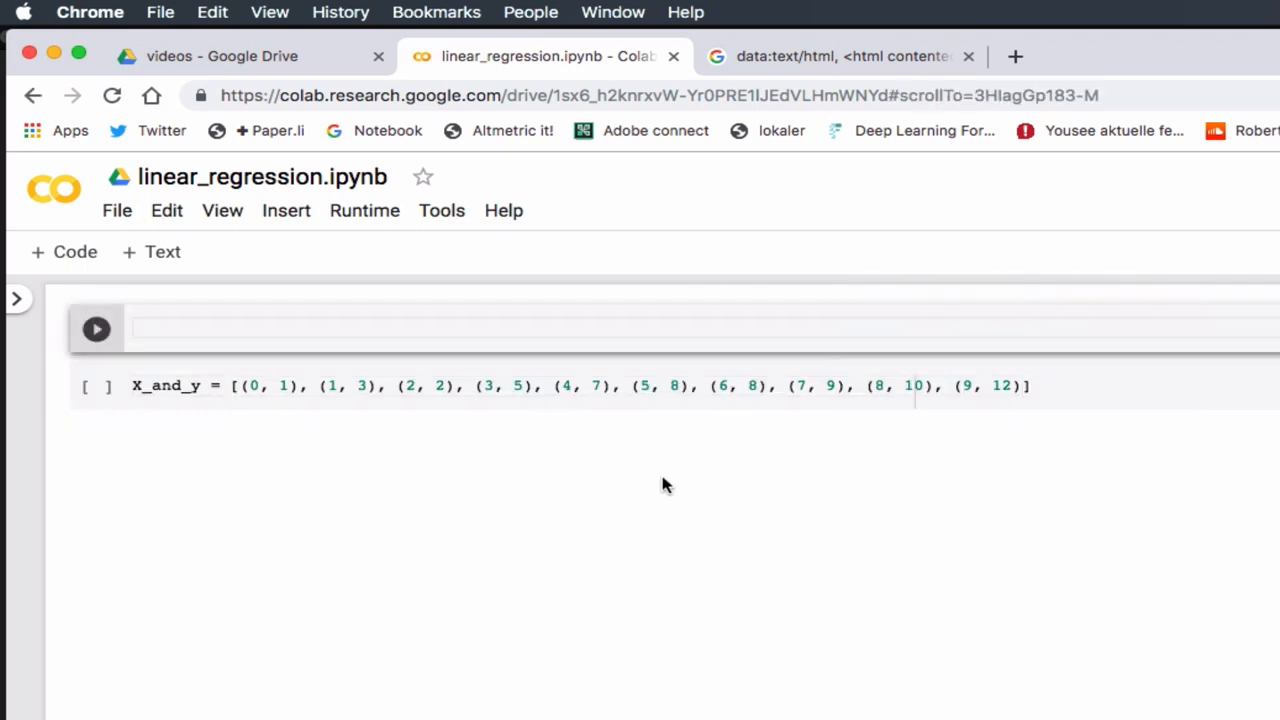
- Write 'import matplotlib.pyplot as plt' in a cell above the data
text(i)
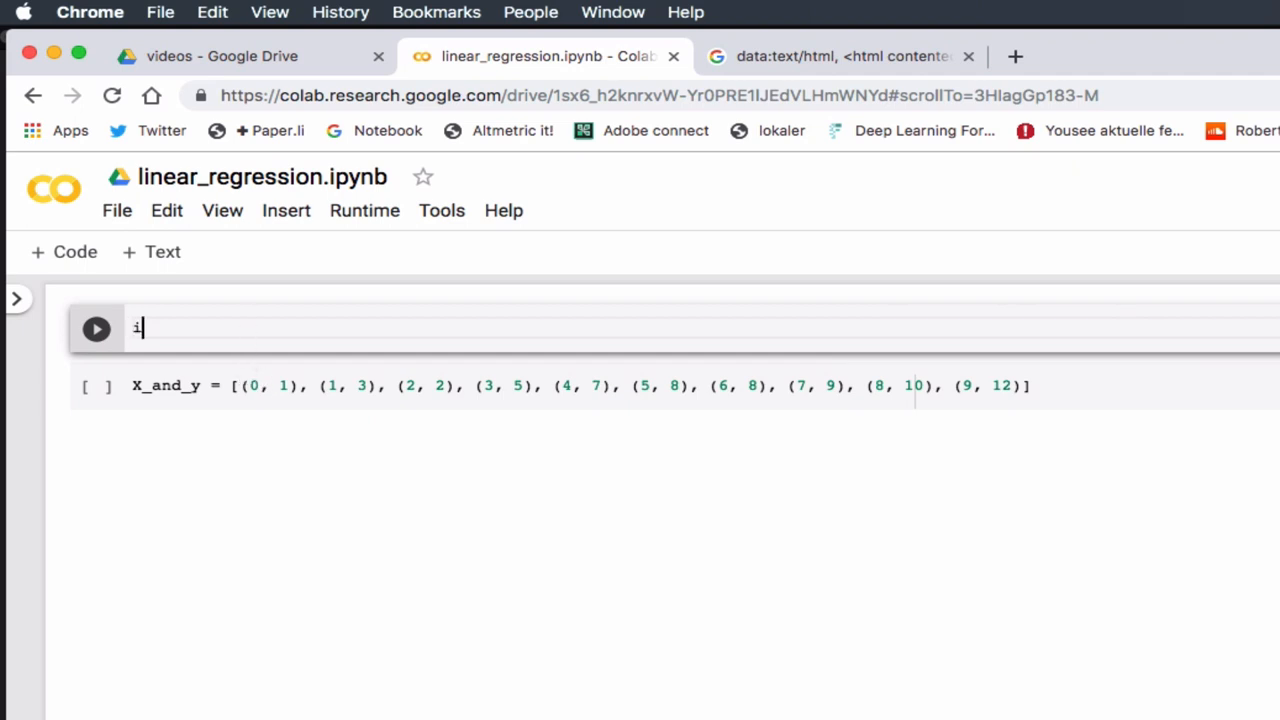
text(mport)
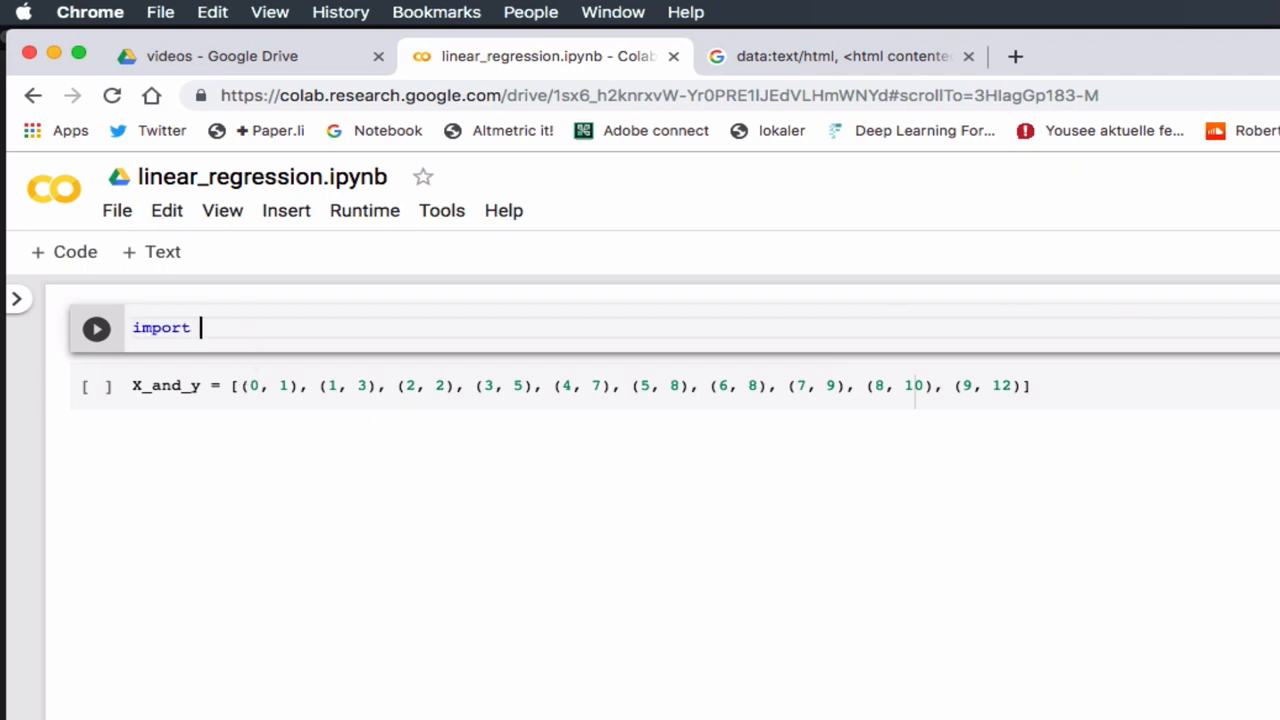
text(matplotlib.p)
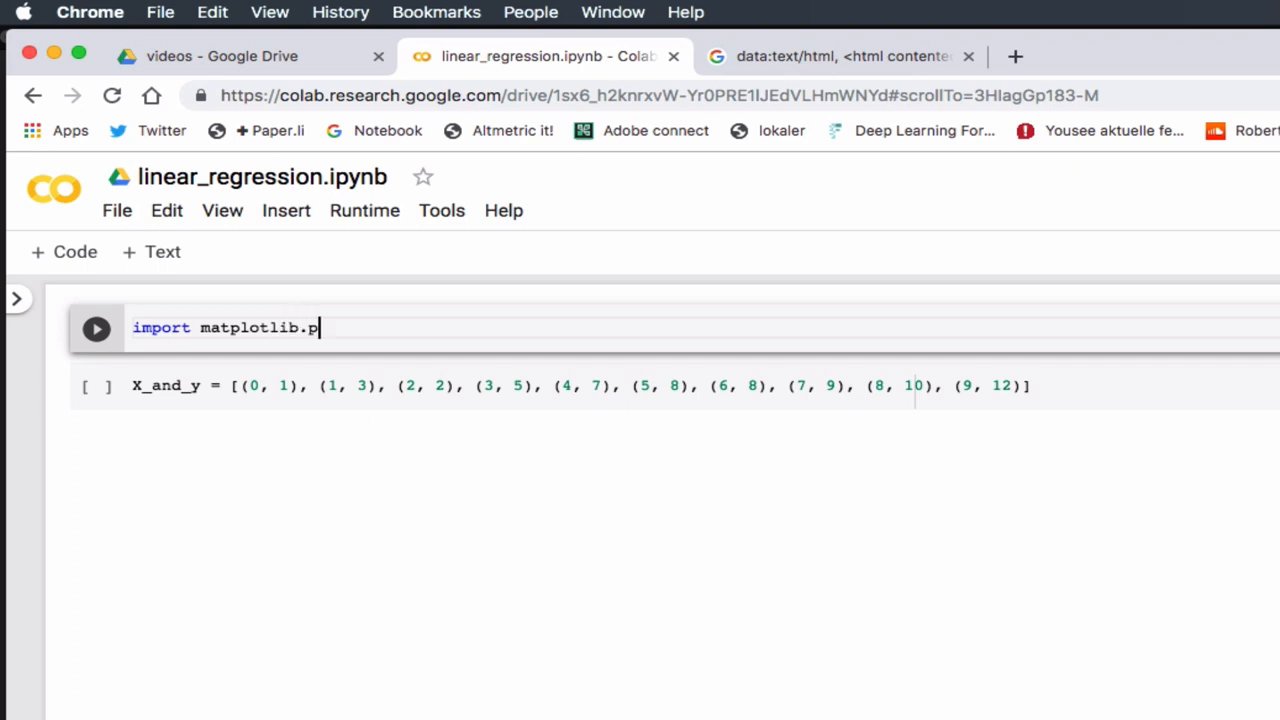
text(ypol)
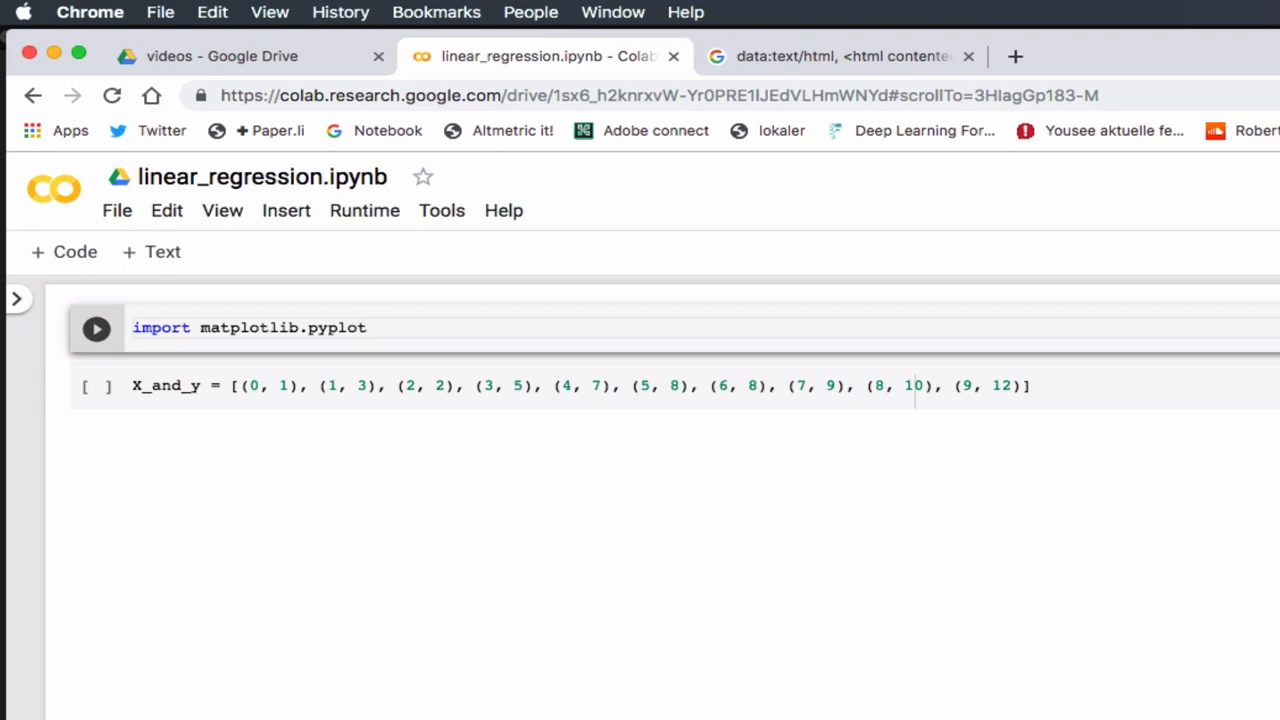
text(as plt)
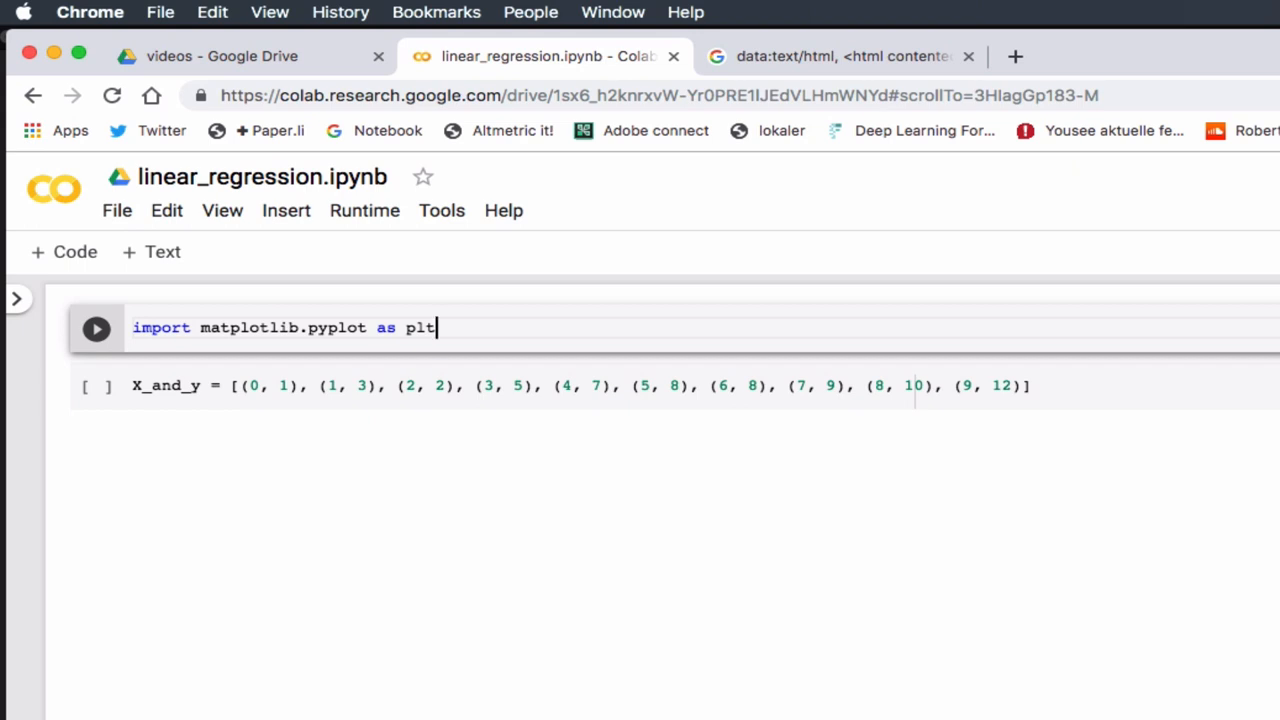
mouse_move(334, 424)
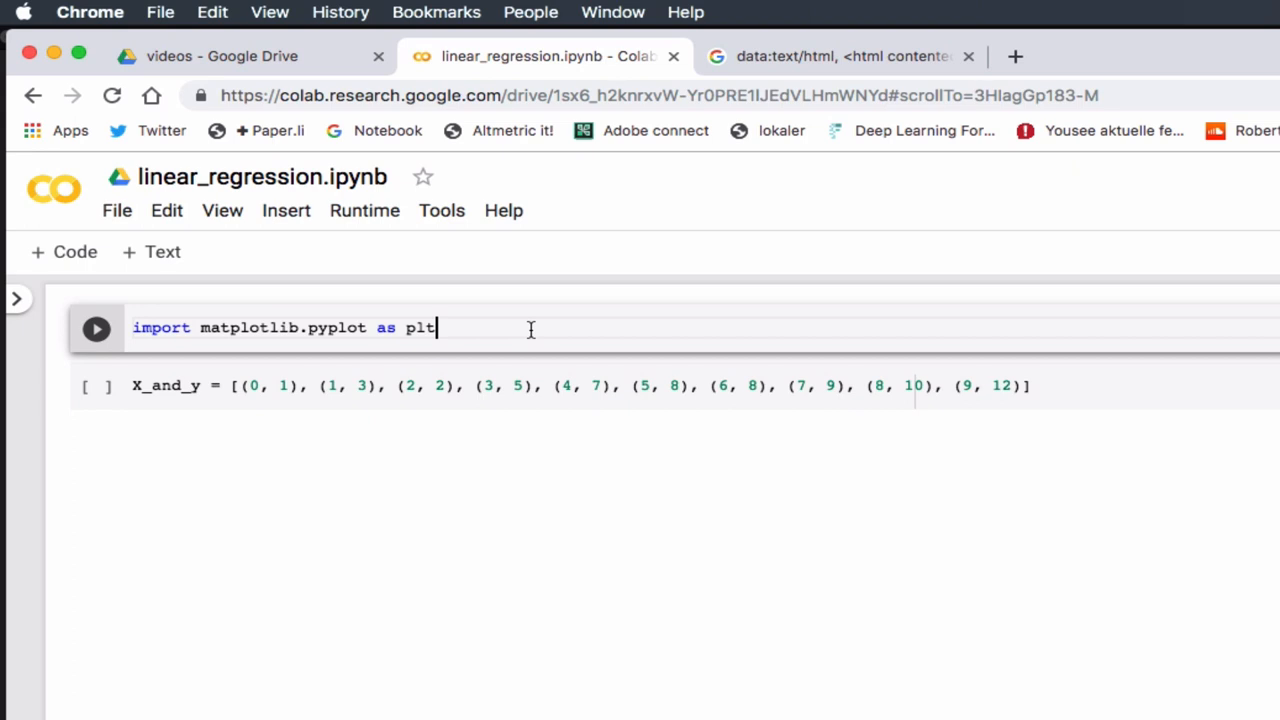
- Add a code cell below the X_and_y data calling plt.scatterplot(X,y)
click(512, 386)
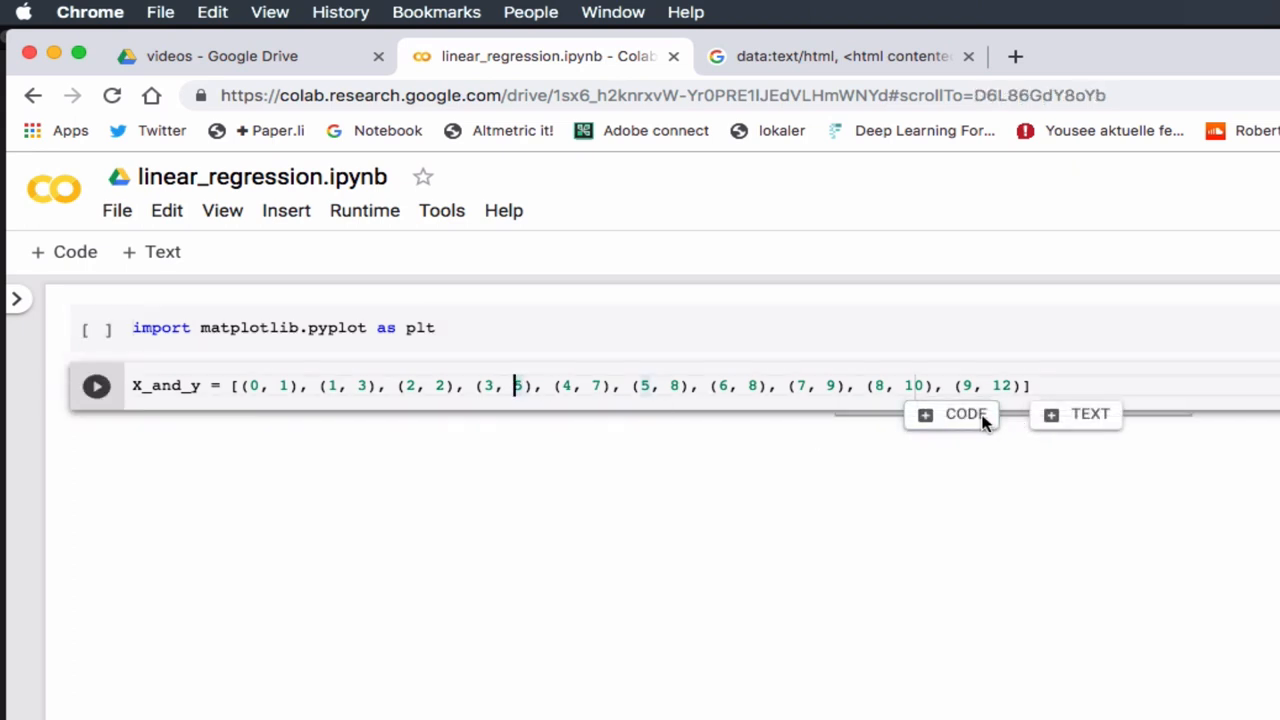
click(952, 414)
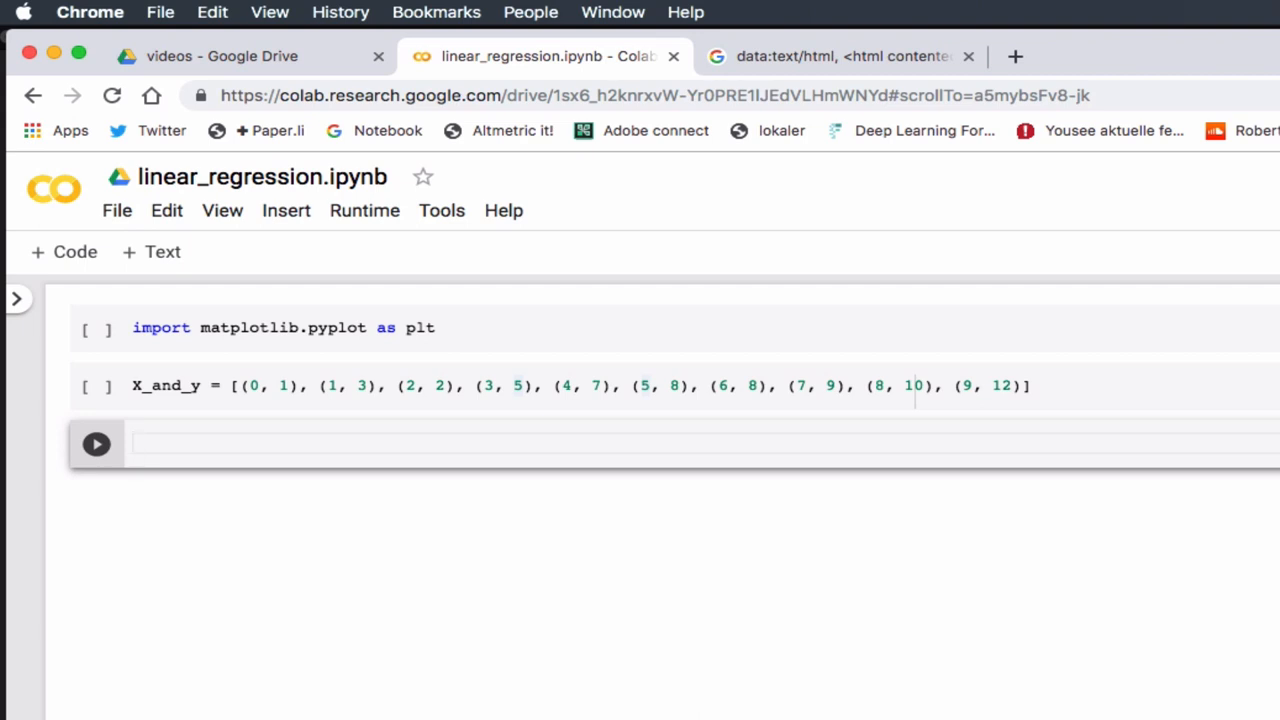
mouse_move(324, 652)
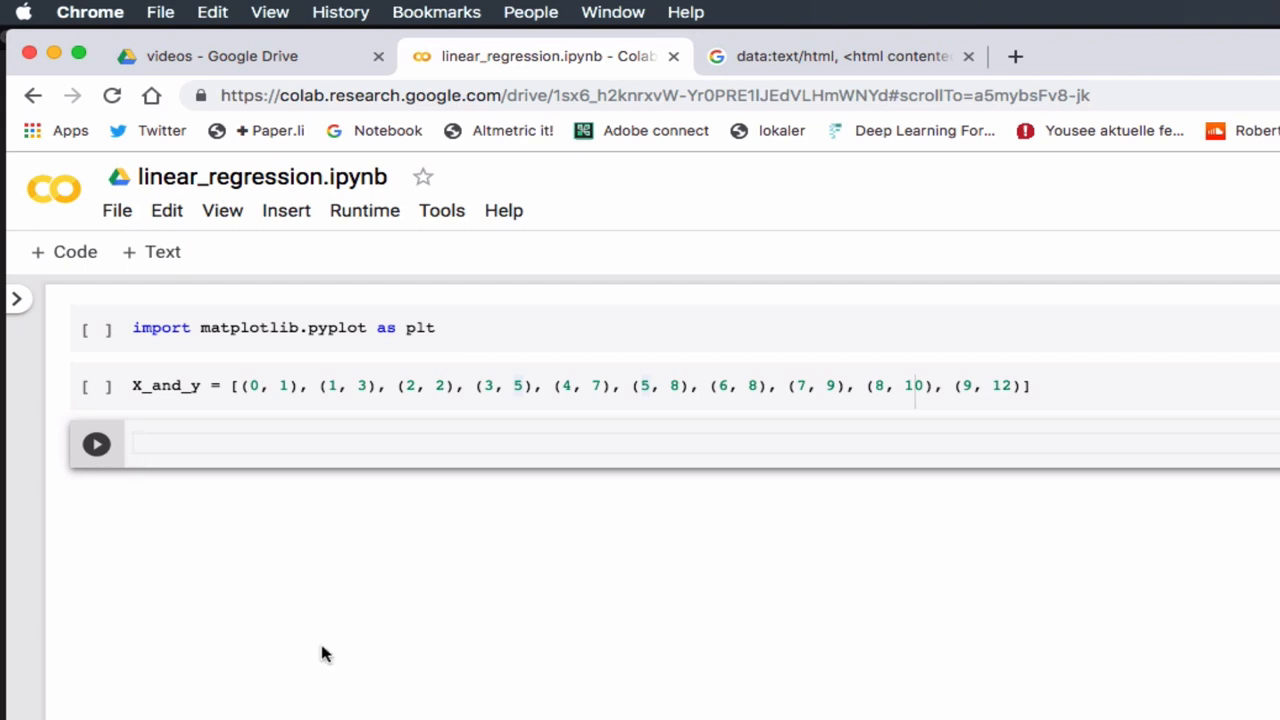
text(plt.)
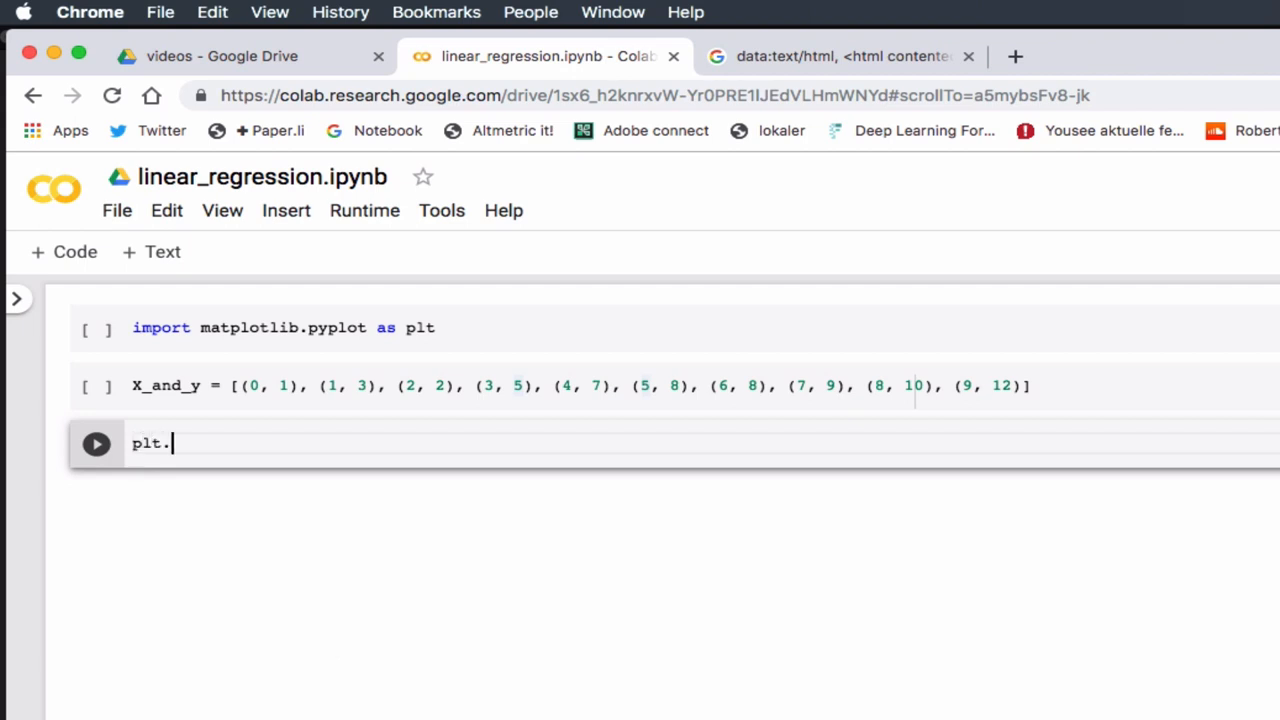
text(scatter)
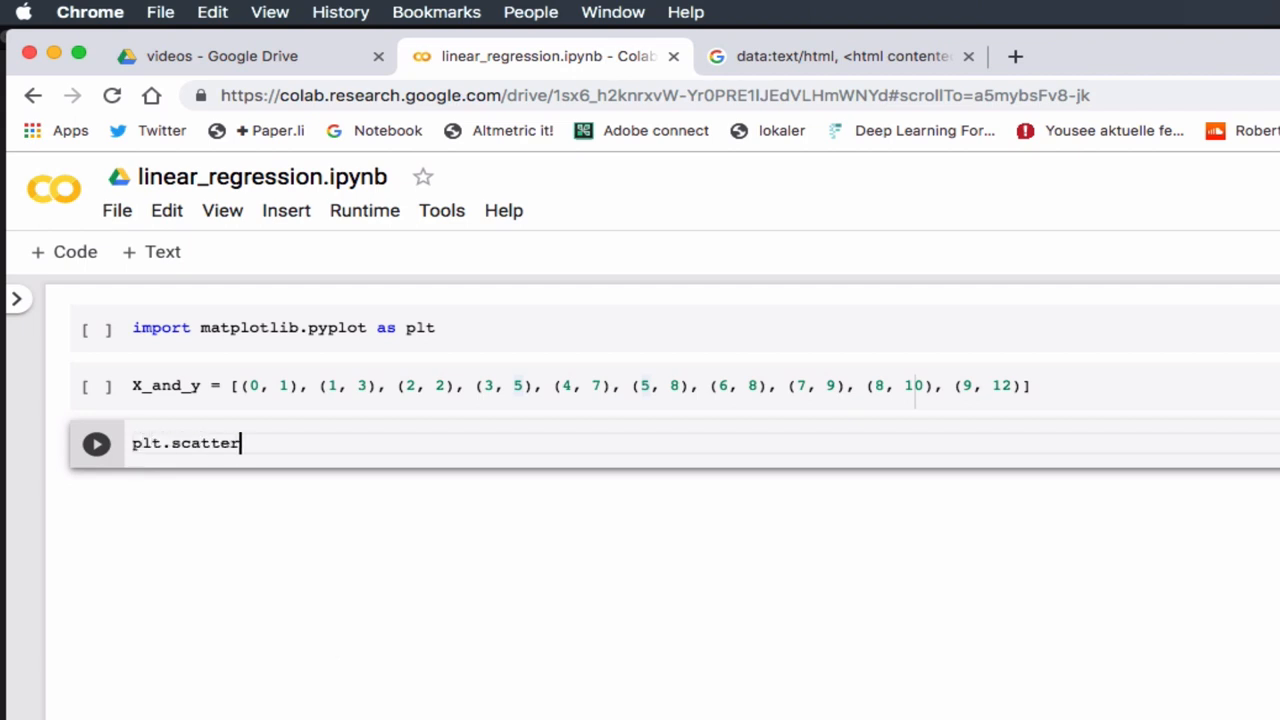
text(plot)
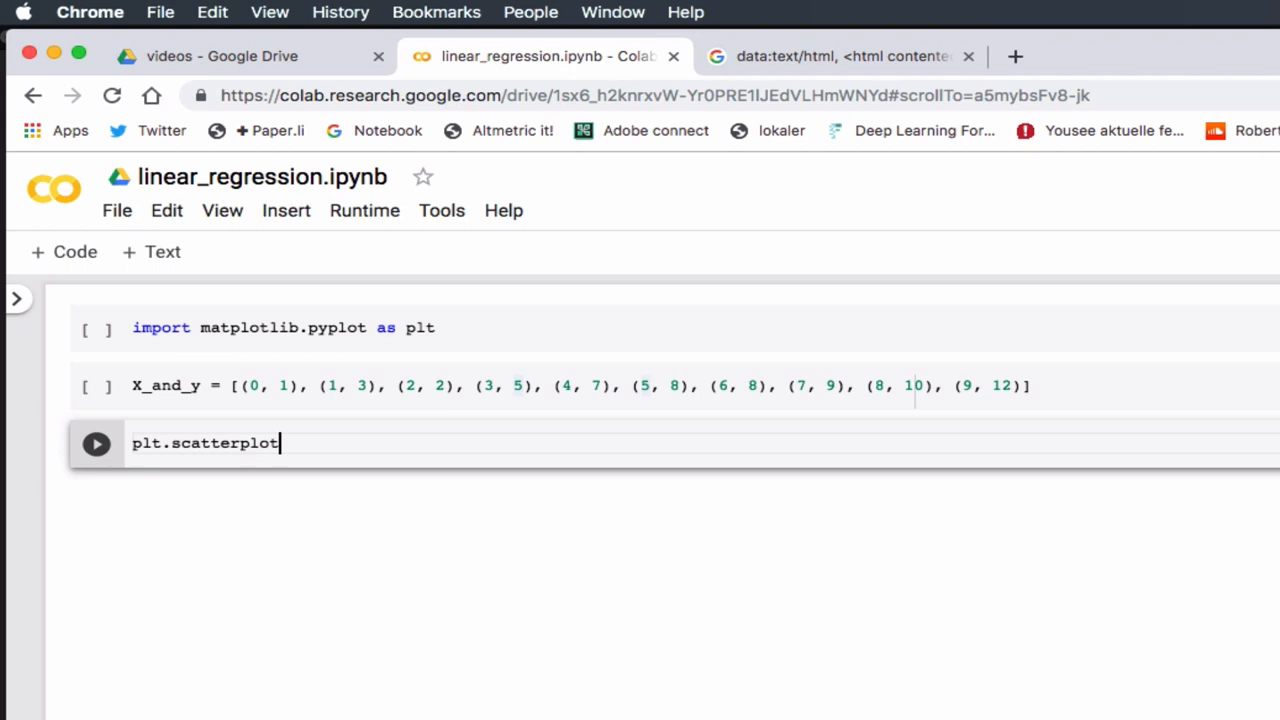
text((x))
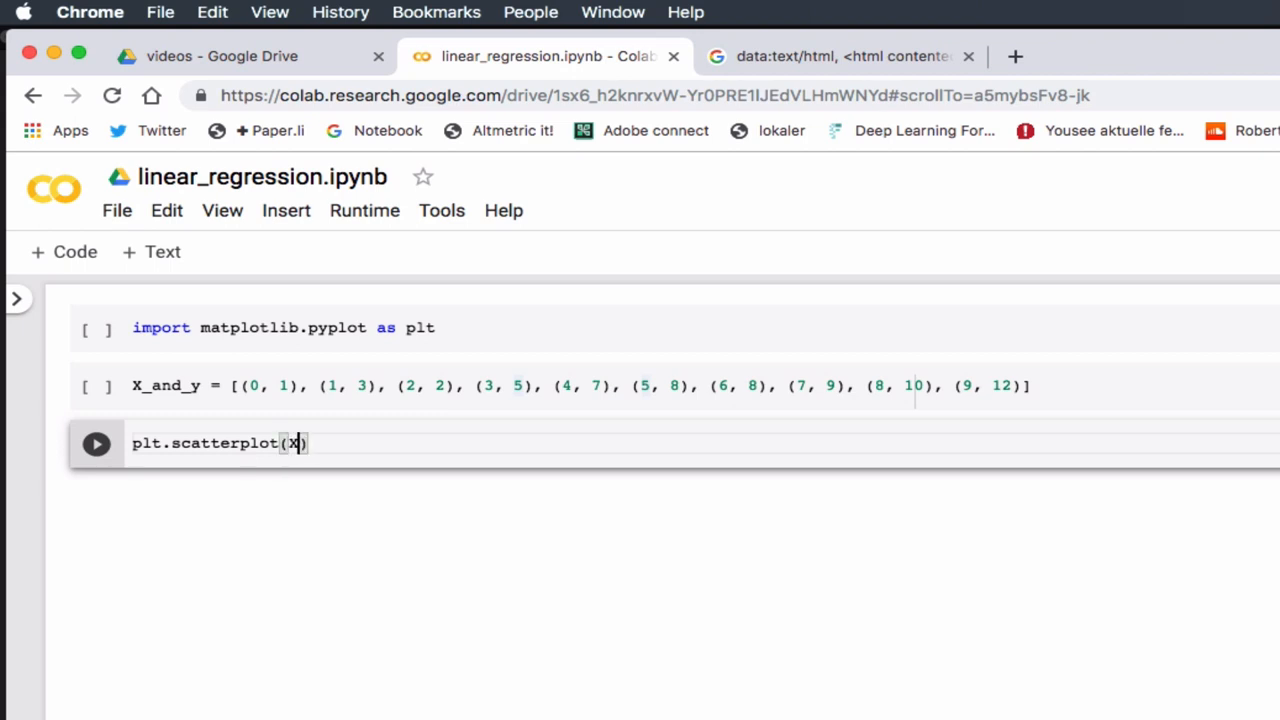
text(,y)
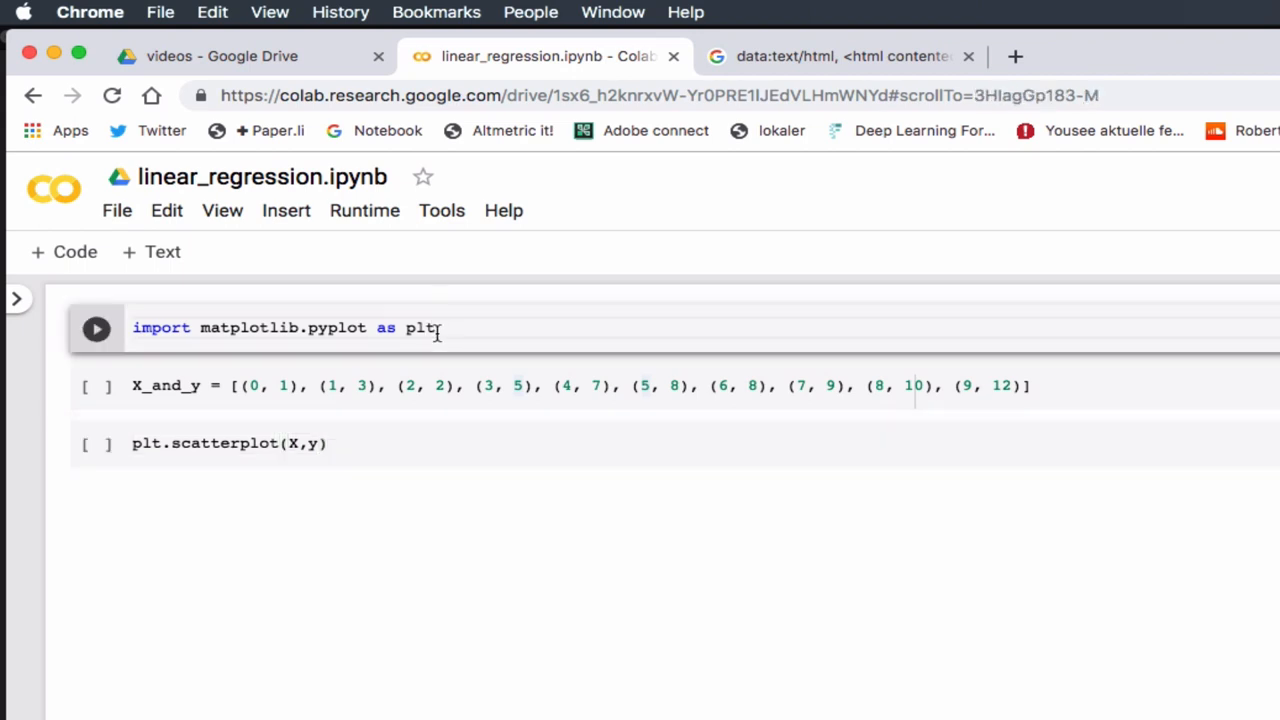
- Add 'import pandas as pd' on a new line in the import cell and run it
key(enter)
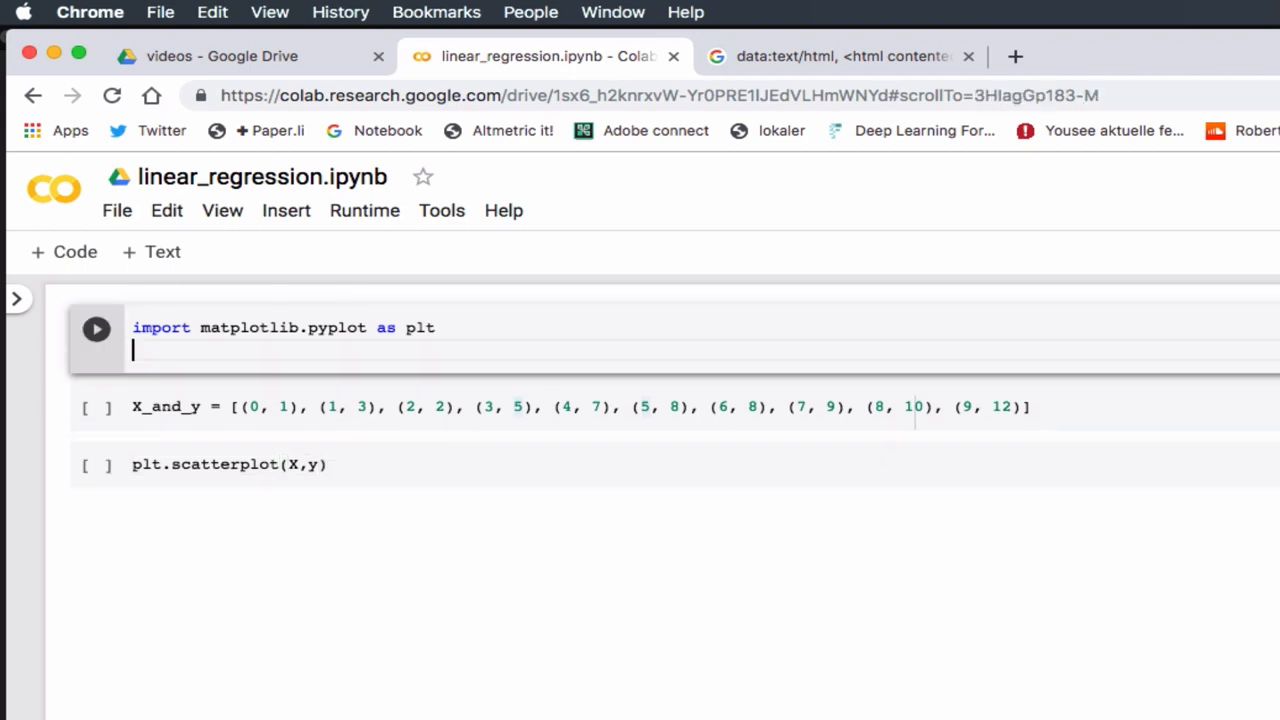
text(import)
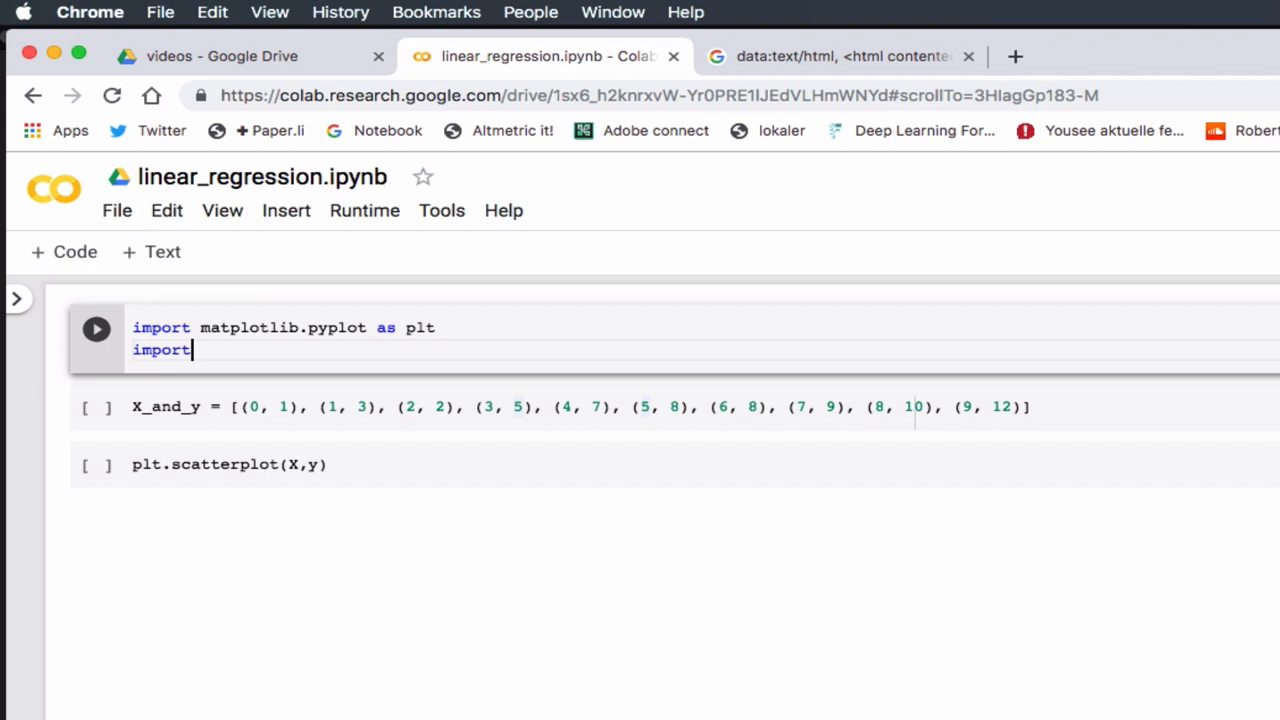
text(pandas)
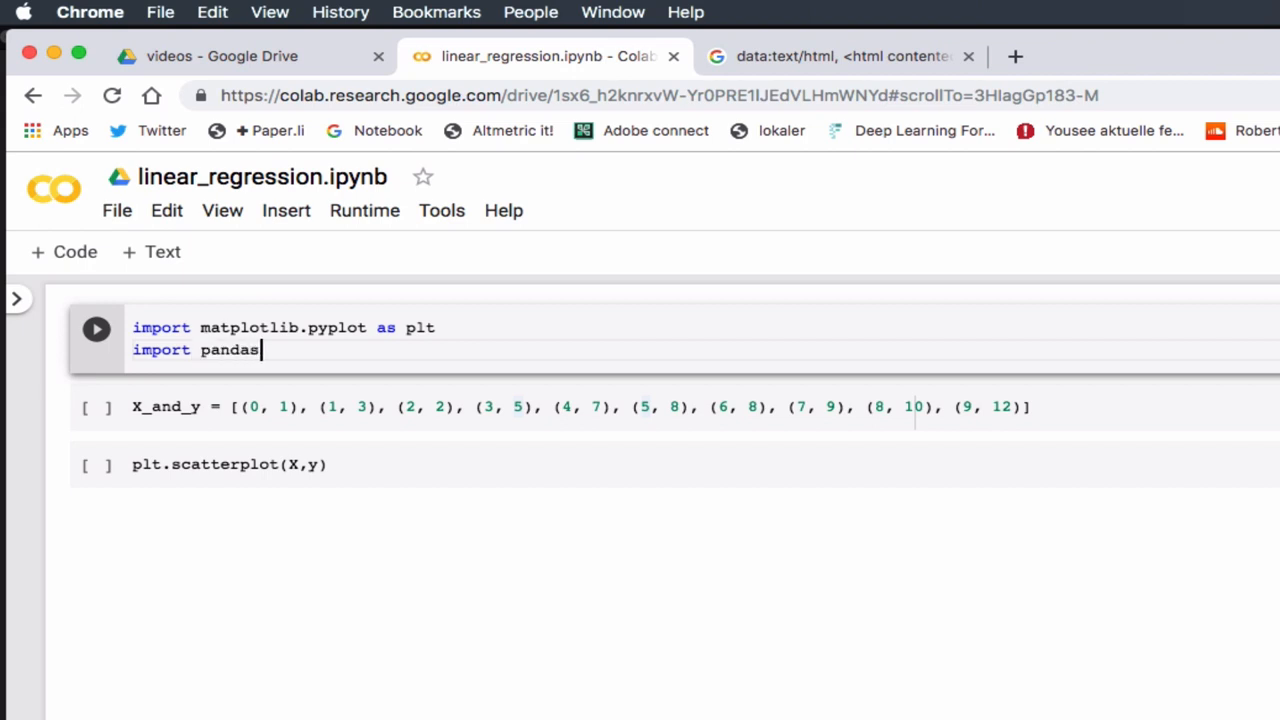
text(as)
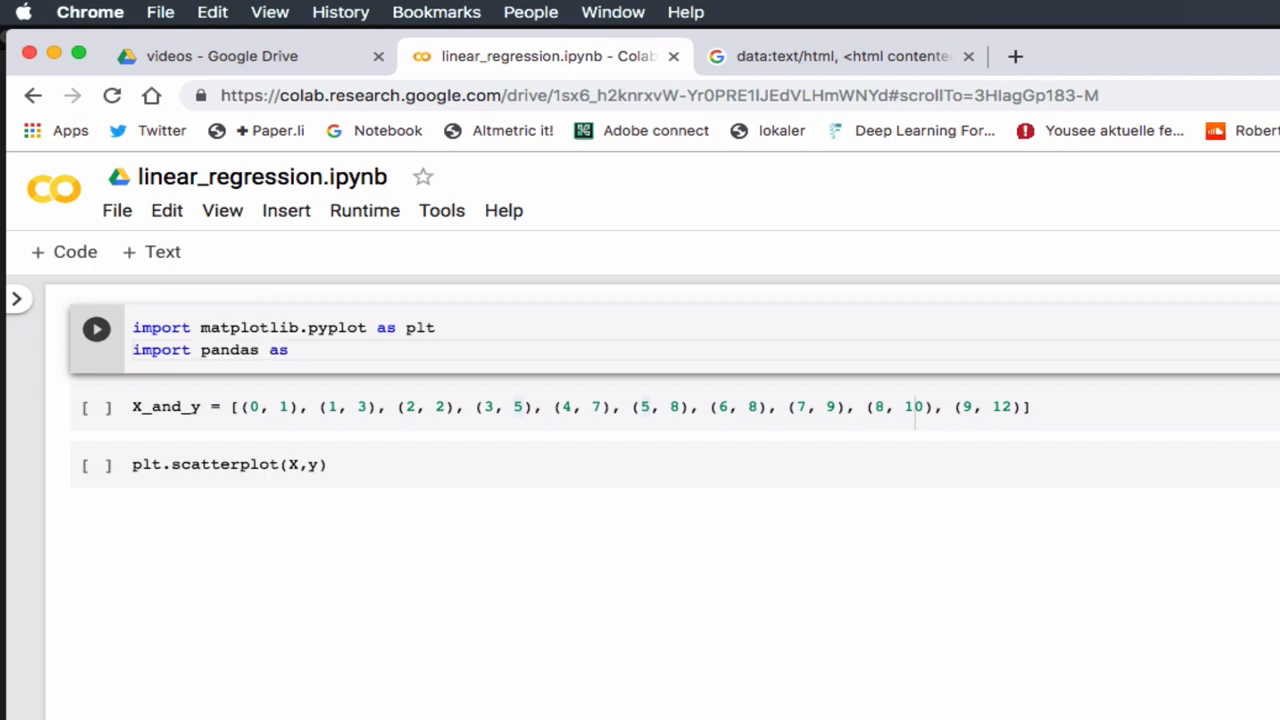
text(pd)
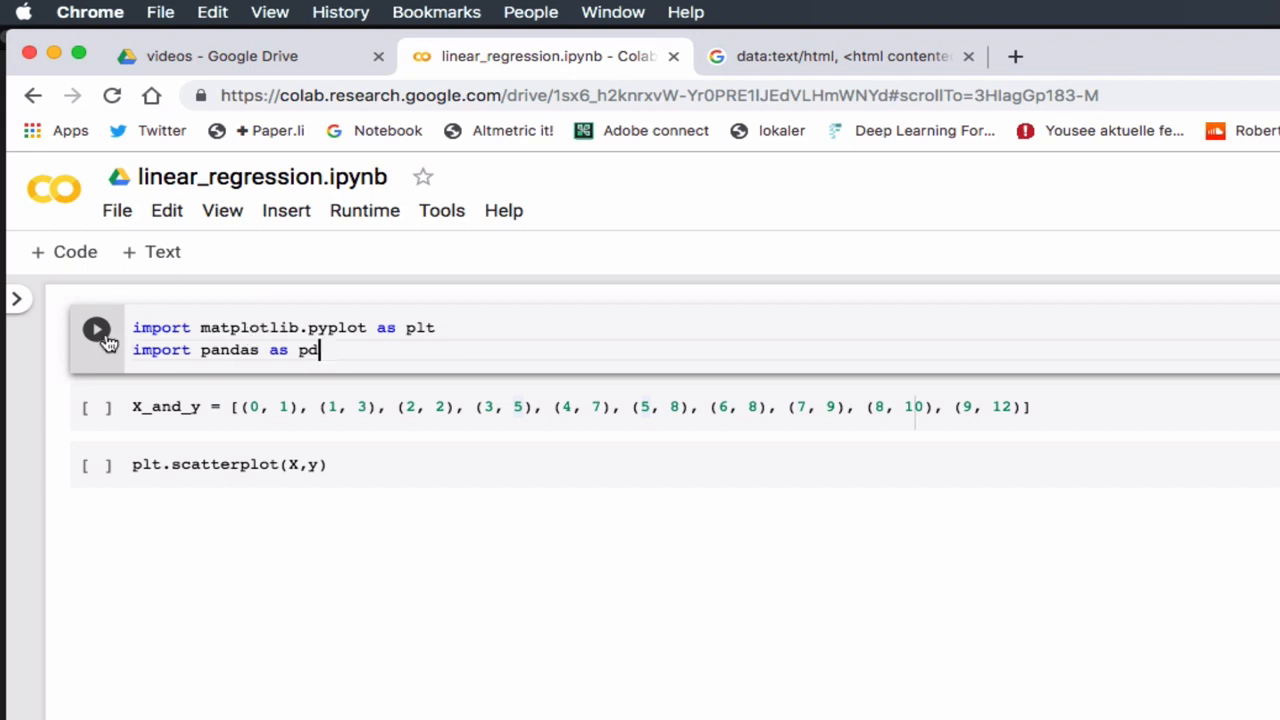
click(96, 328)
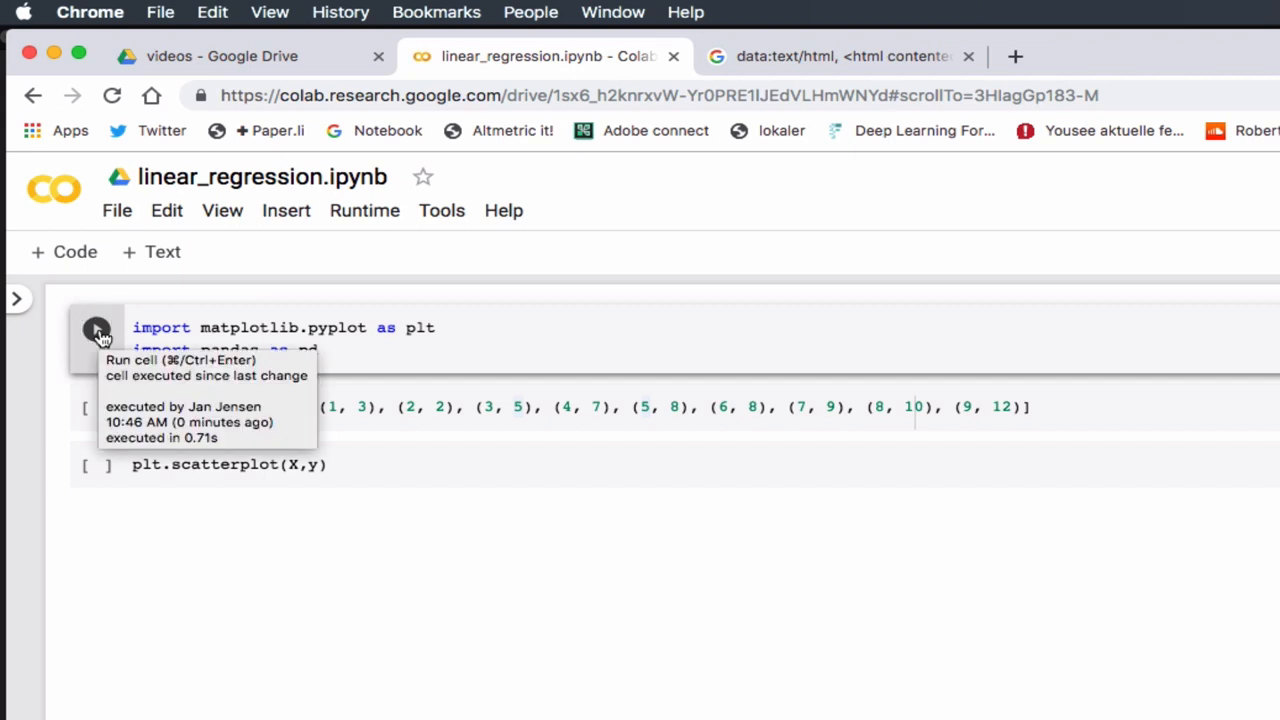
mouse_move(196, 514)
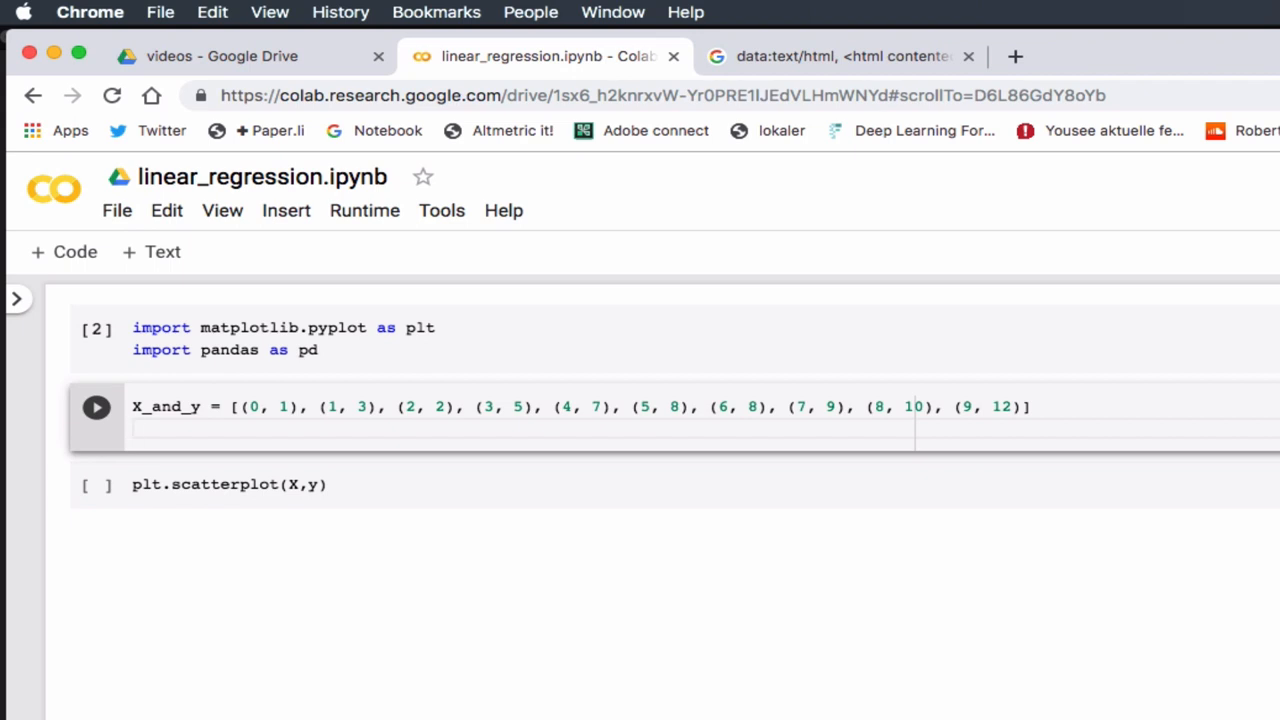
- Write data = pd.DataFrame(X_and_y) in the data cell
text(data)
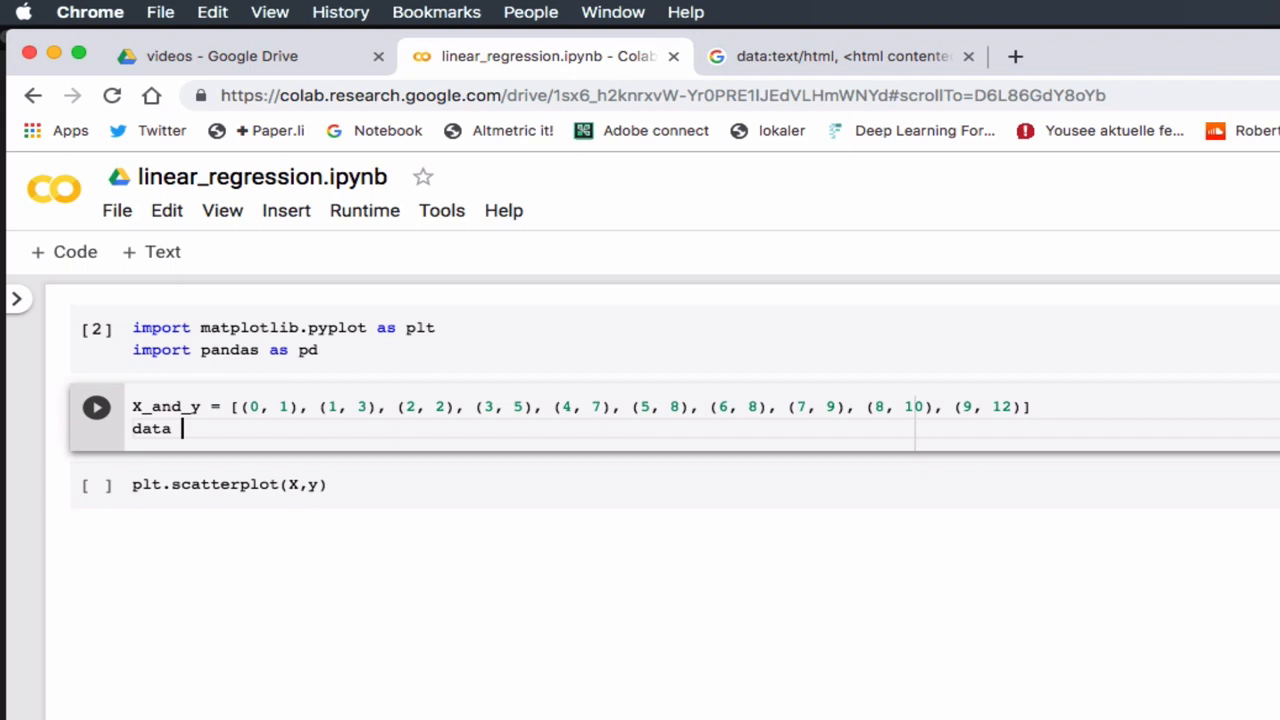
text(=)
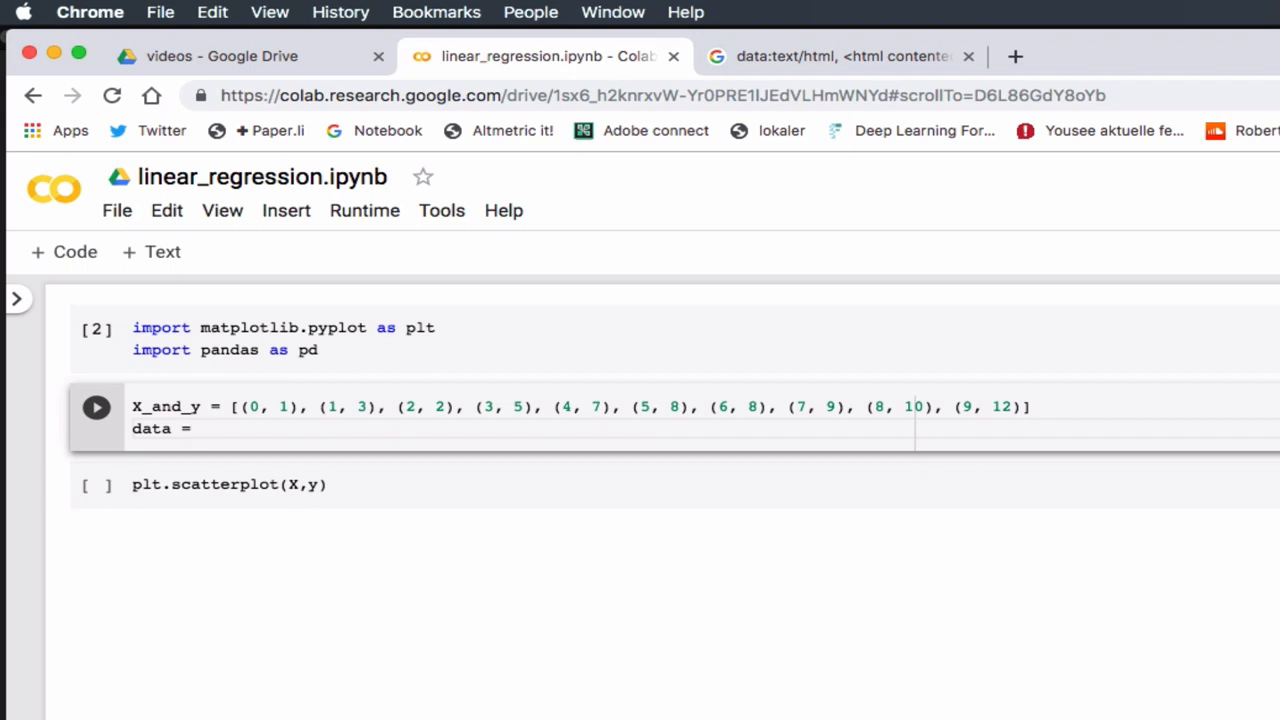
text(pd.)
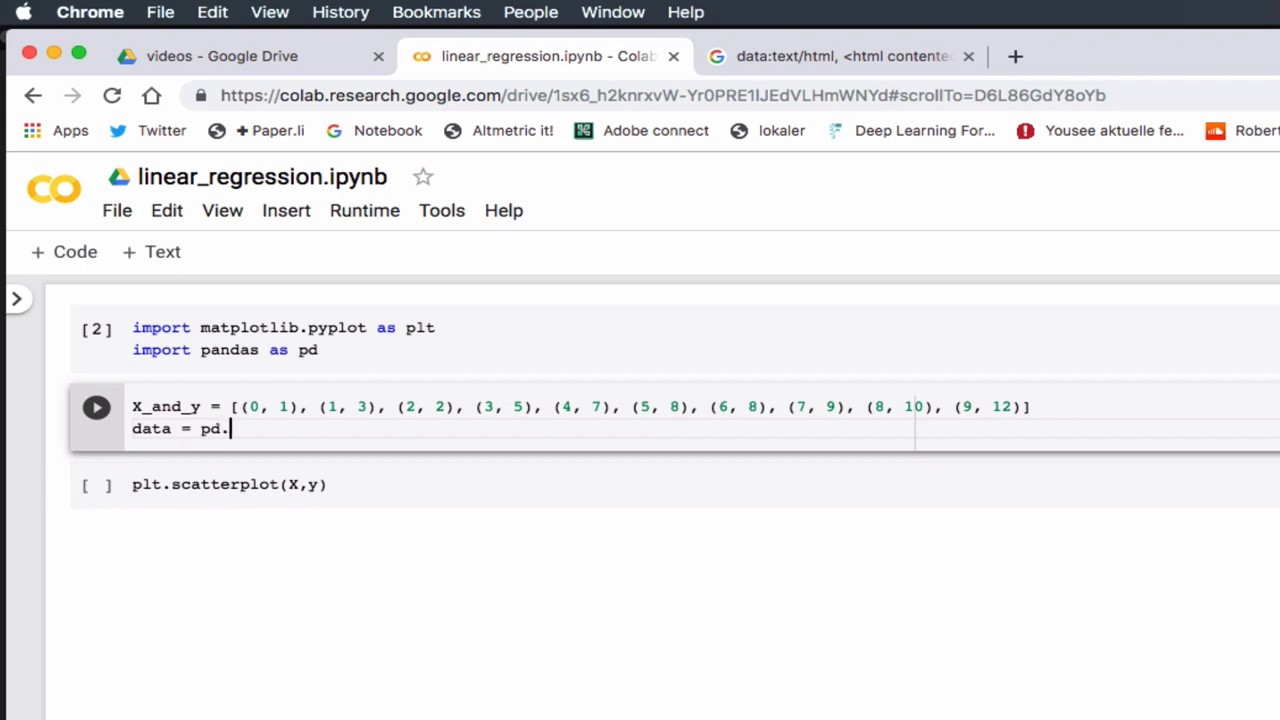
mouse_move(616, 372)
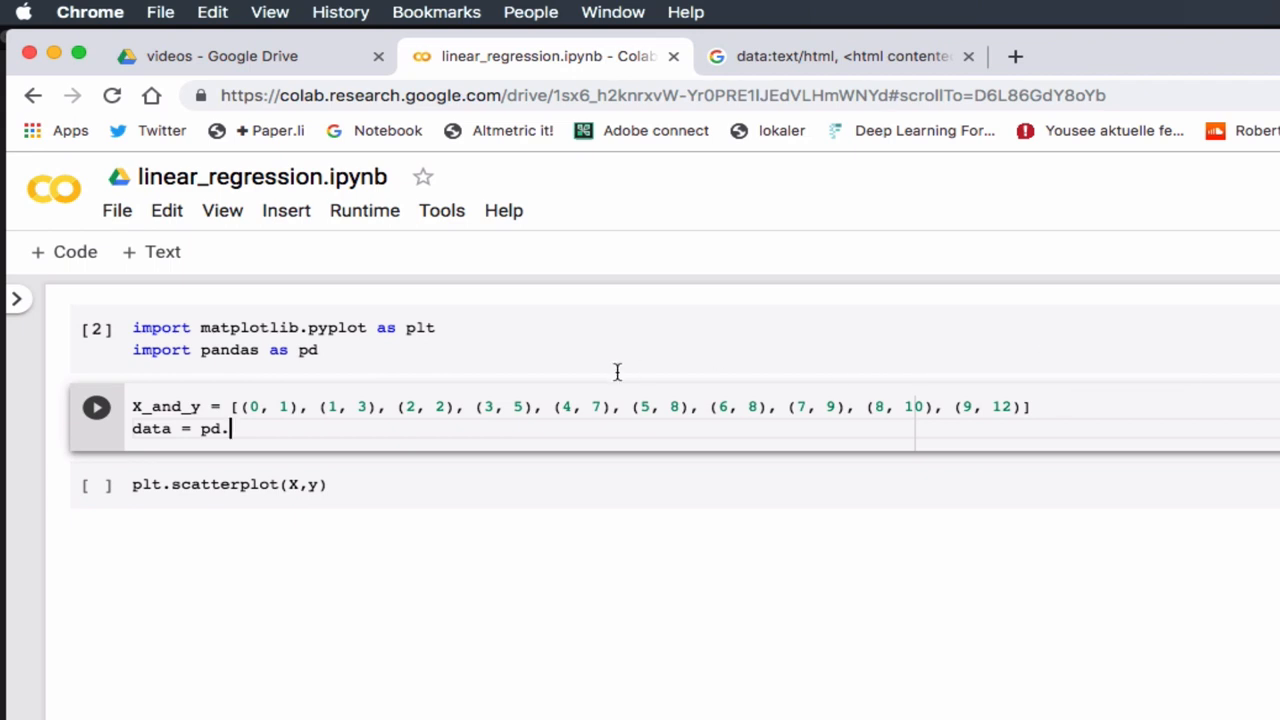
mouse_move(432, 496)
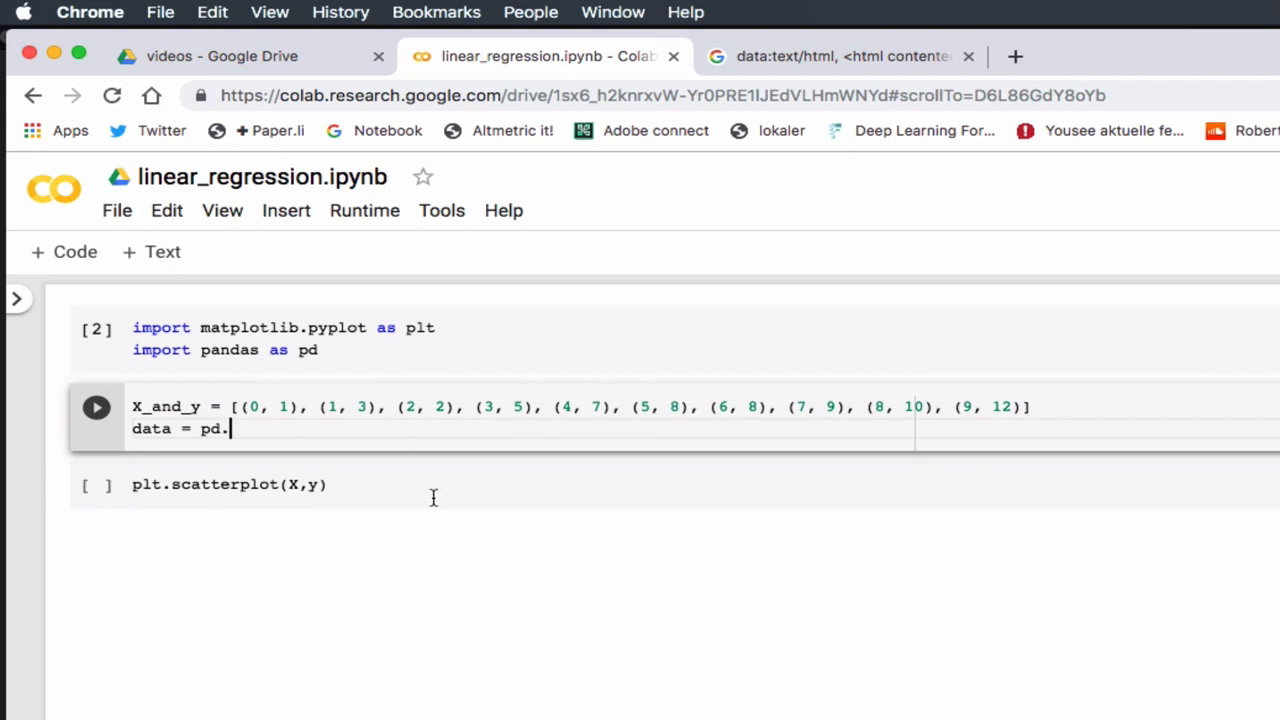
text(DataF)
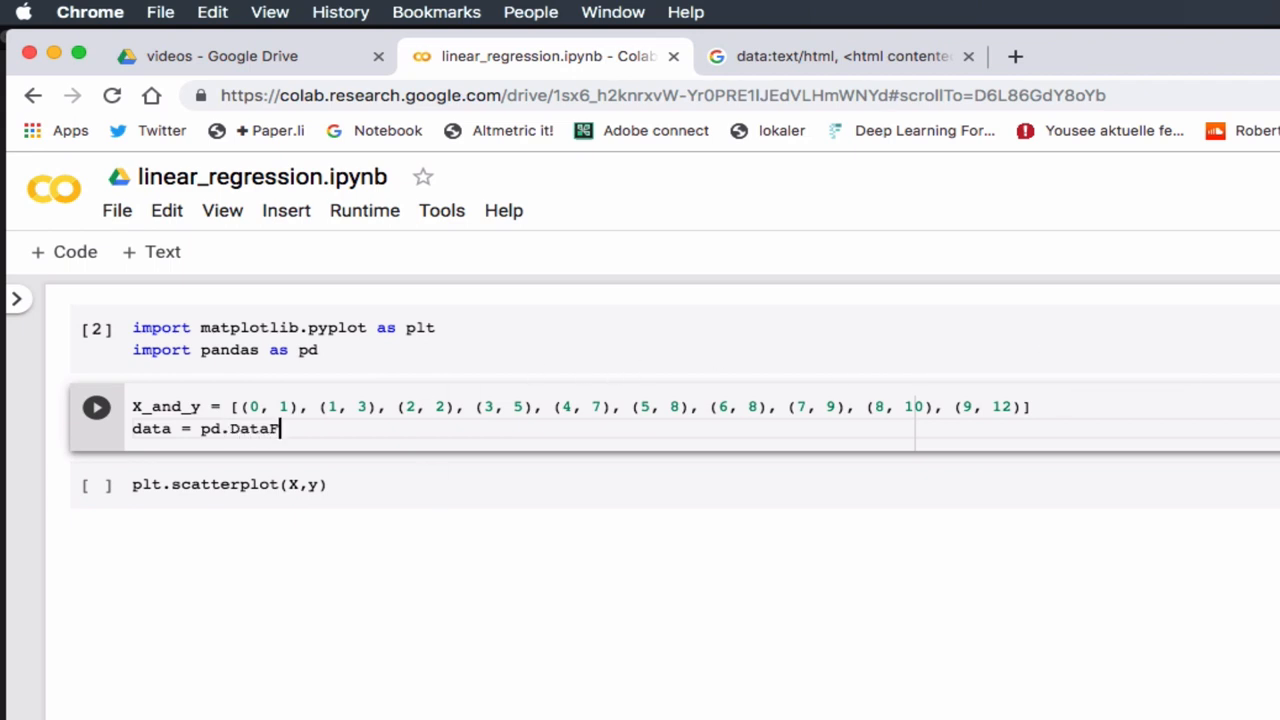
text(rame)
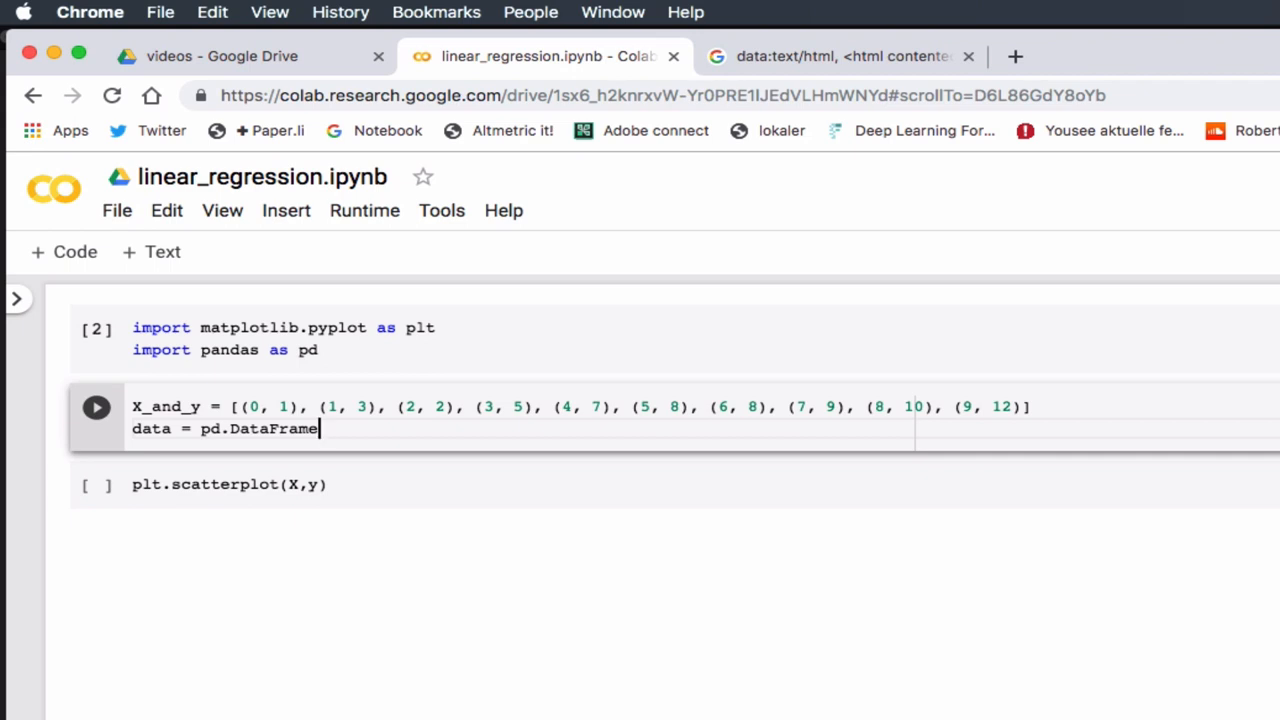
text([])
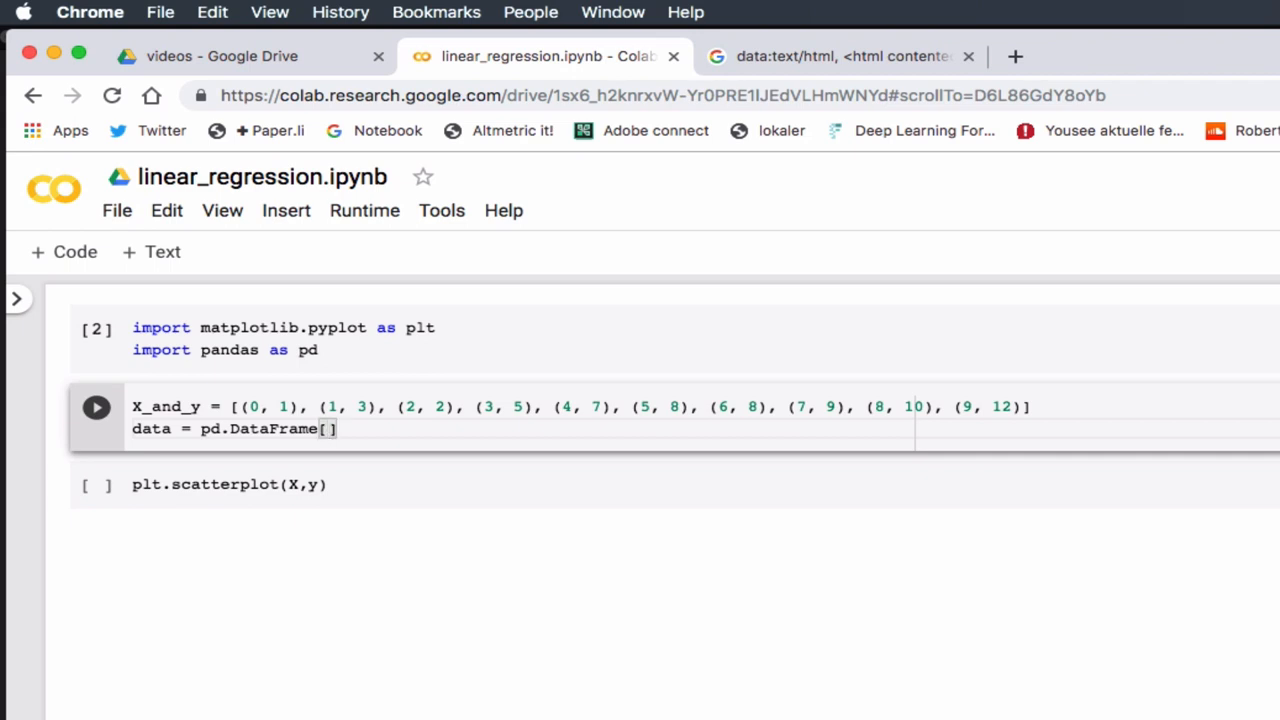
text(())
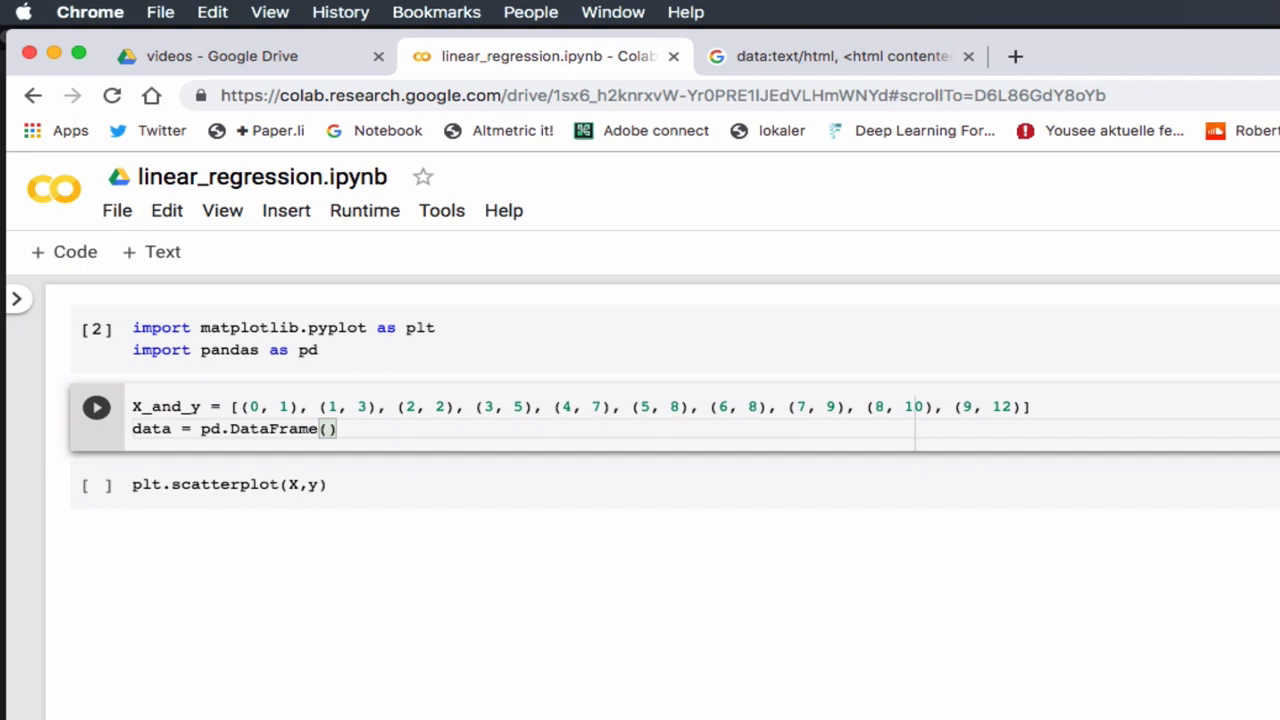
text(X)
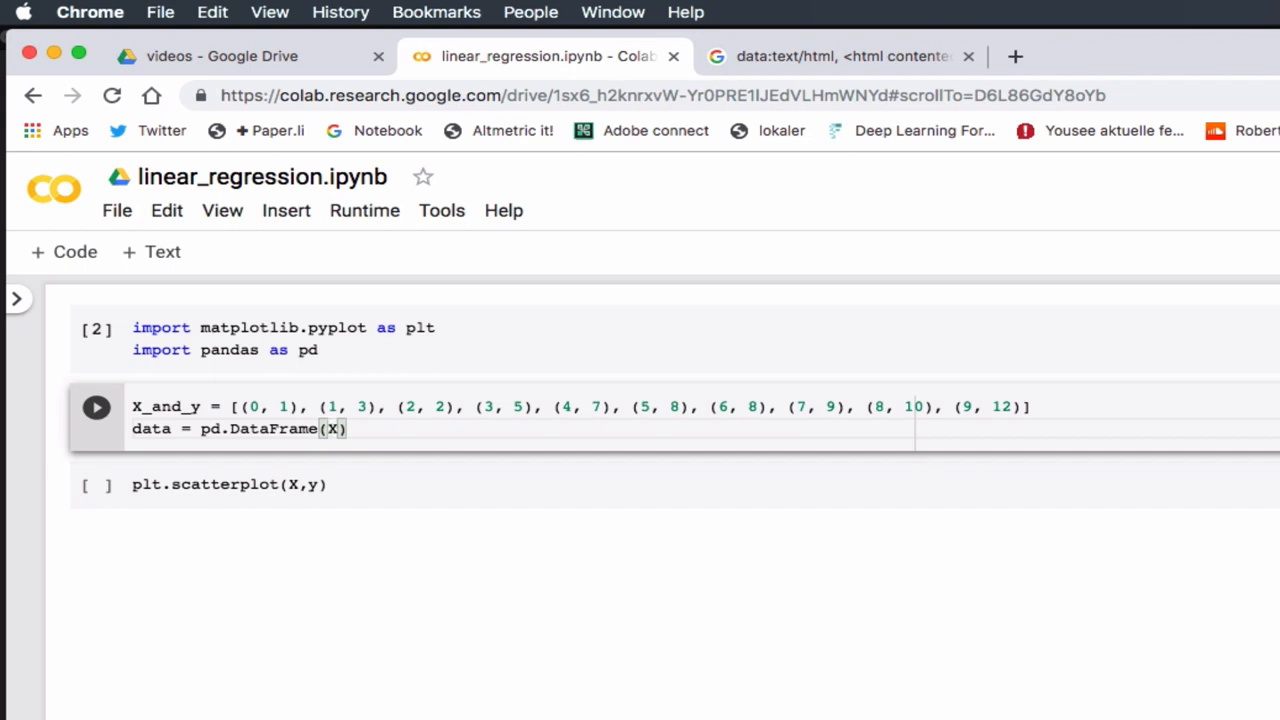
text(_and)
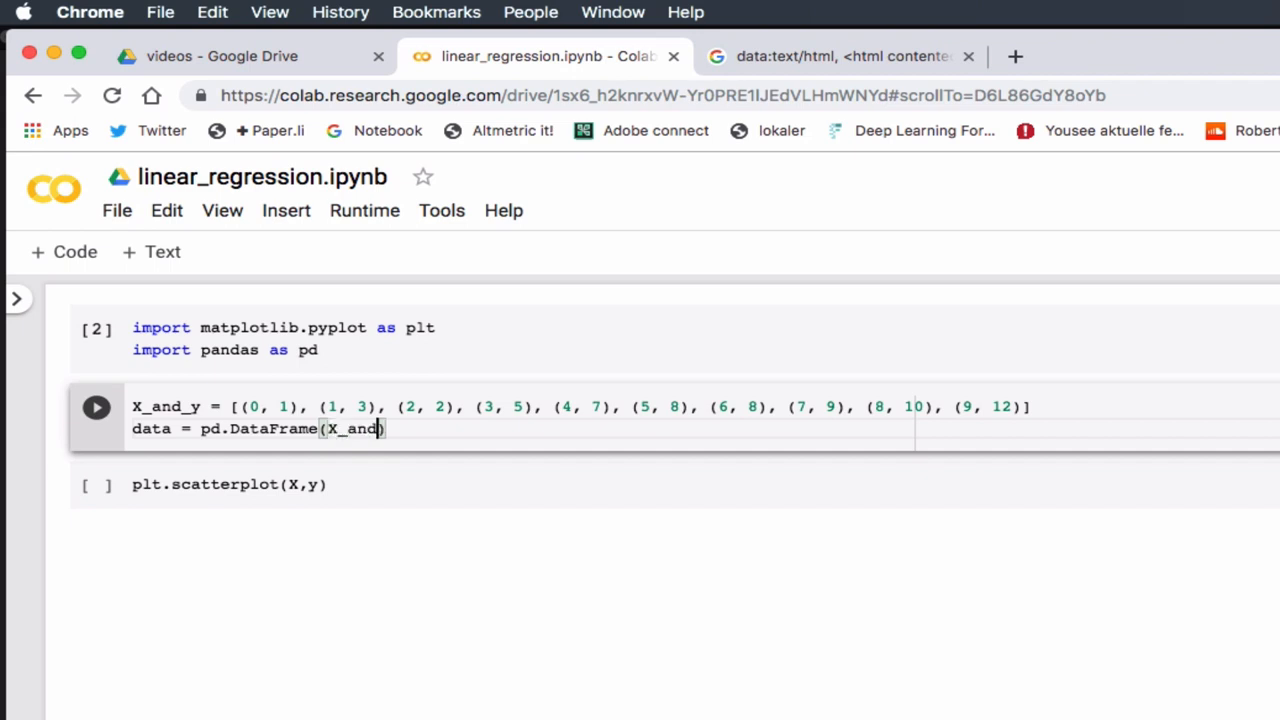
text(_y))
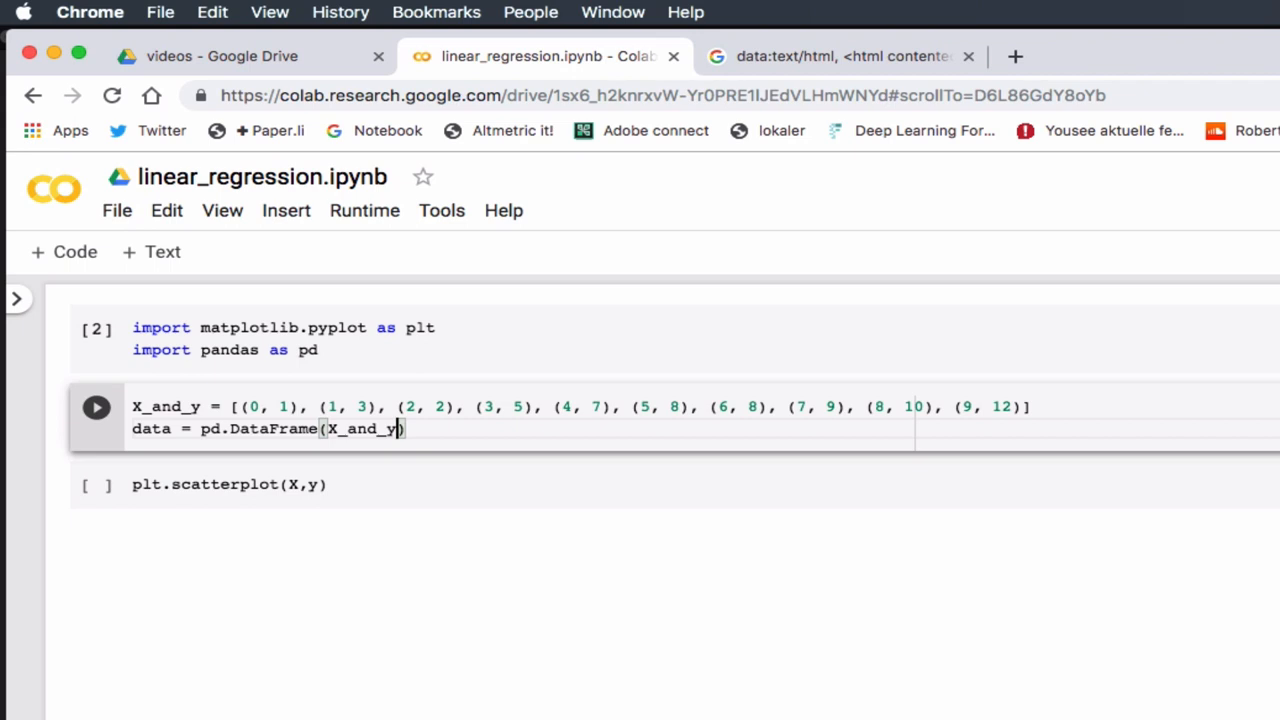
- Add columns=['X','y'] to the DataFrame call and reference data on a new line
text(,)
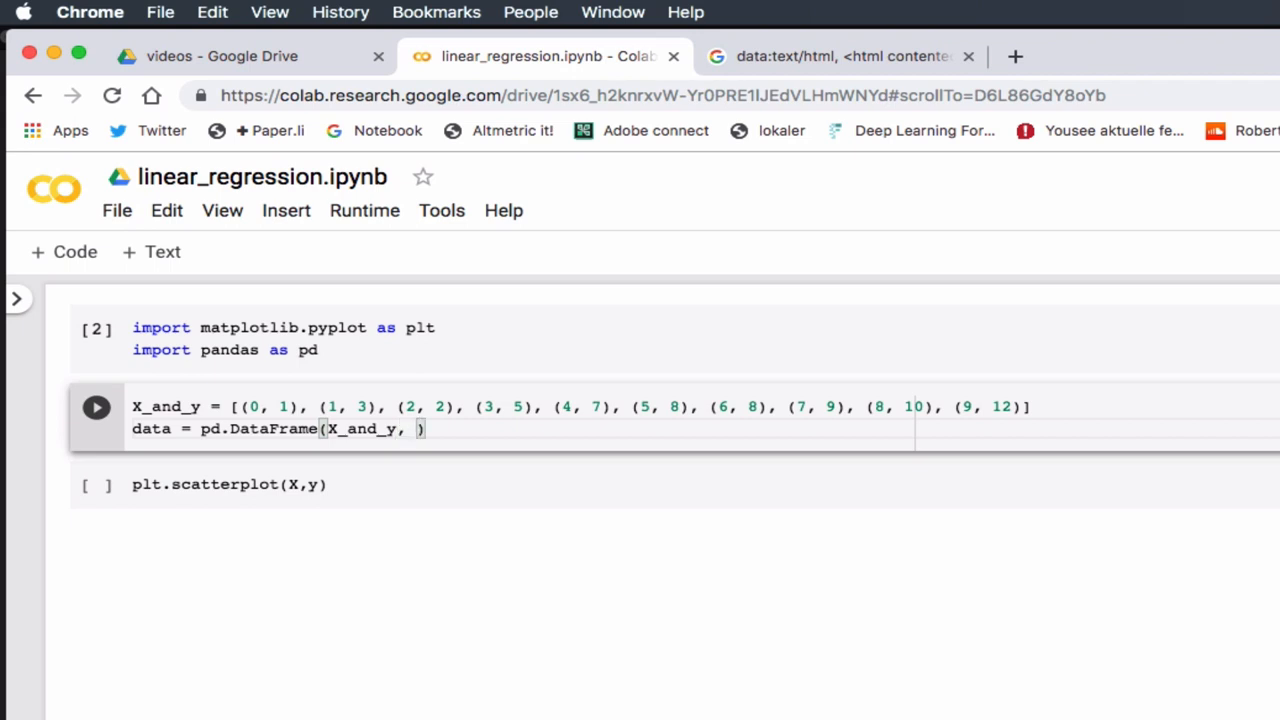
text(col)
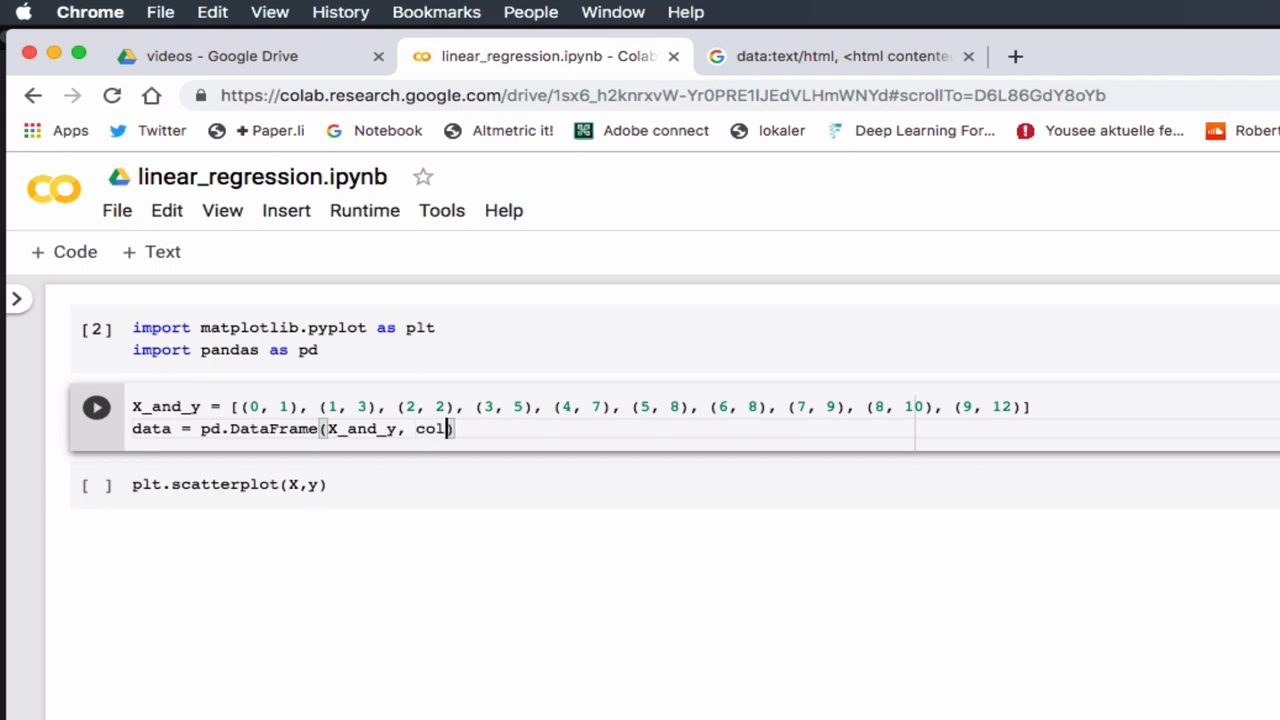
text(umns=)
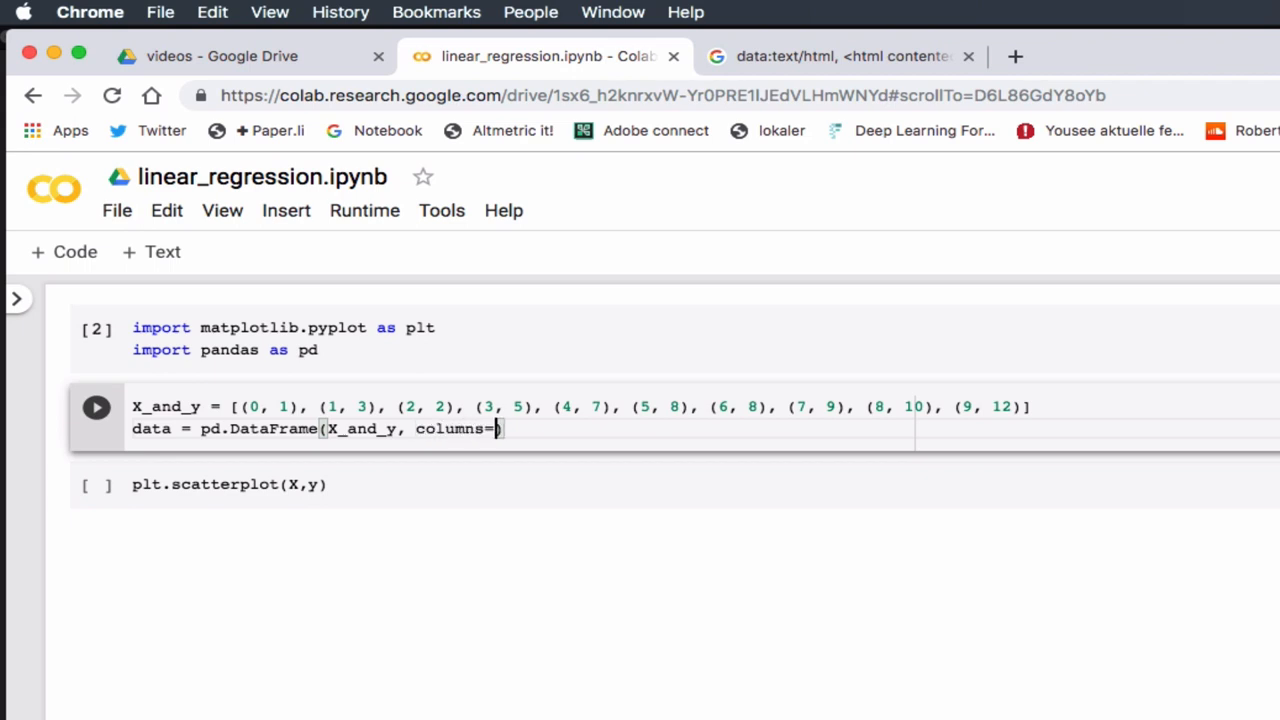
text([)
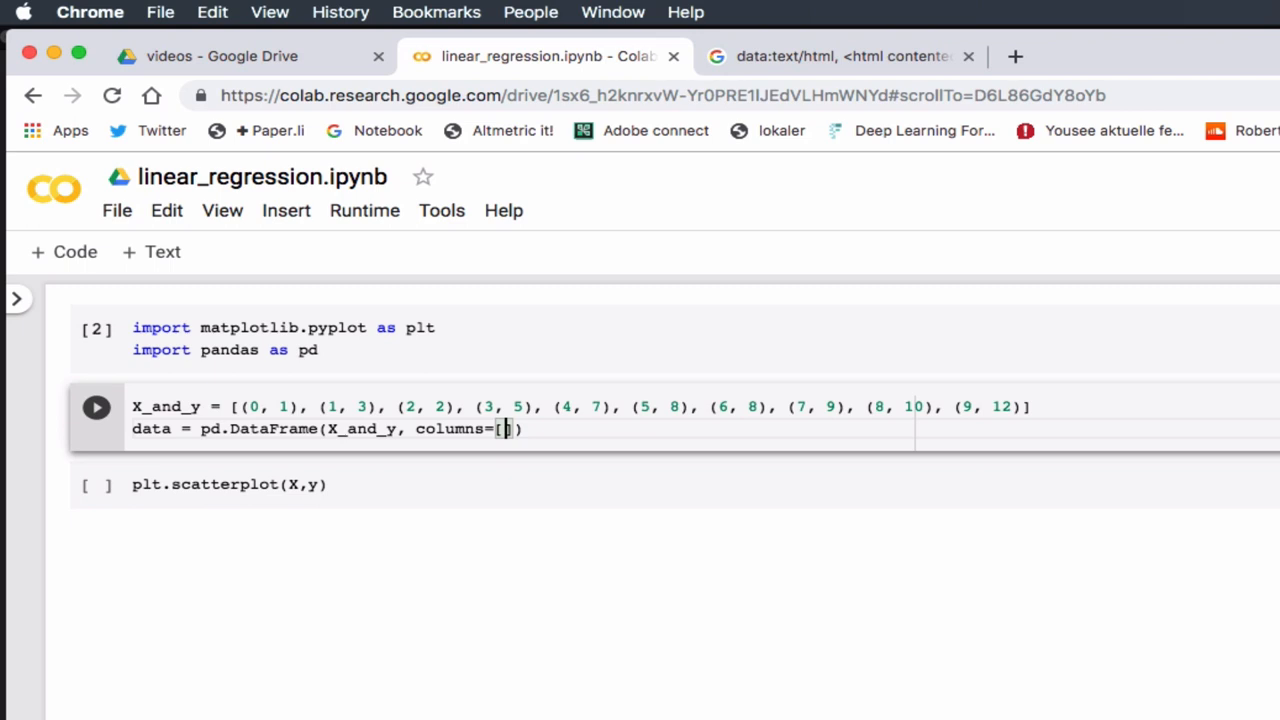
text('X',)
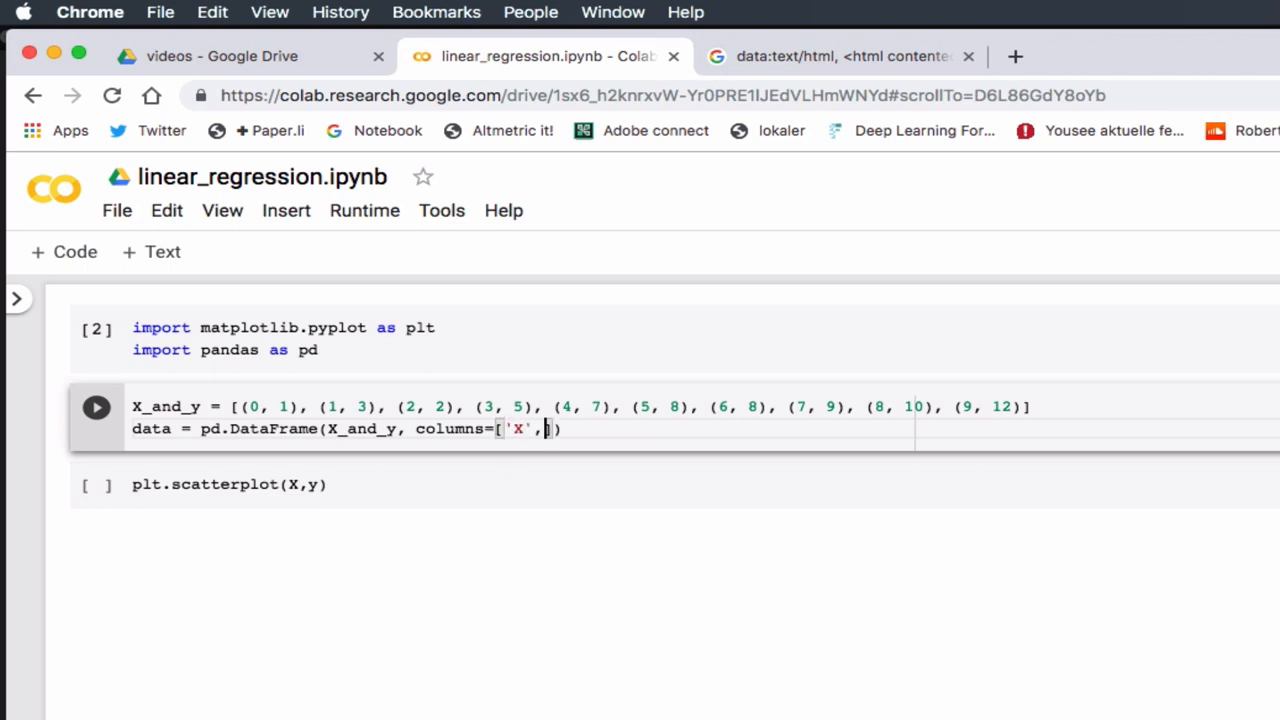
text('y')
text(d))
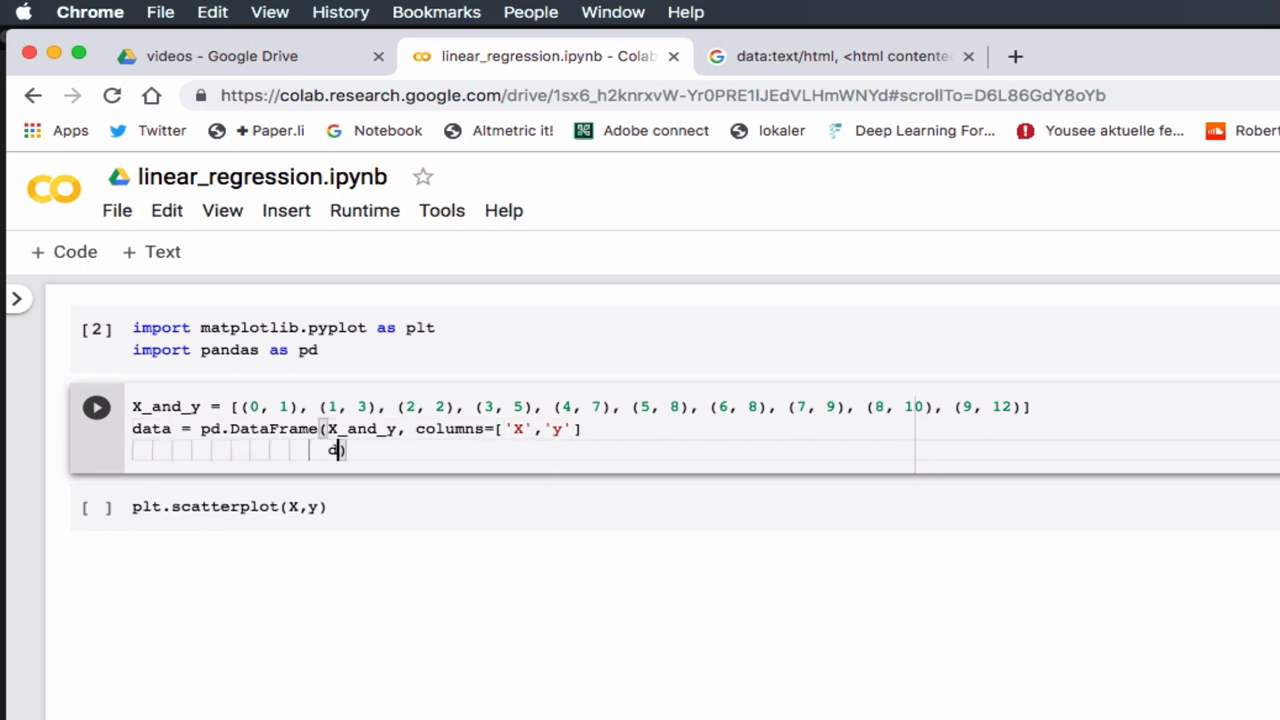
key(Backspace)
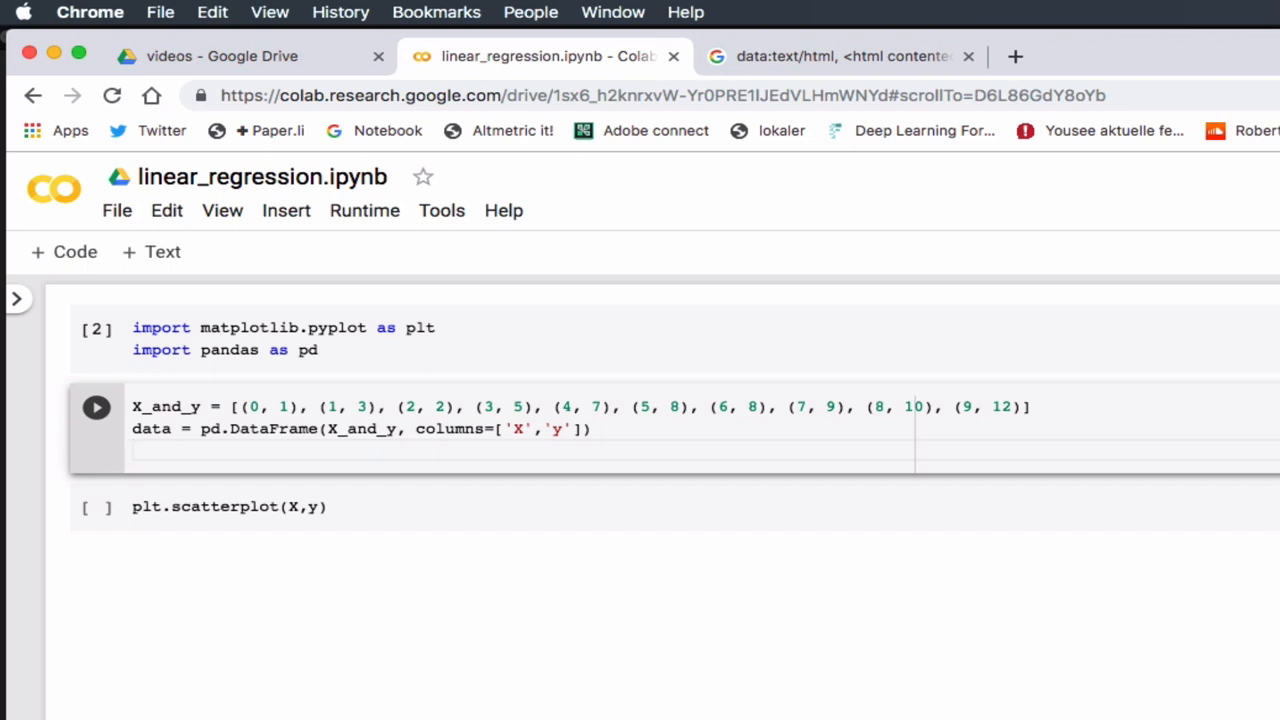
text(data)
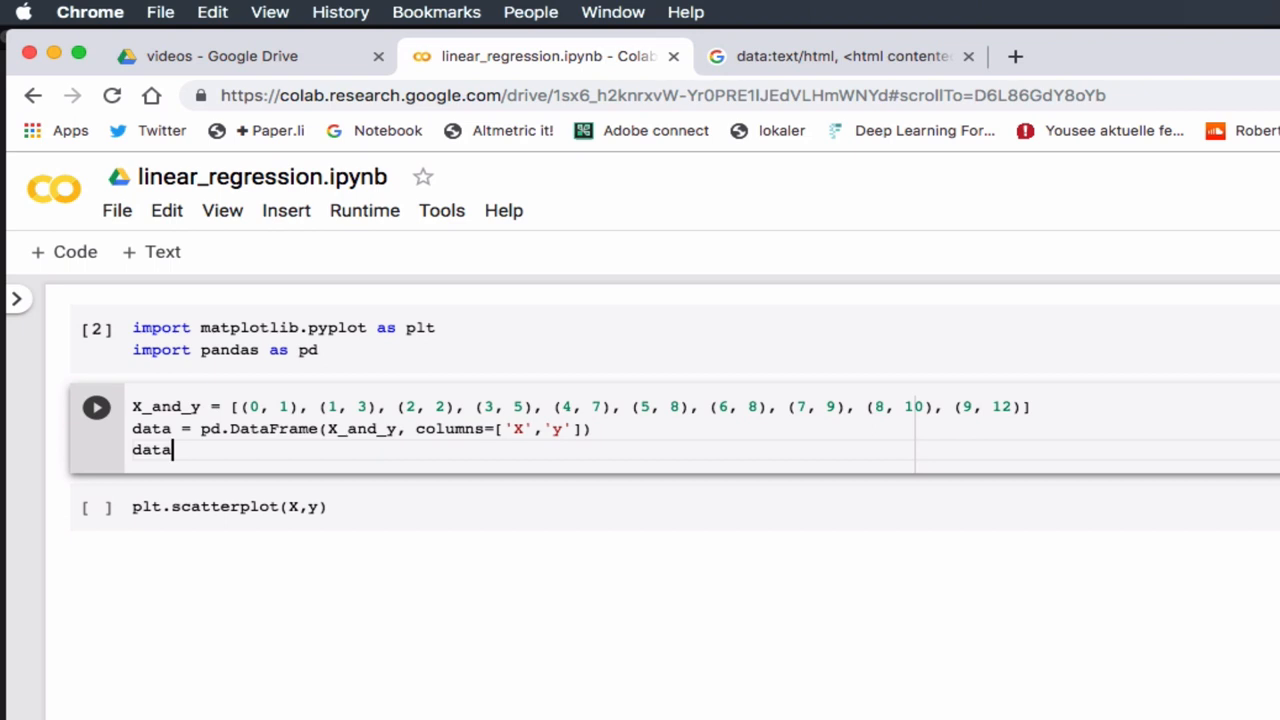
- Run the data cell to display the ten-row X and y DataFrame
click(96, 406)
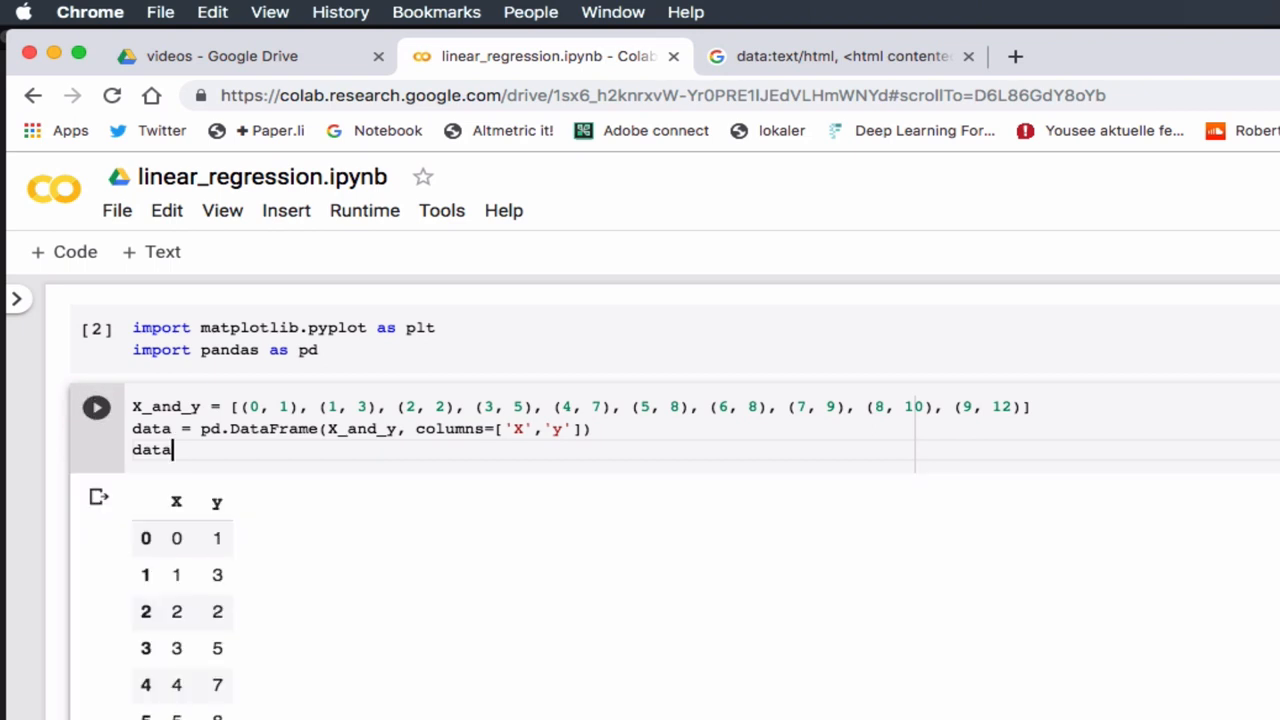
mouse_move(416, 588)
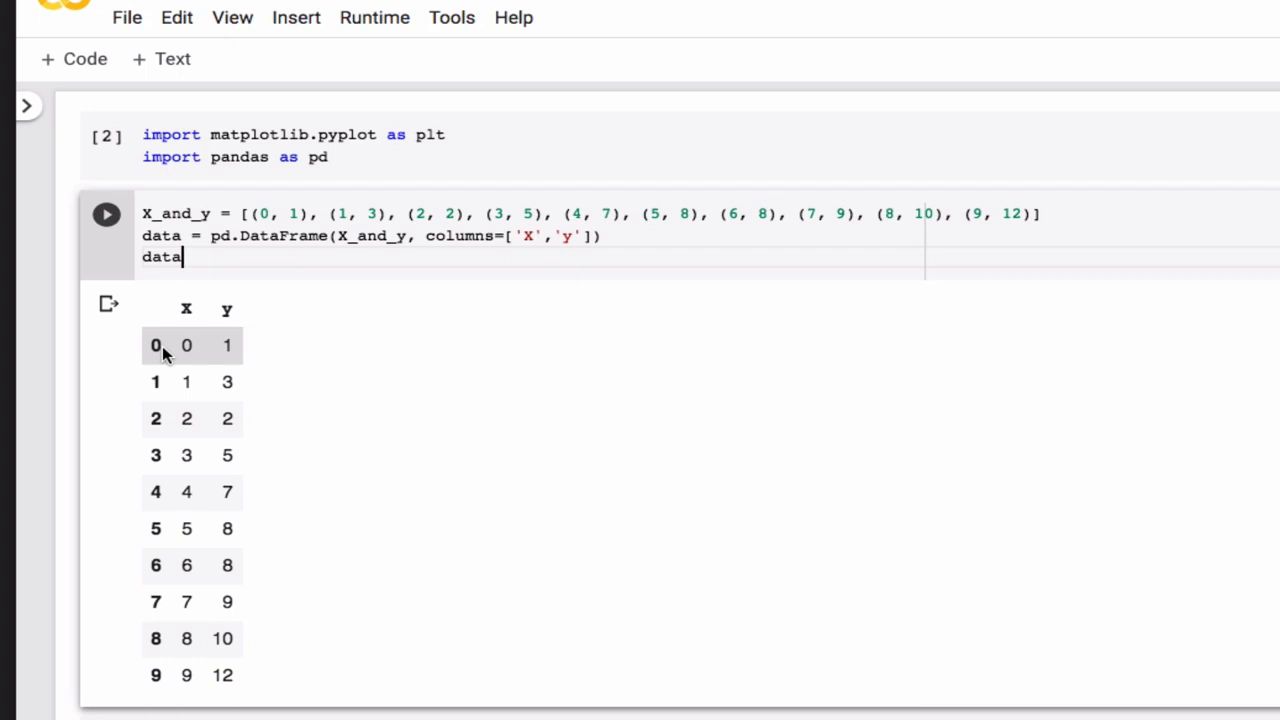
mouse_move(158, 348)
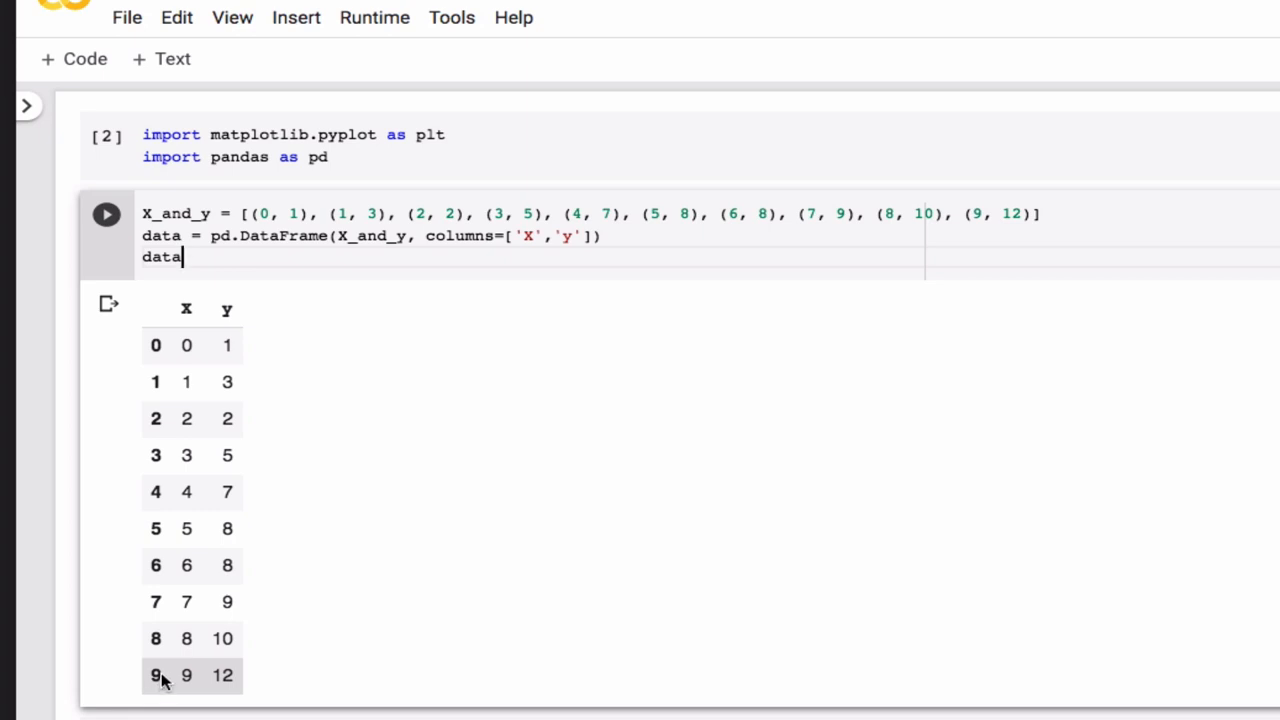
mouse_move(188, 380)
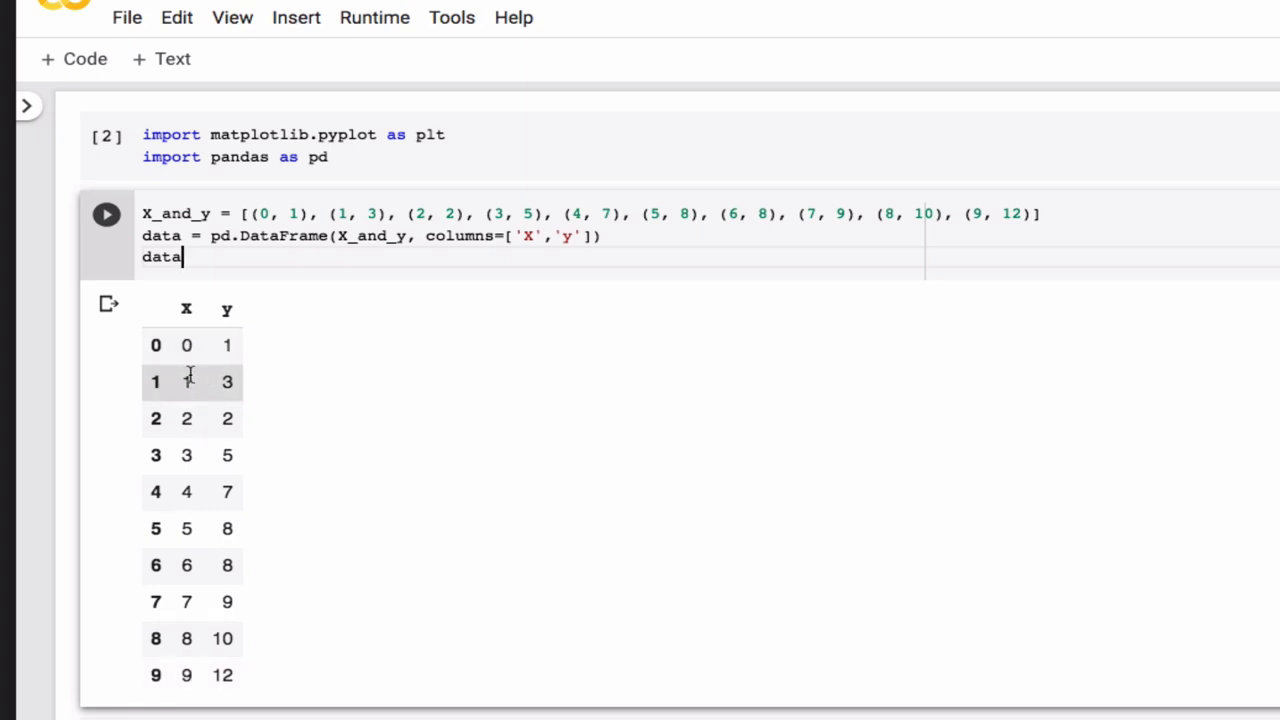
mouse_move(190, 564)
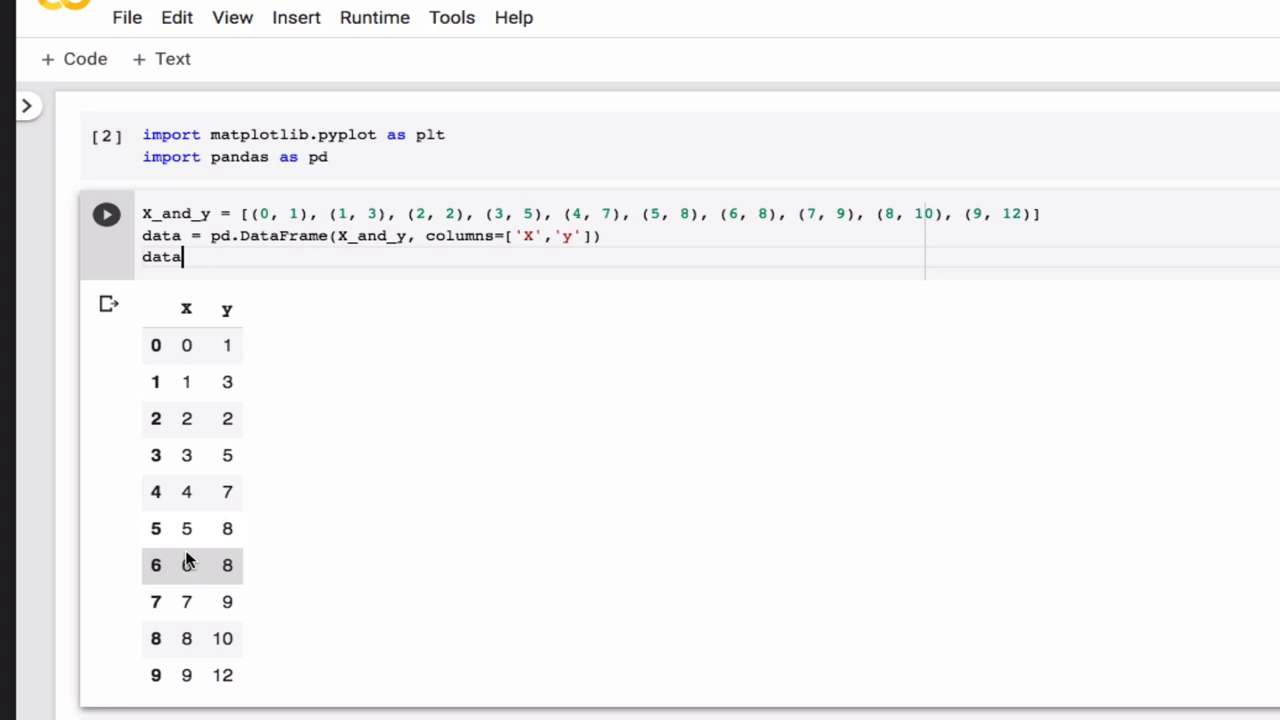
mouse_move(230, 456)
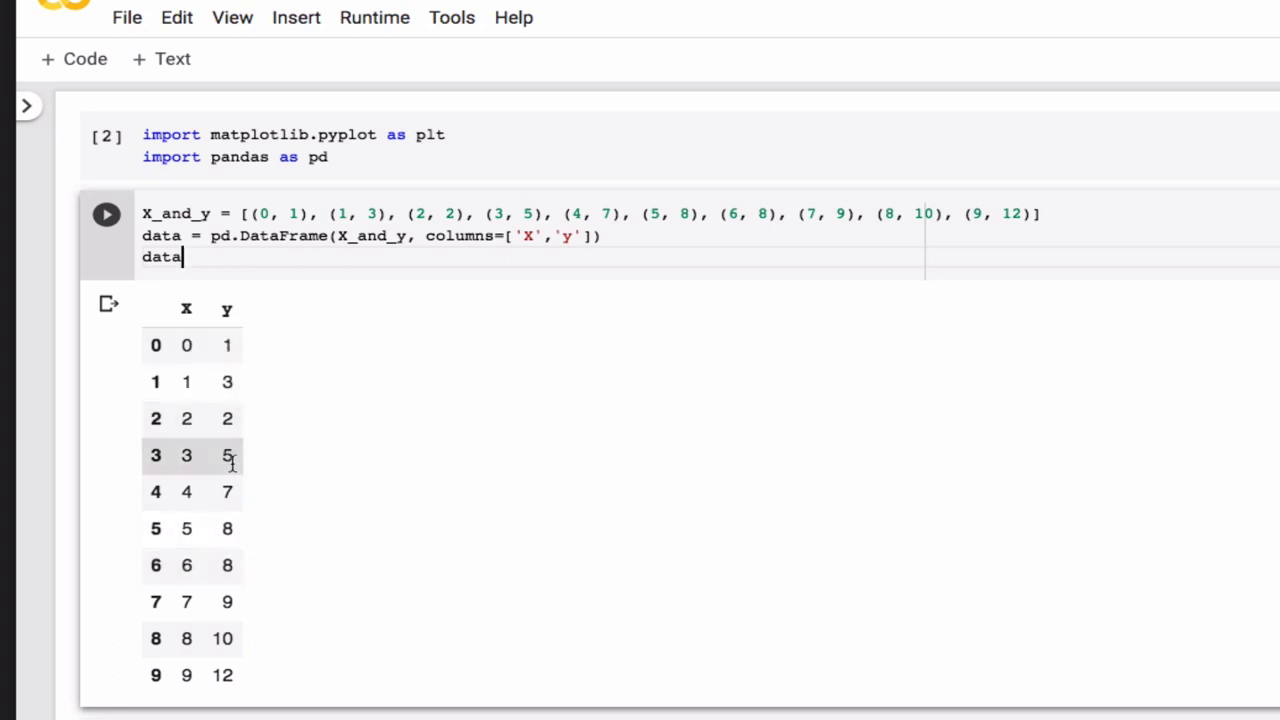
mouse_move(232, 600)
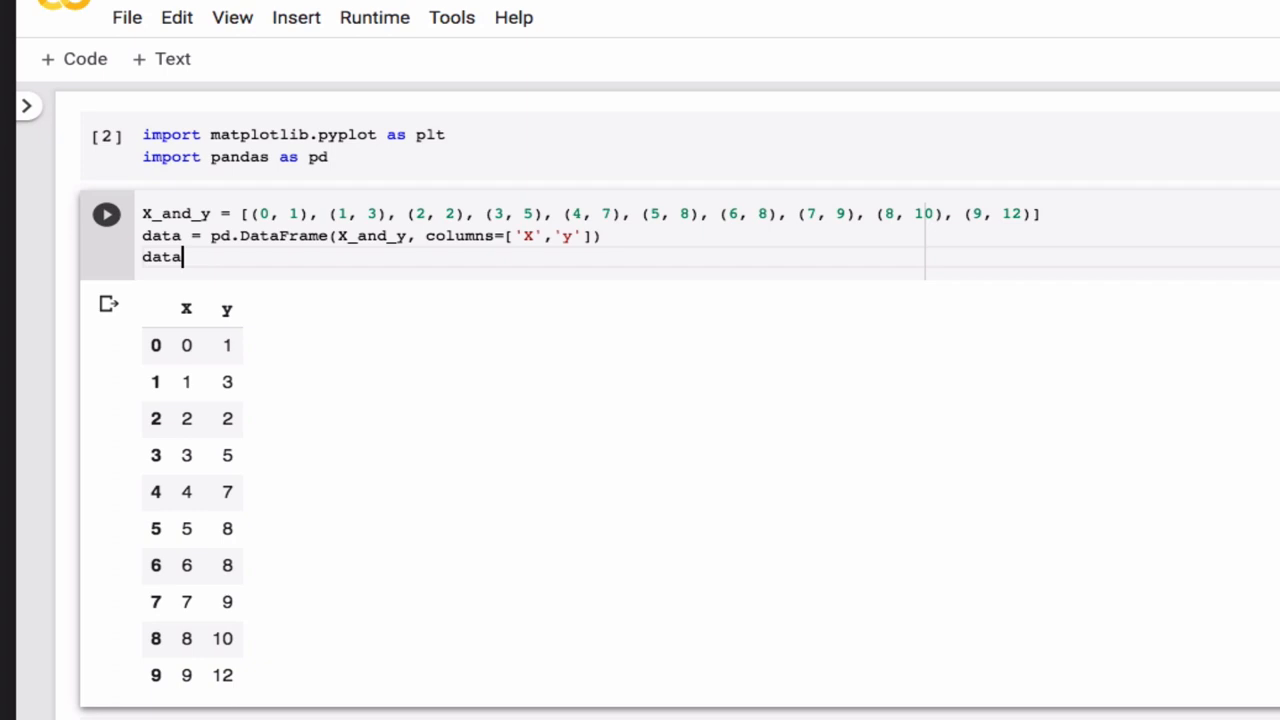
scroll(down, 3)
text(X =)
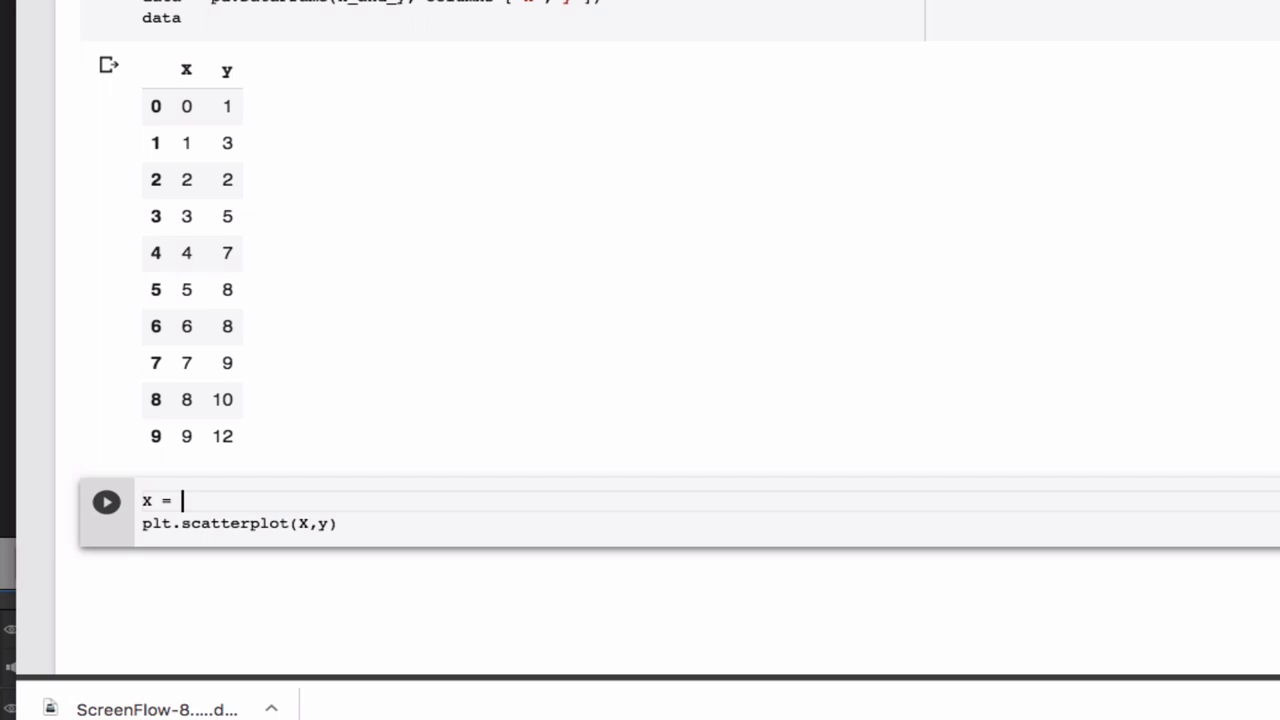
- Assign X = data['X'] and y = data['y'] in the scatter cell and run it
text(data)
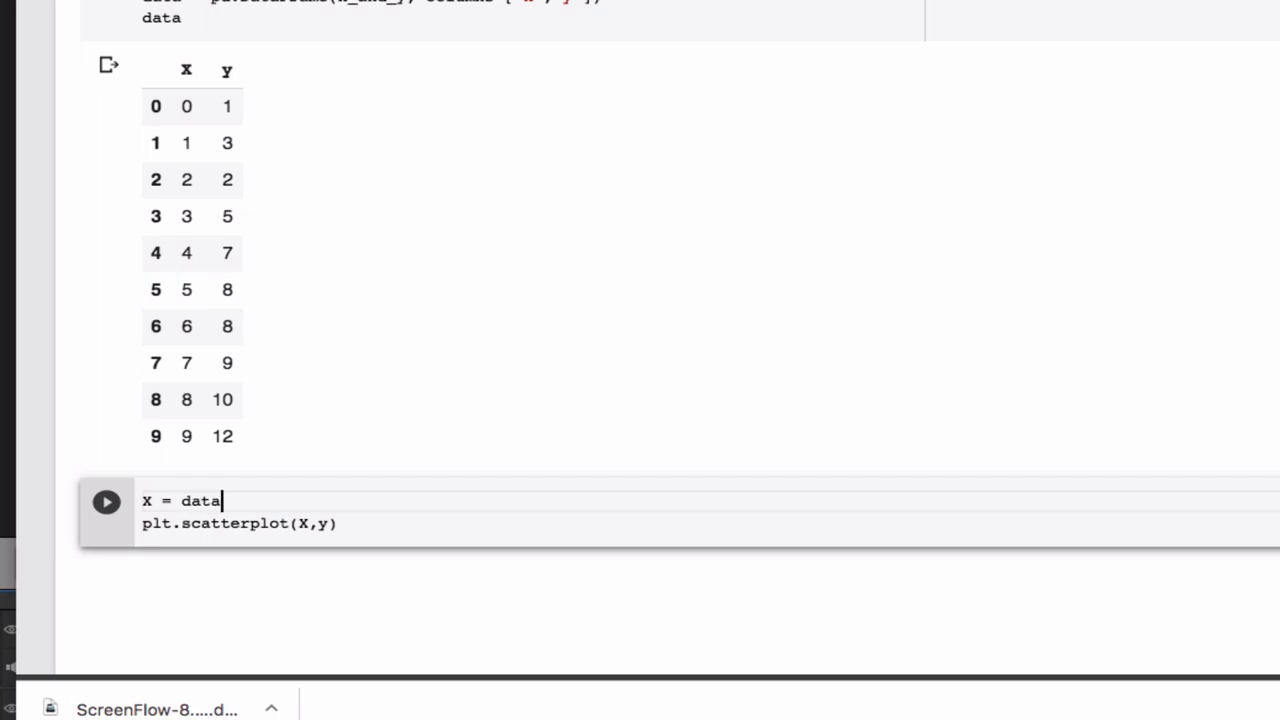
text([''])
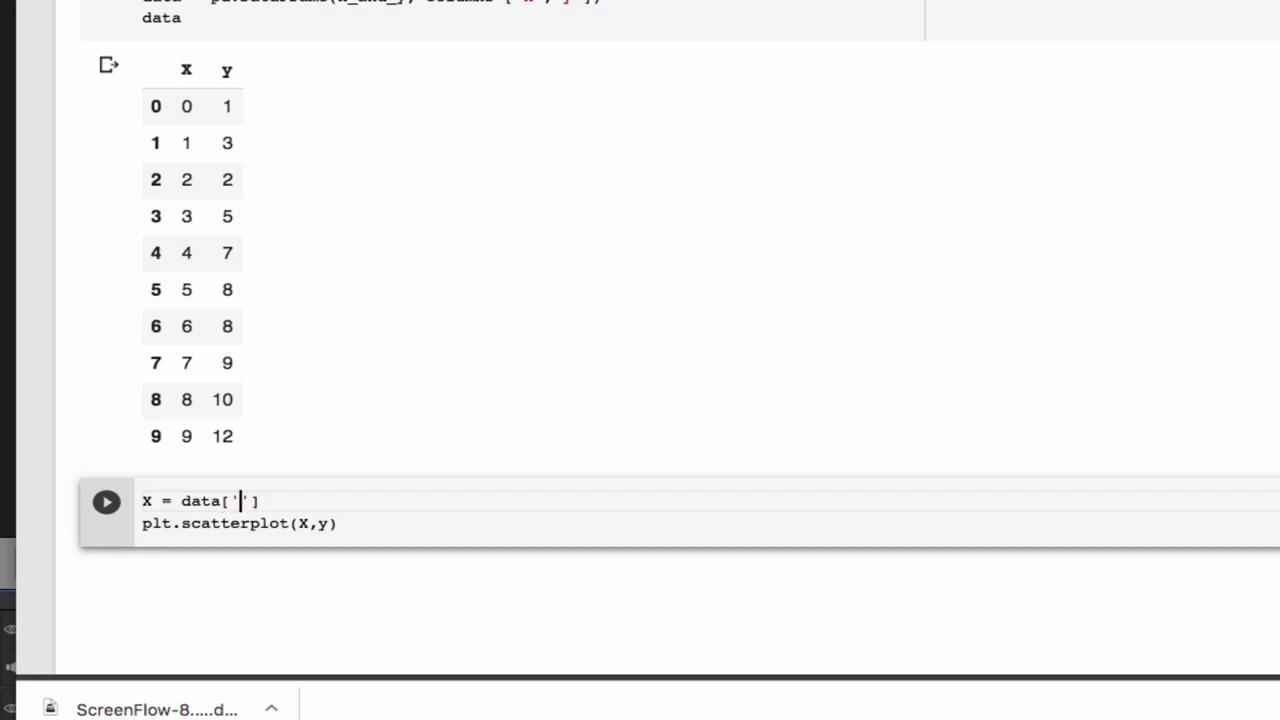
text(x)
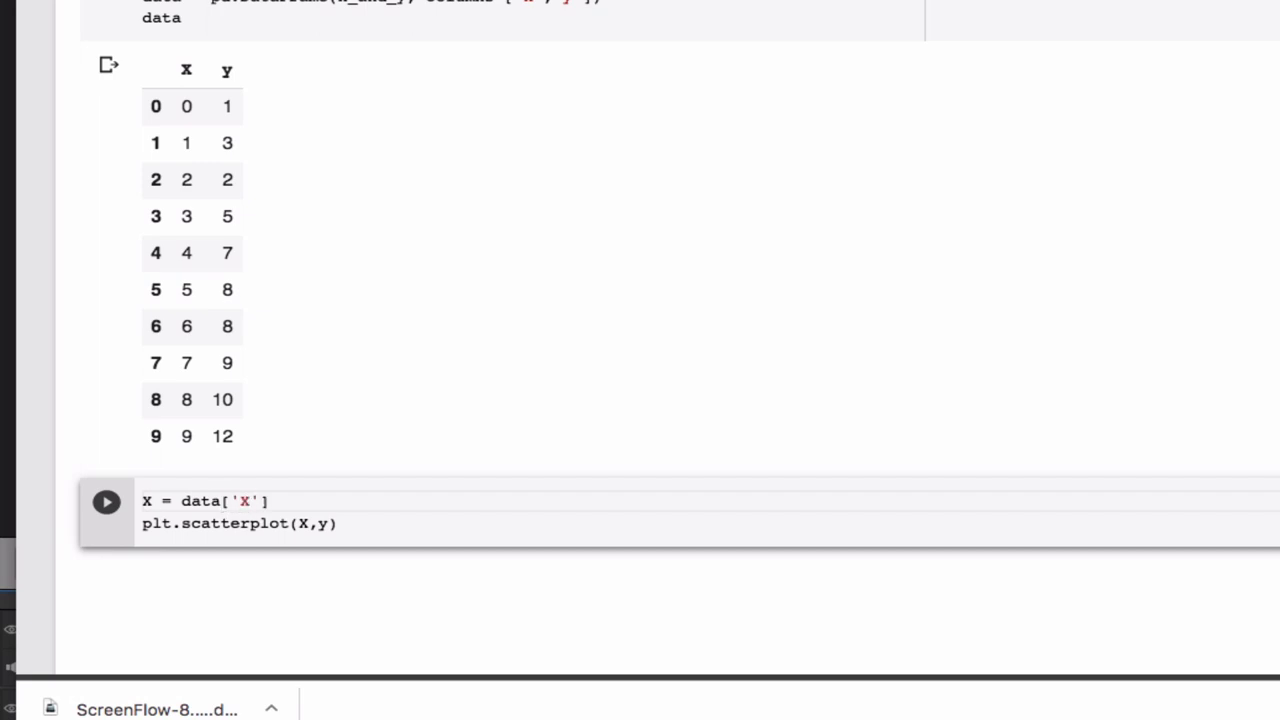
click(260, 500)
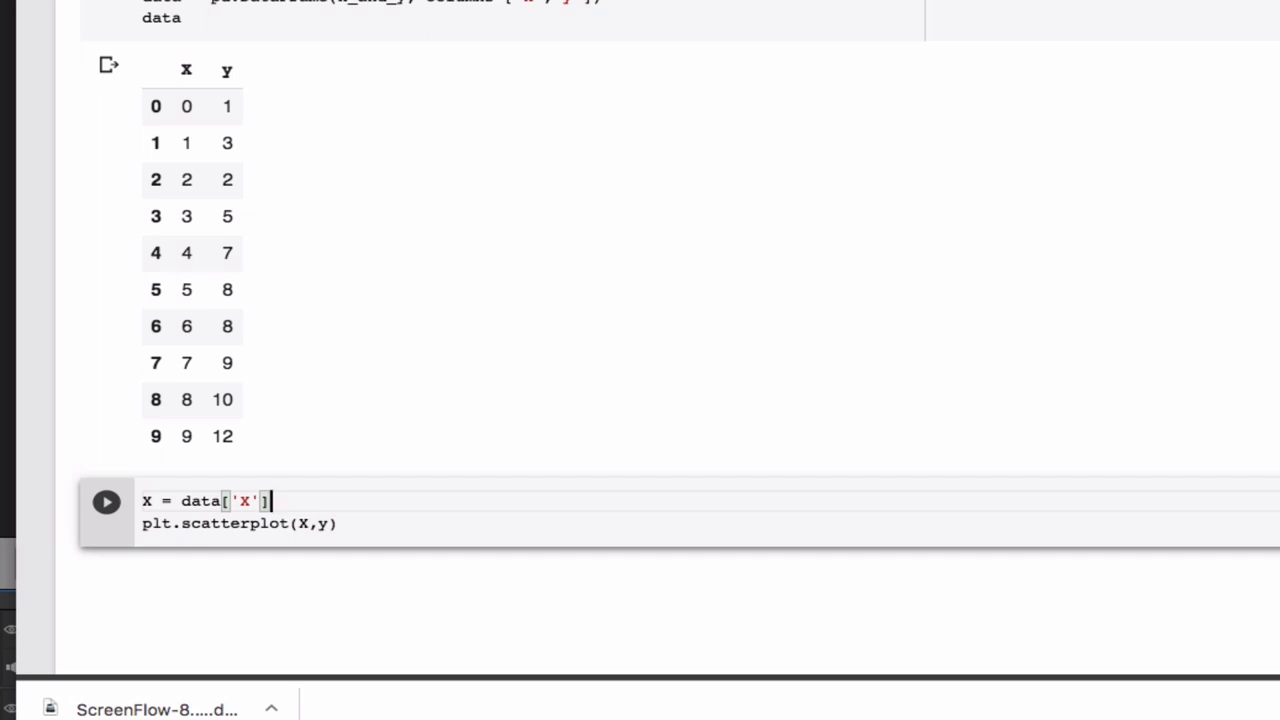
text(y =)
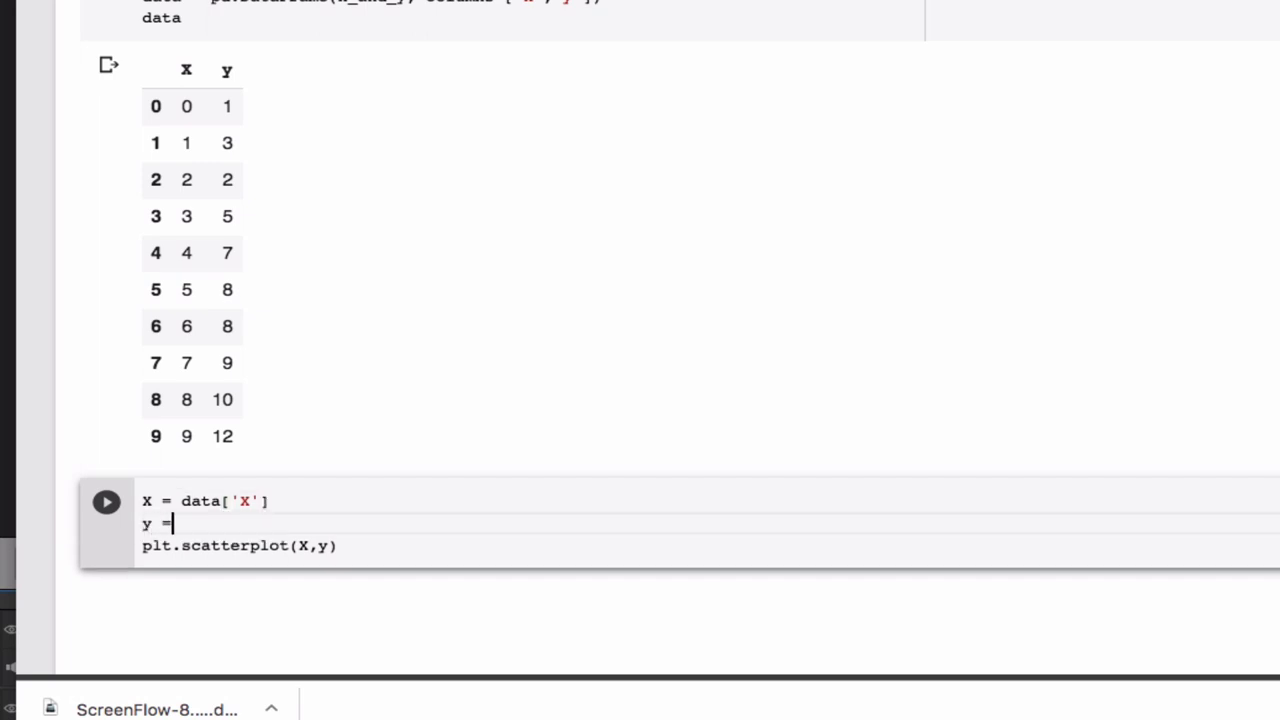
text(day)
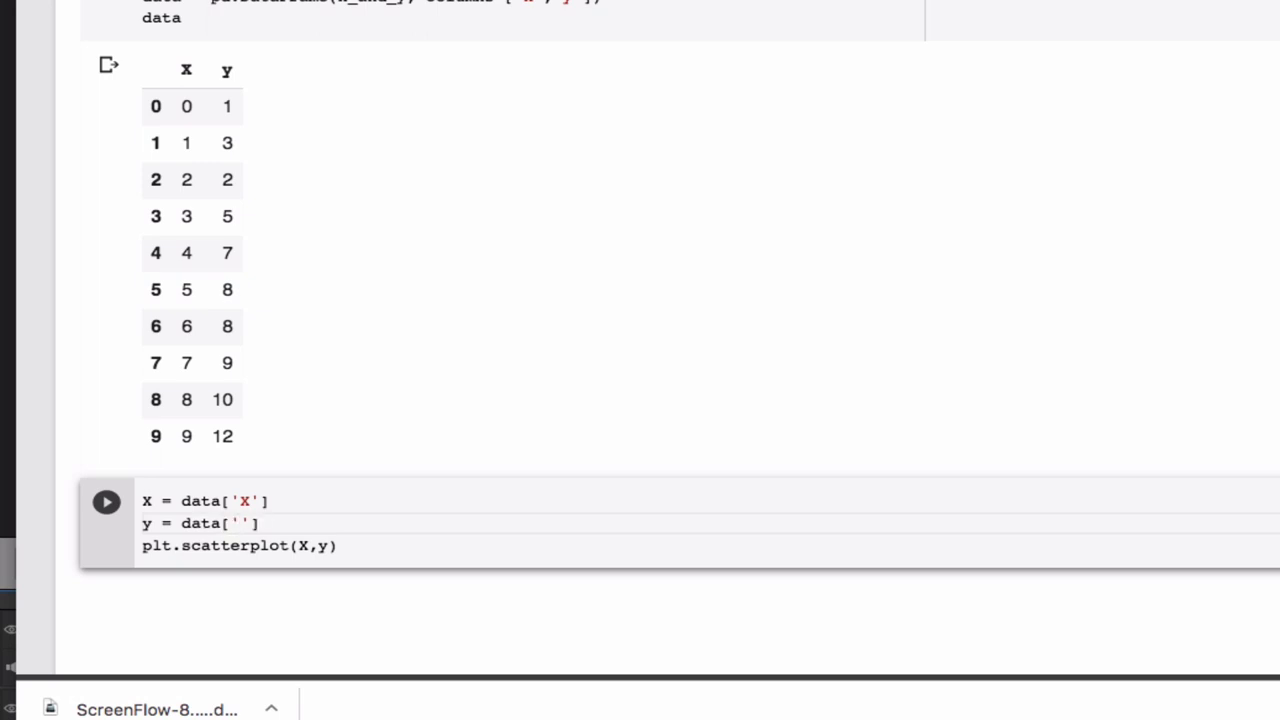
text(y)
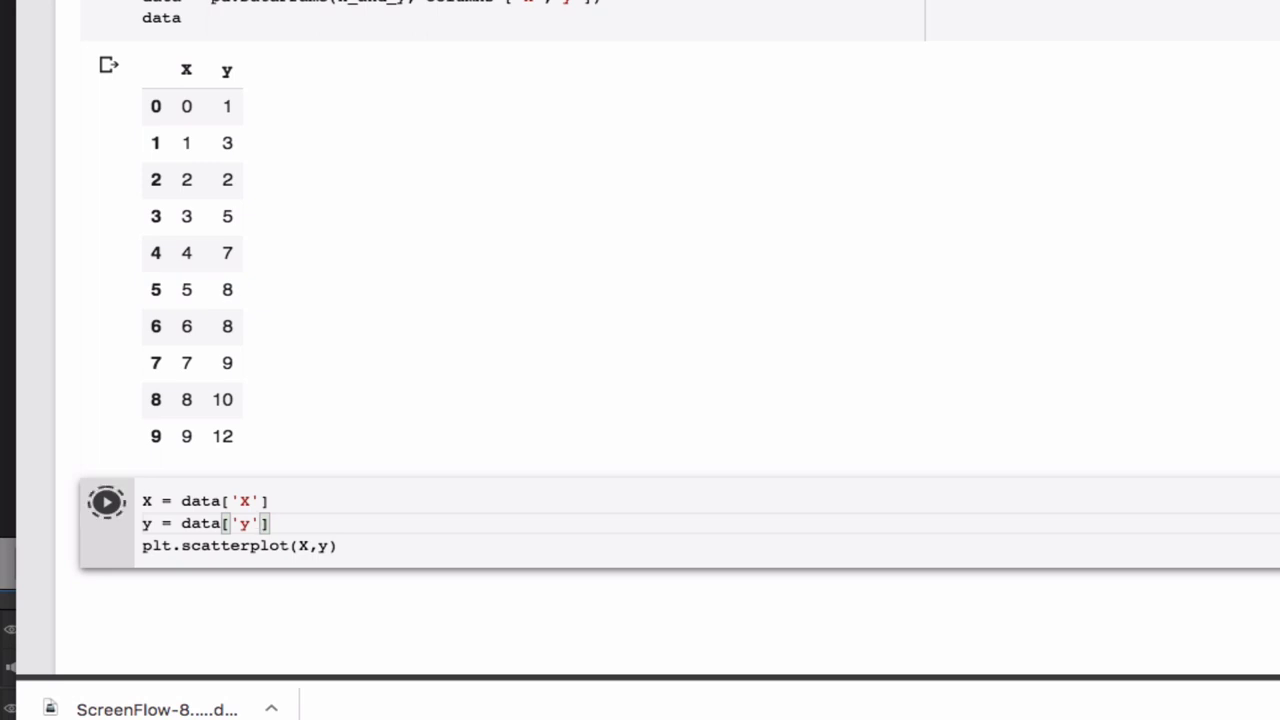
click(106, 500)
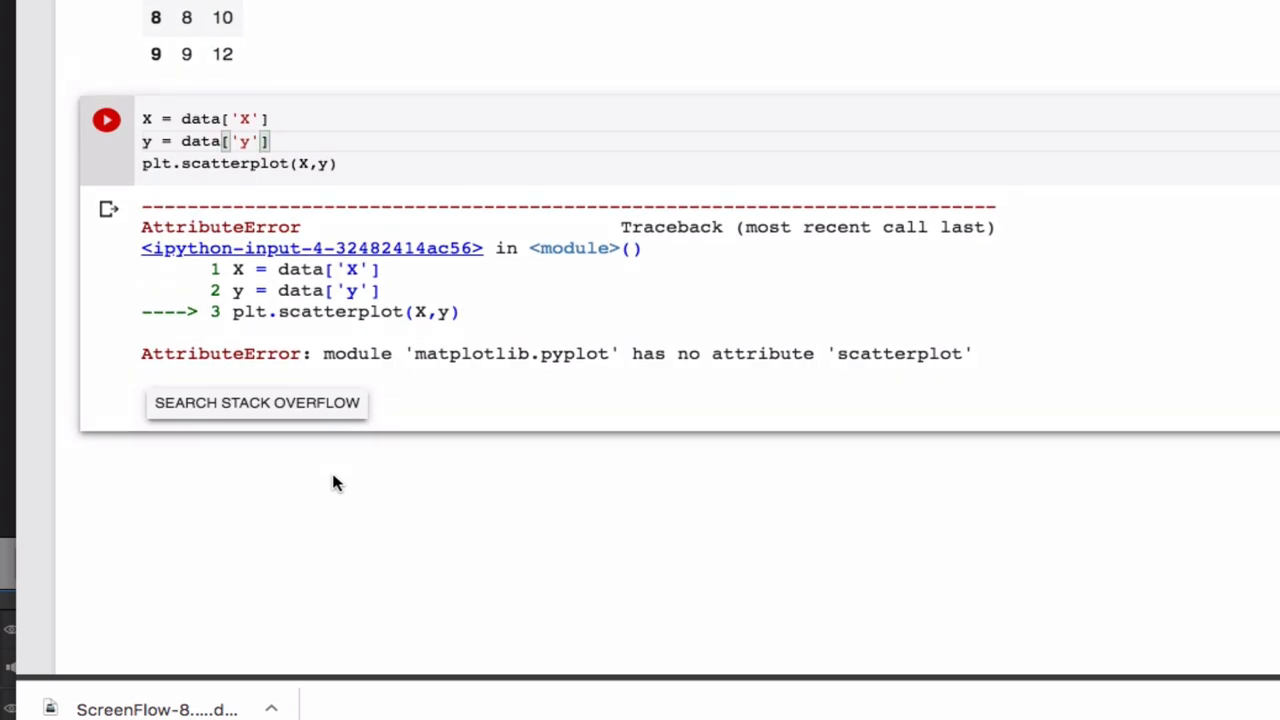
mouse_move(248, 168)
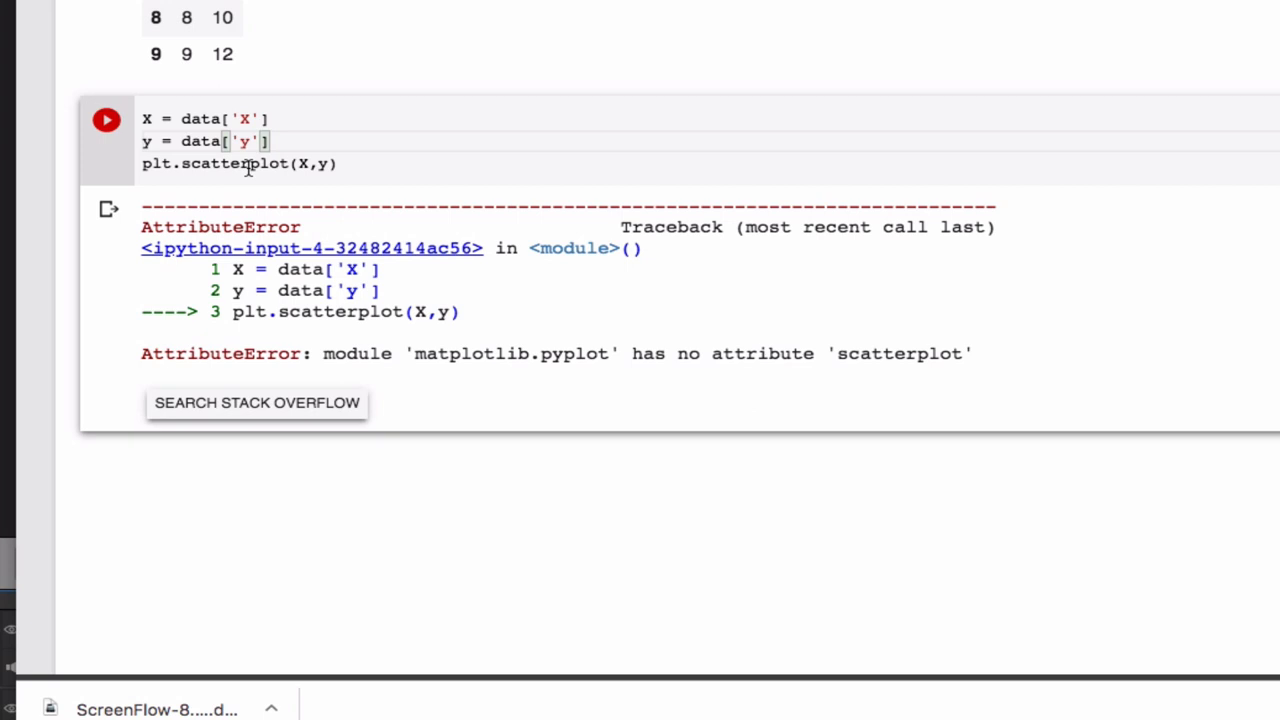
mouse_move(888, 370)
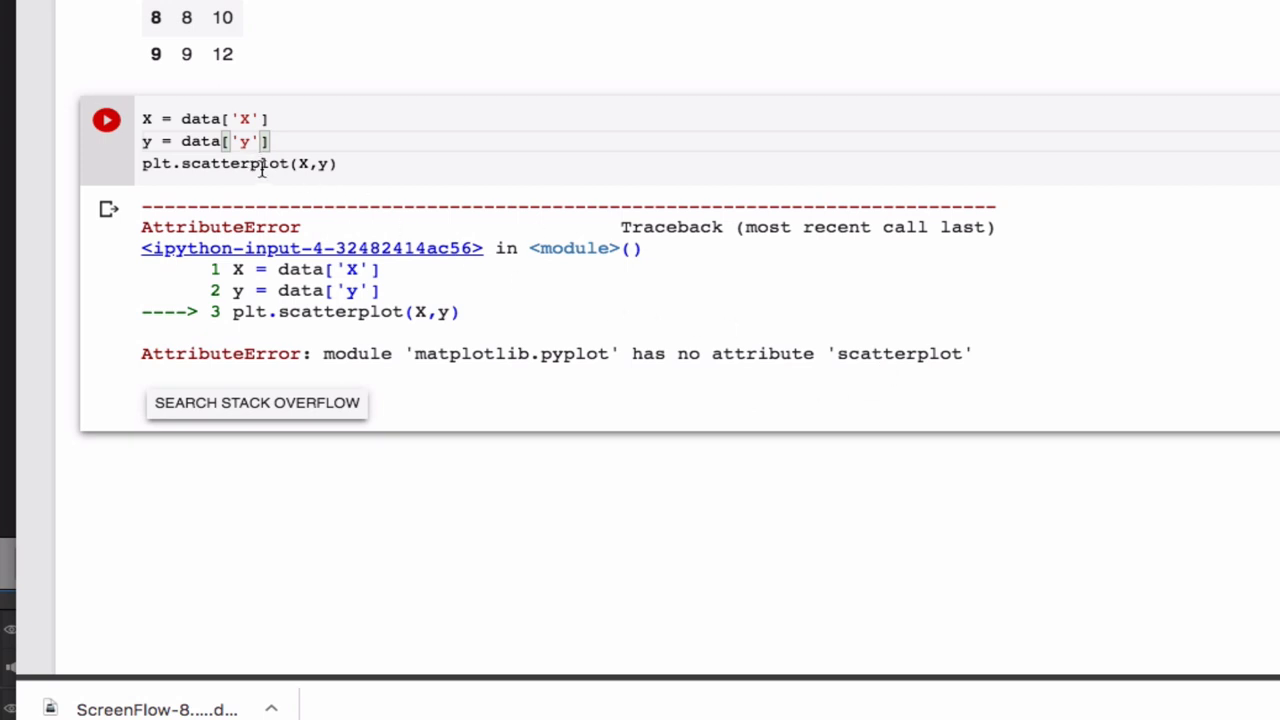
- Change plt.scatterplot(X,y) to plt.scatter(X,y) and rerun to draw the scatter plot
double_click(236, 164)
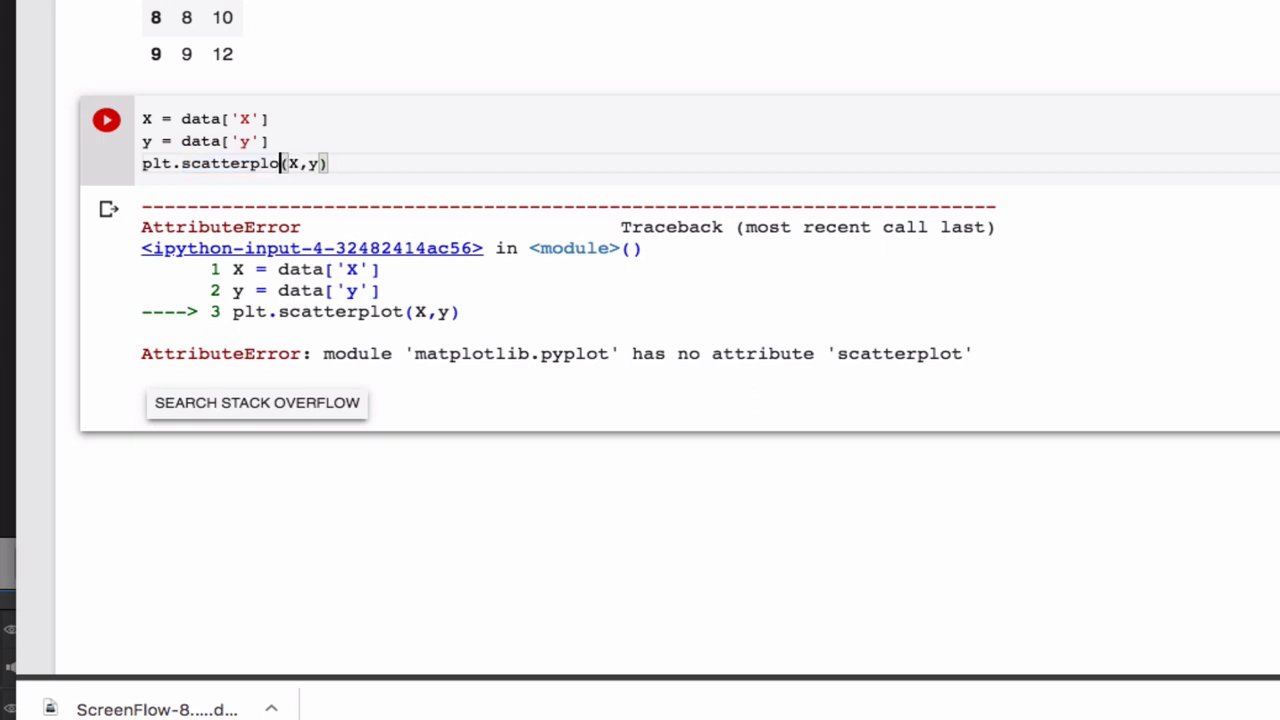
key(BackSpace)
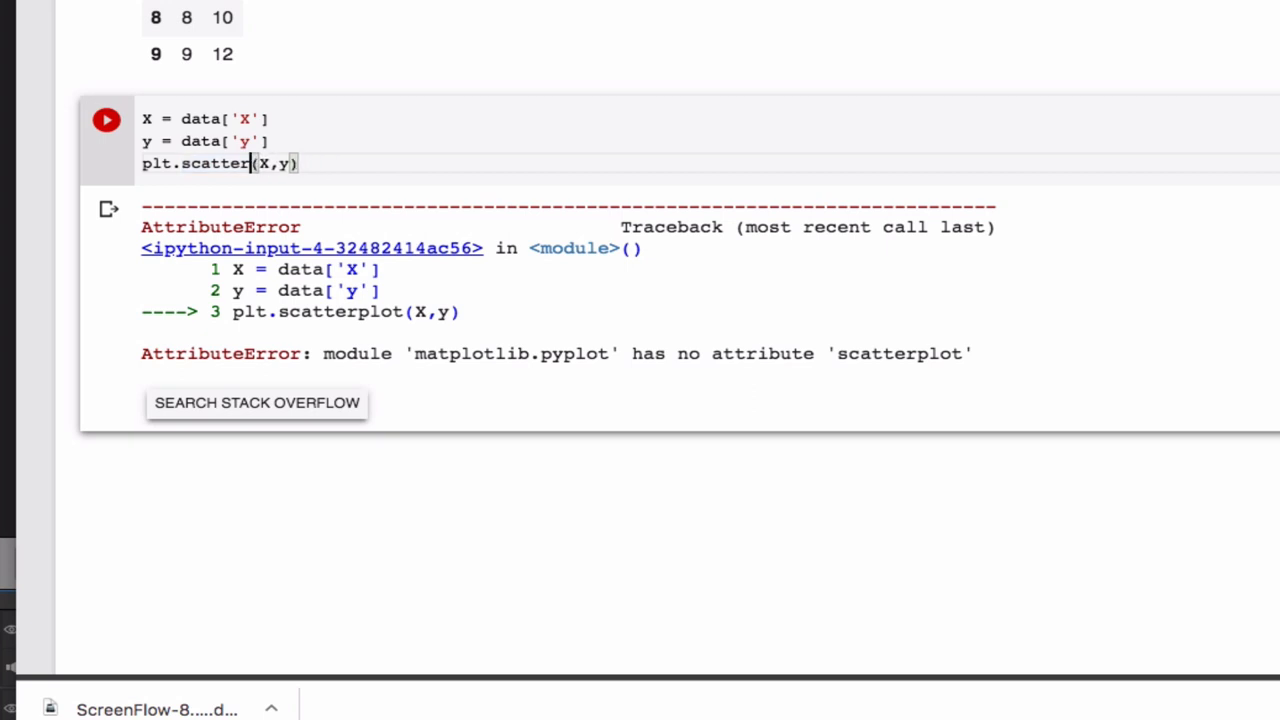
click(106, 120)
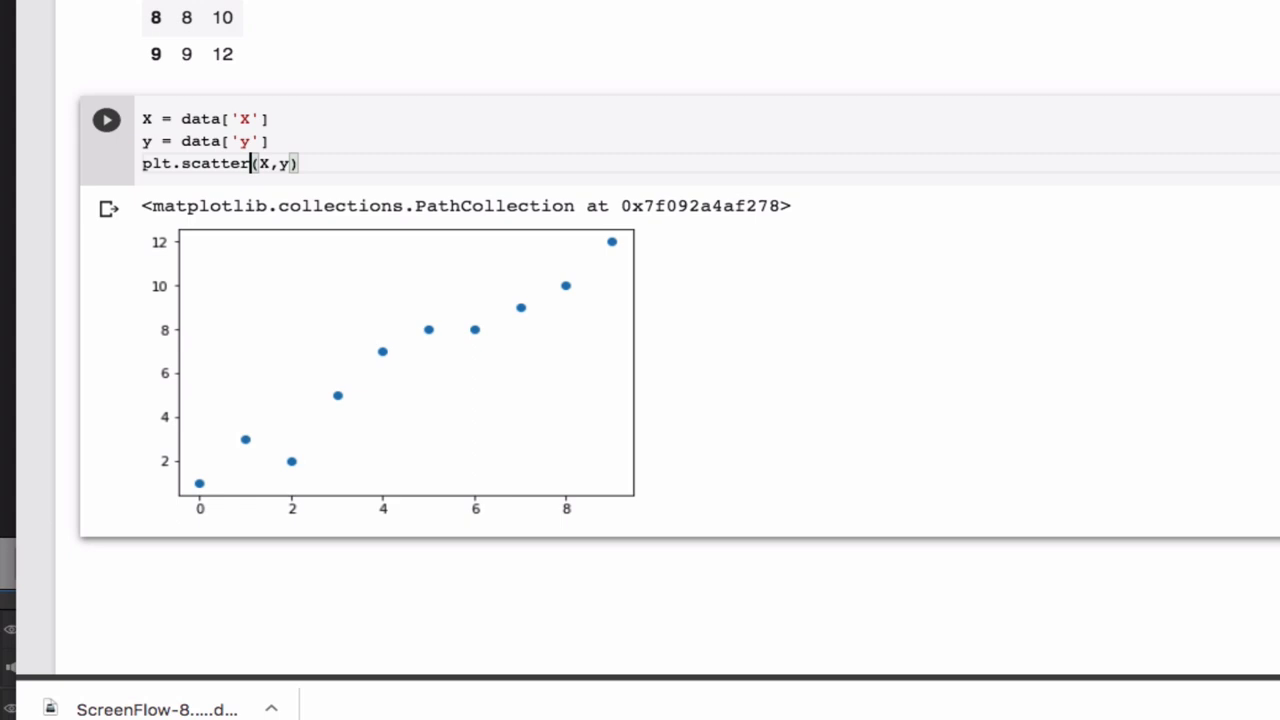
mouse_move(568, 644)
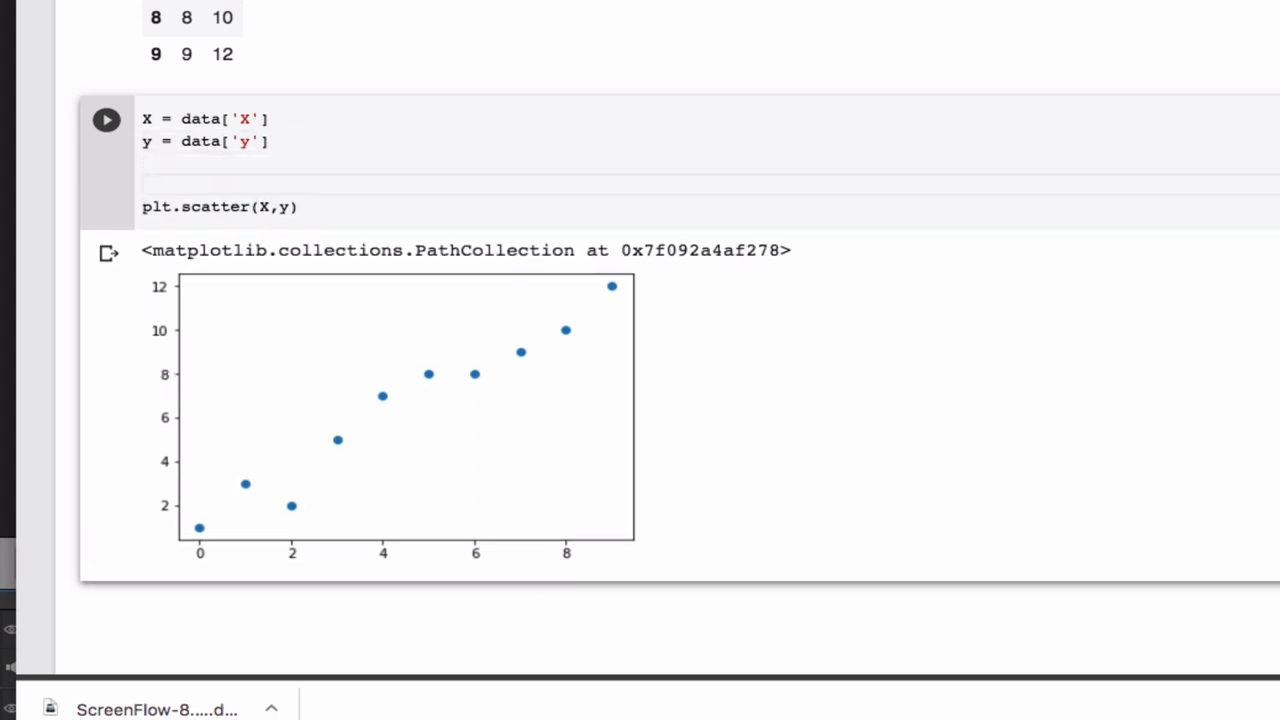
- Define y_predicted = b + w*X with b = 1 and w = 1 above the scatter call
text(y)
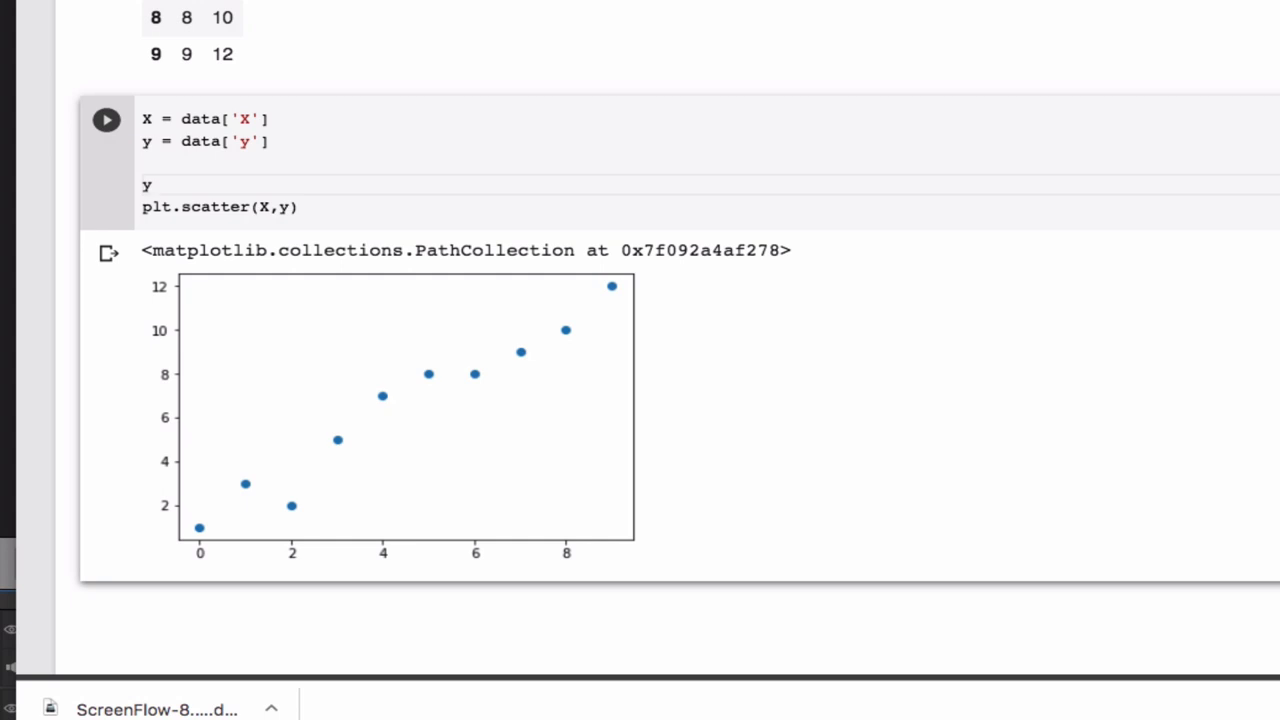
text(_predic)
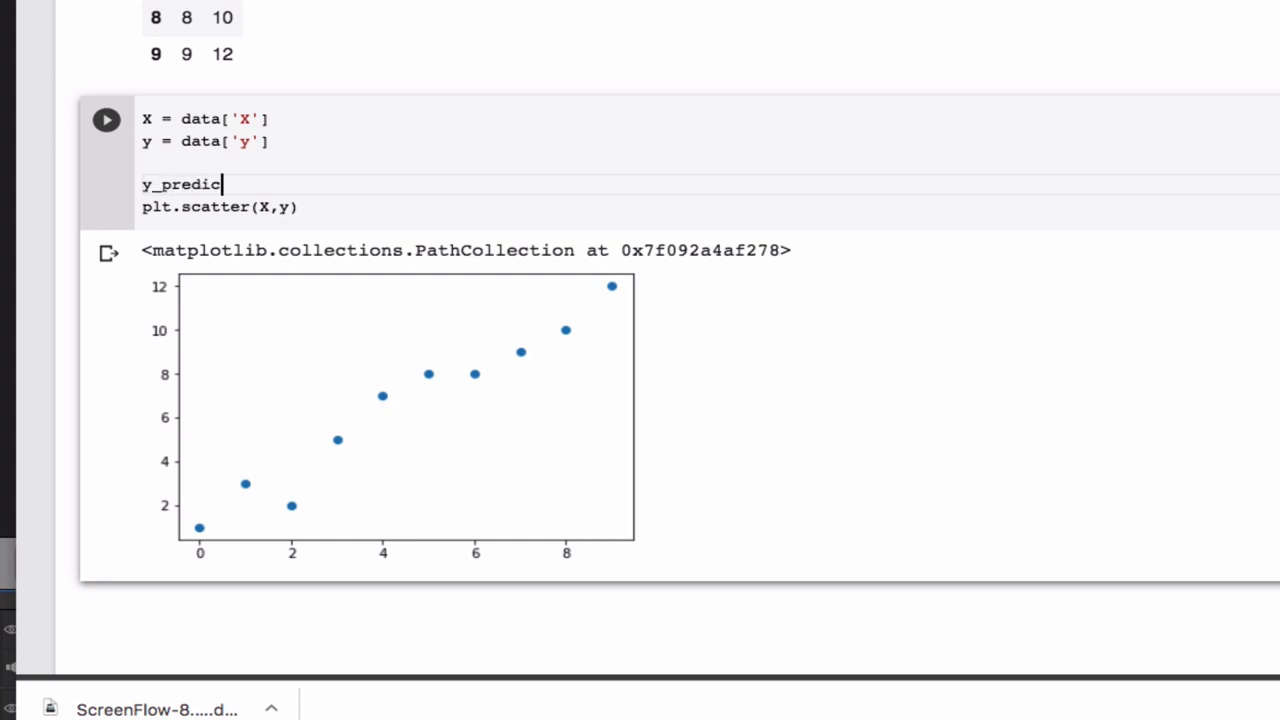
text(ted =)
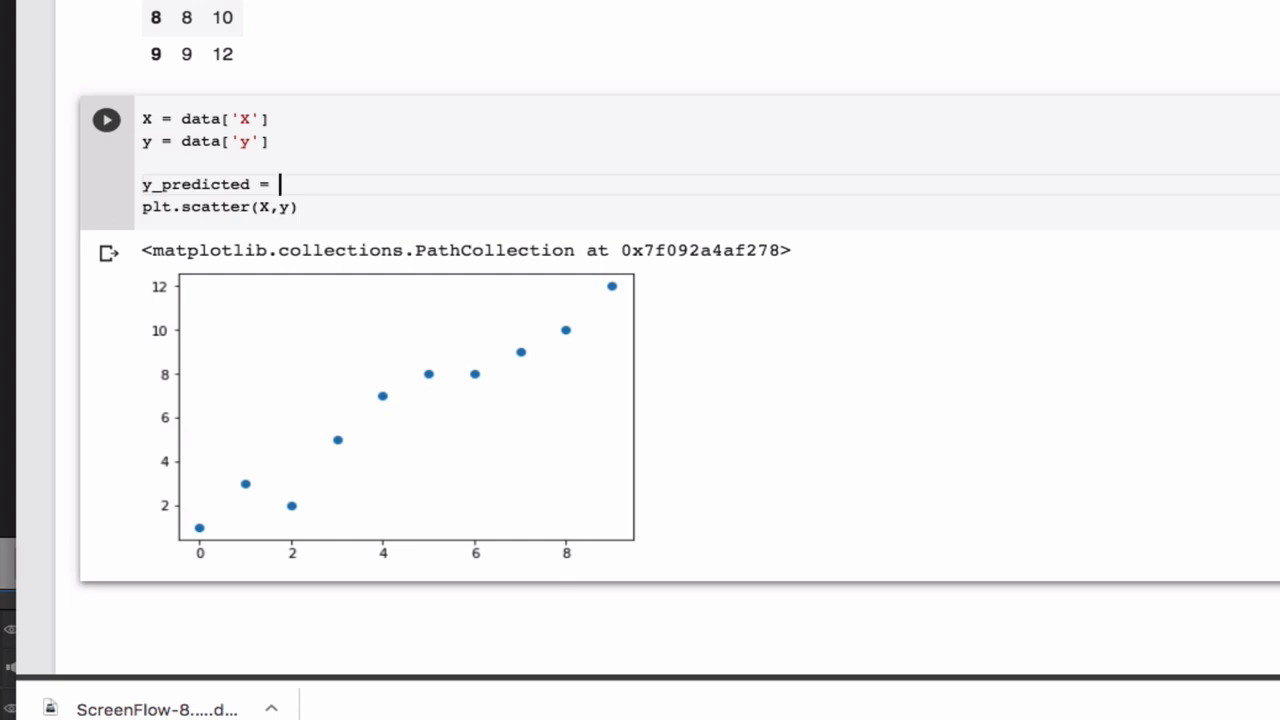
text(b +)
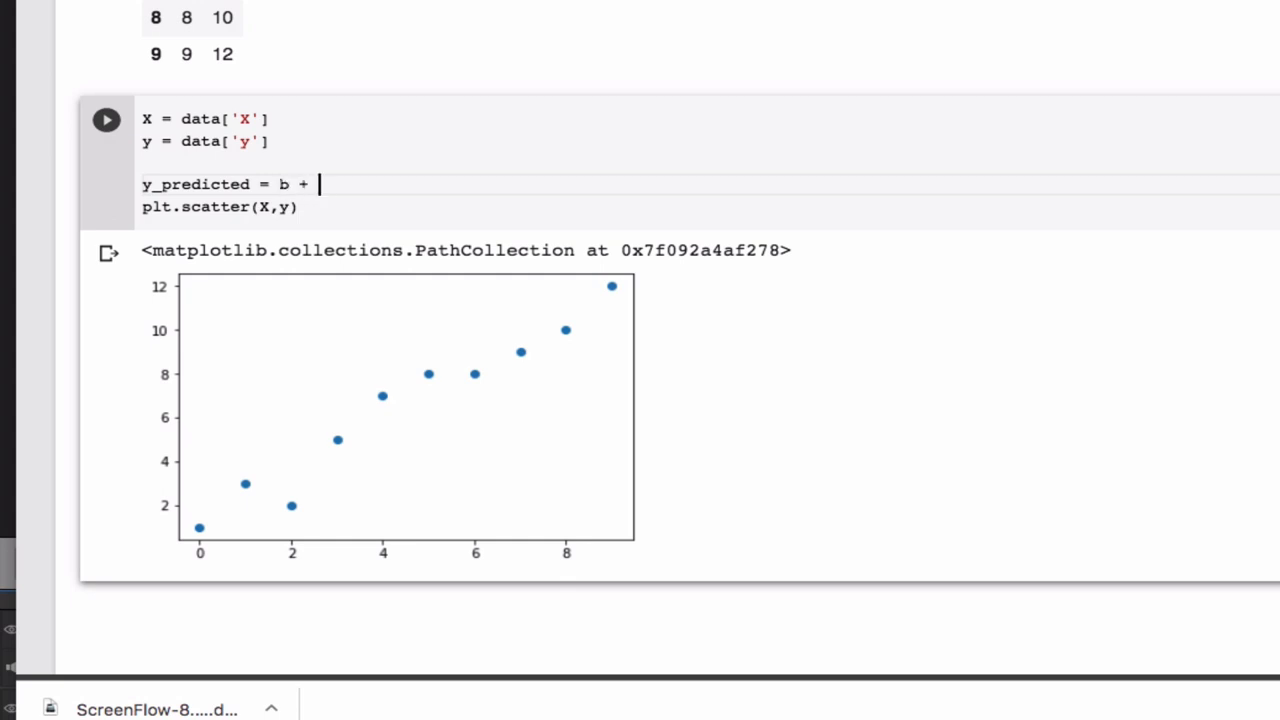
text(w)
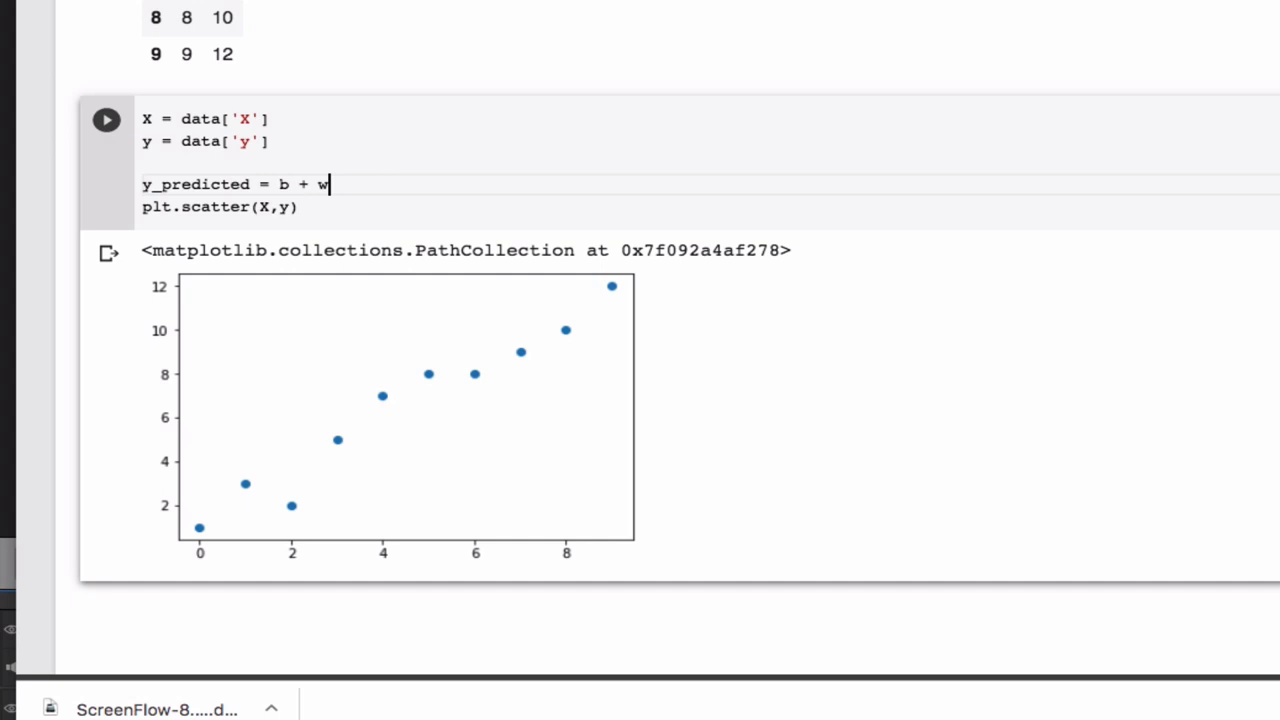
text(*X)
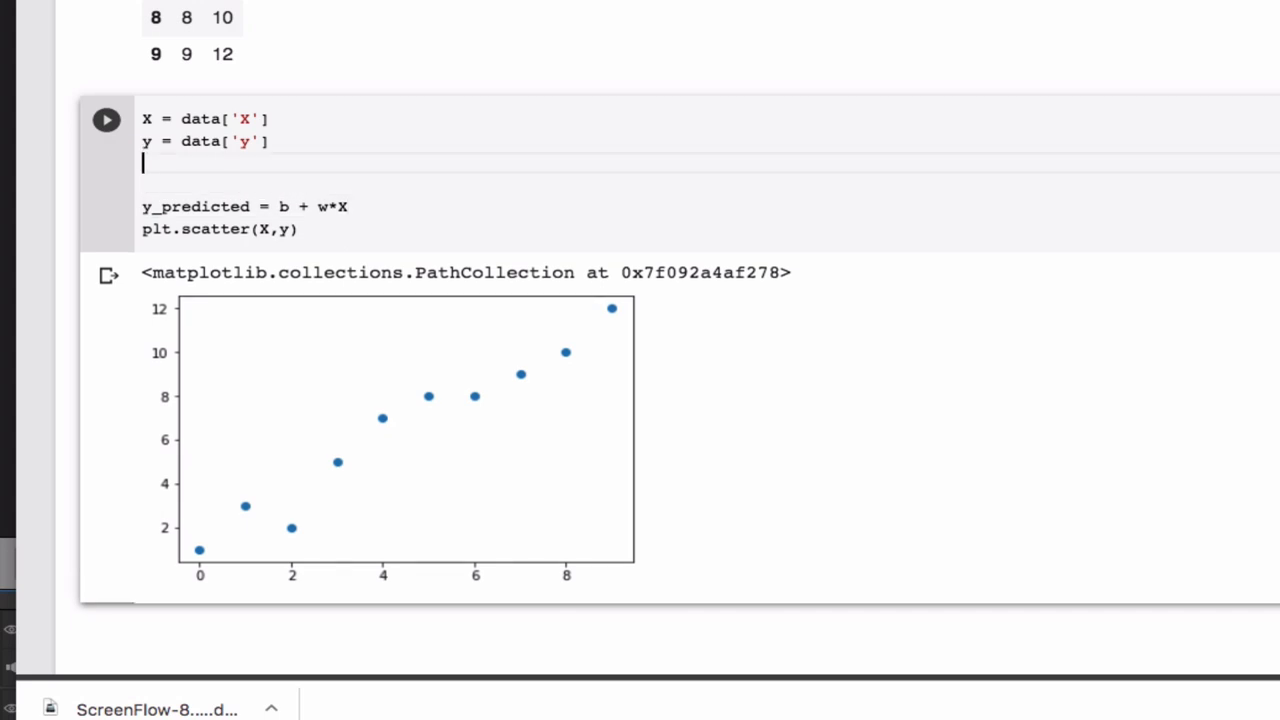
text(b =)
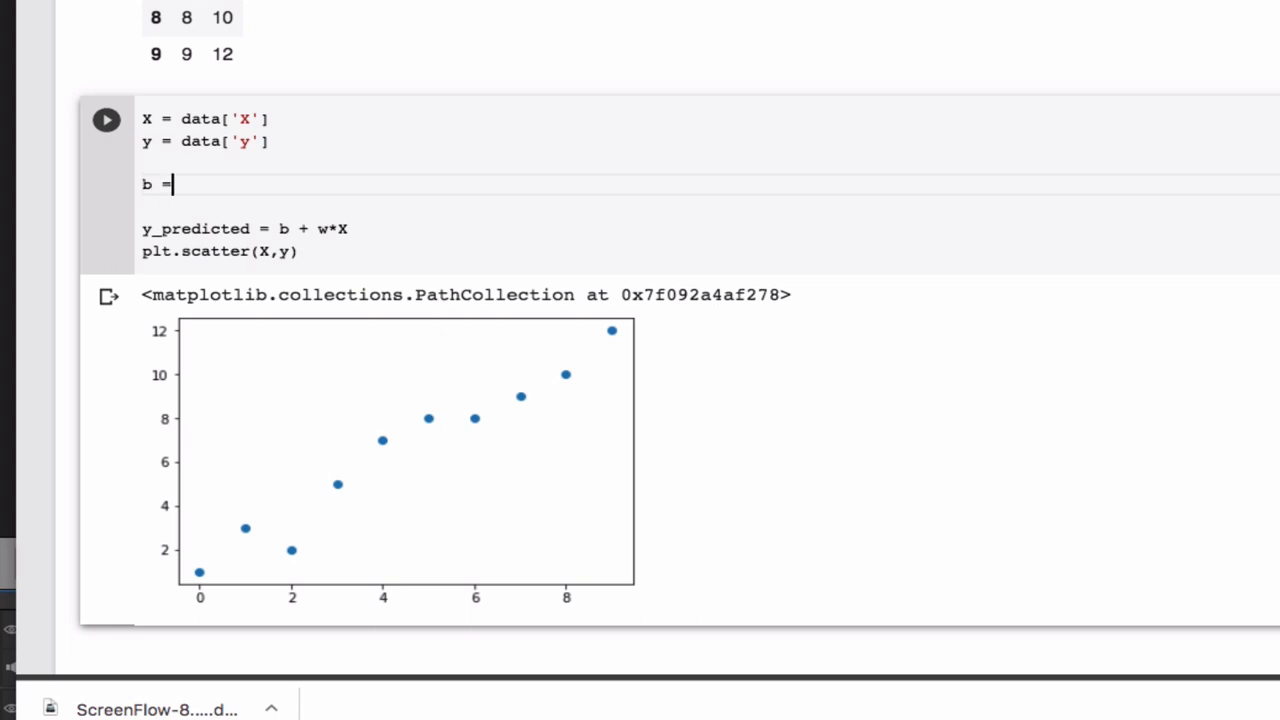
text(1)
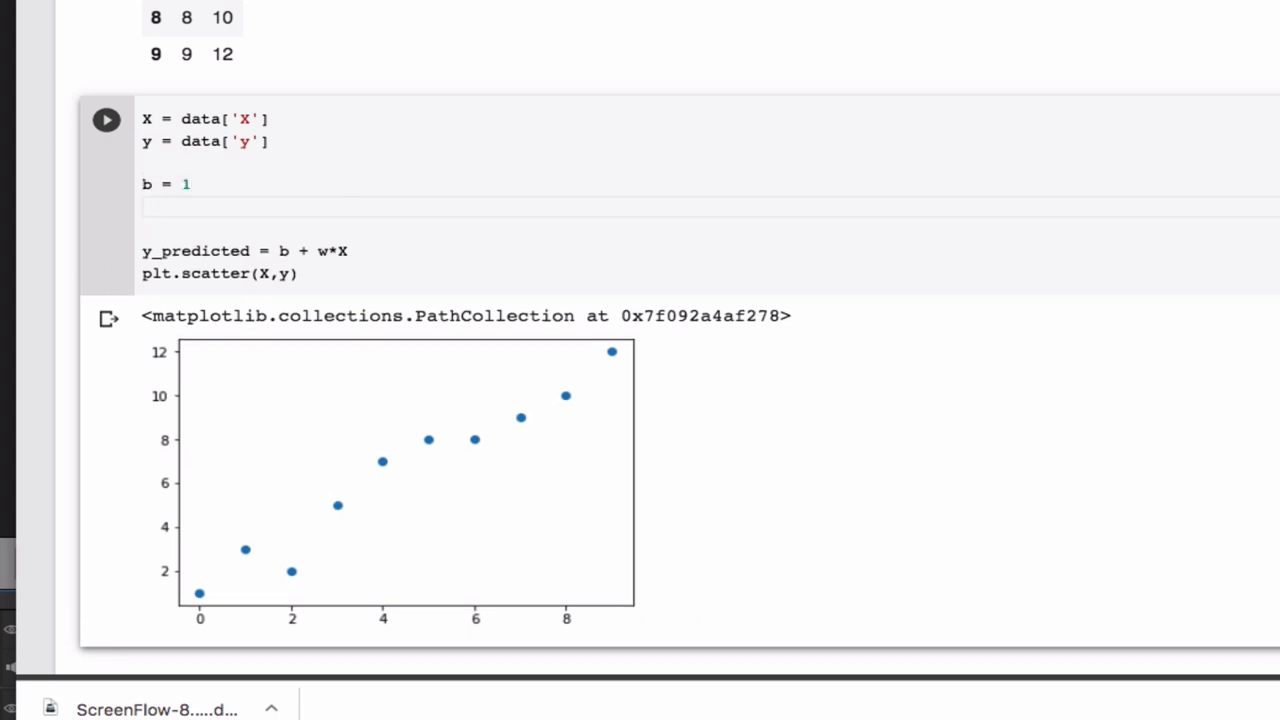
text(w = 1)
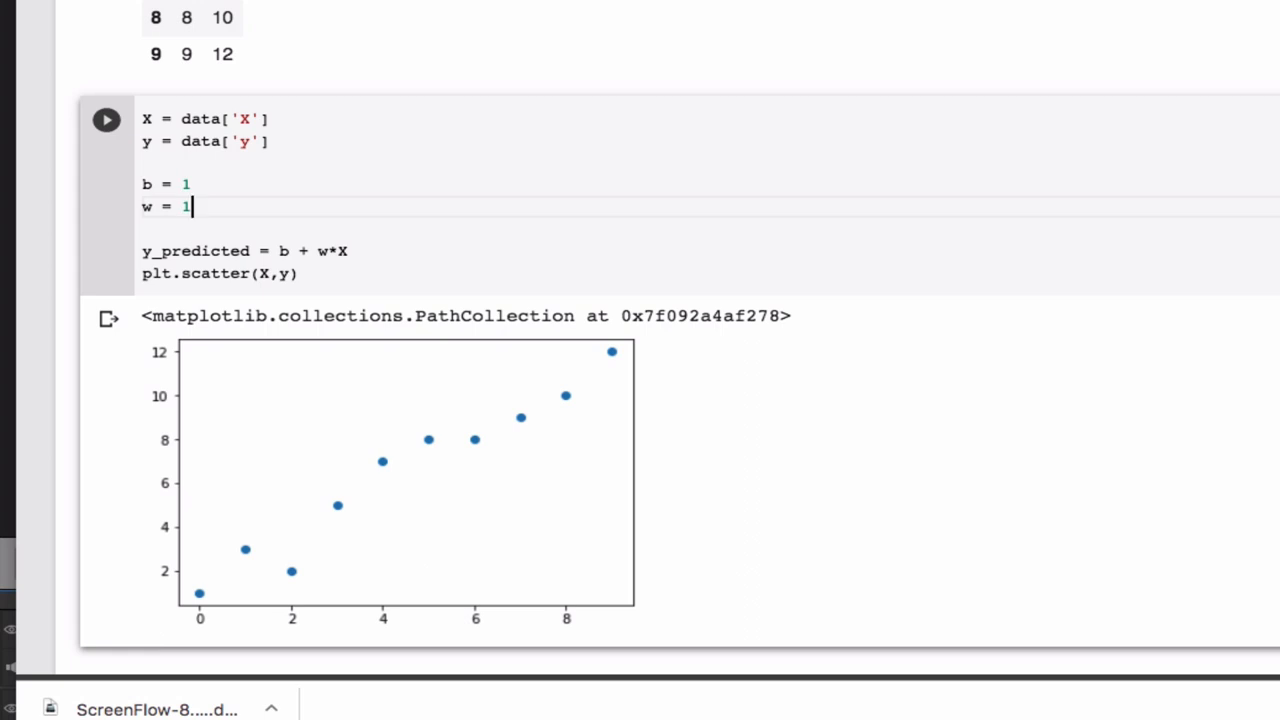
mouse_move(564, 452)
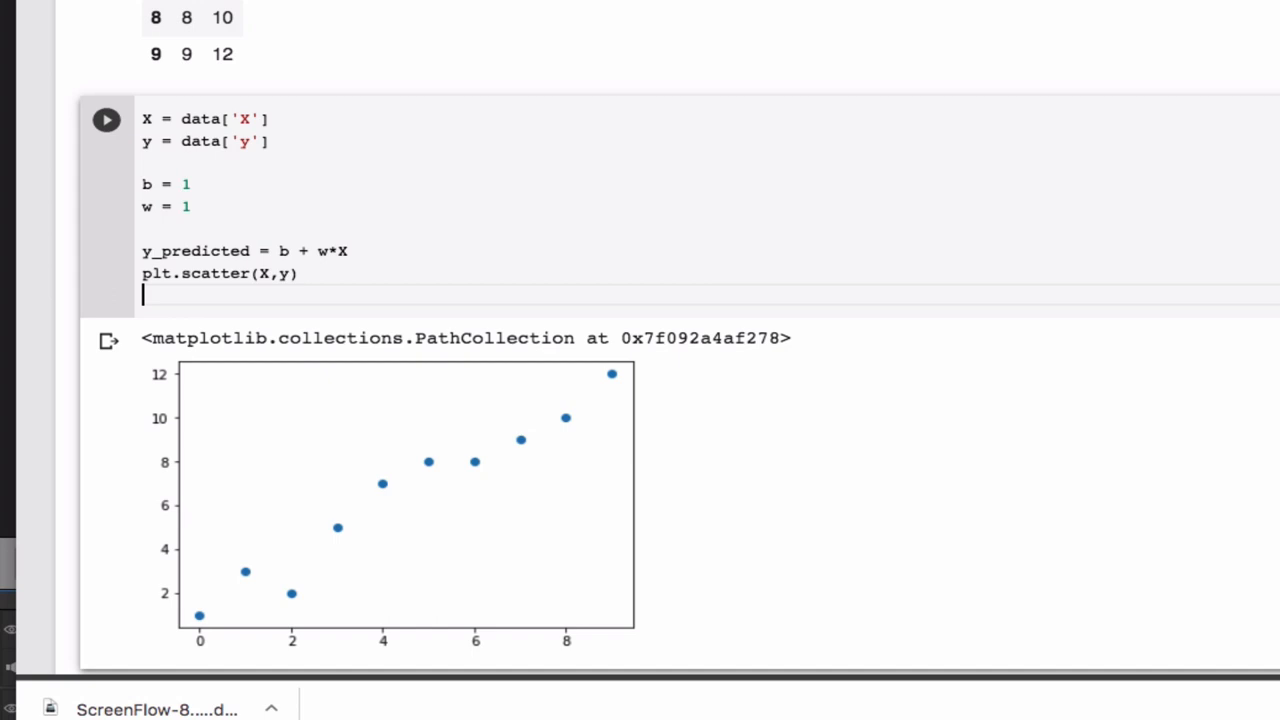
- Add plt.plot(X, y_predicted) under the scatter call and run to draw the prediction line
text(plt)
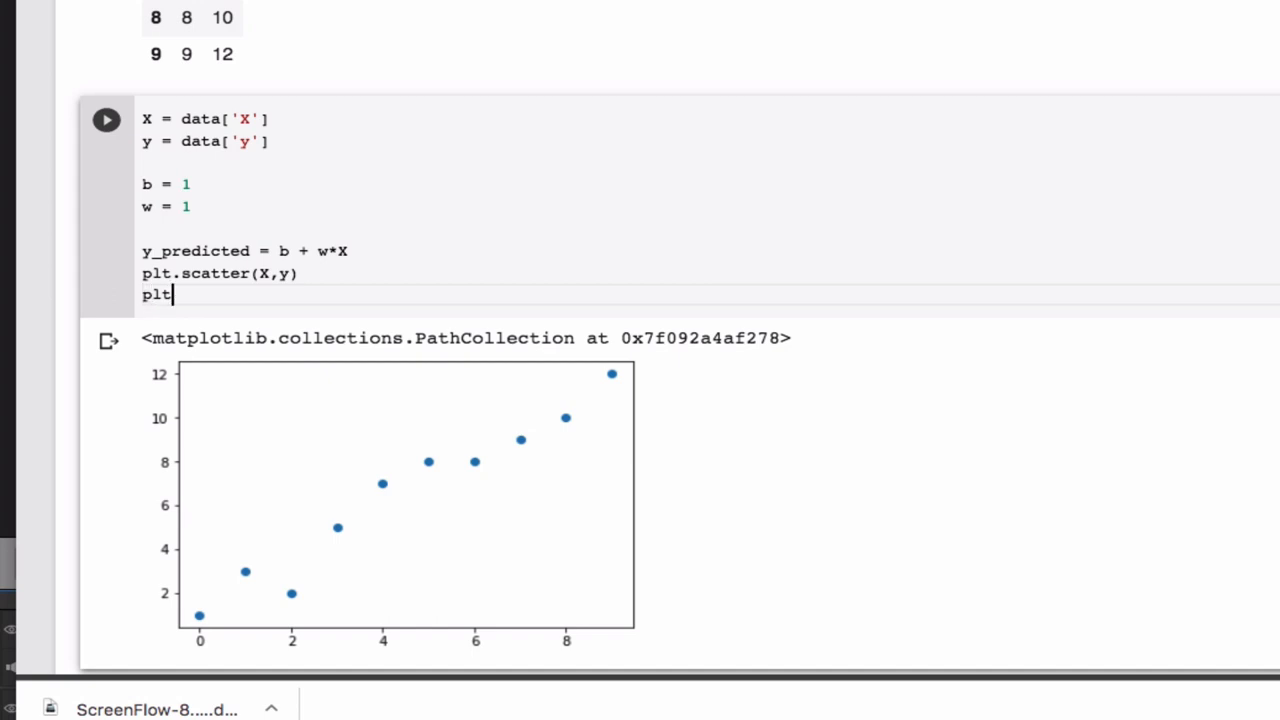
text(.plot())
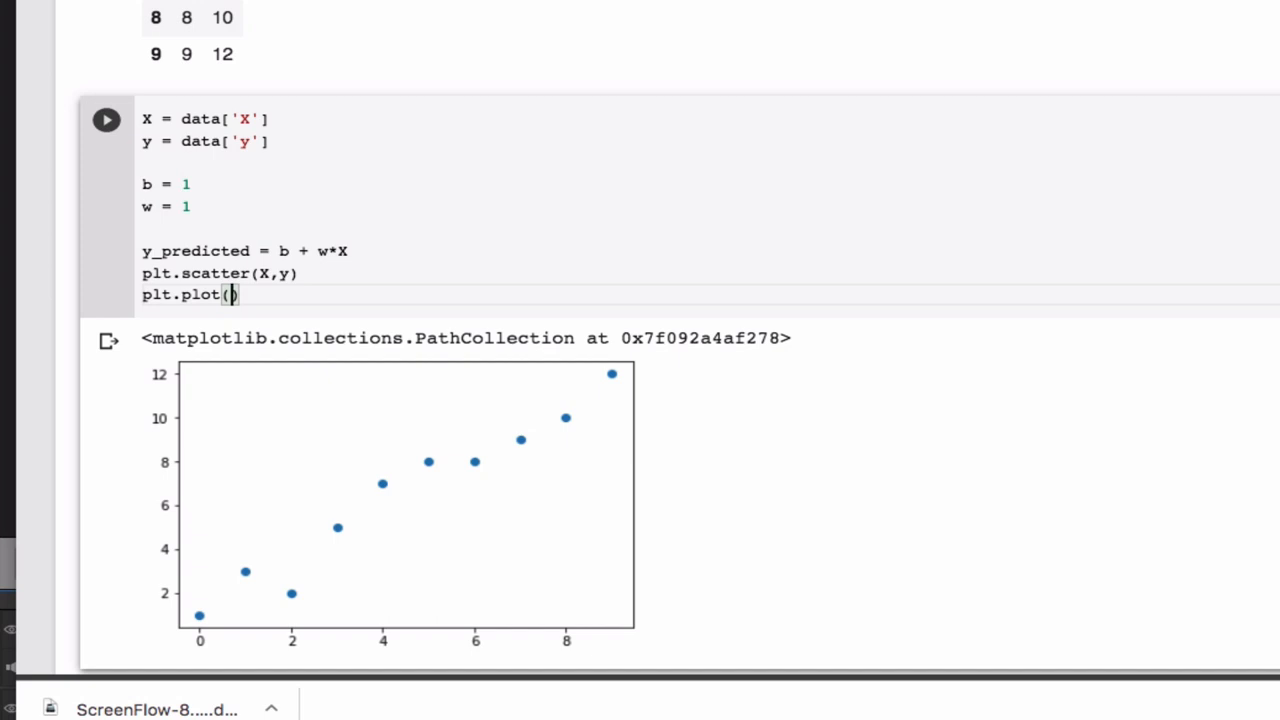
text(X,)
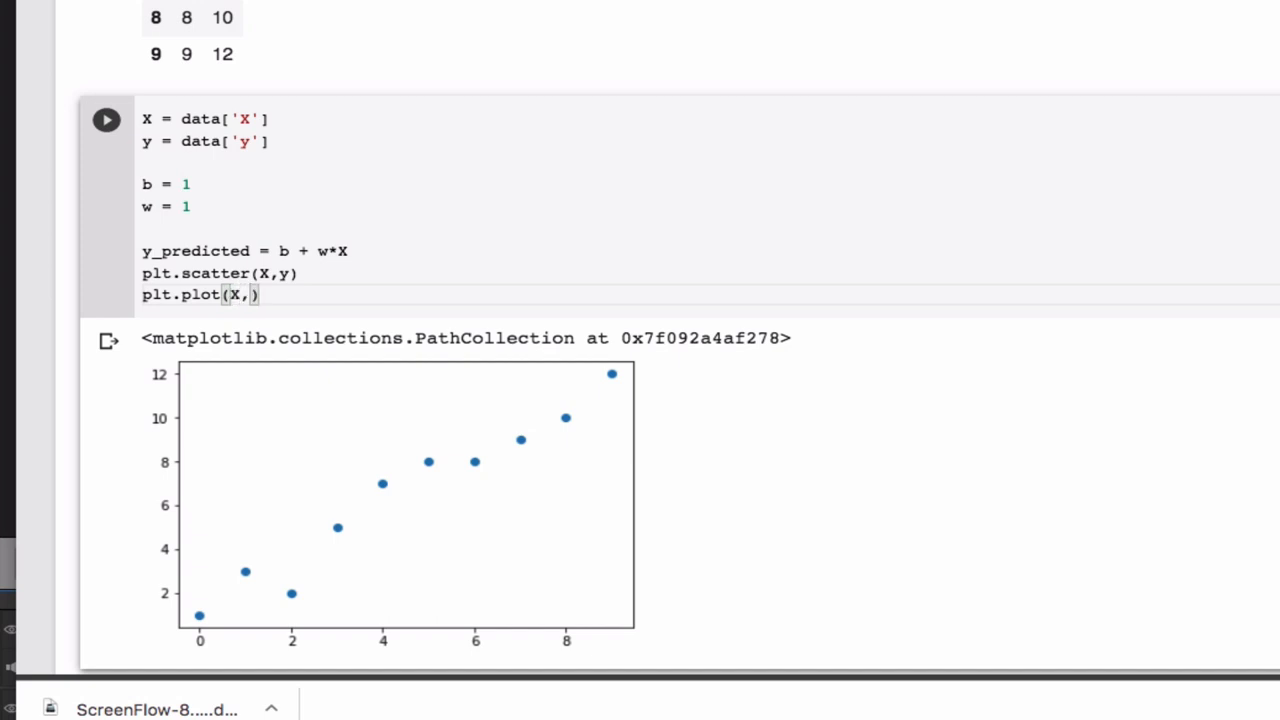
text(" ")
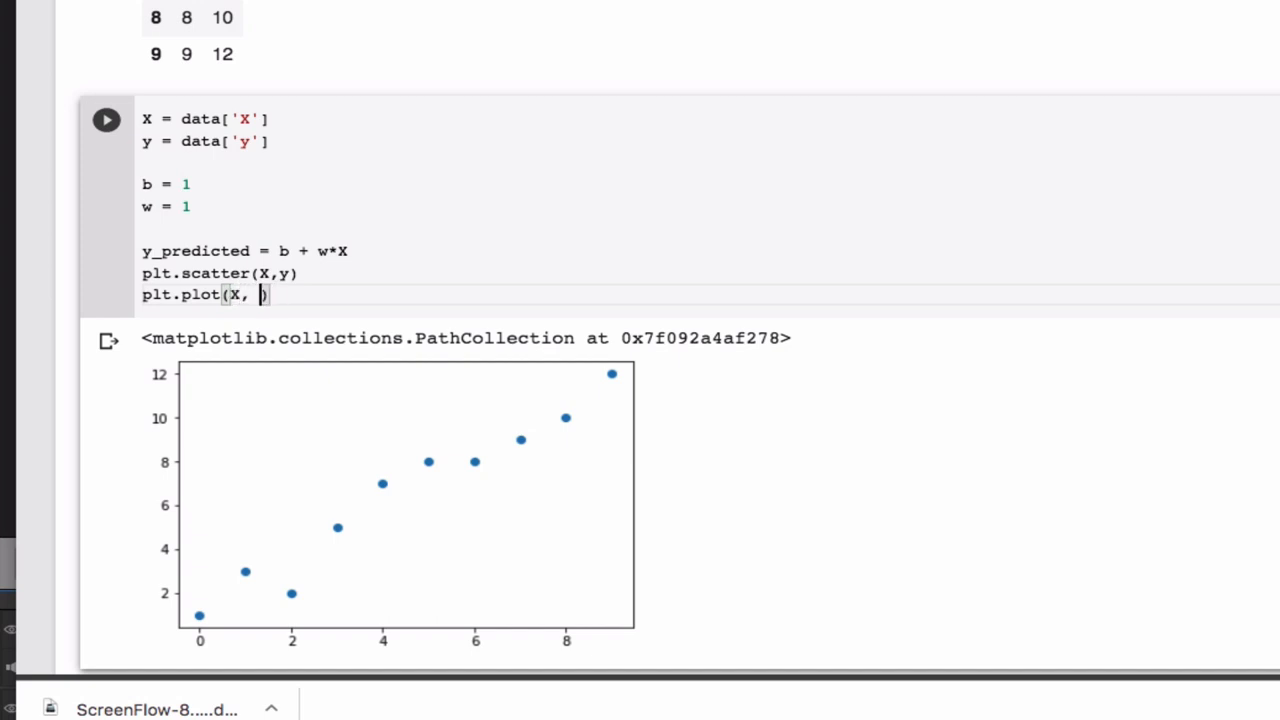
text(y_predi)
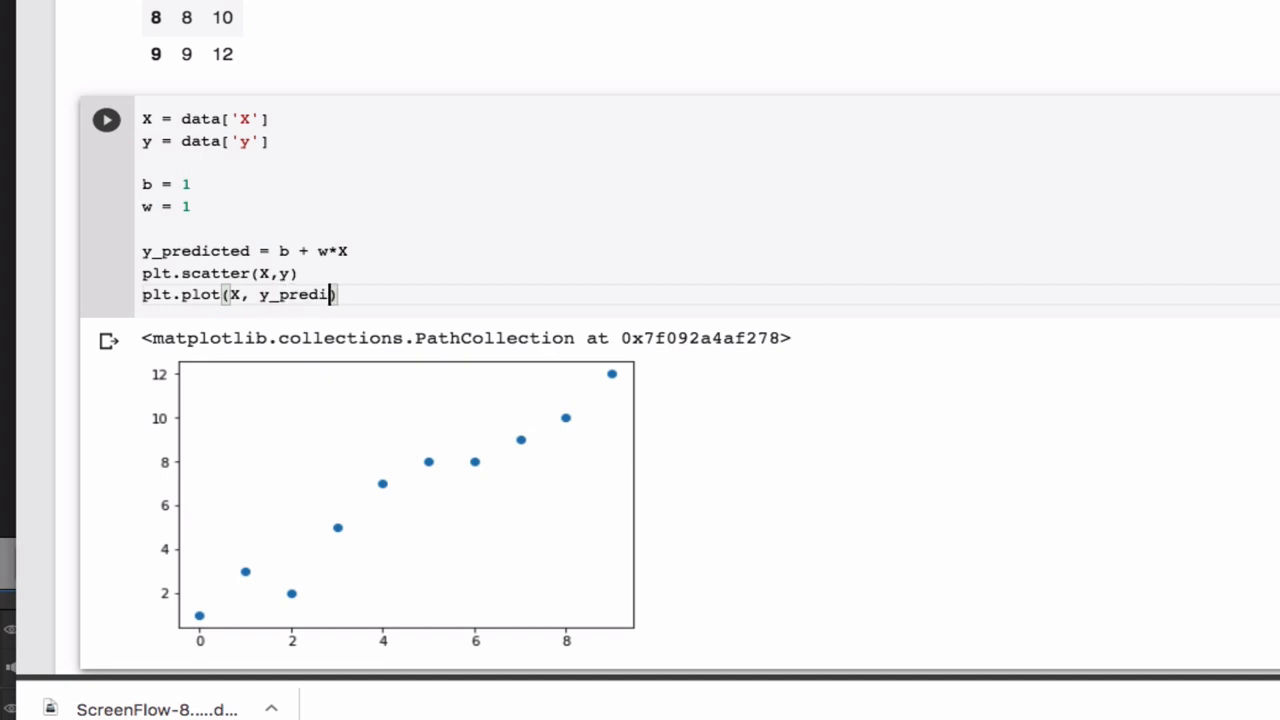
text(cted))
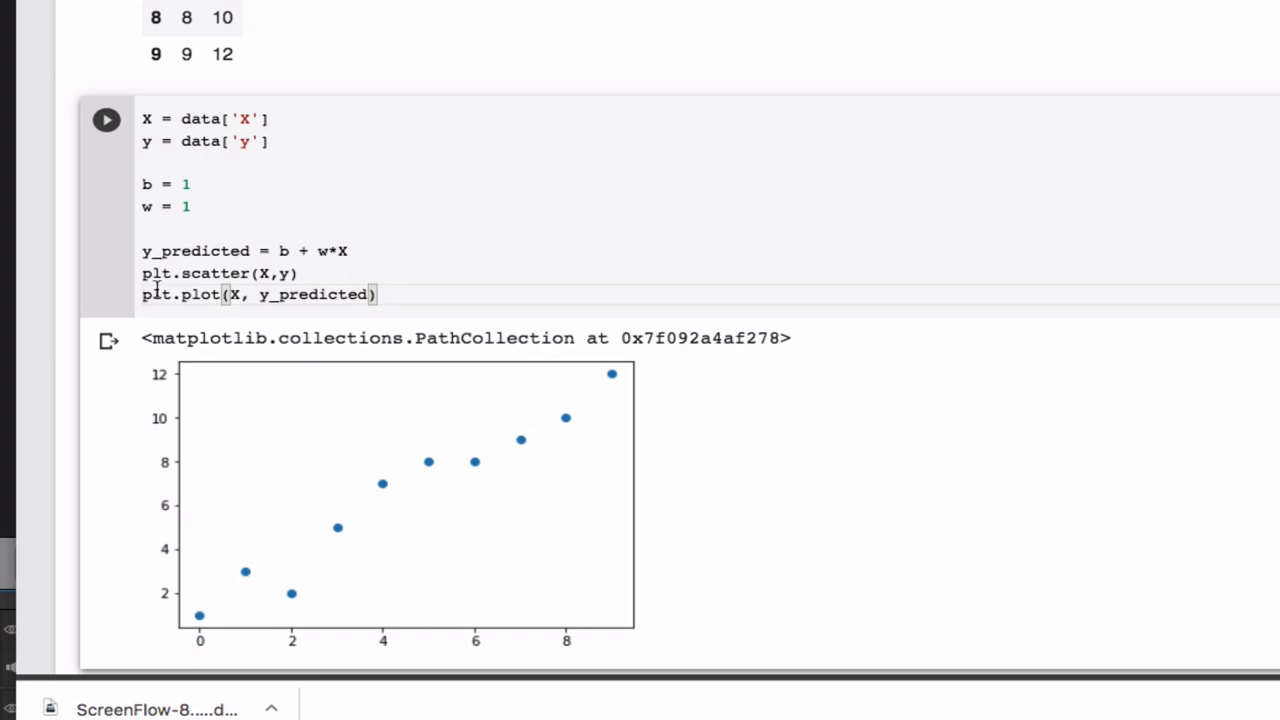
mouse_move(228, 272)
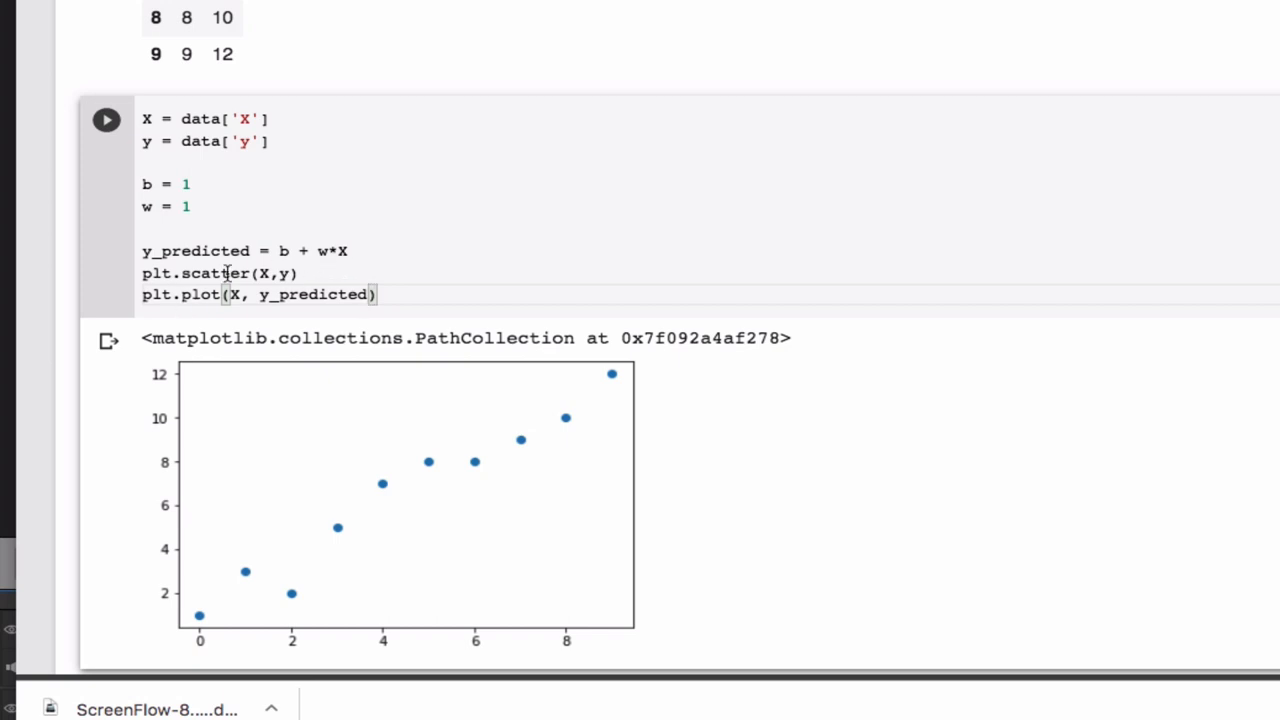
click(106, 120)
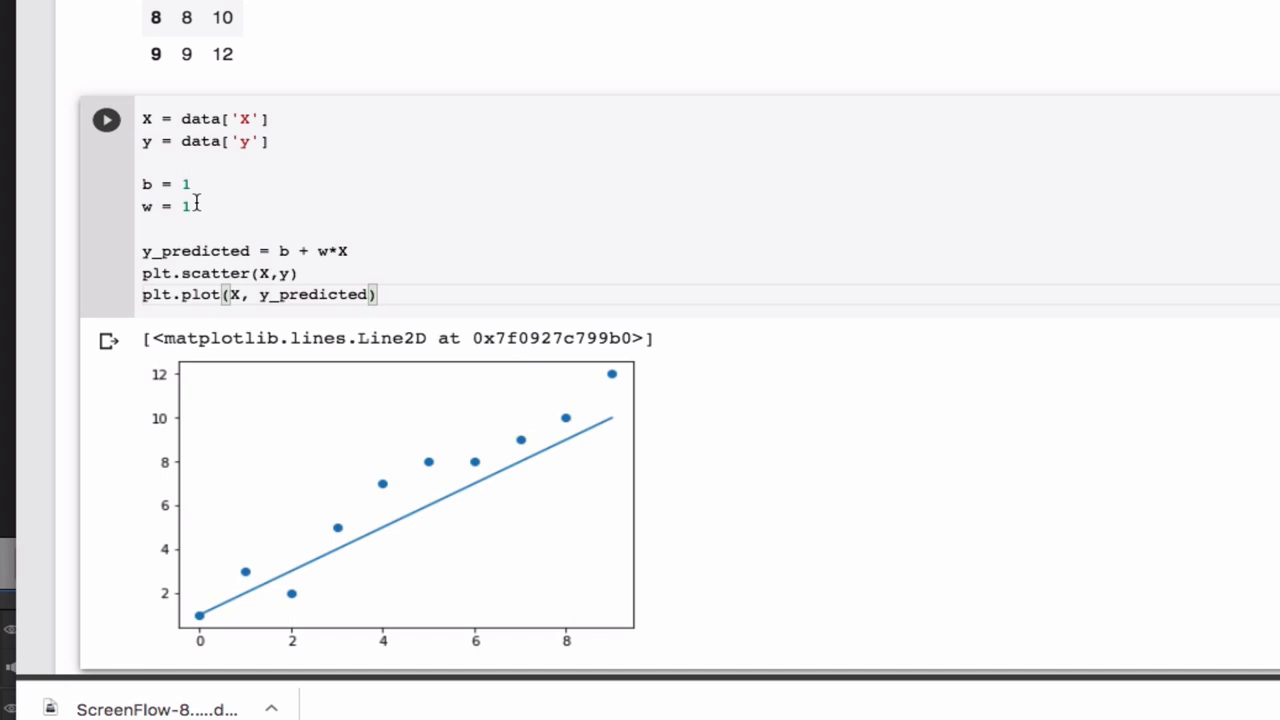
mouse_move(188, 184)
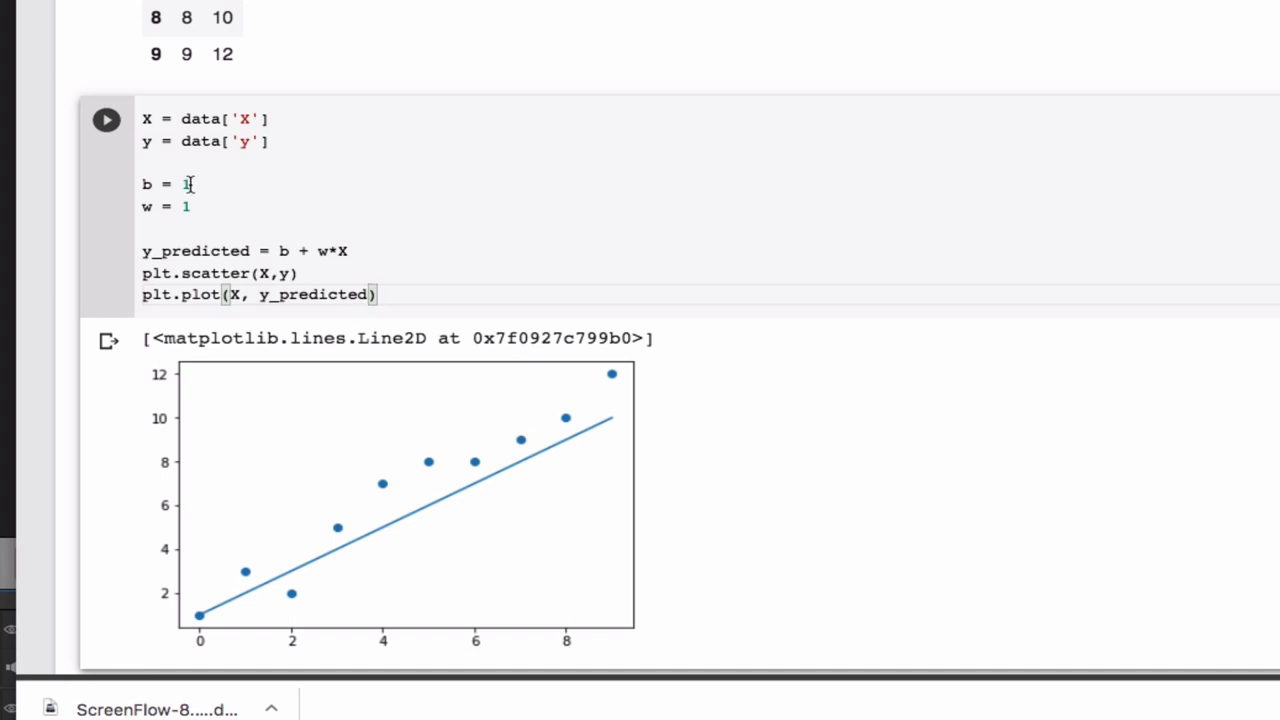
- Edit the cell to b = 0 and w = 1.5 and rerun it to draw the steeper line
text(.5)
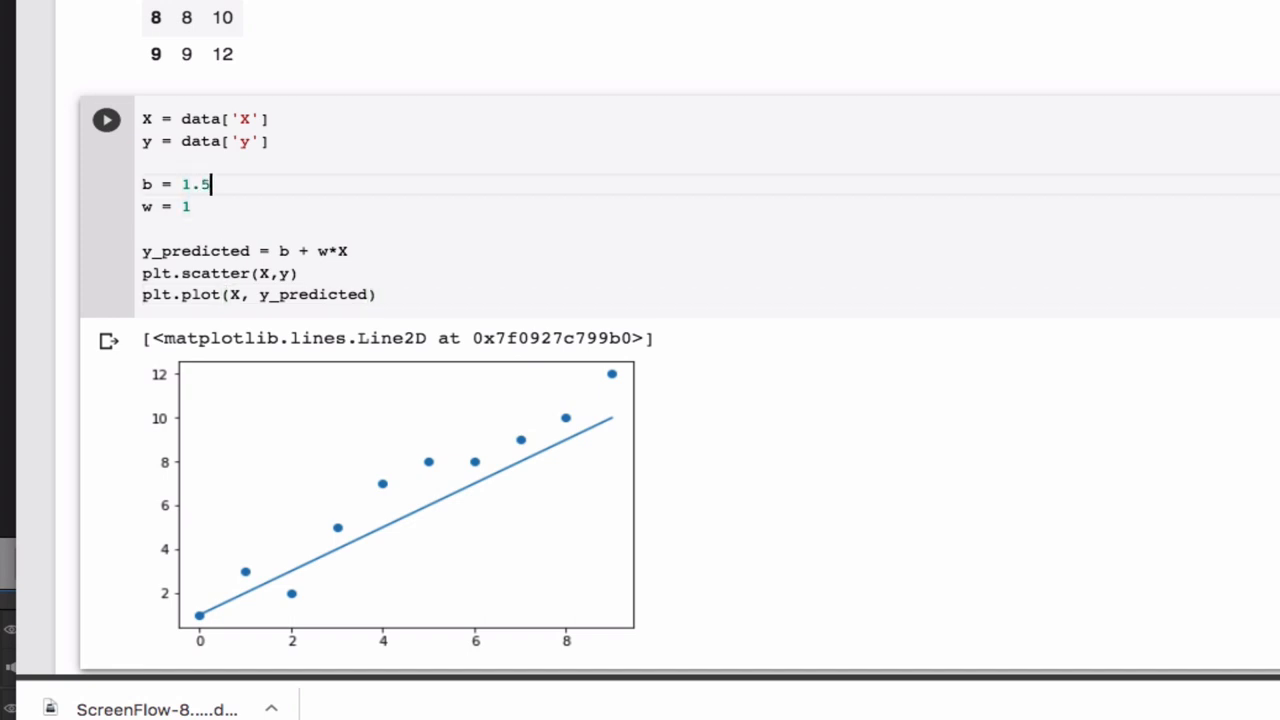
click(106, 120)
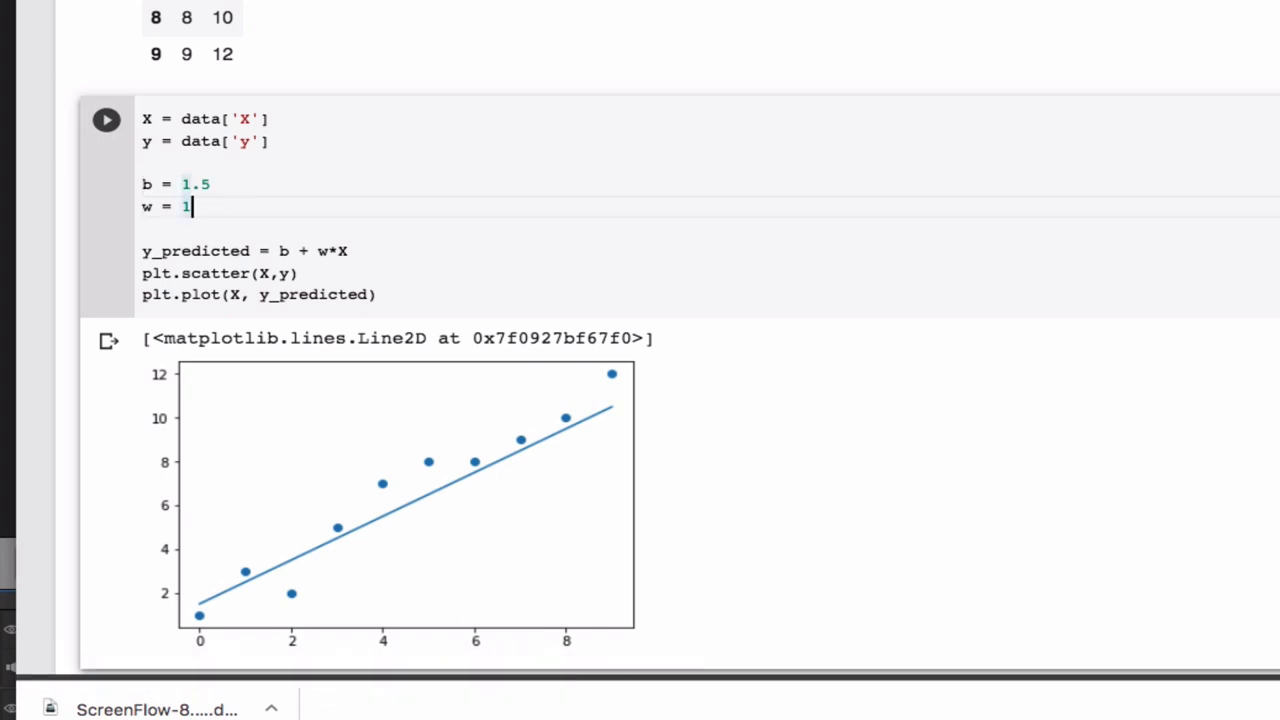
key(backspace)
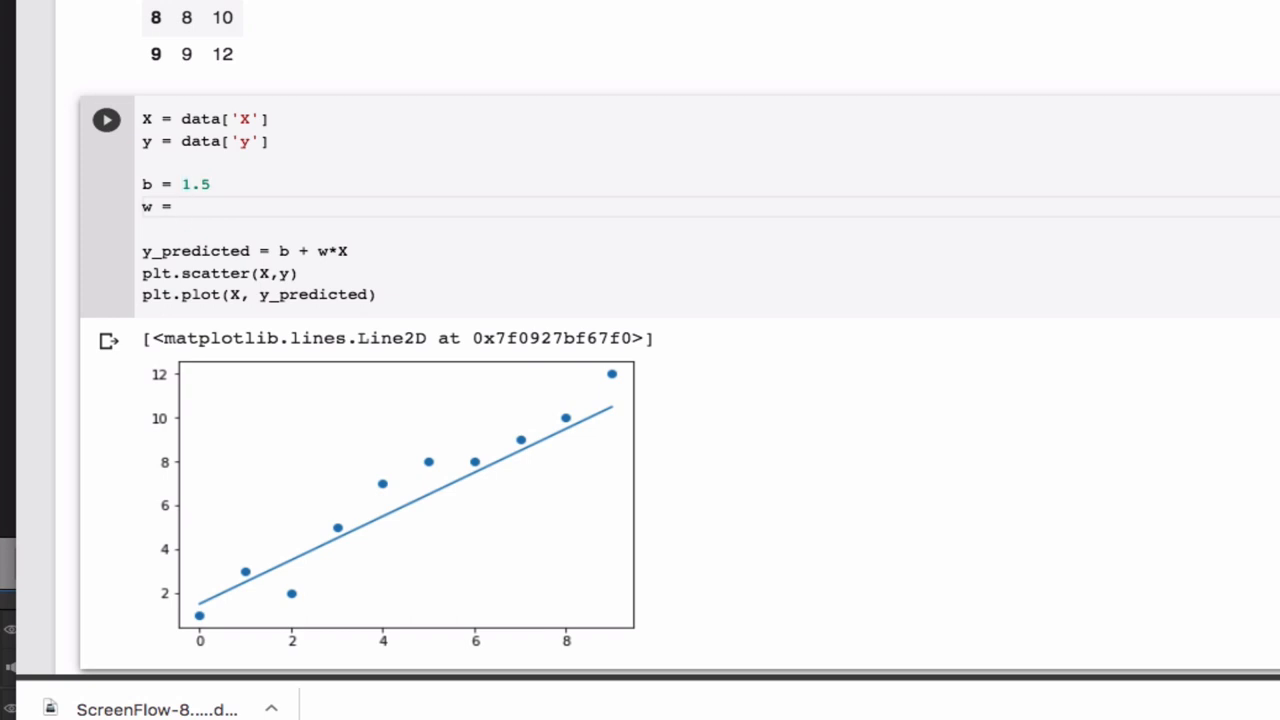
click(106, 120)
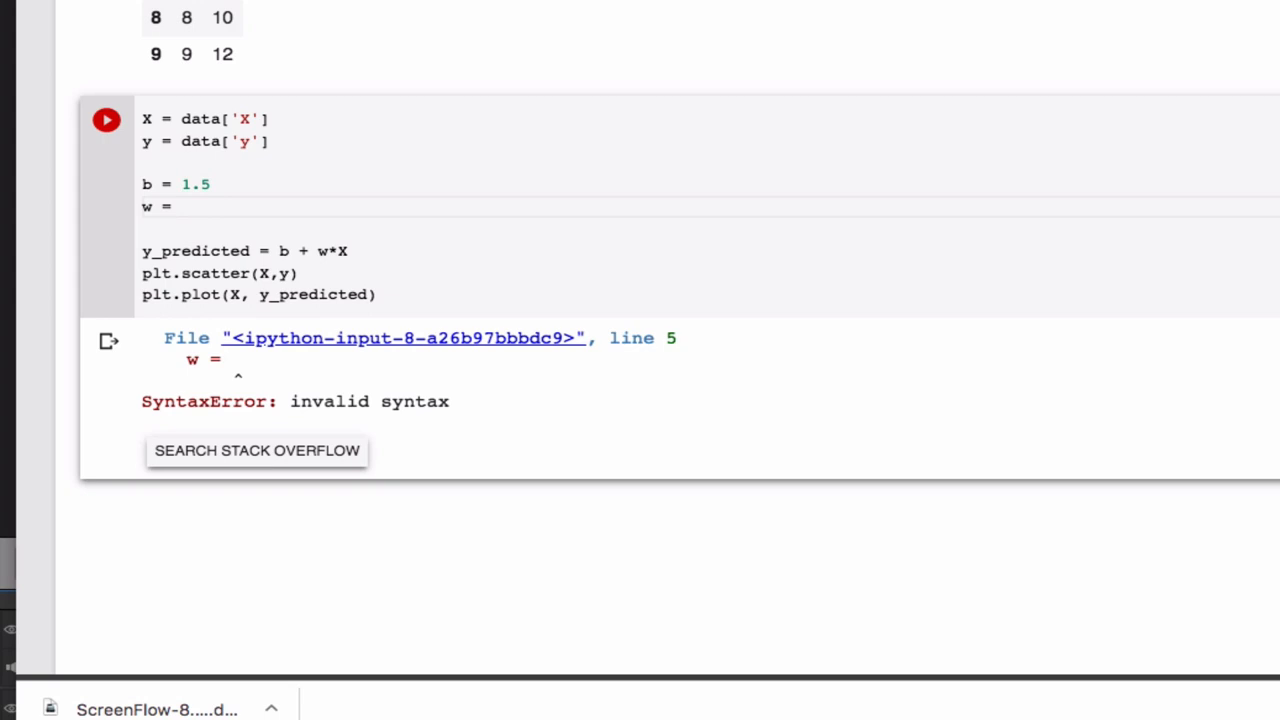
text(0)
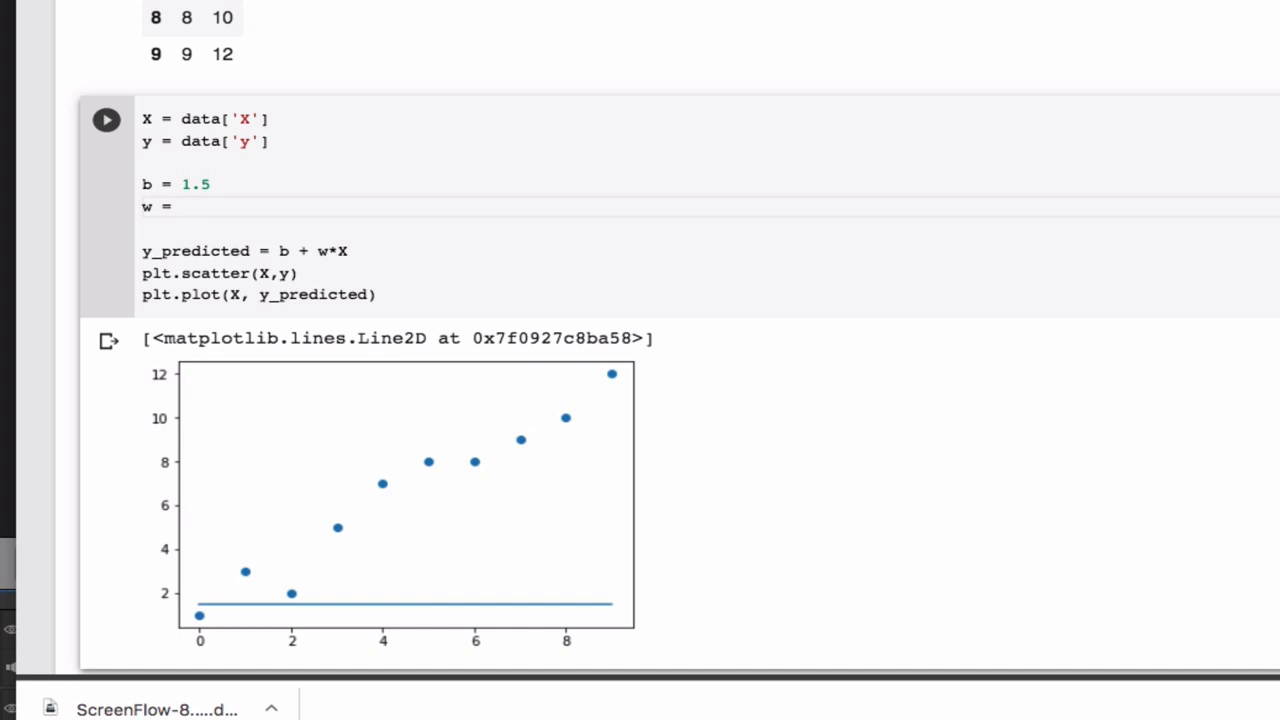
text(1.5)
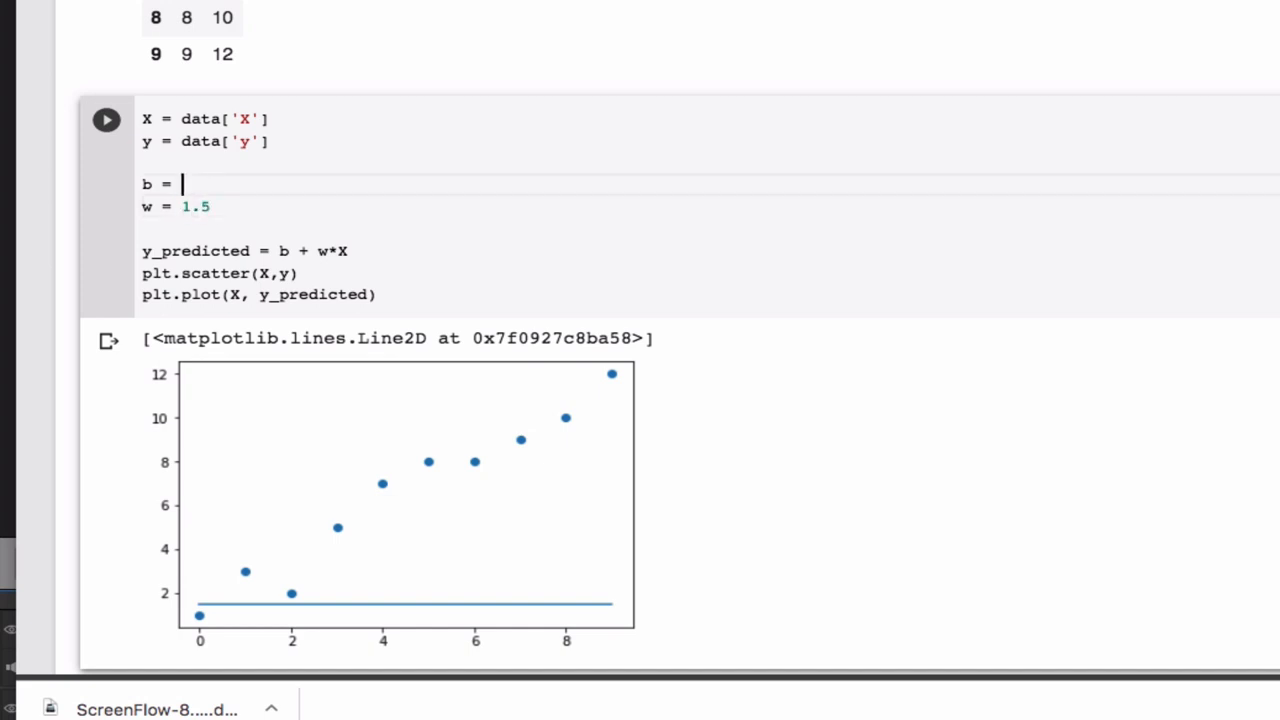
text(0)
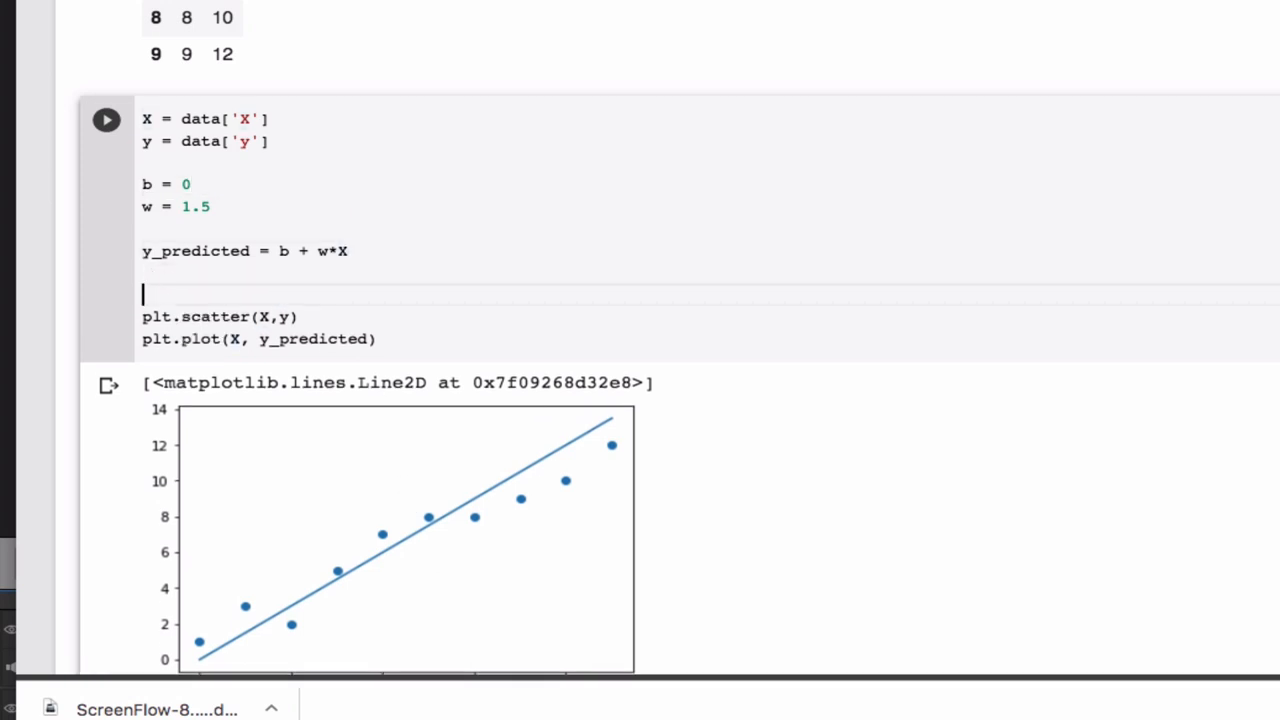
- Add the line error = y - y_predicted to the plotting cell
text(error = y)
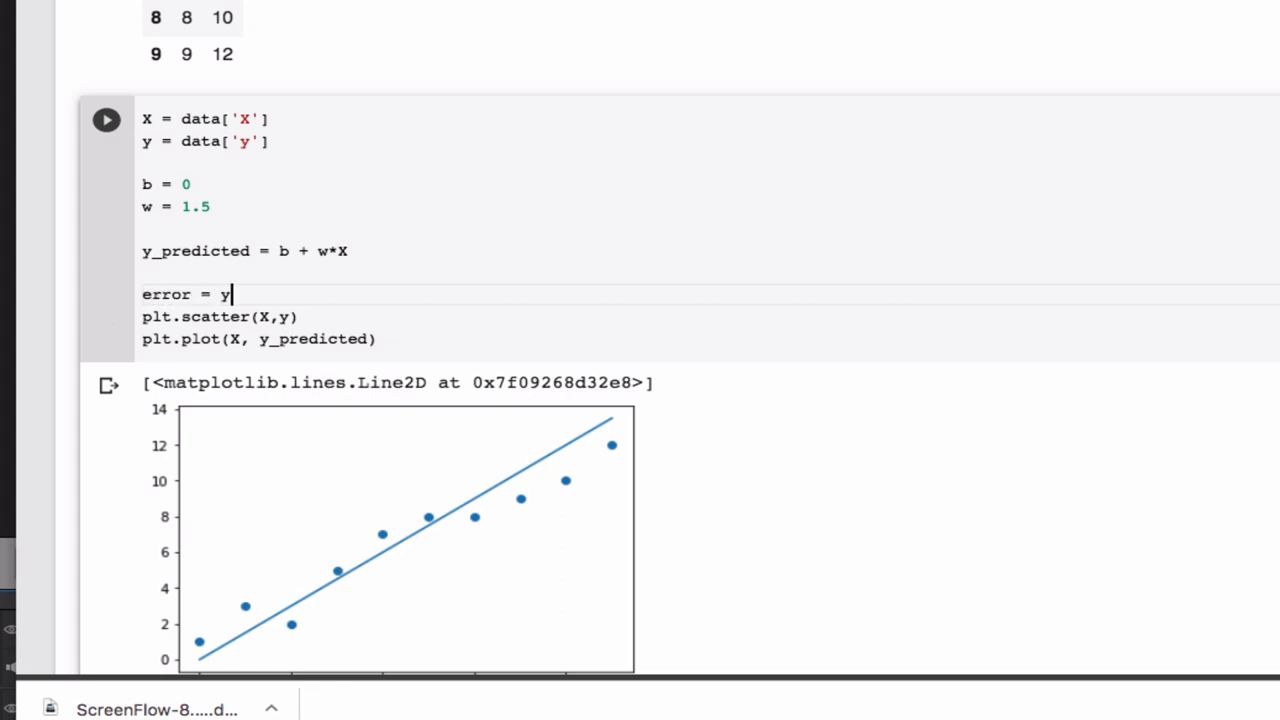
text(-)
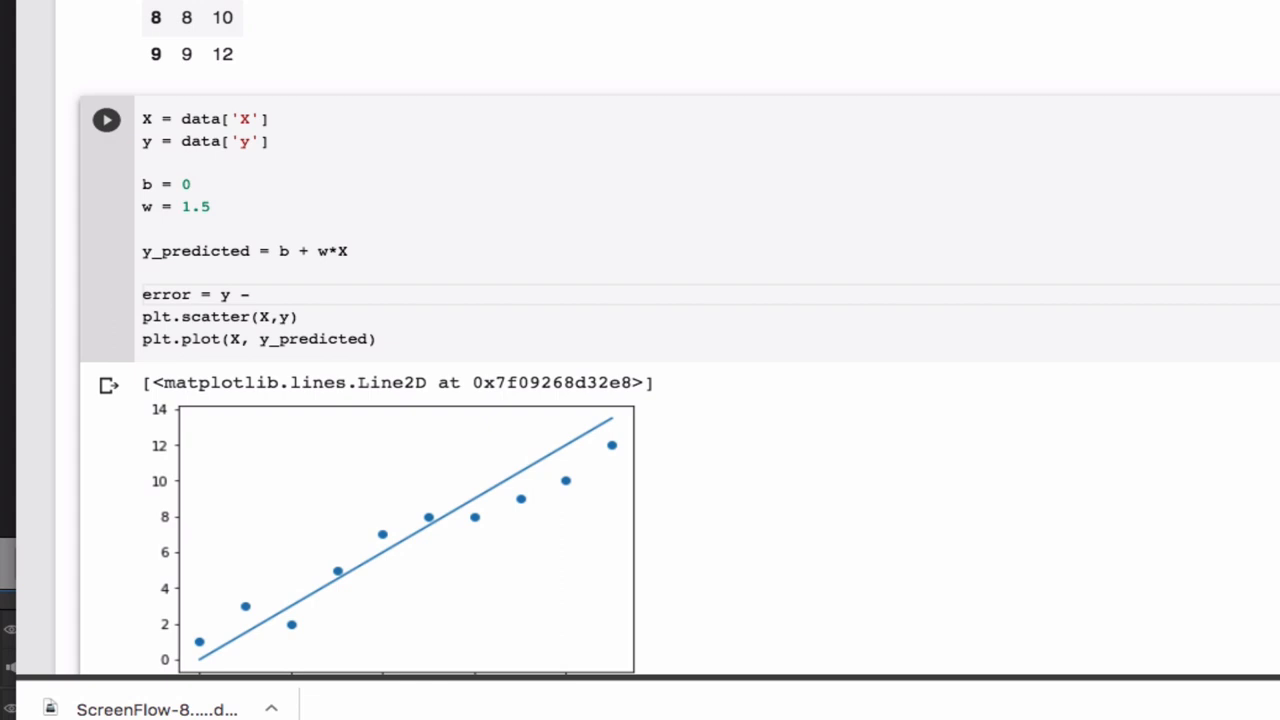
text(y)
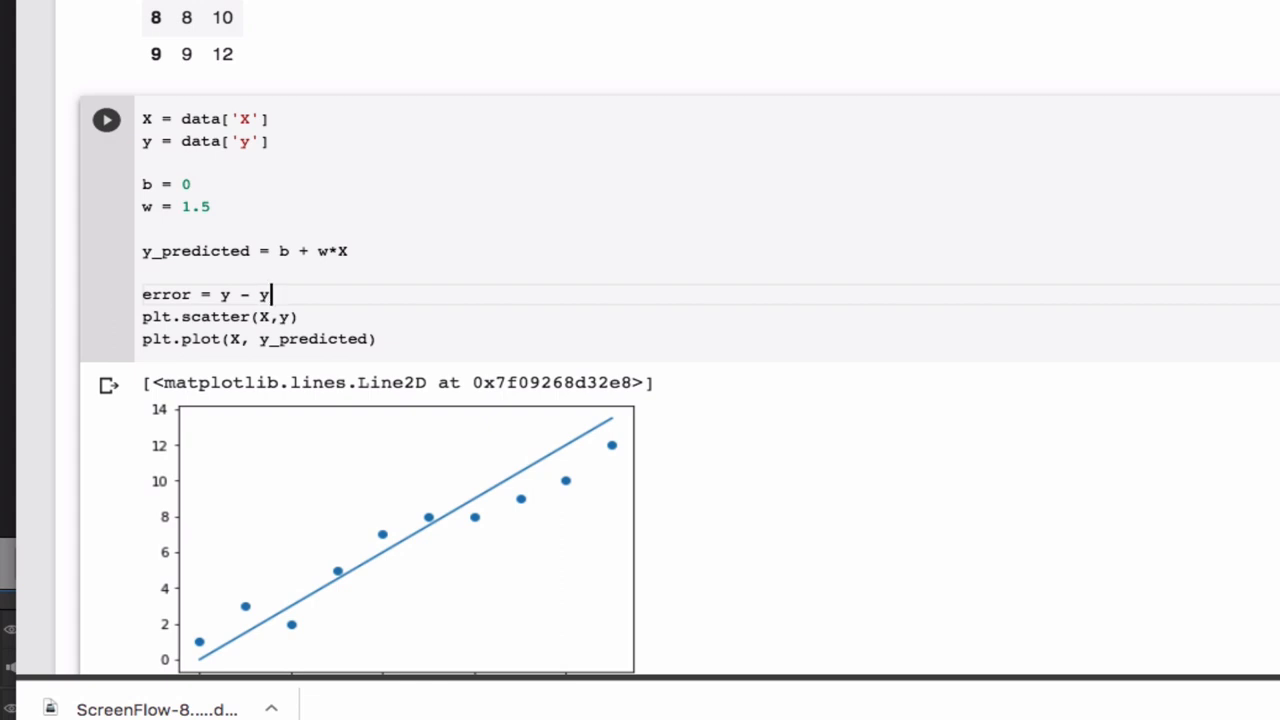
text(_ore)
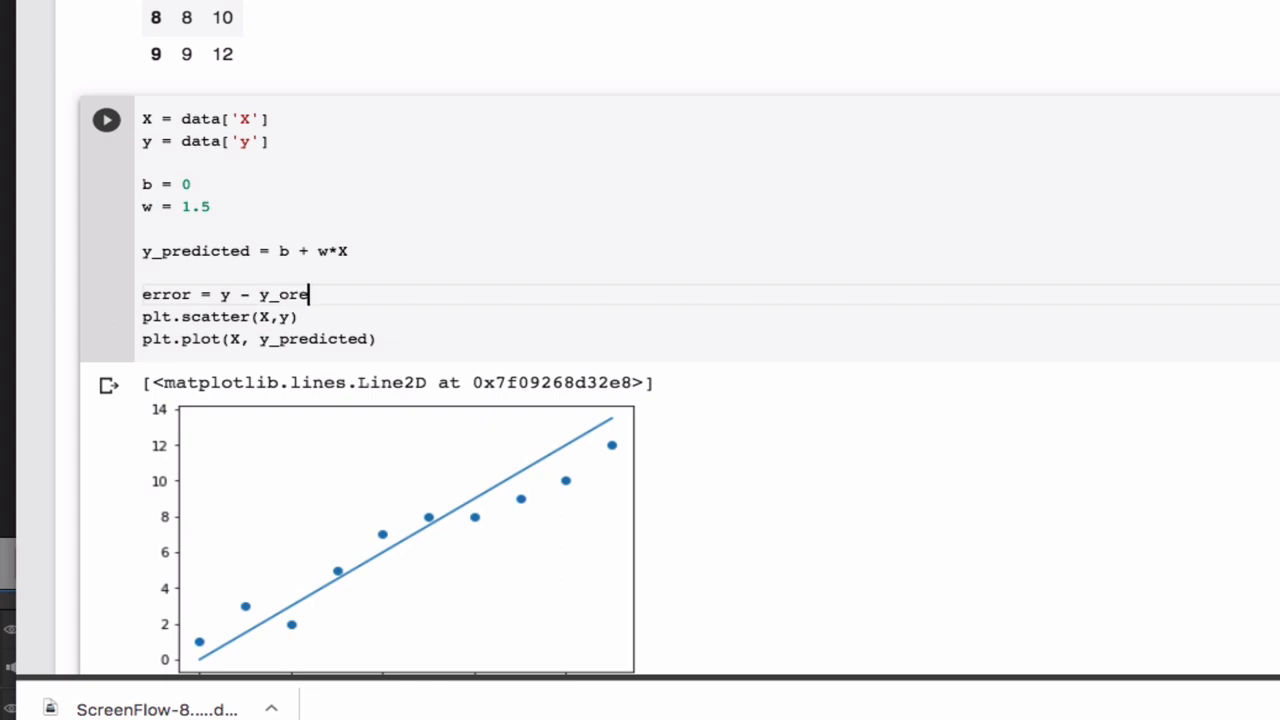
text(dicte)
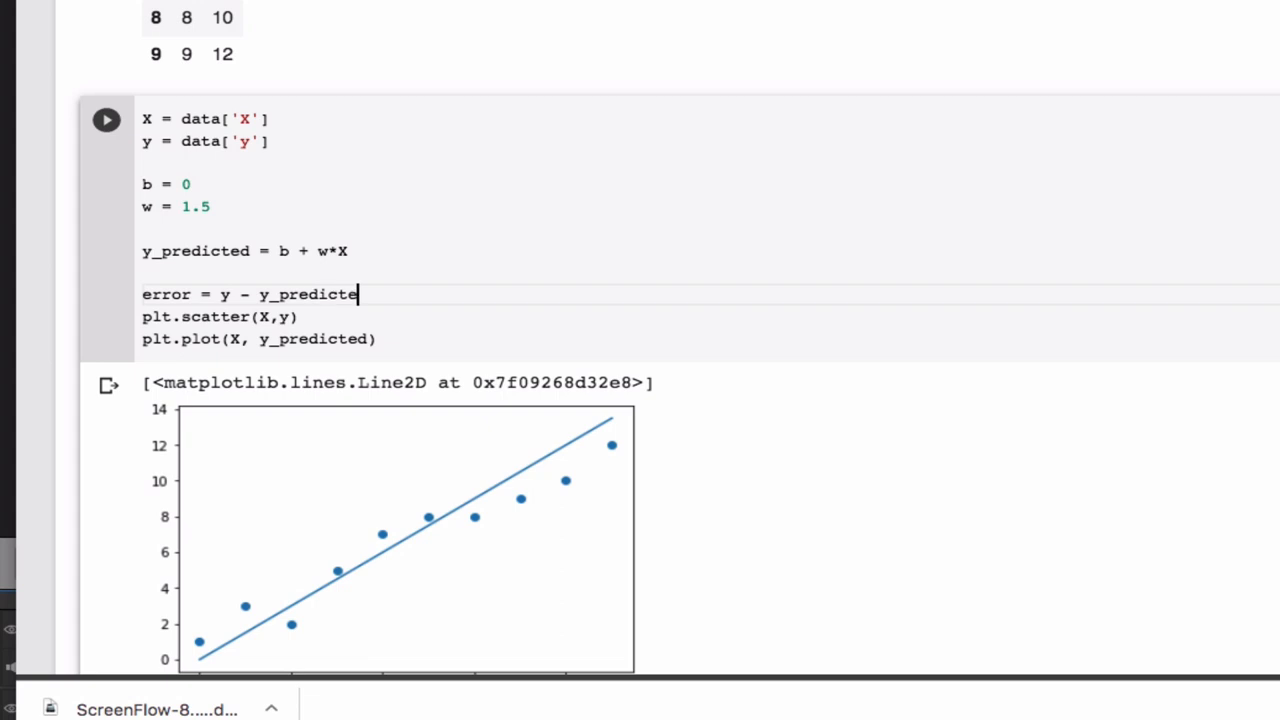
text(d)
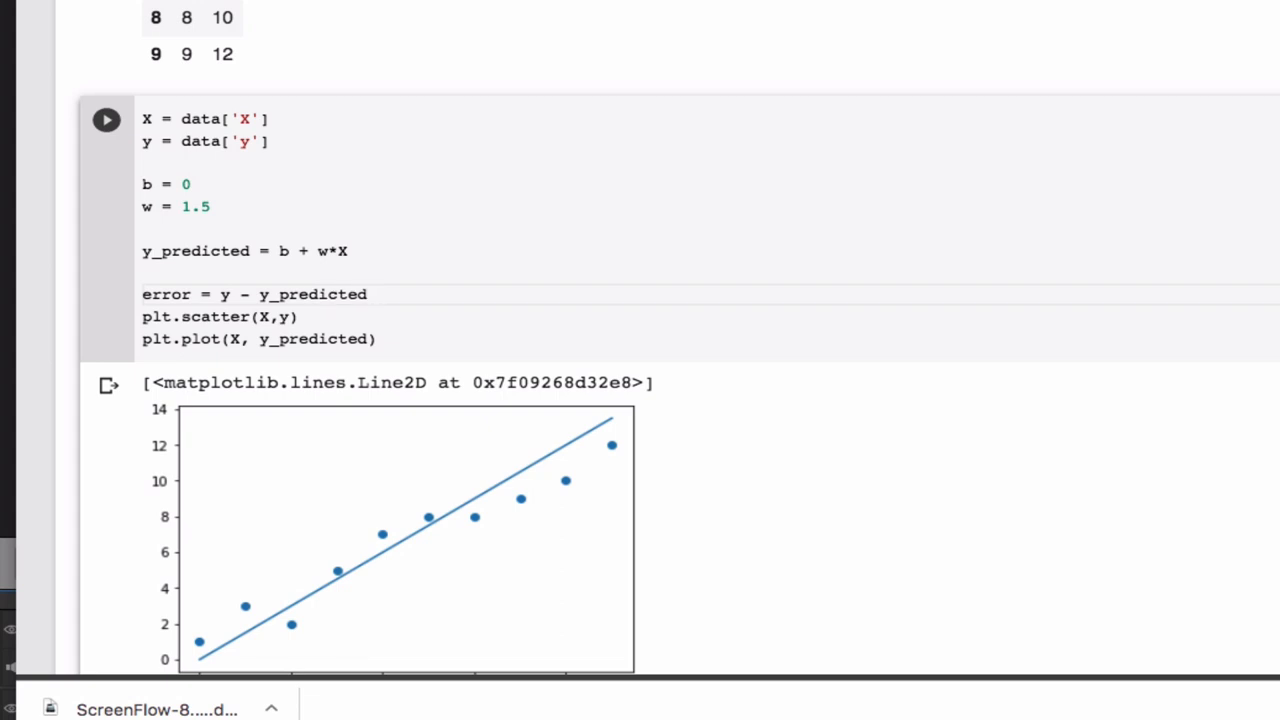
- Add print(error) and run the cell, listing the ten residuals above the plot
text(Print)
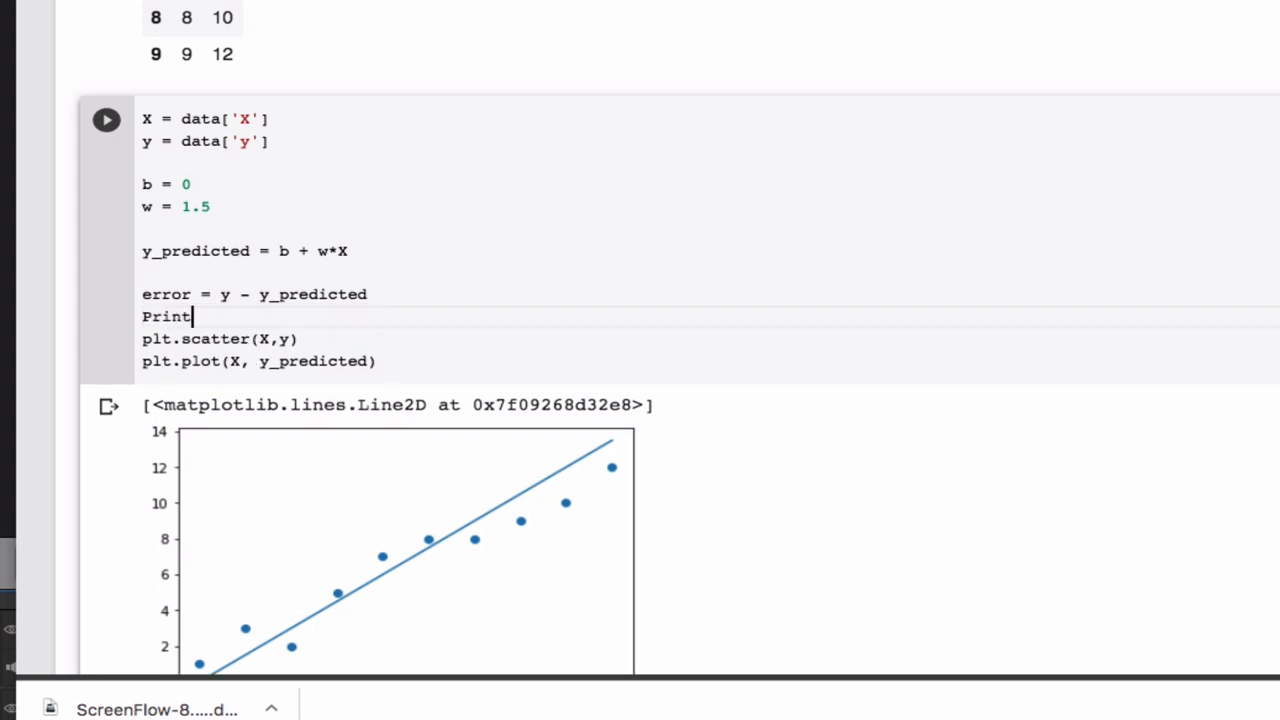
key(BackSpace)
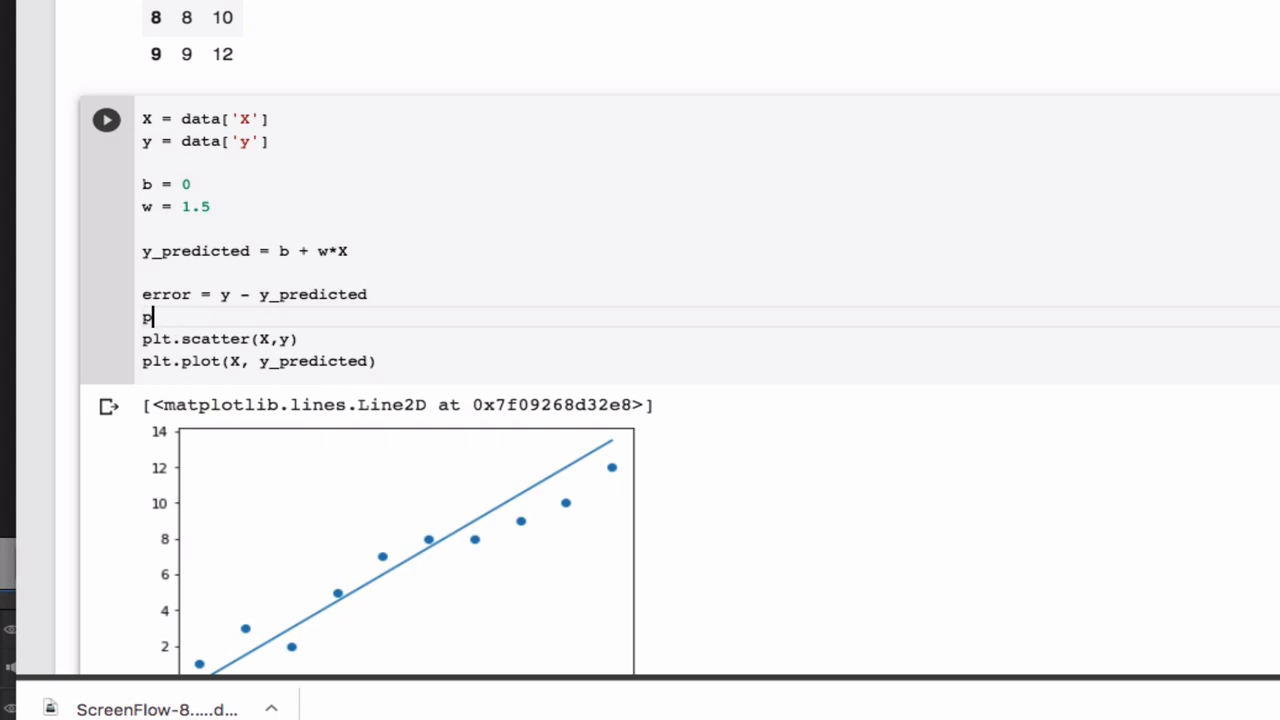
text(rint(e))
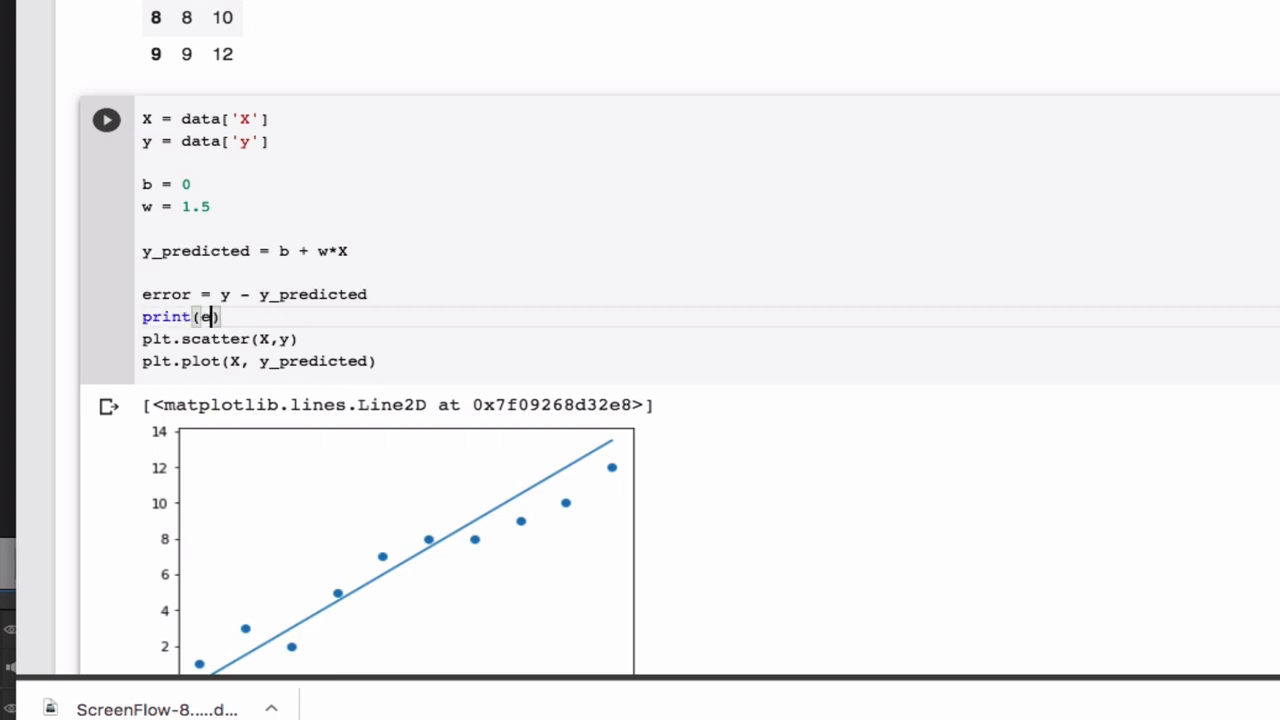
text(rror)
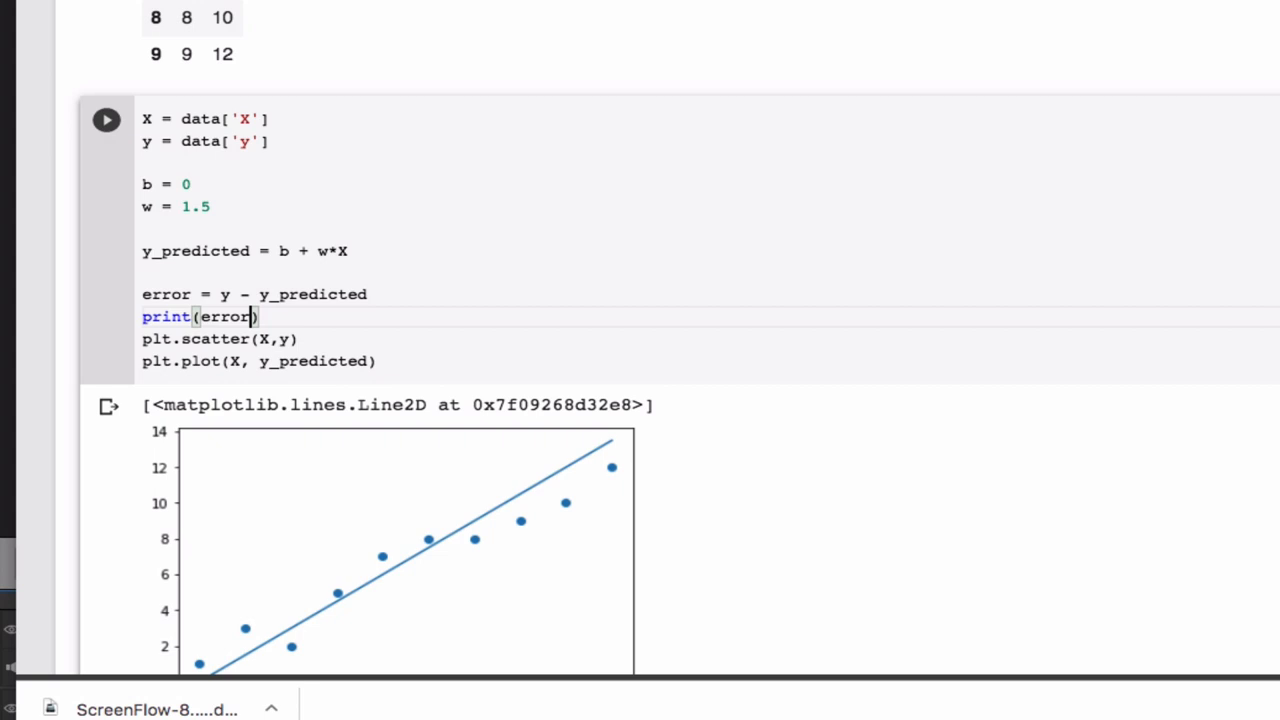
click(106, 120)
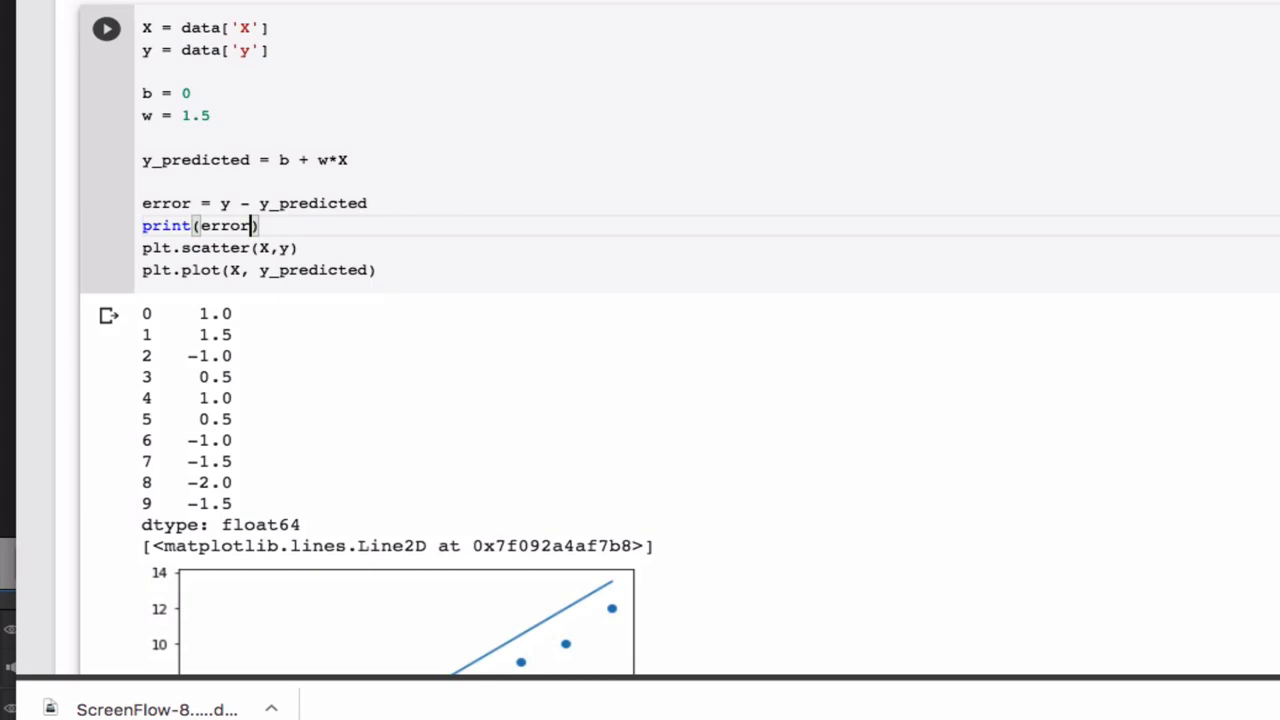
mouse_move(240, 508)
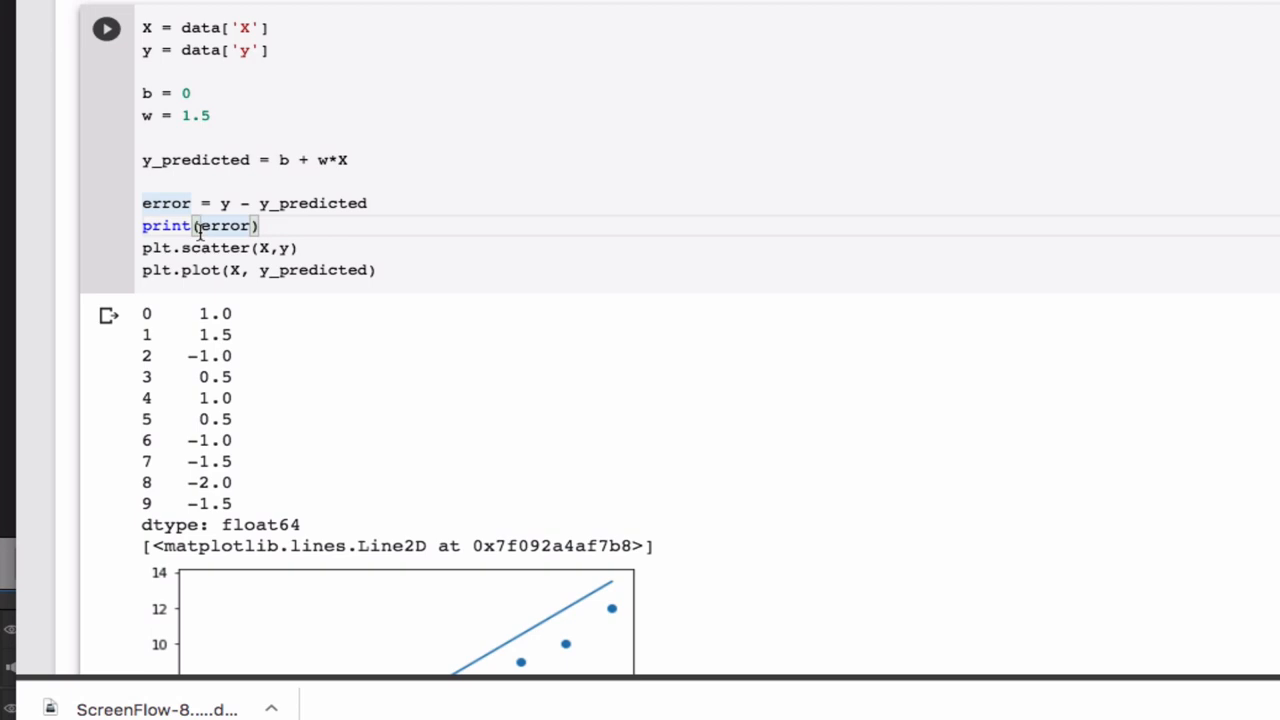
scroll(down, 3)
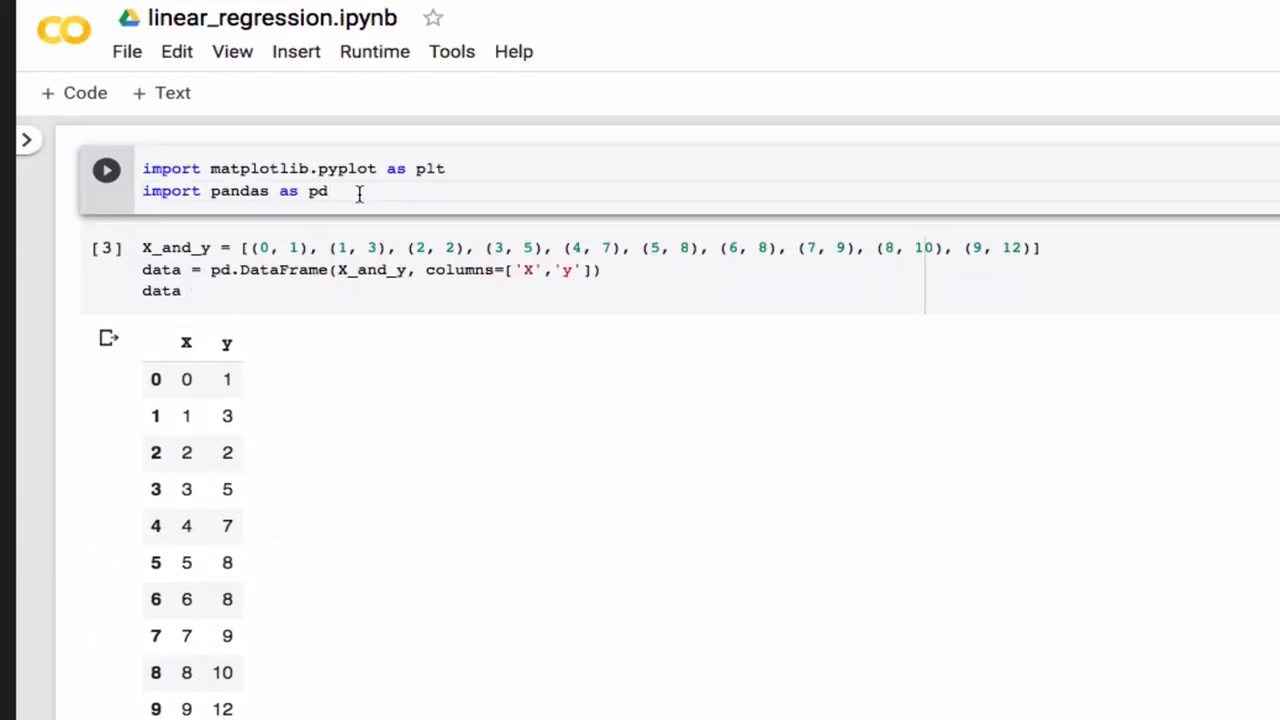
- Add import numpy as np to the first cell beneath the matplotlib and pandas imports
text(import)
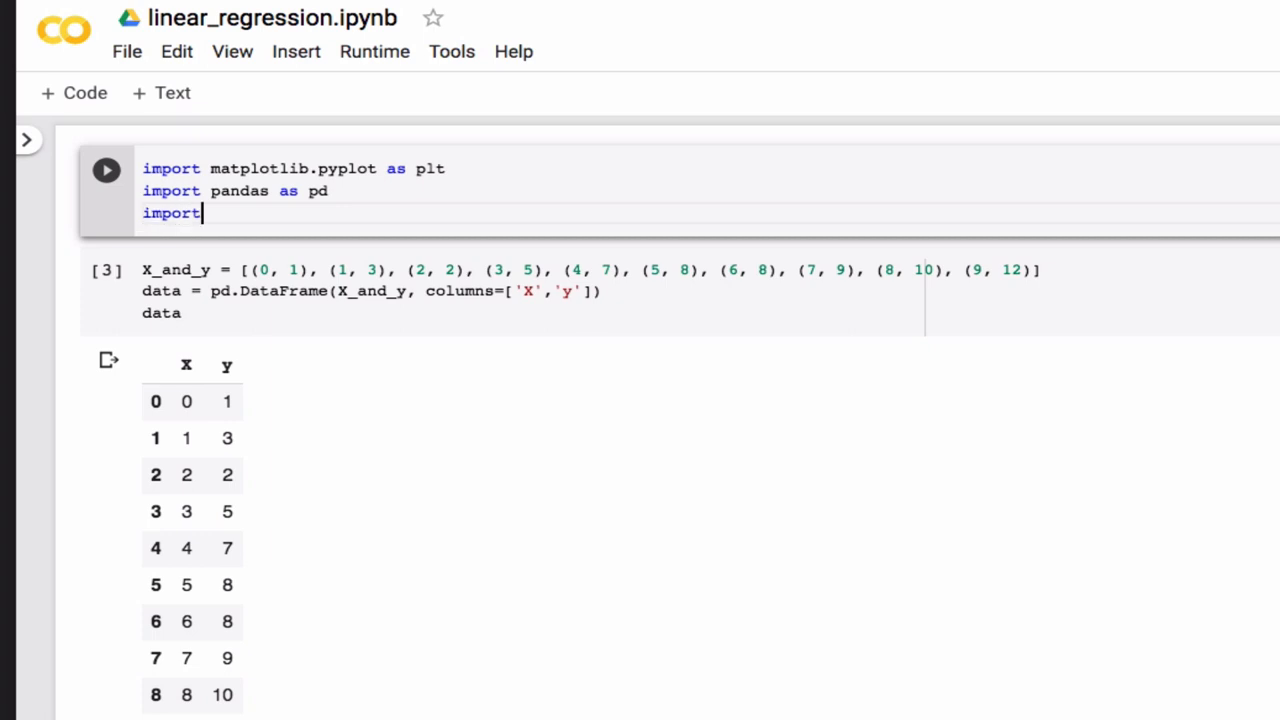
text(numpy)
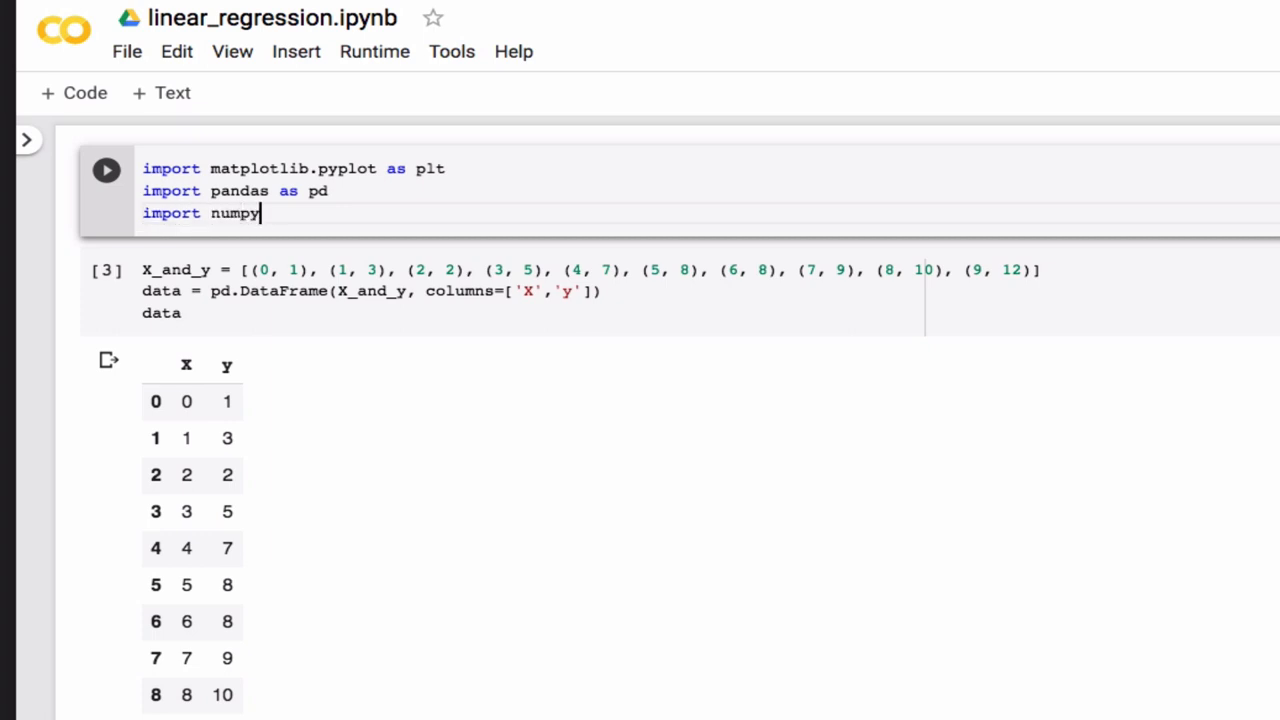
text(as np)
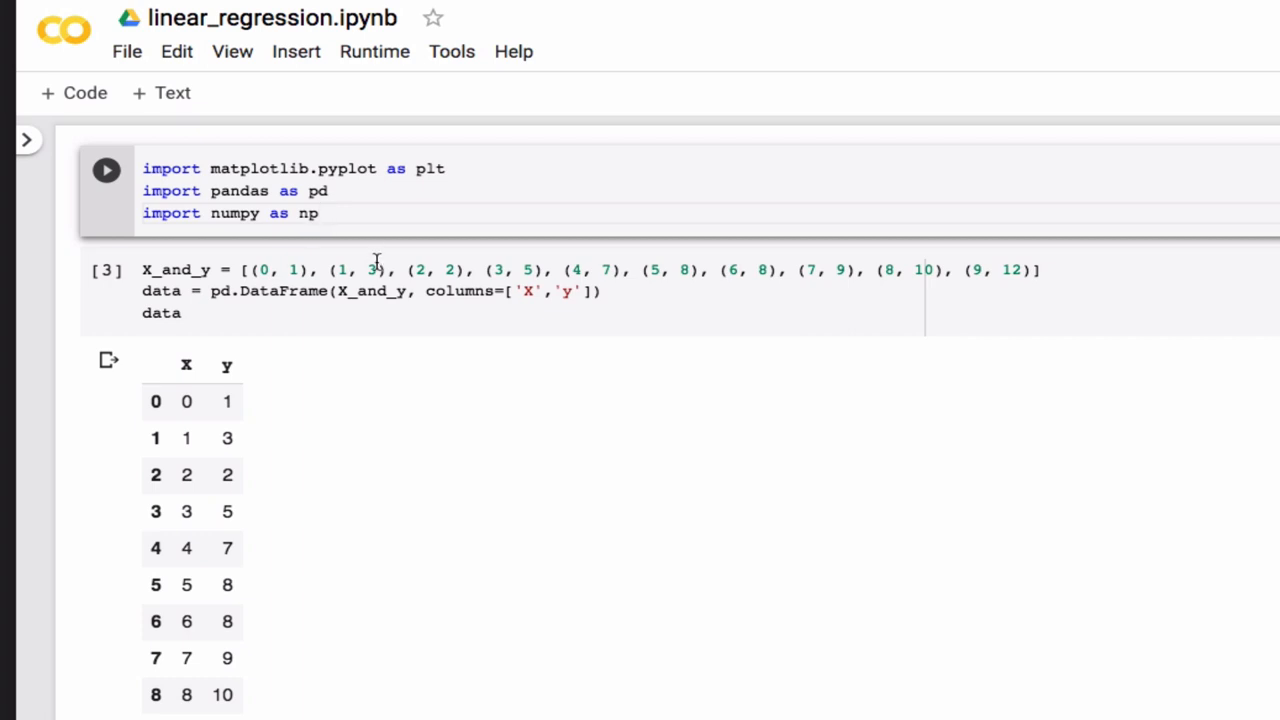
scroll(down, 3)
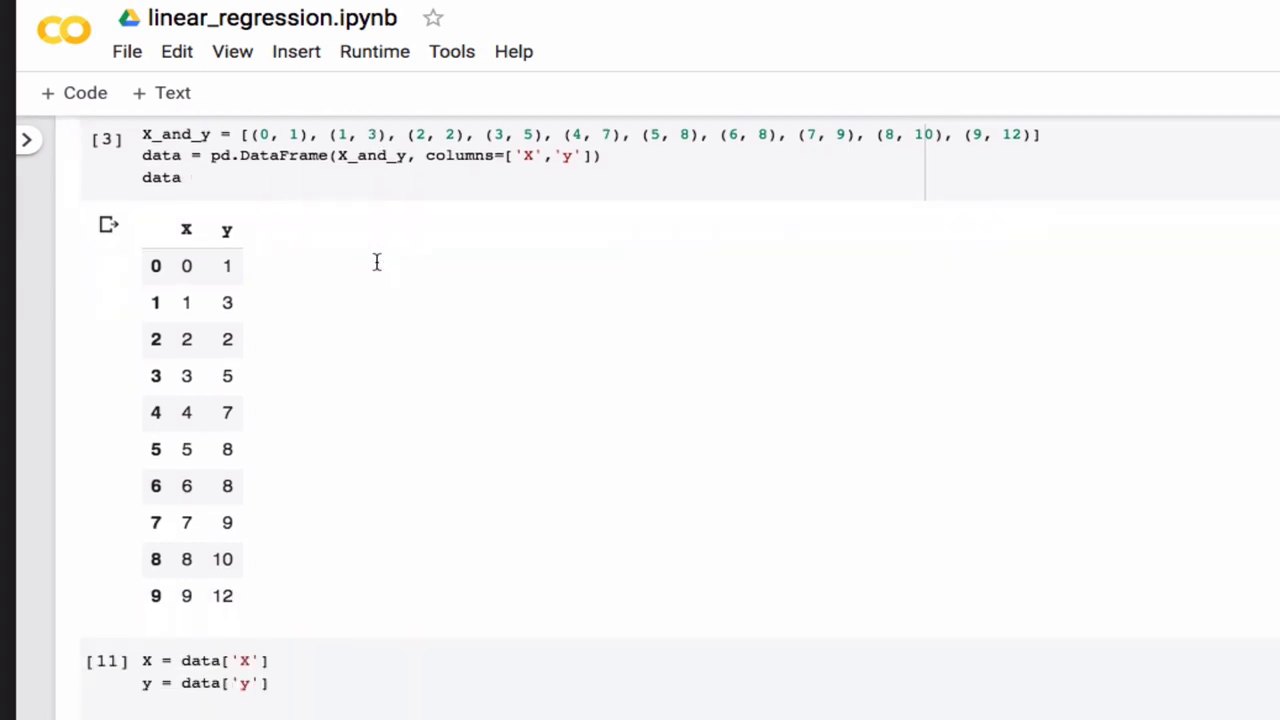
scroll(down, 3)
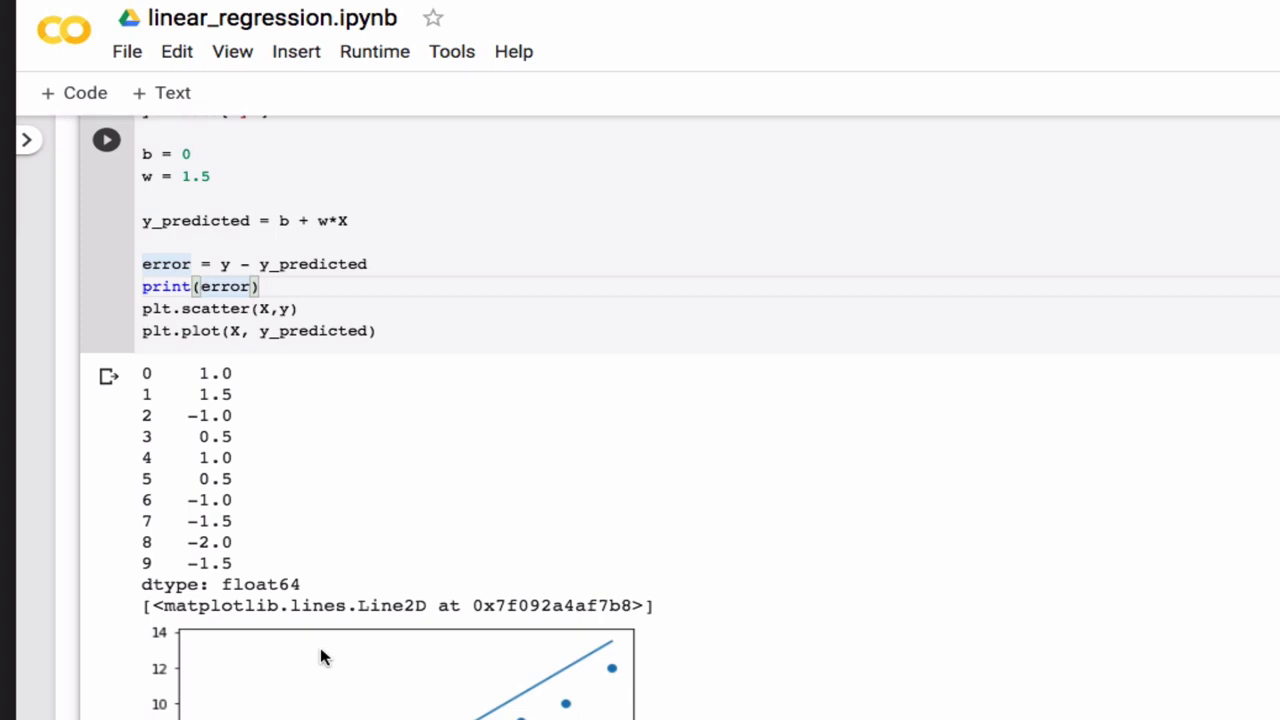
- Print np.mean(error) and rerun with the intercept b set to 0
text(np.mean)
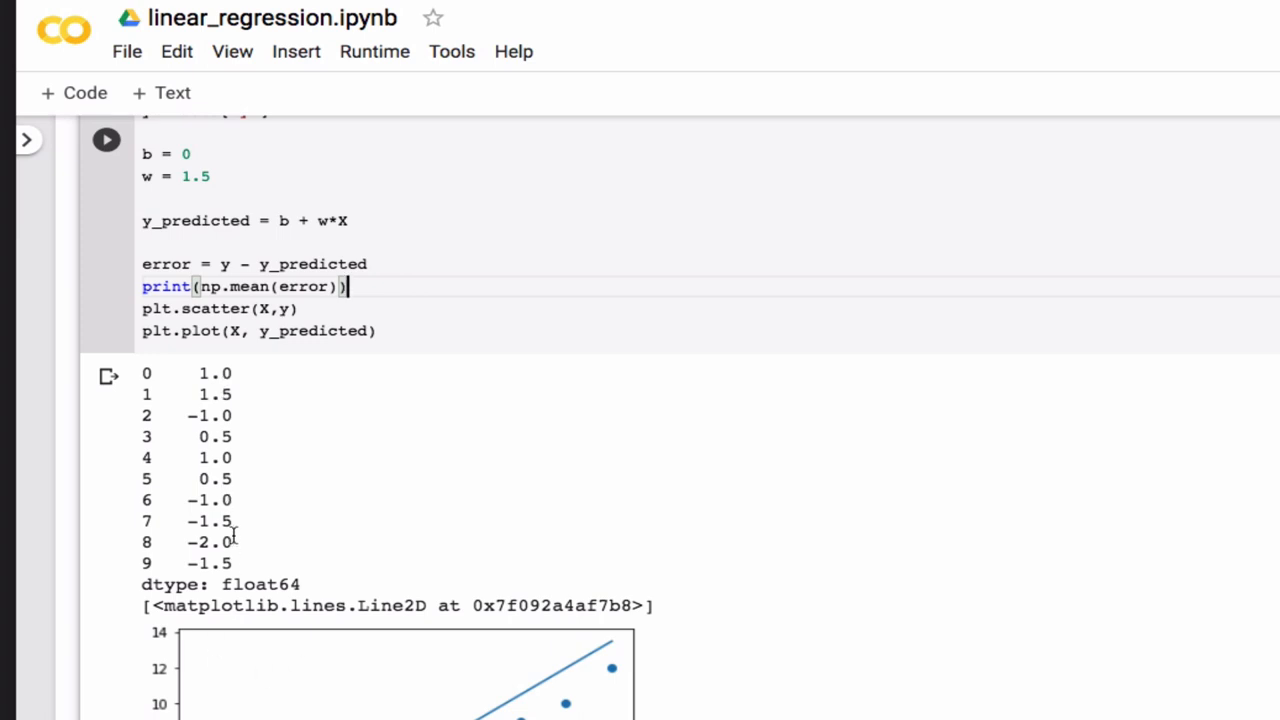
click(106, 140)
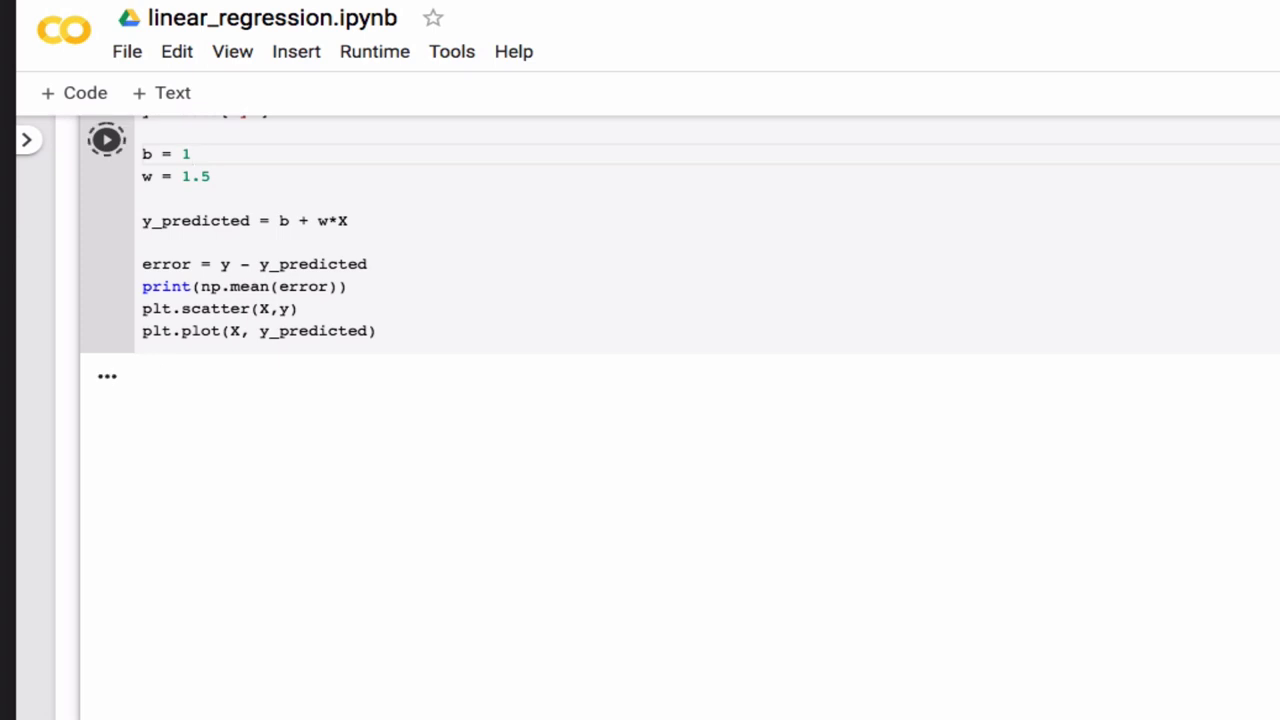
click(106, 140)
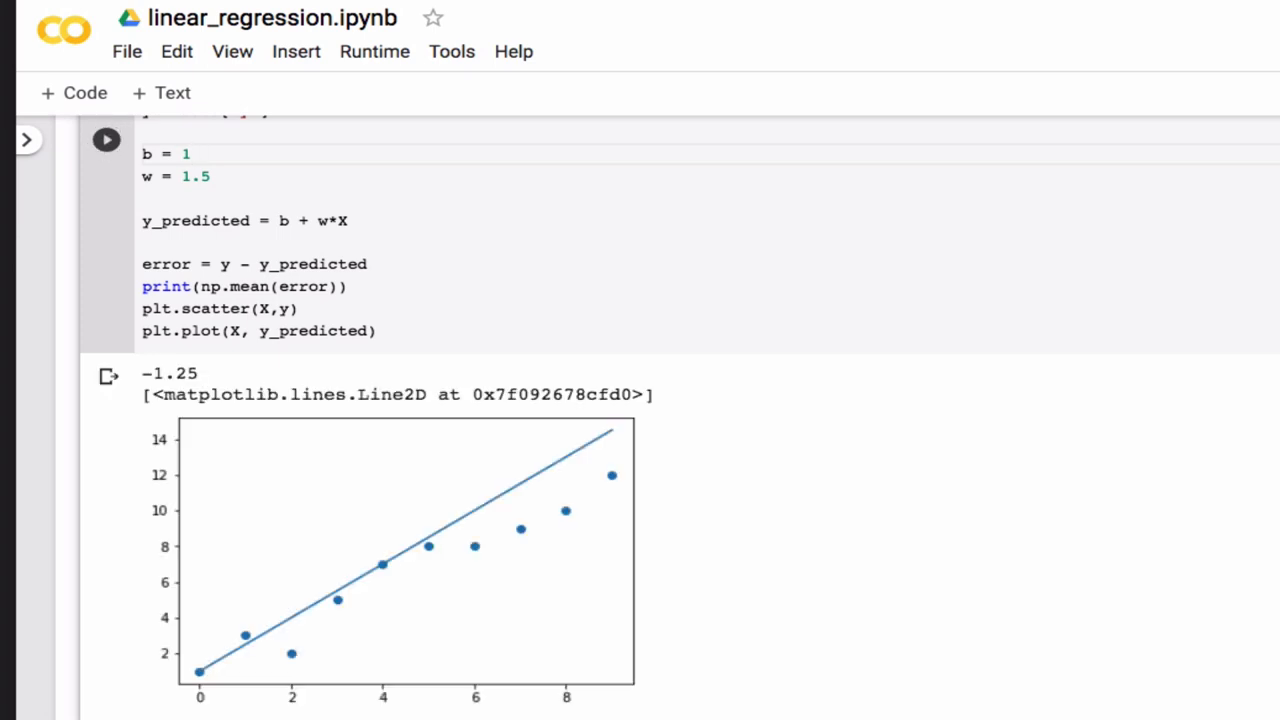
mouse_move(478, 520)
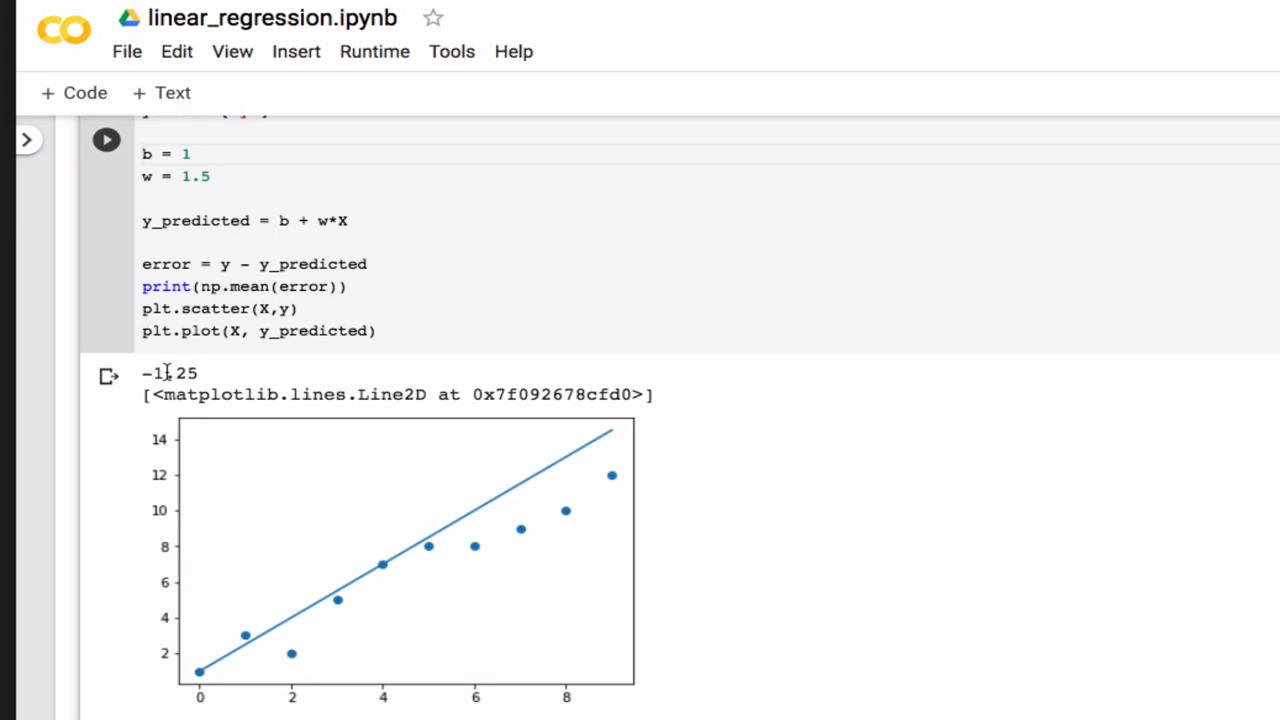
text(0)
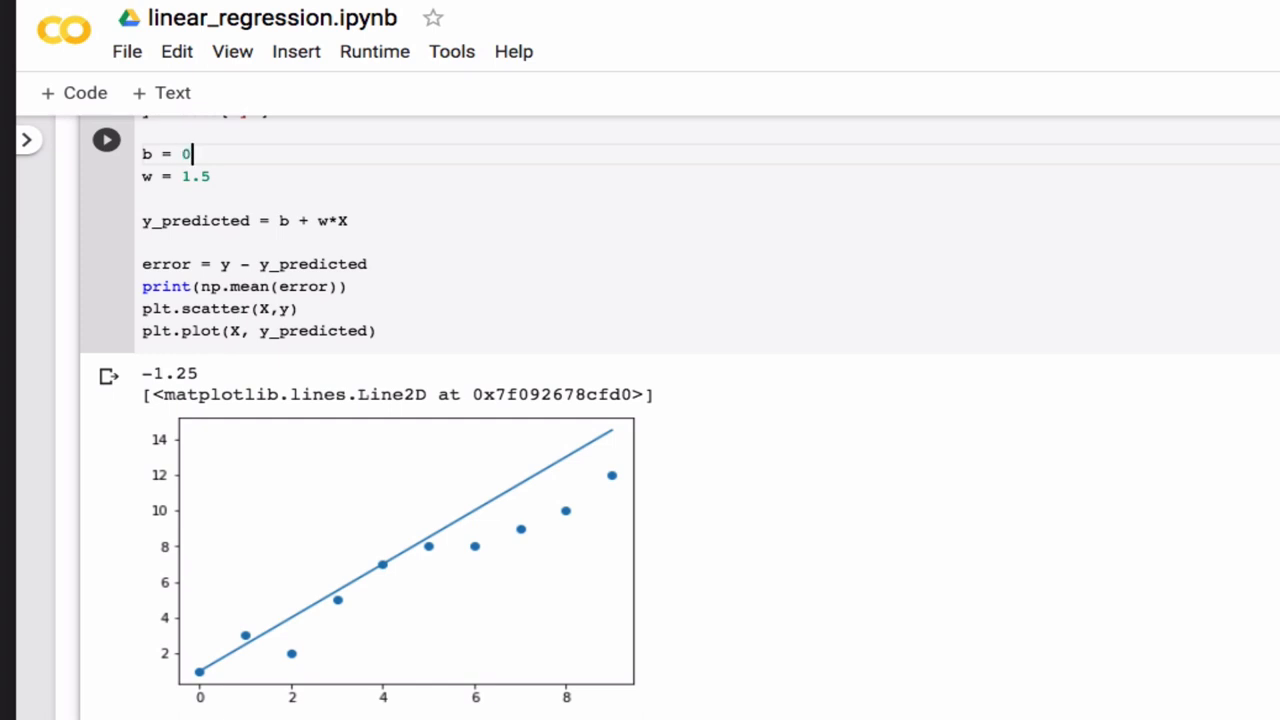
click(106, 140)
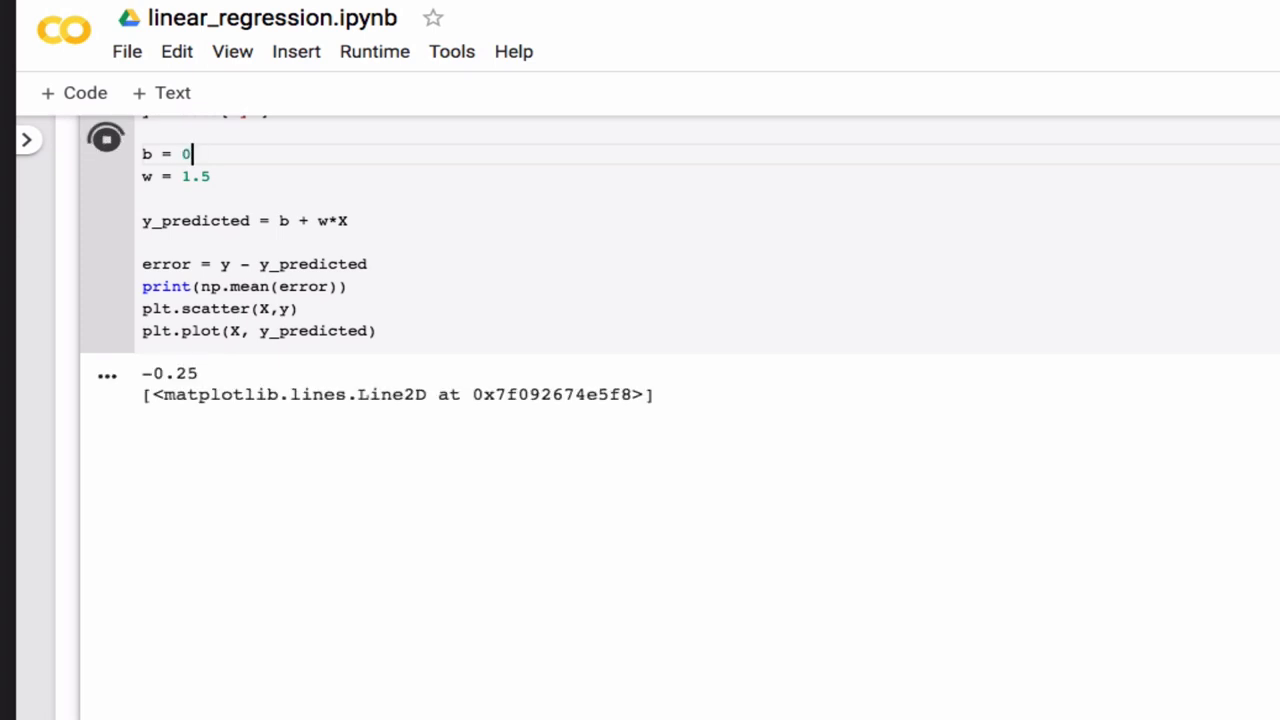
- Try slope w = 2, then set w back to 1.5 for a mean error of -0.25
click(106, 140)
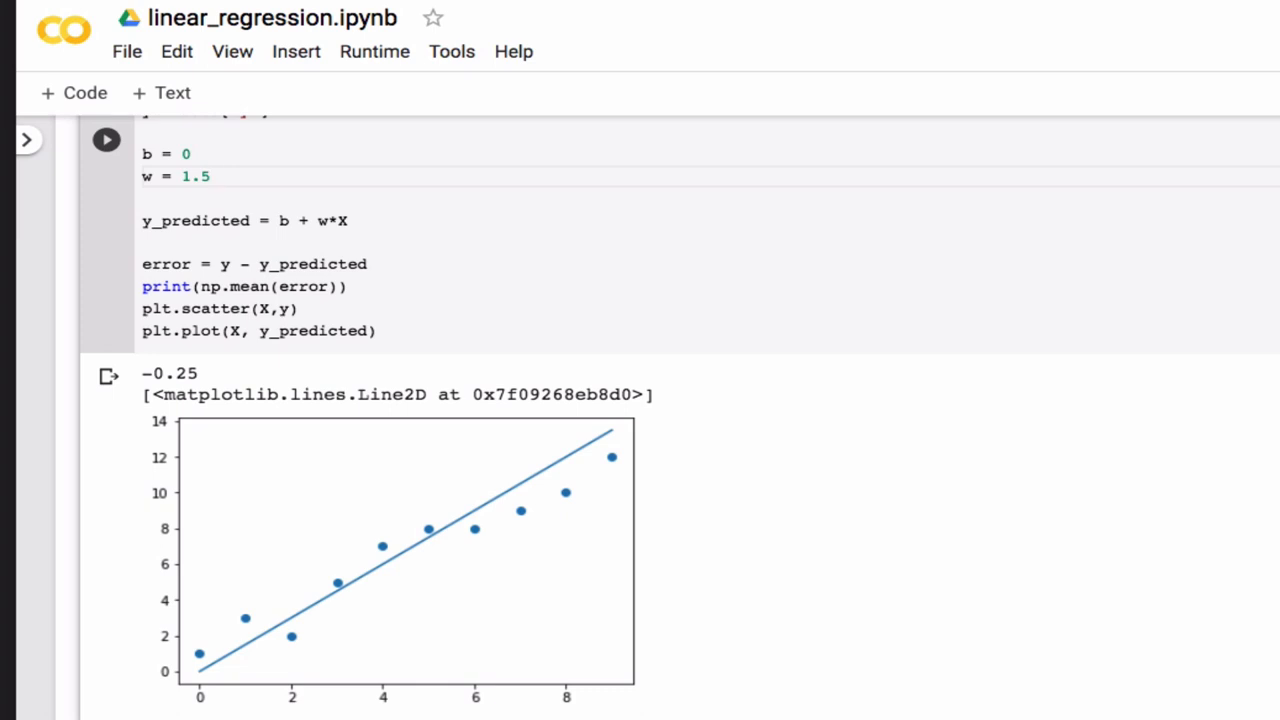
text(2.)
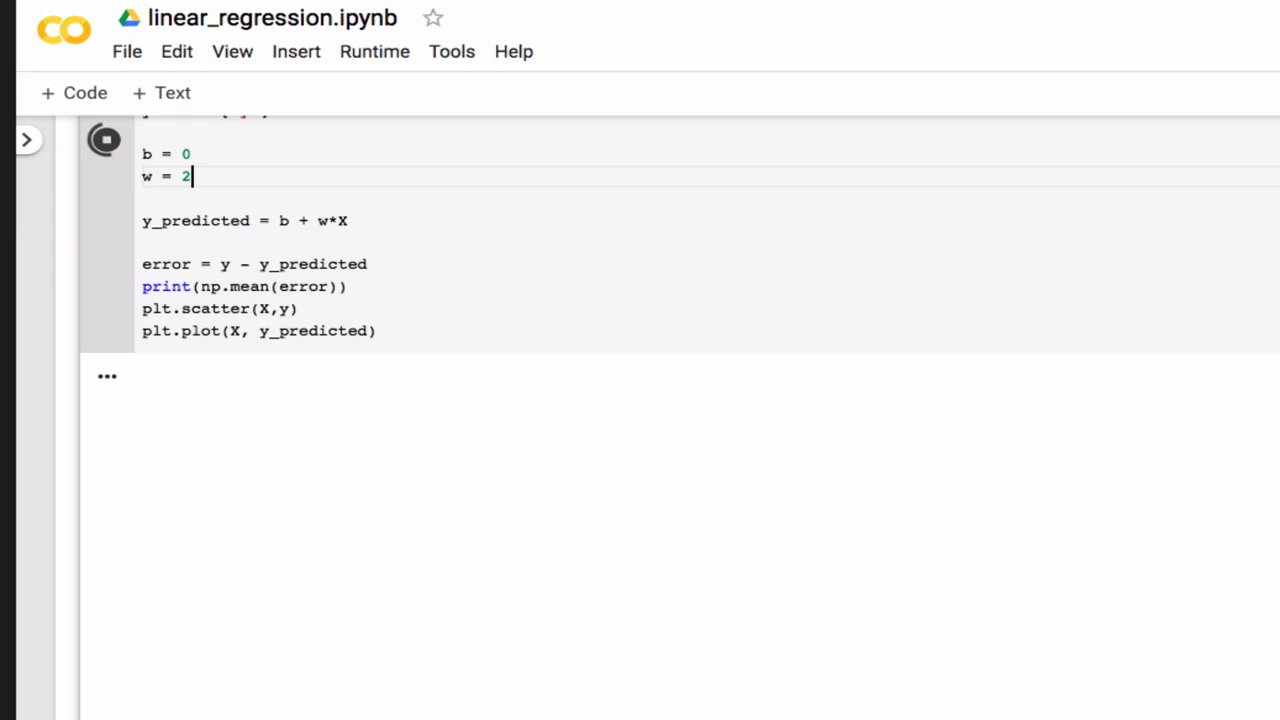
click(104, 140)
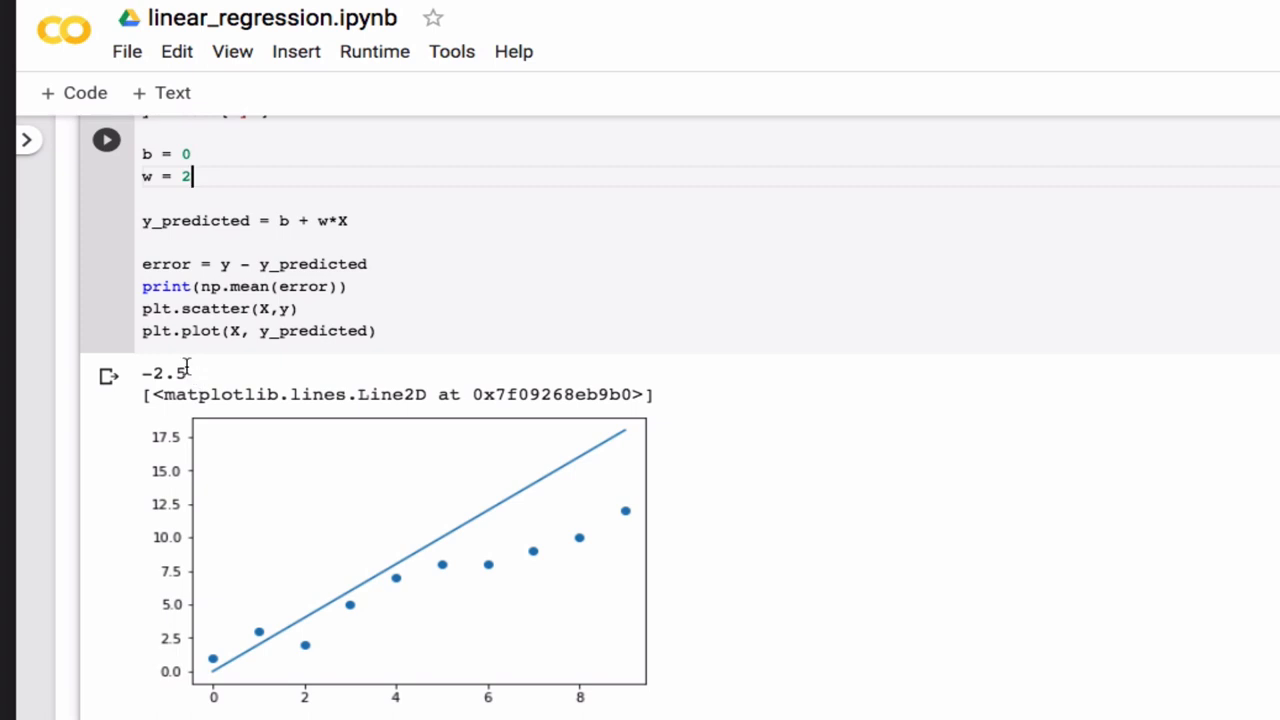
text(1.5)
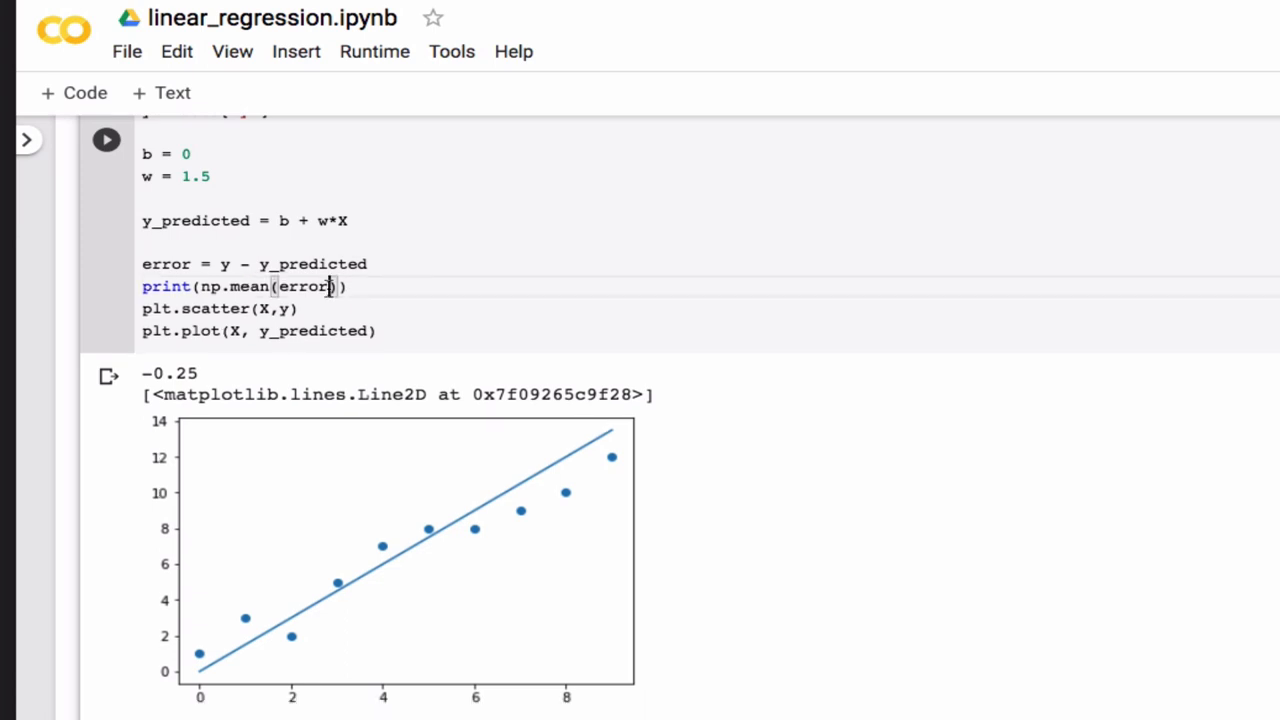
- Print np.mean(error**2) instead, and test w = 2 giving 12.5
text(*)
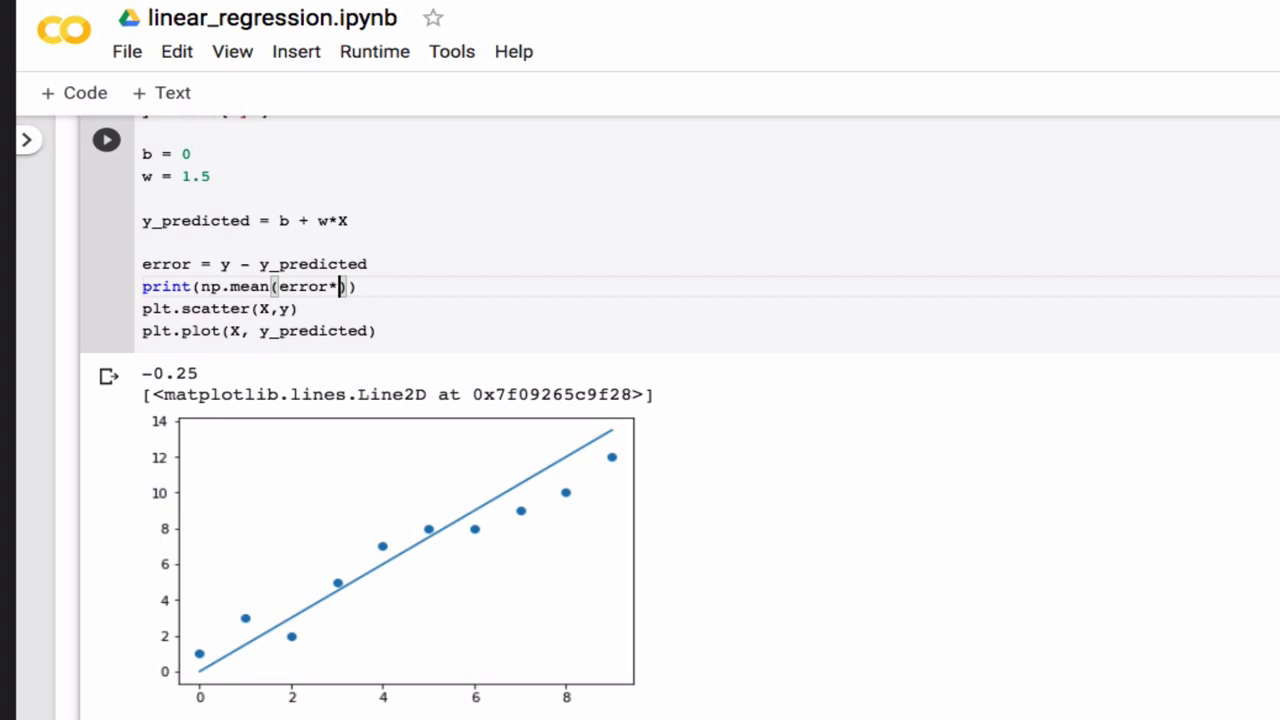
text(*2)
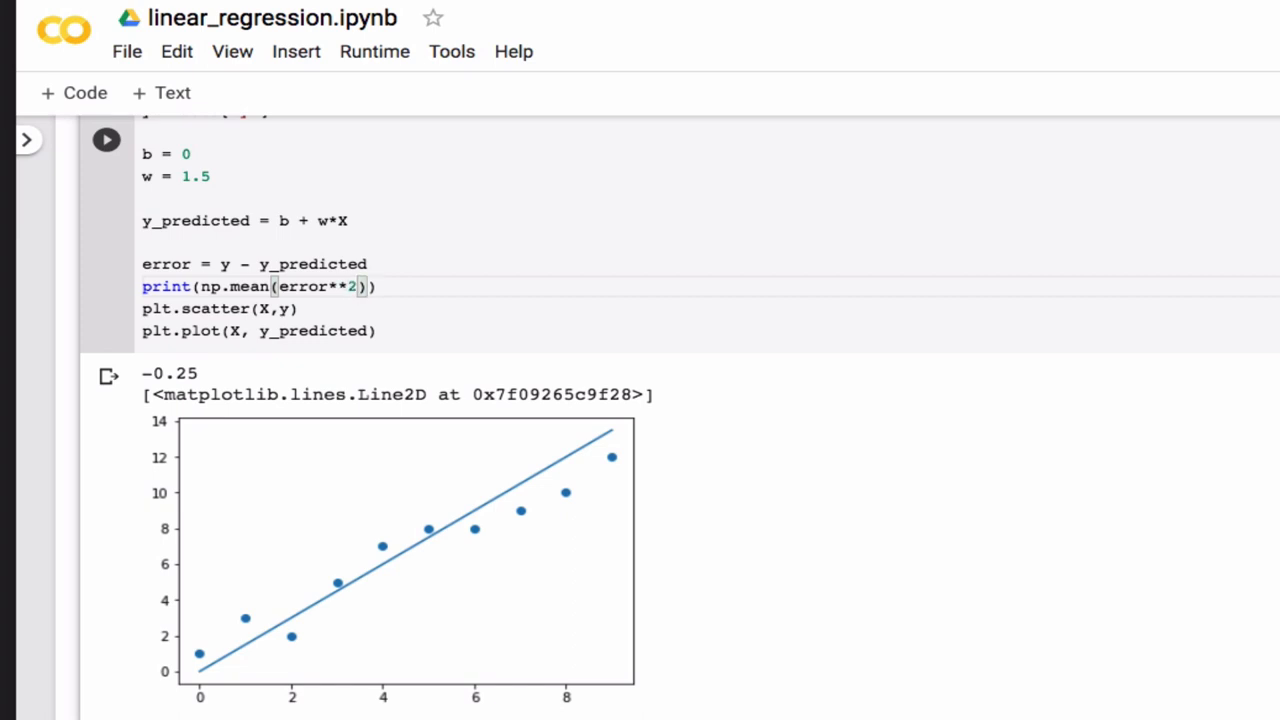
click(106, 140)
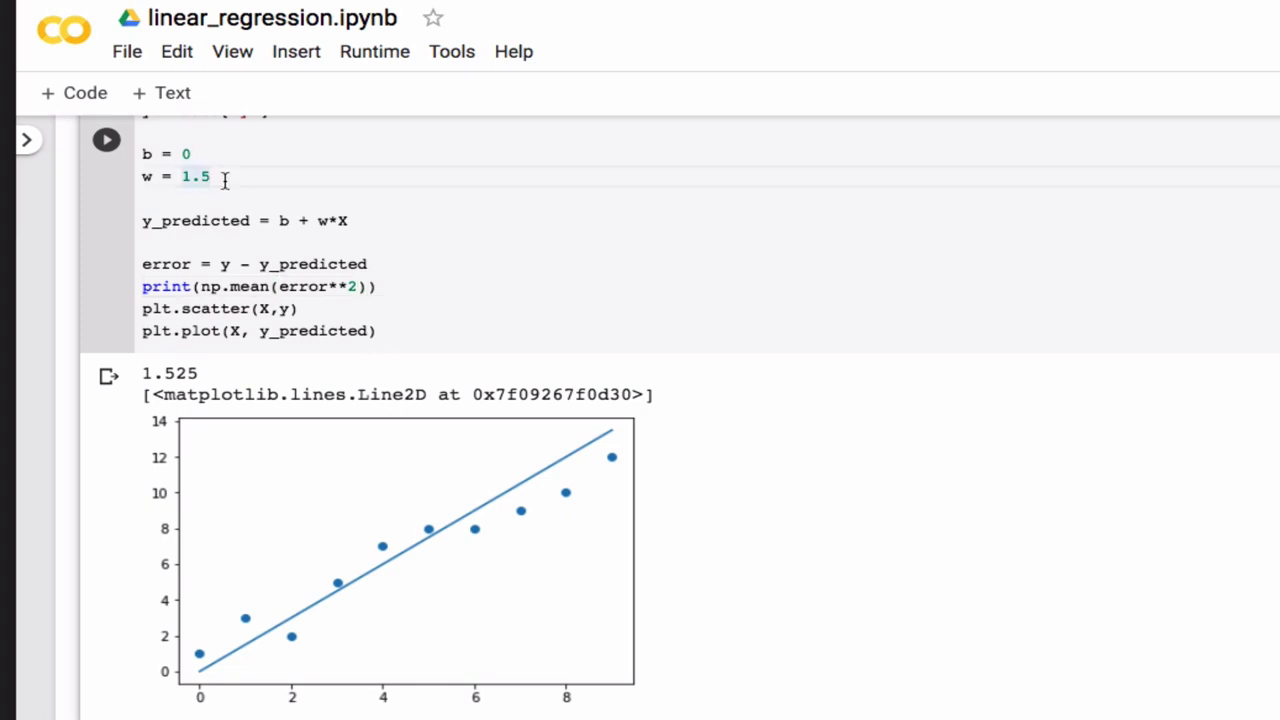
key(Backspace)
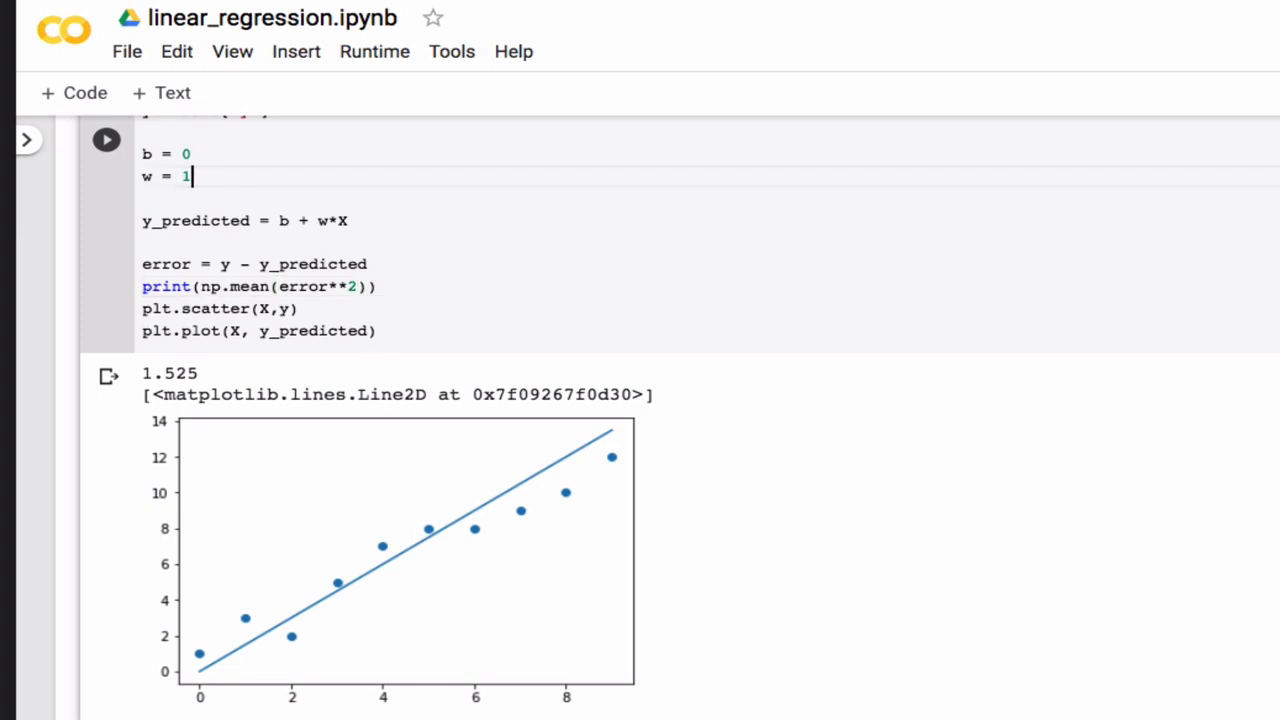
text(2)
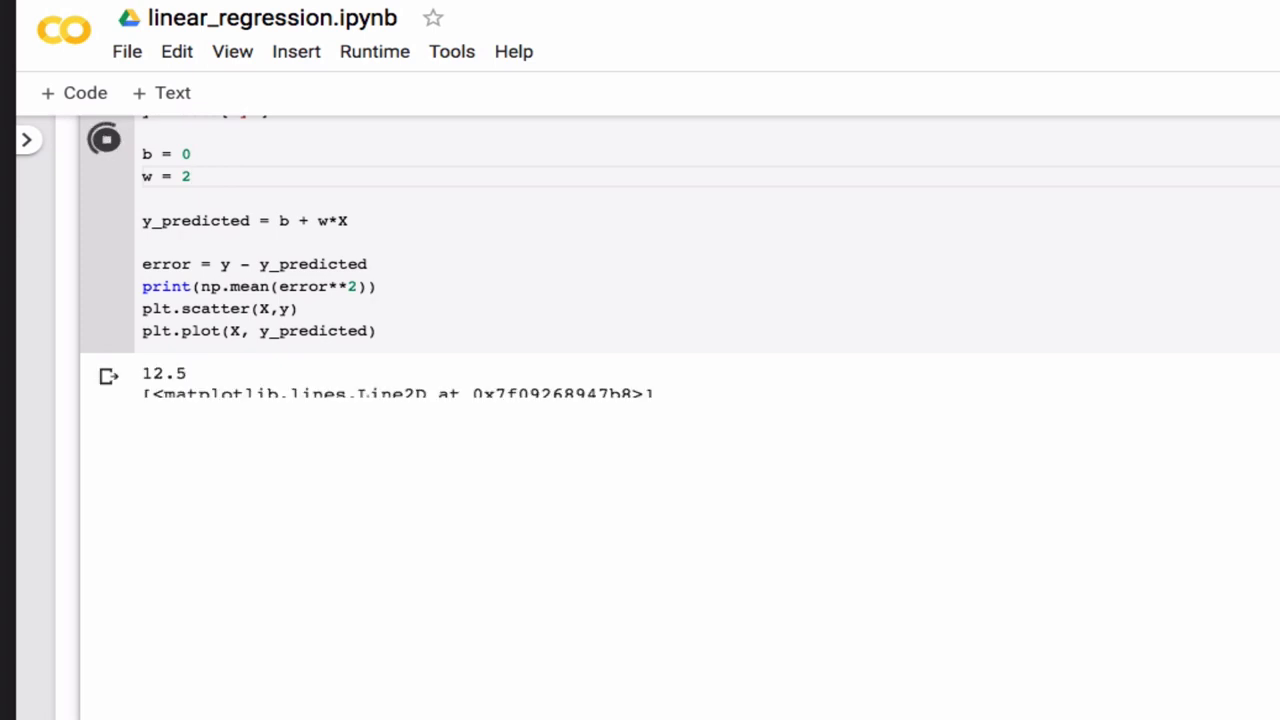
click(106, 140)
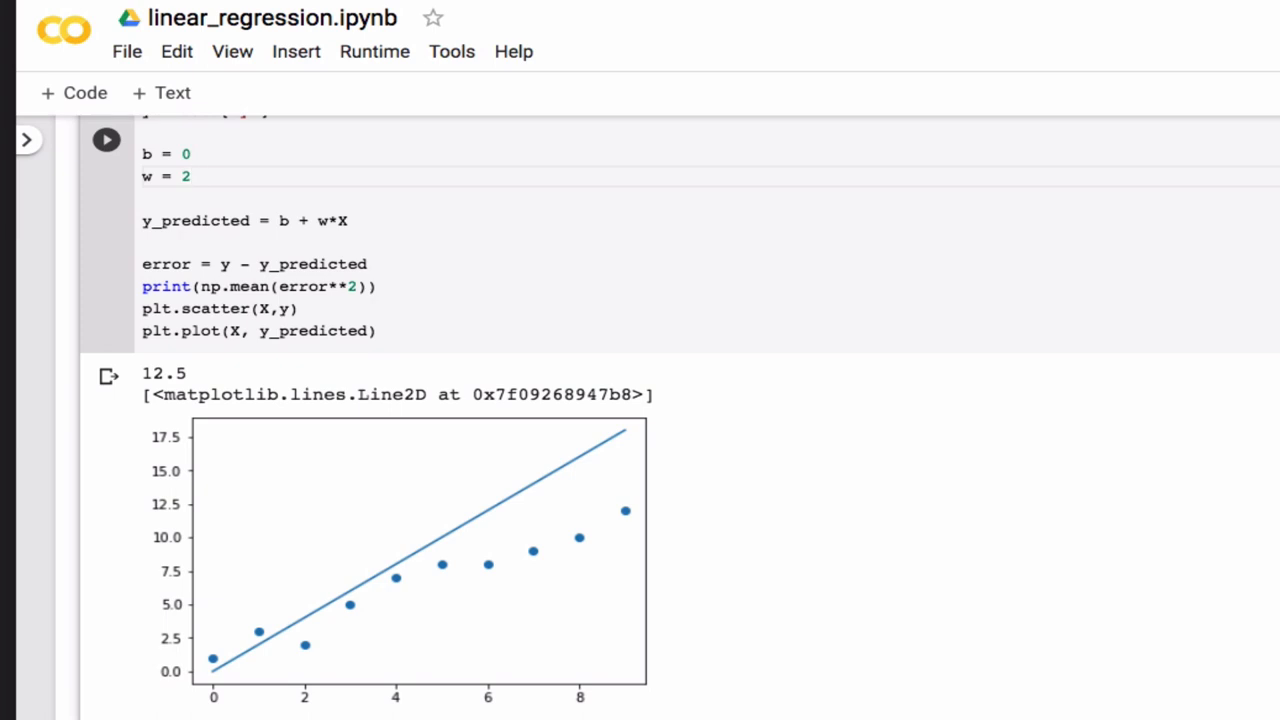
- Restore w = 1.5 and rerun to get a mean squared error of 1.525
key(Backspace)
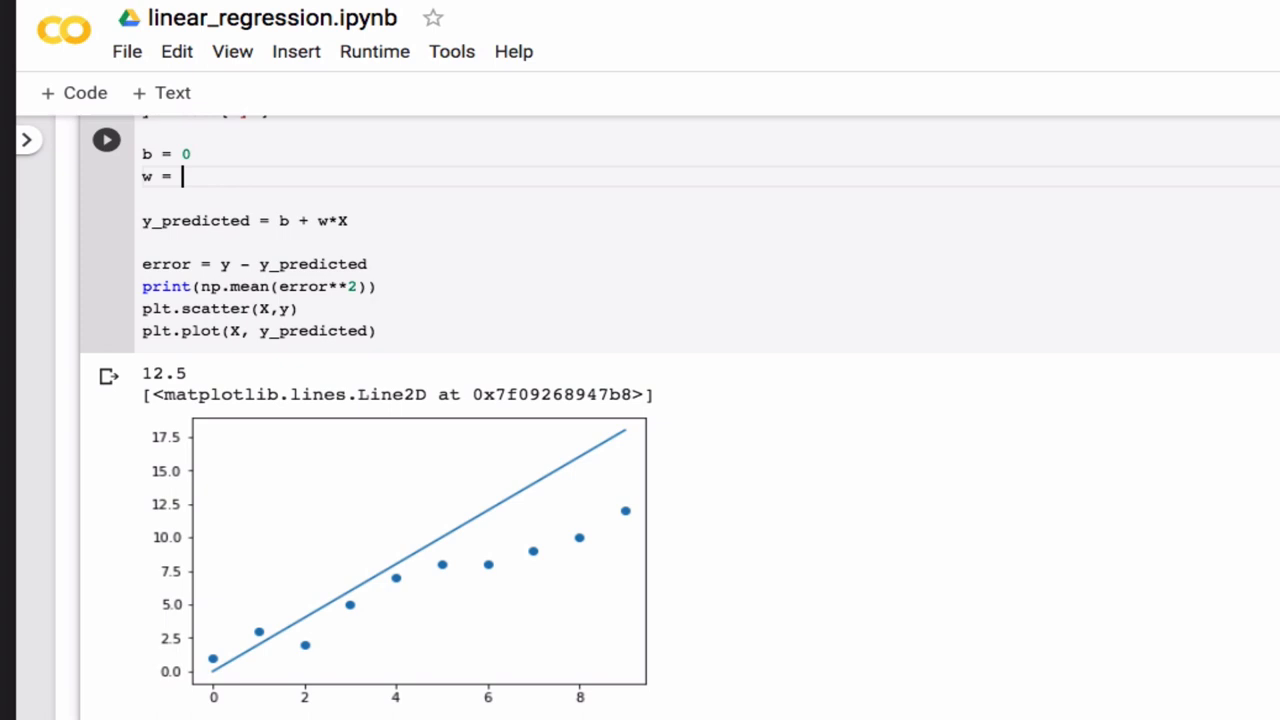
text(1.5)
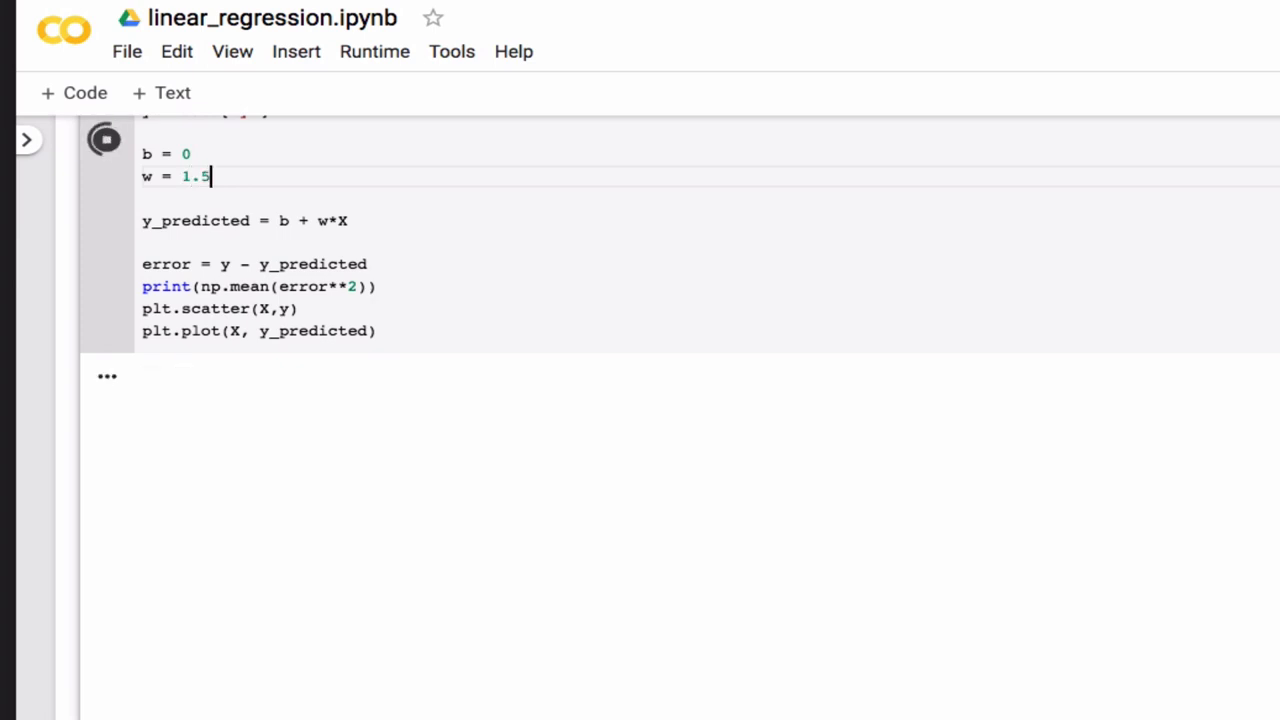
click(106, 140)
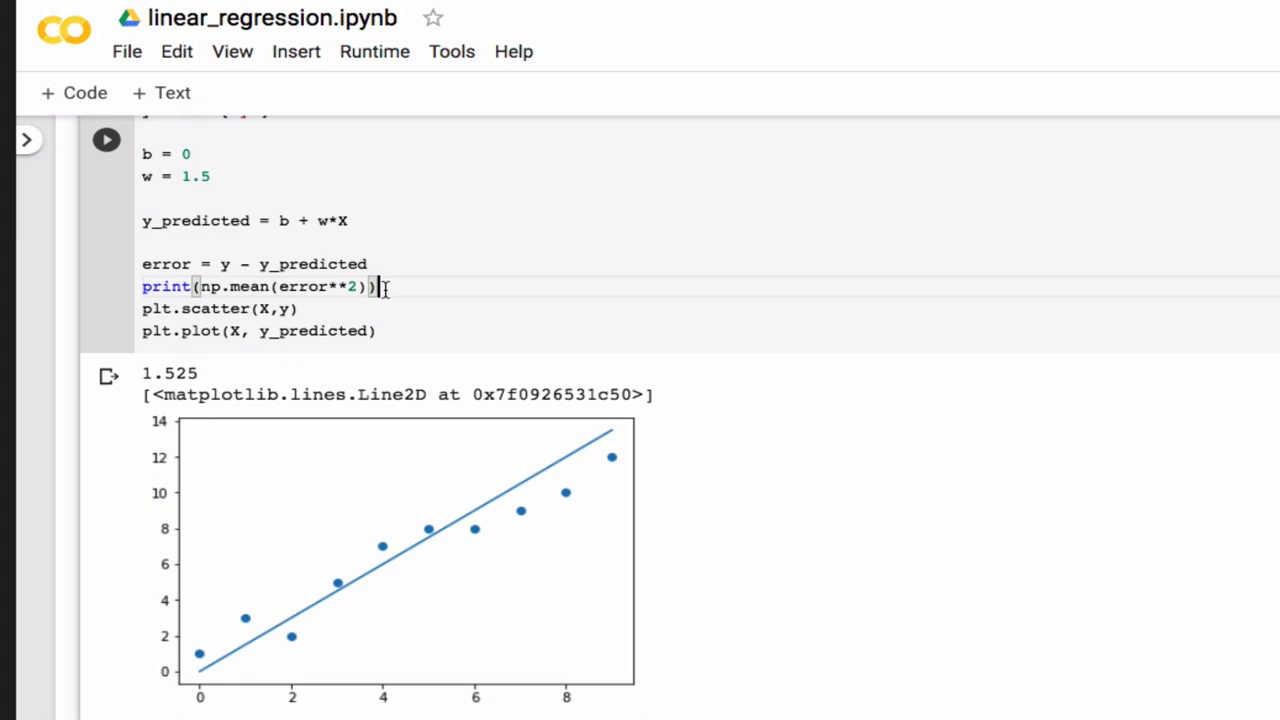
key(enter)
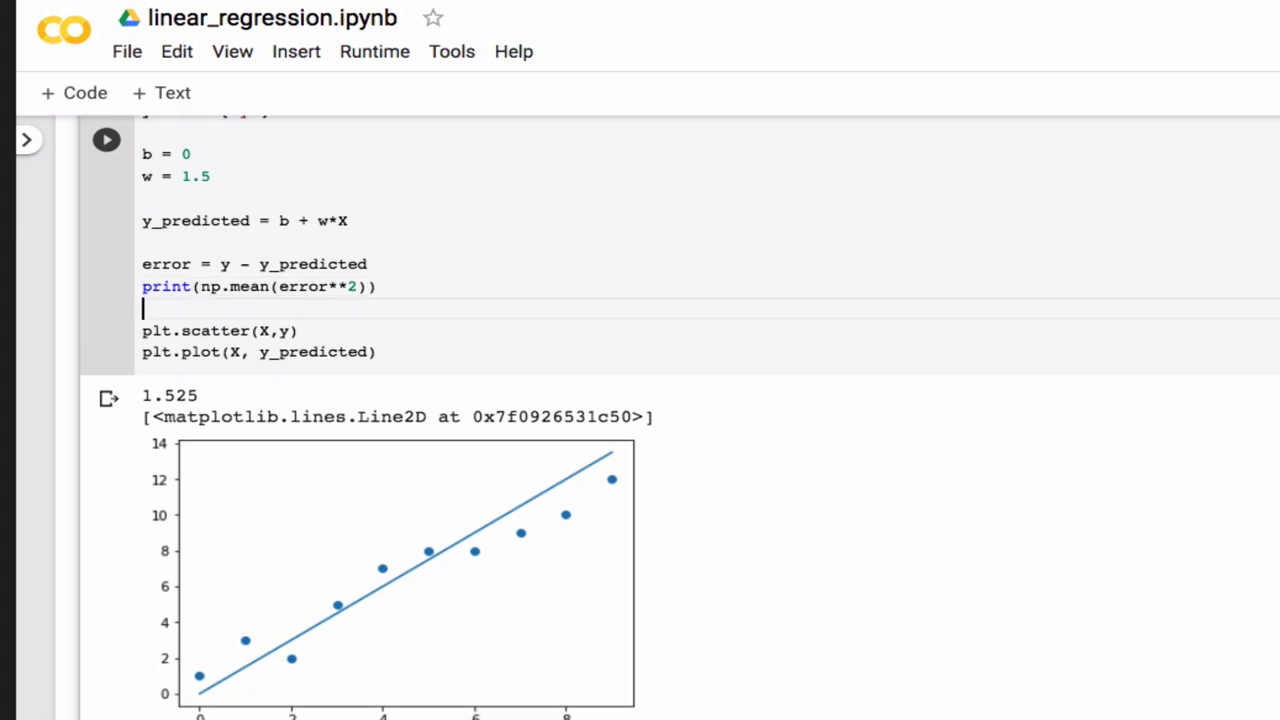
- Store L2 = 0.5*np.mean(error**2) and print L2, giving 0.7625
text(L2)
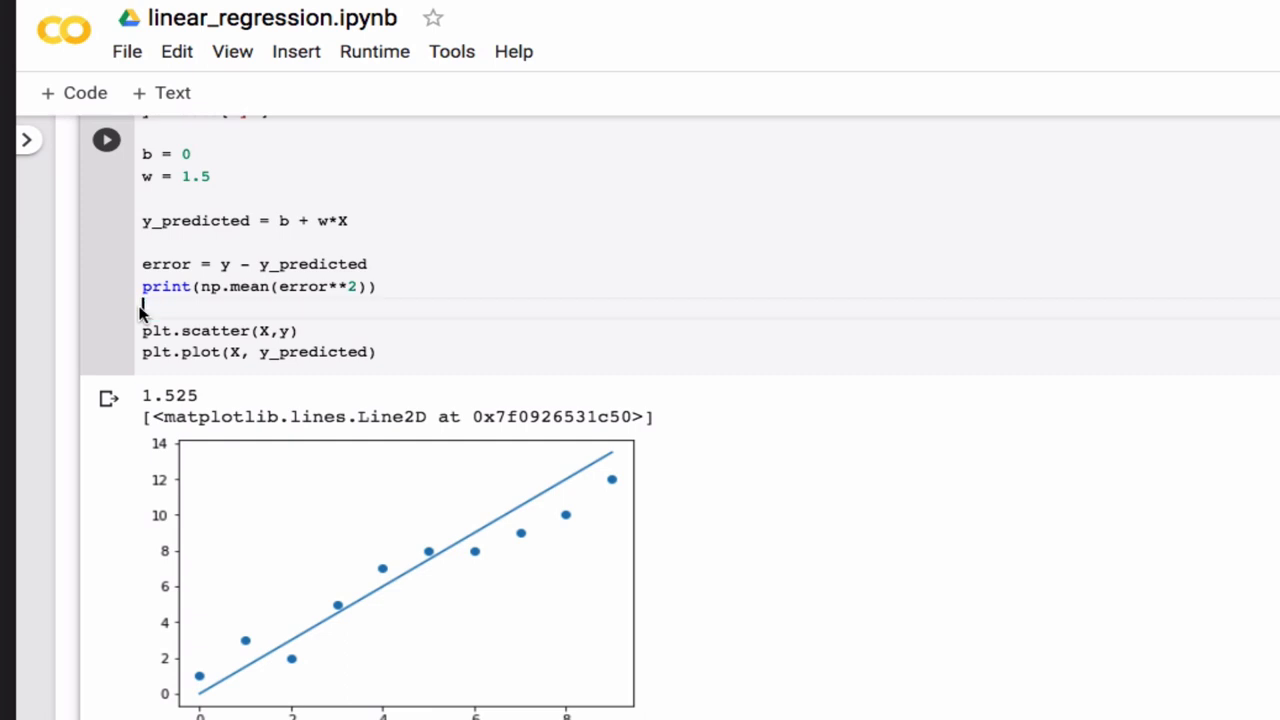
text(L2 =)
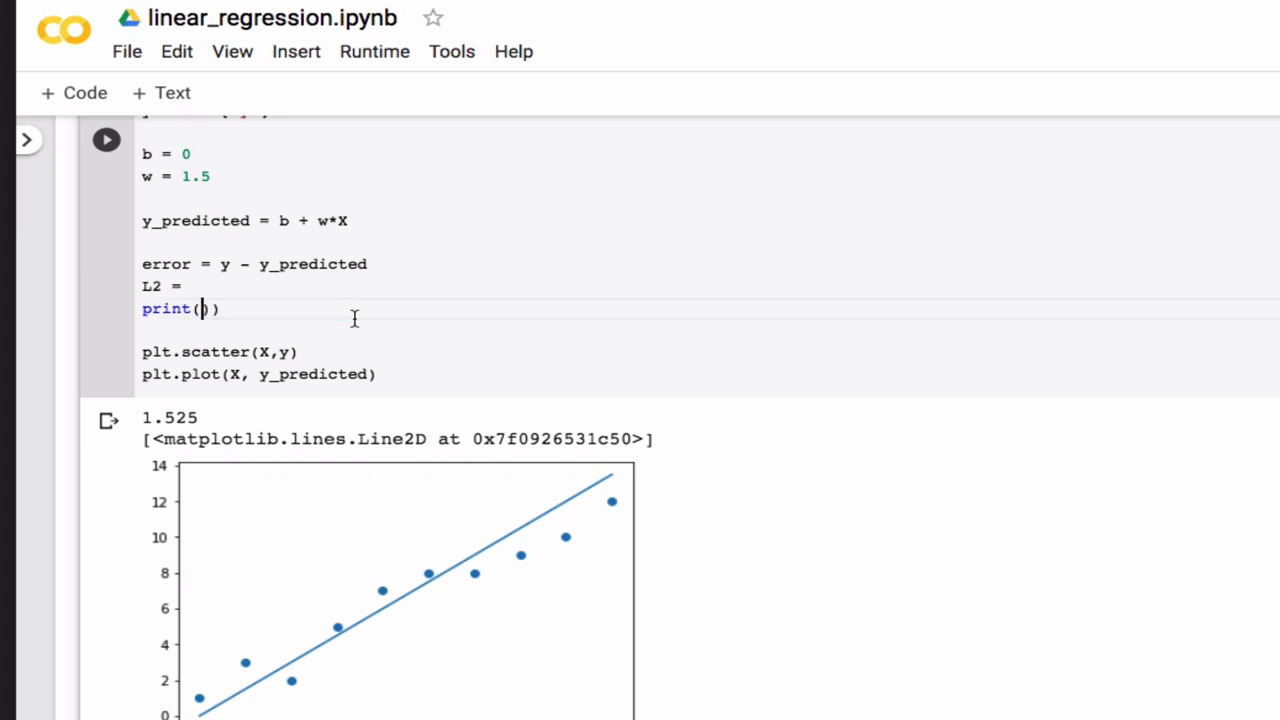
text(np.mean(error**2)
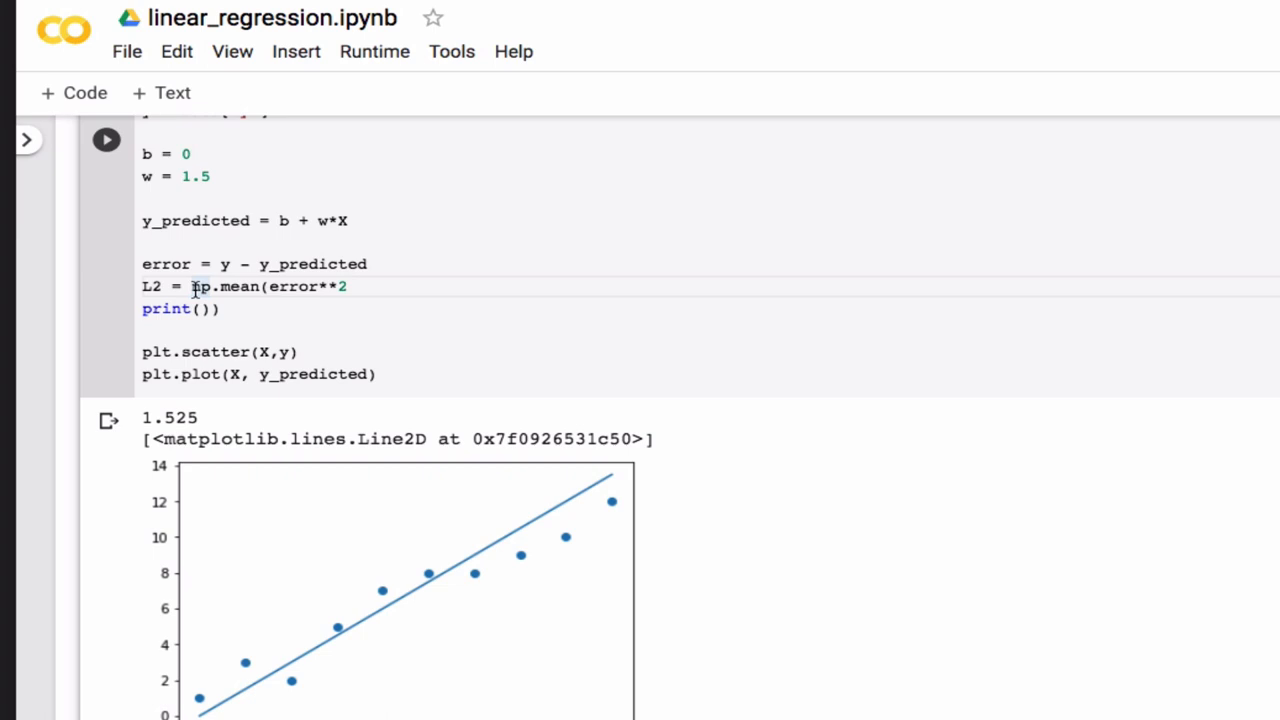
text(.5)
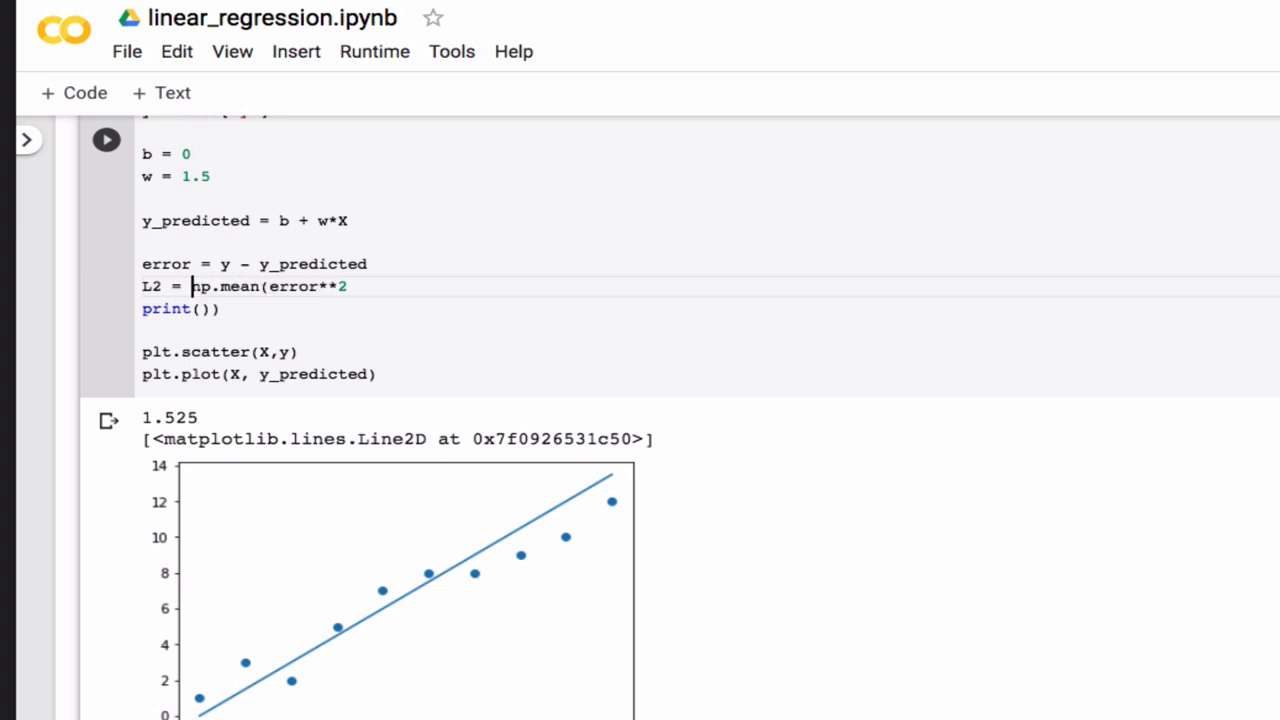
text(0.5*)
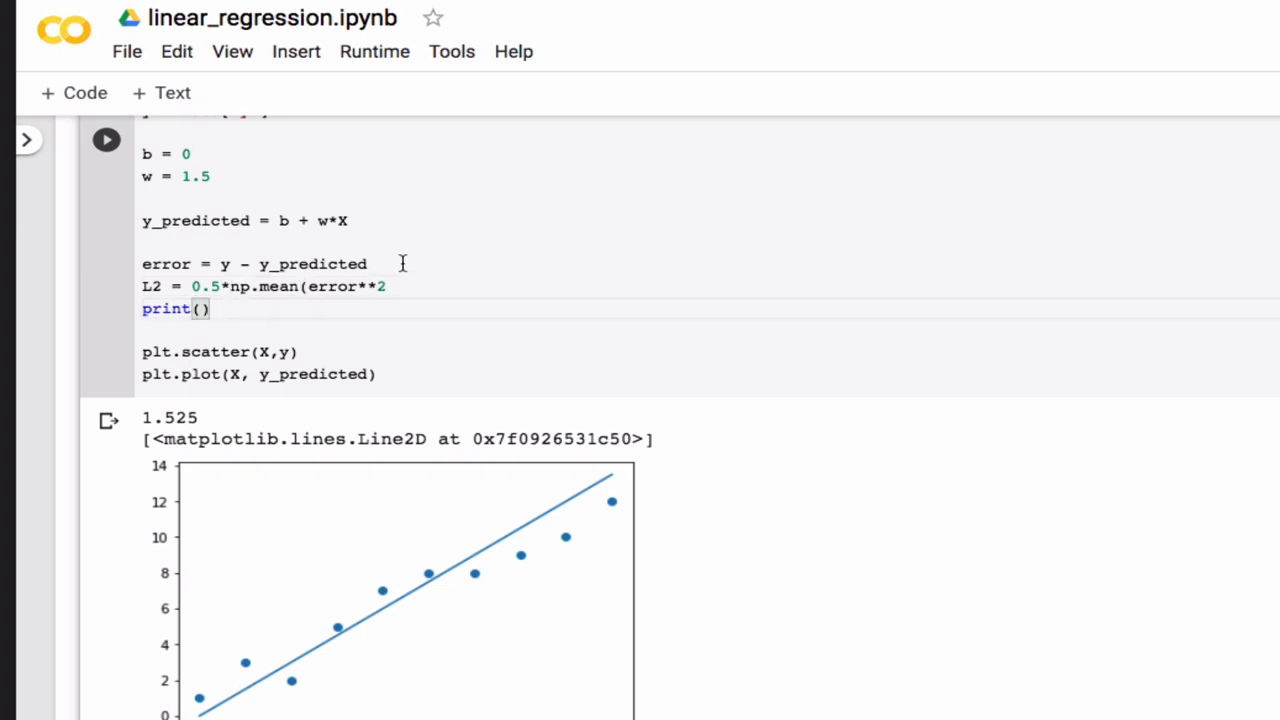
text())
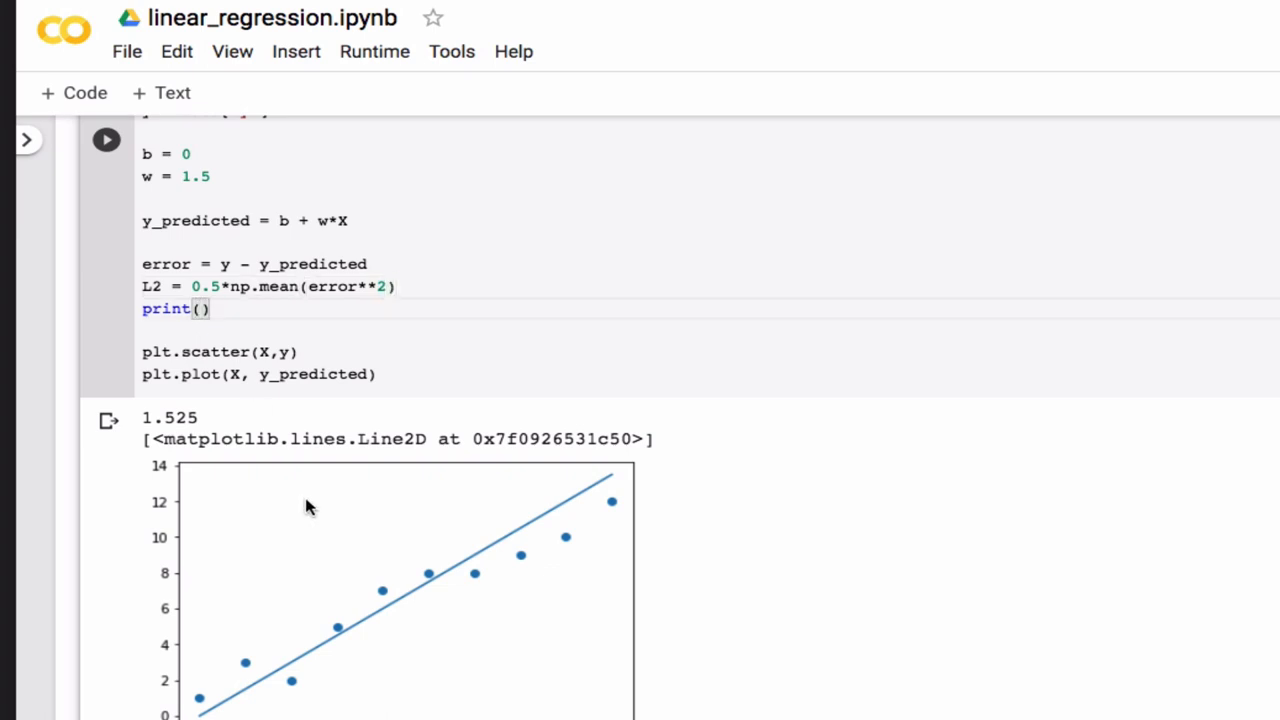
text(L2)
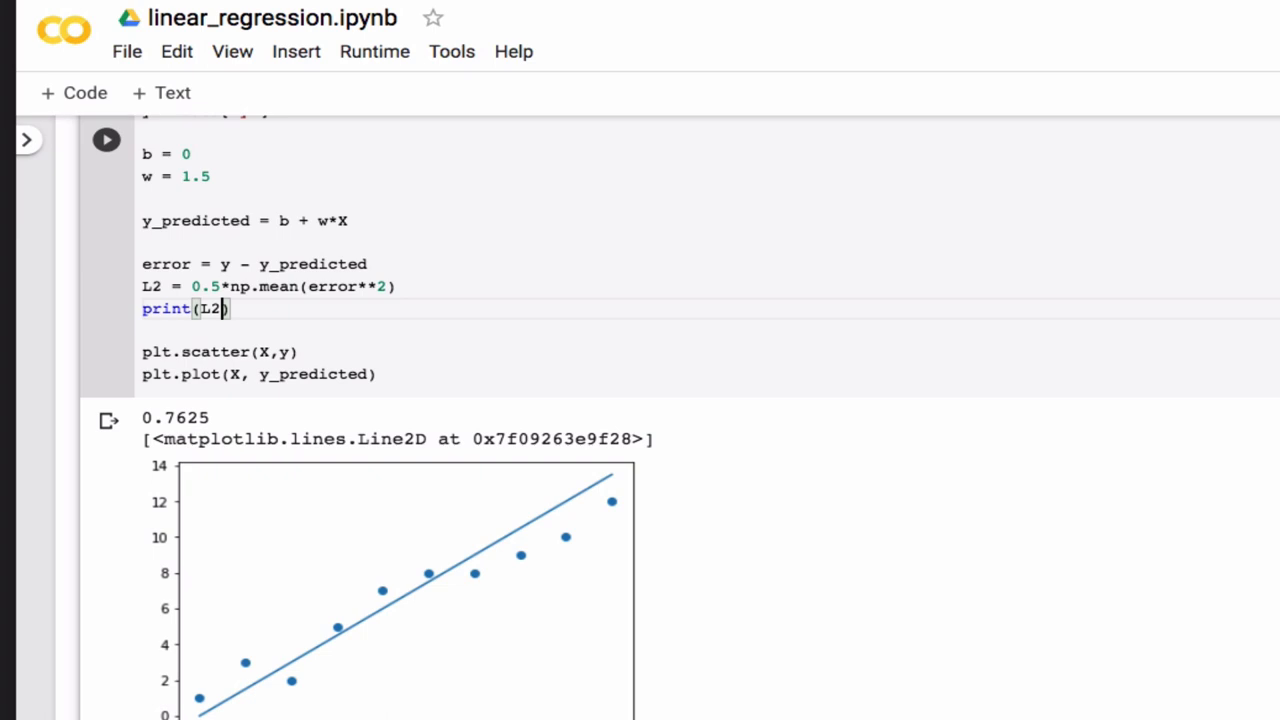
mouse_move(244, 228)
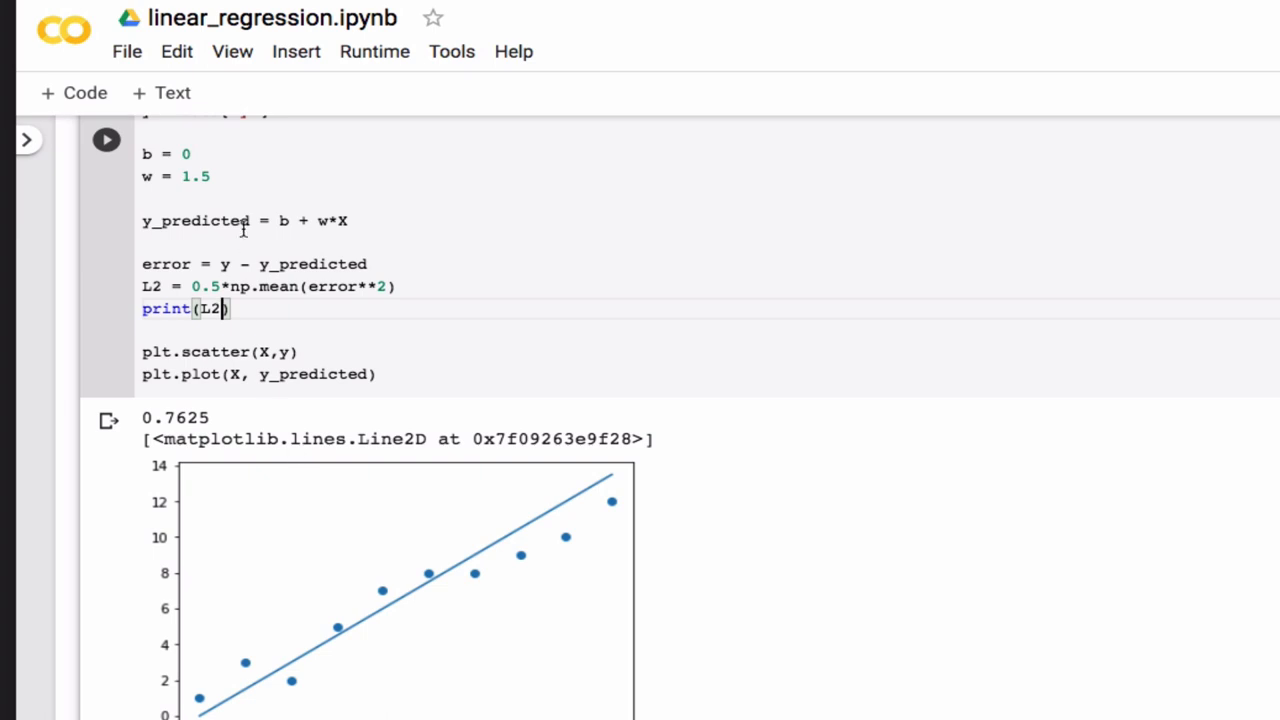
mouse_move(196, 152)
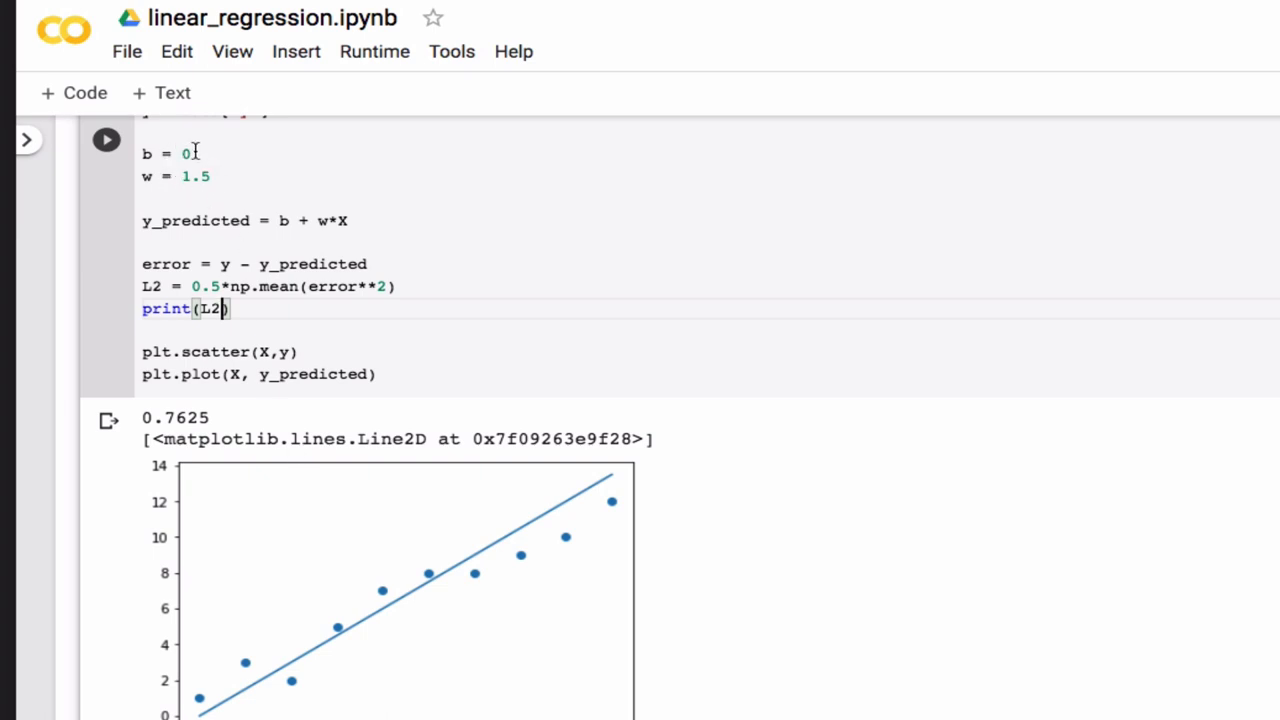